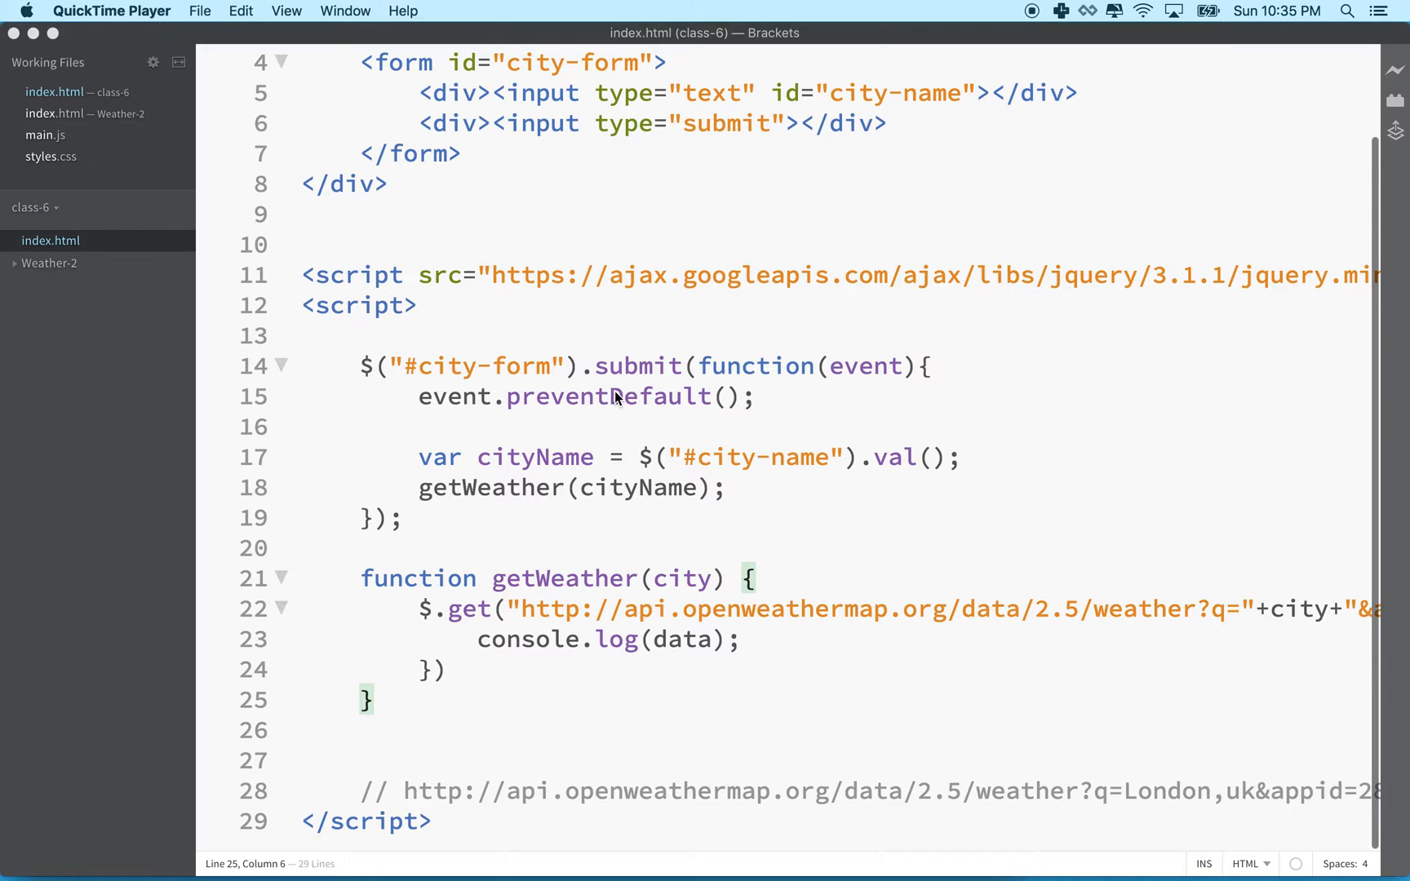
pyautogui.moveTo(555, 344)
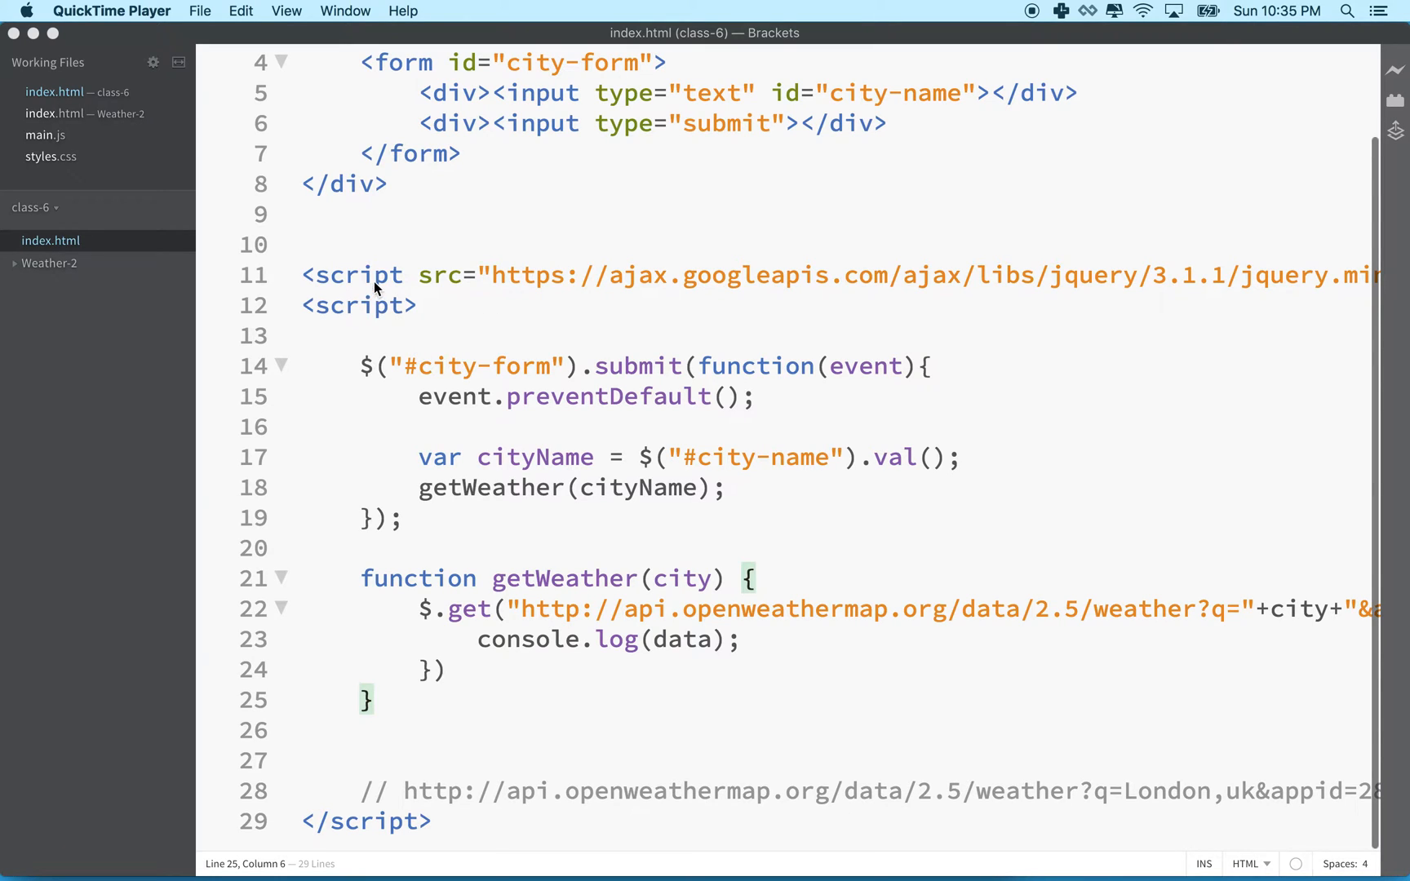
# Delete the two lines above the form and terminate getWeather's $.get call with a semicolon.
pyautogui.moveTo(521, 274); pyautogui.dragTo(697, 274)
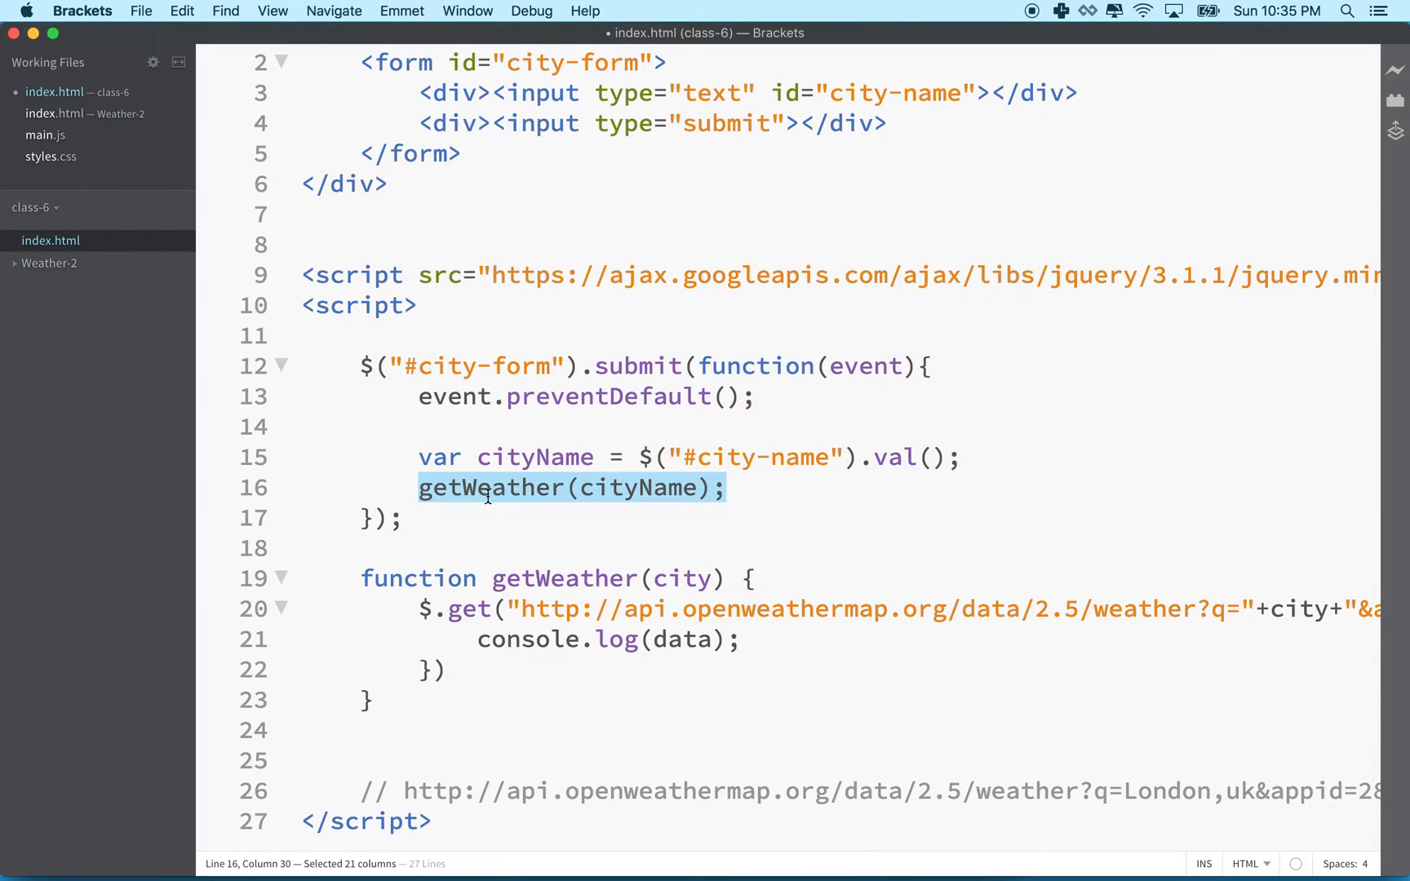
pyautogui.doubleClick(637, 487)
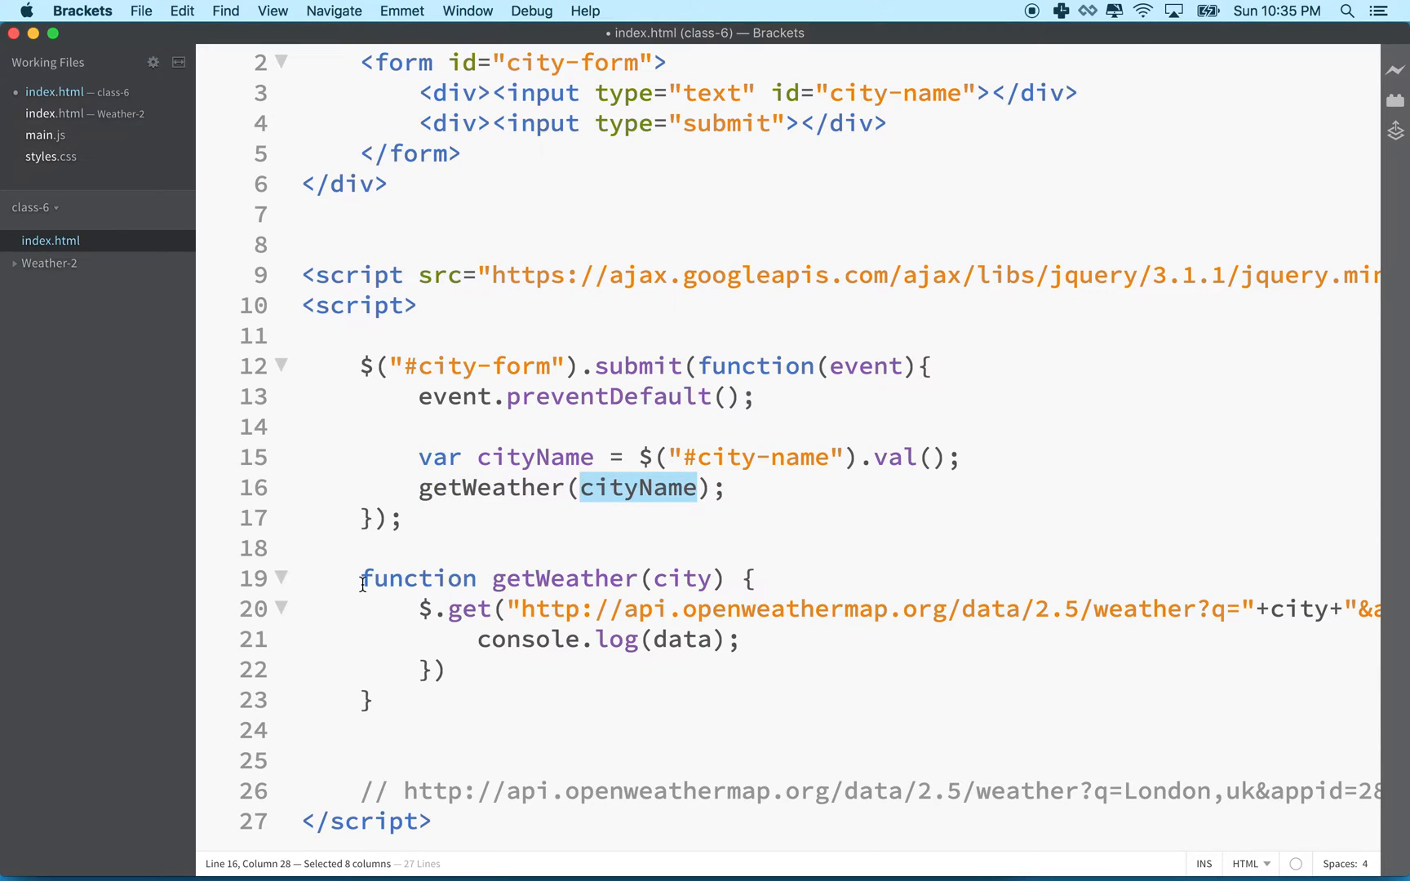
pyautogui.moveTo(361, 578); pyautogui.dragTo(378, 699)
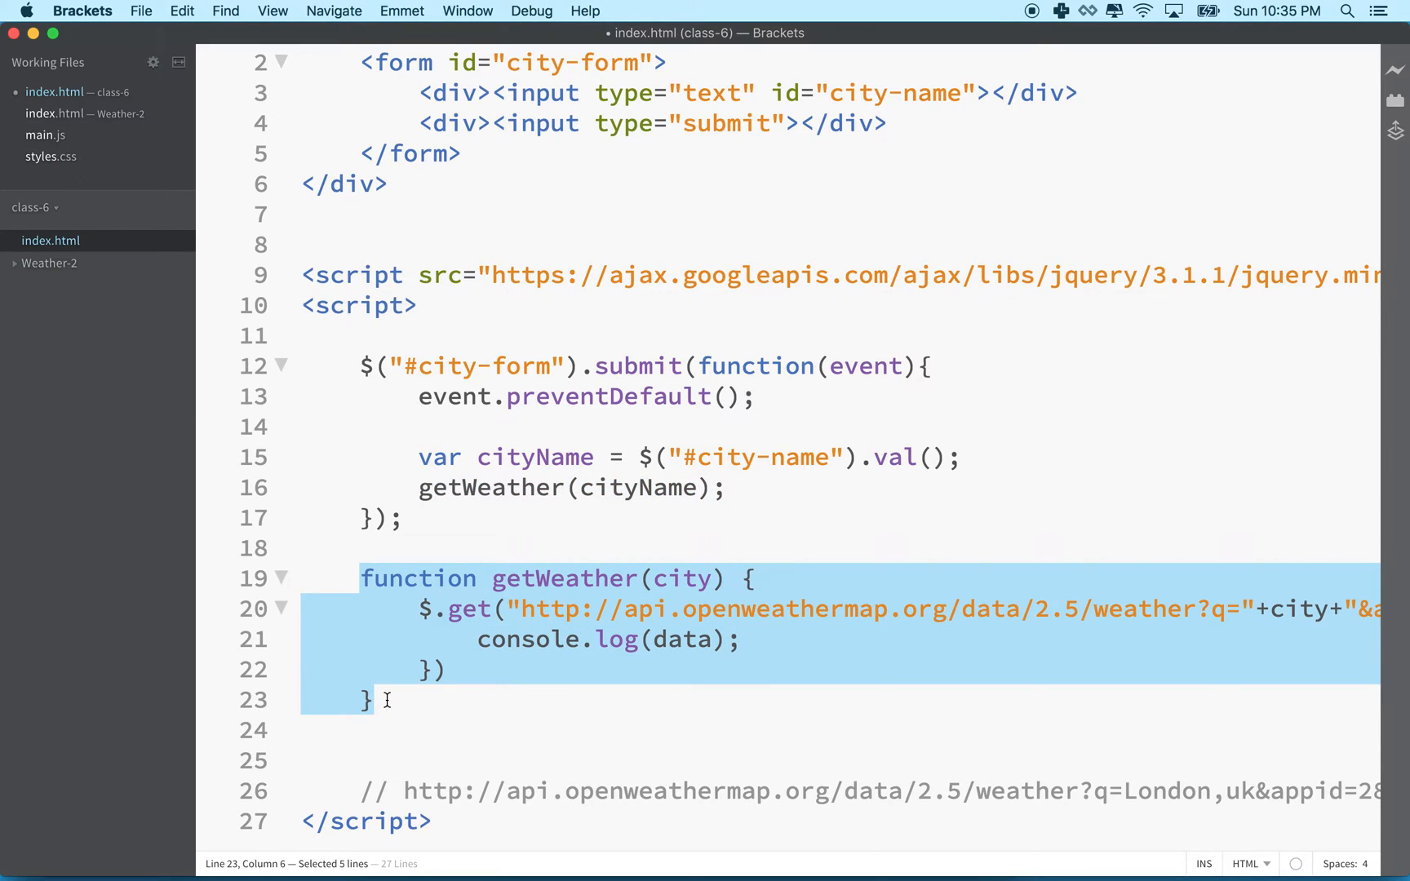
pyautogui.moveTo(429, 720)
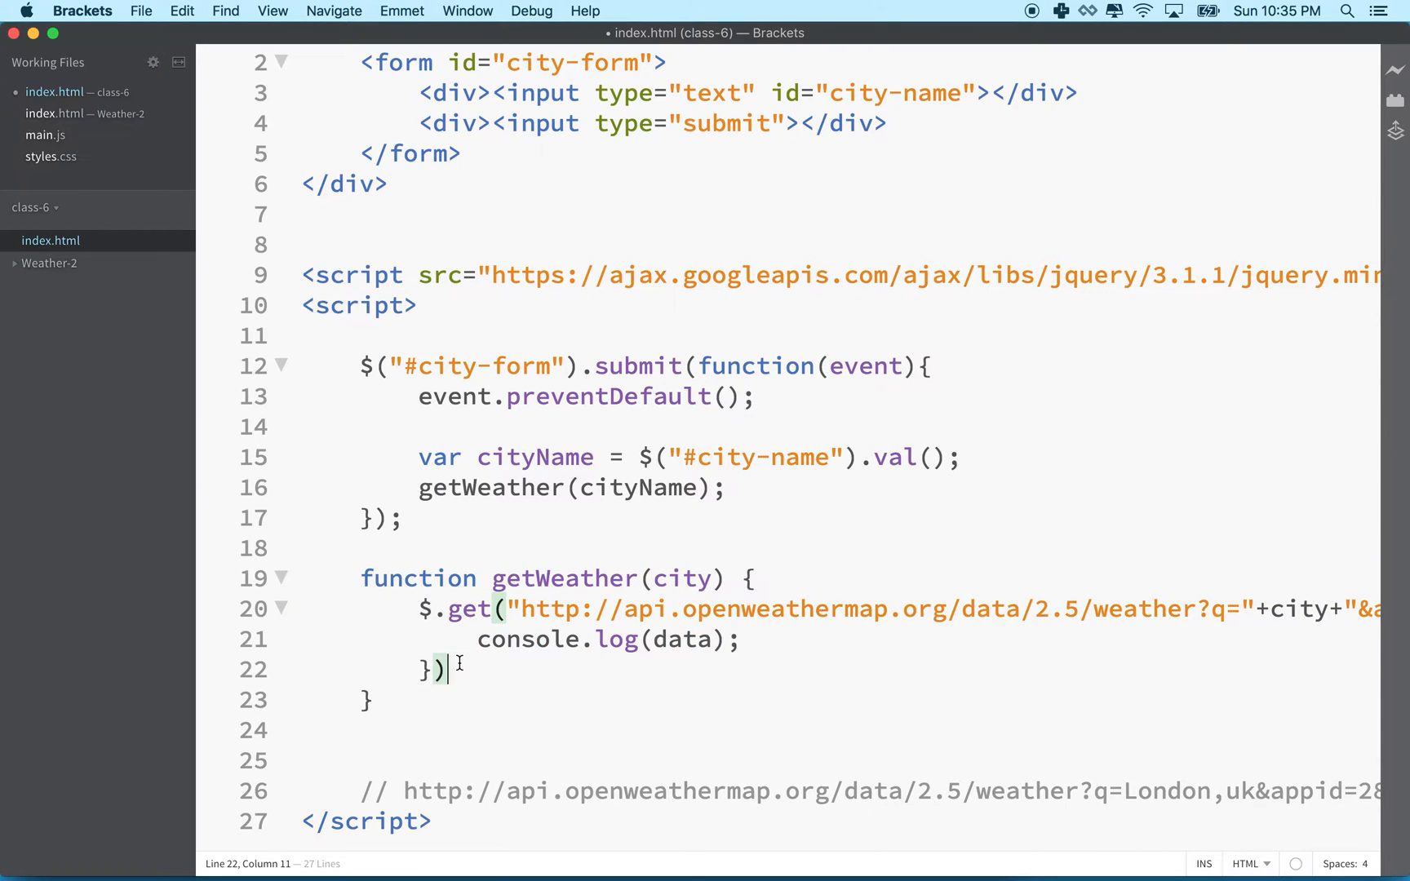
pyautogui.moveTo(475, 640); pyautogui.dragTo(740, 640)
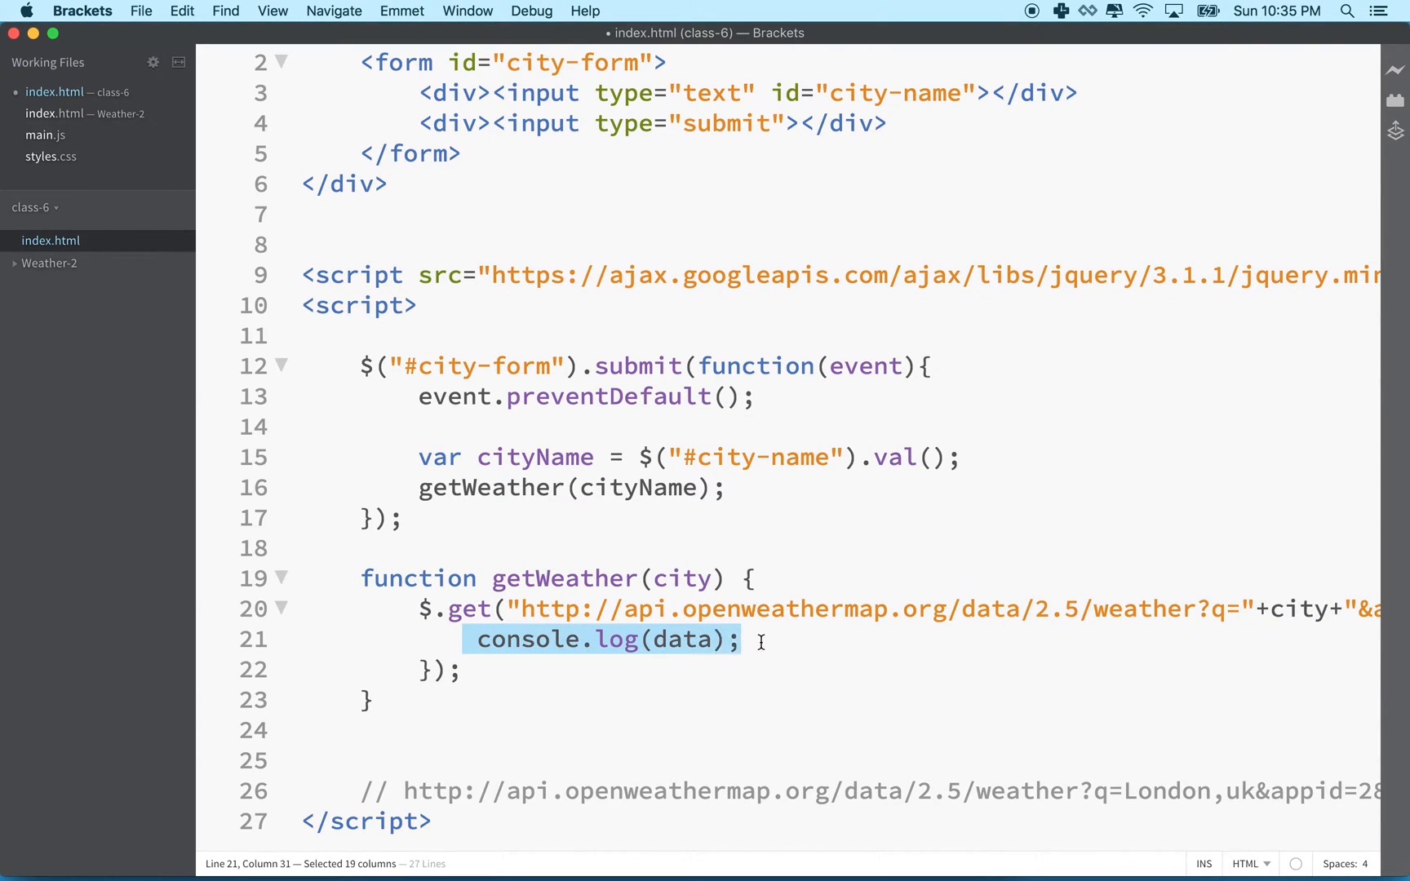
pyautogui.click(474, 640)
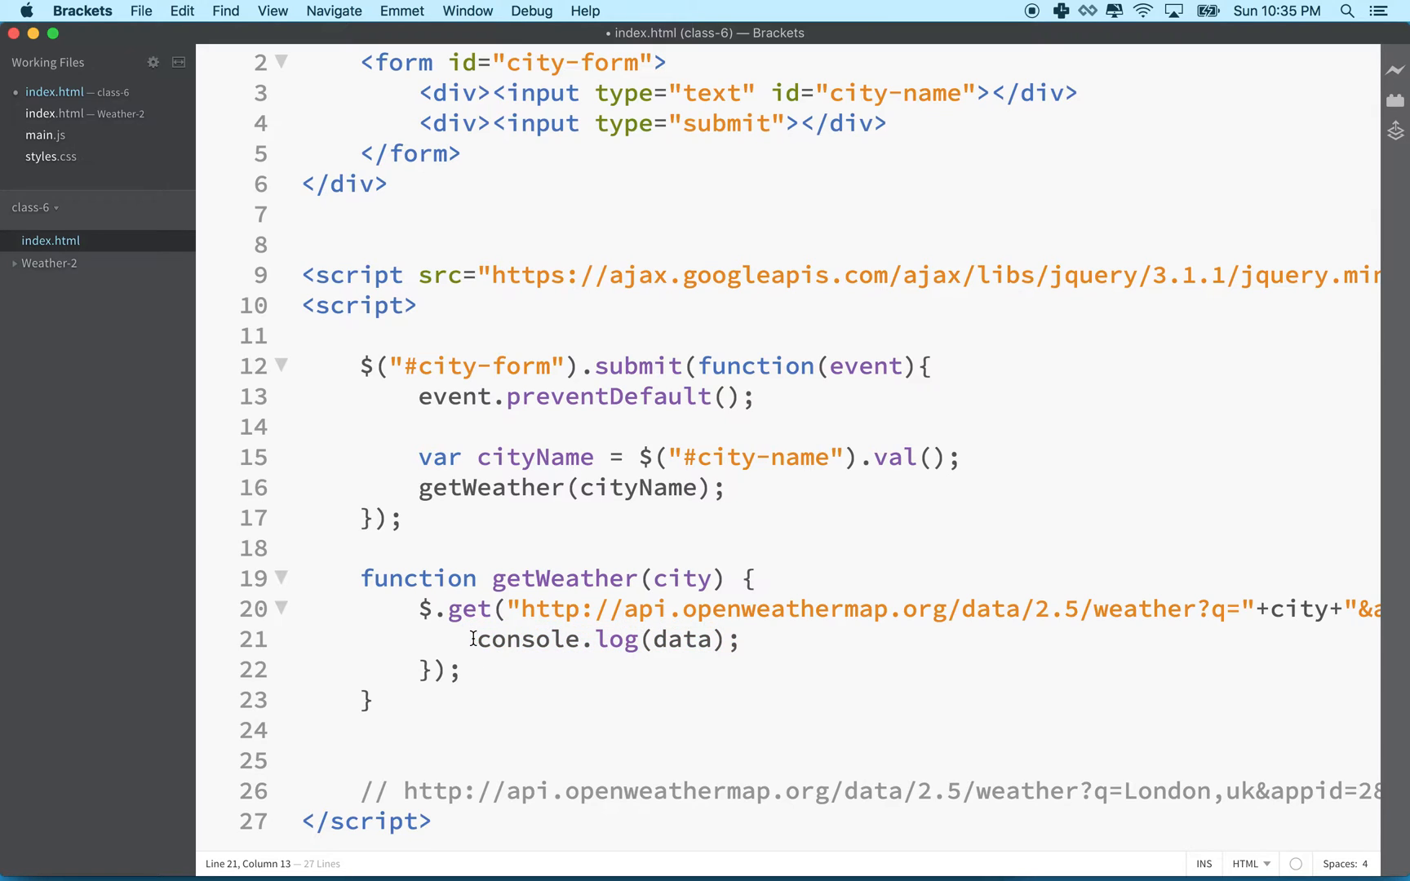
pyautogui.moveTo(477, 638); pyautogui.dragTo(742, 638)
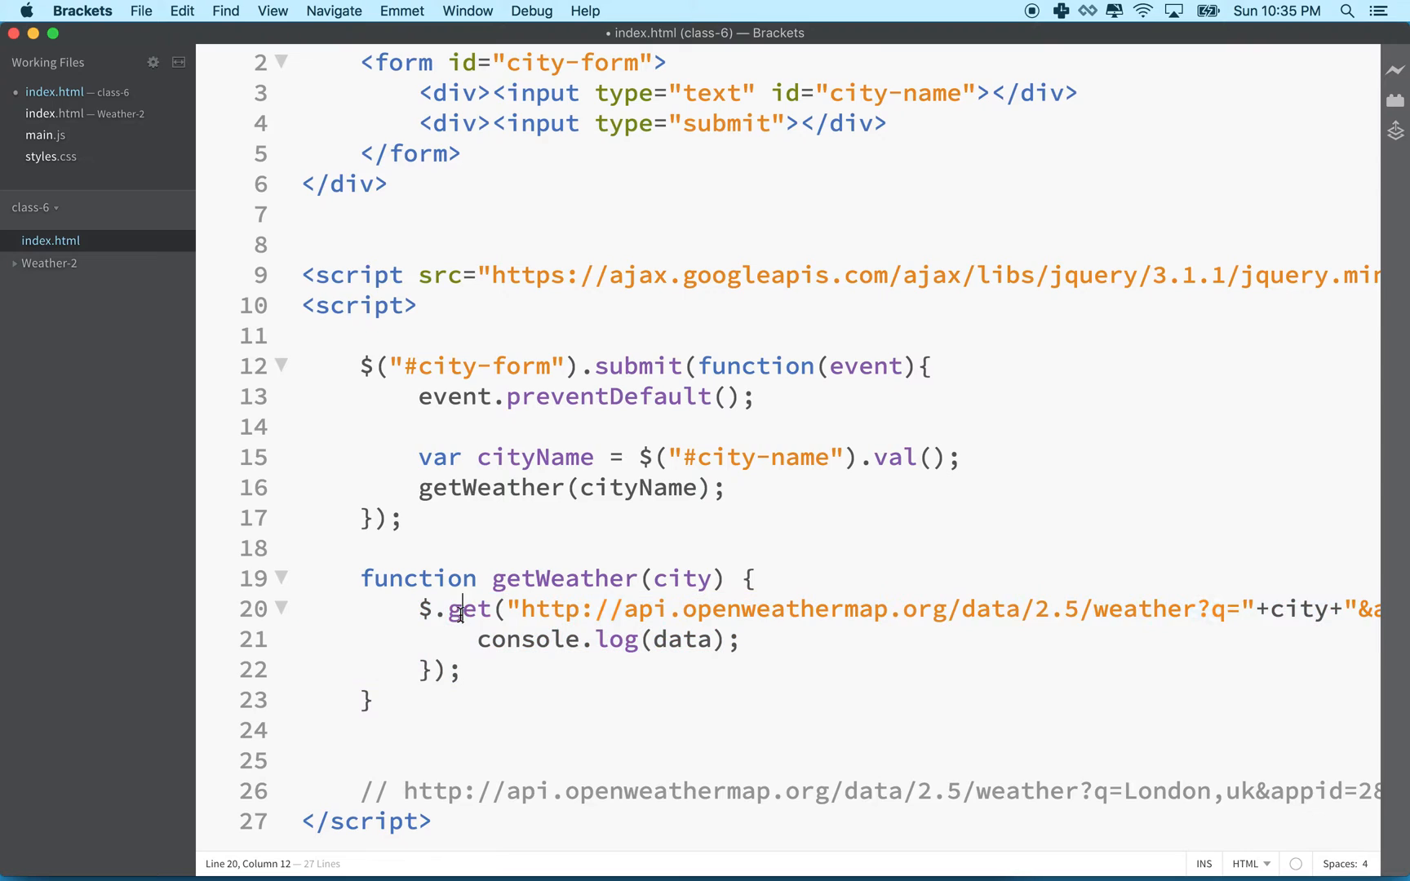
pyautogui.doubleClick(466, 609)
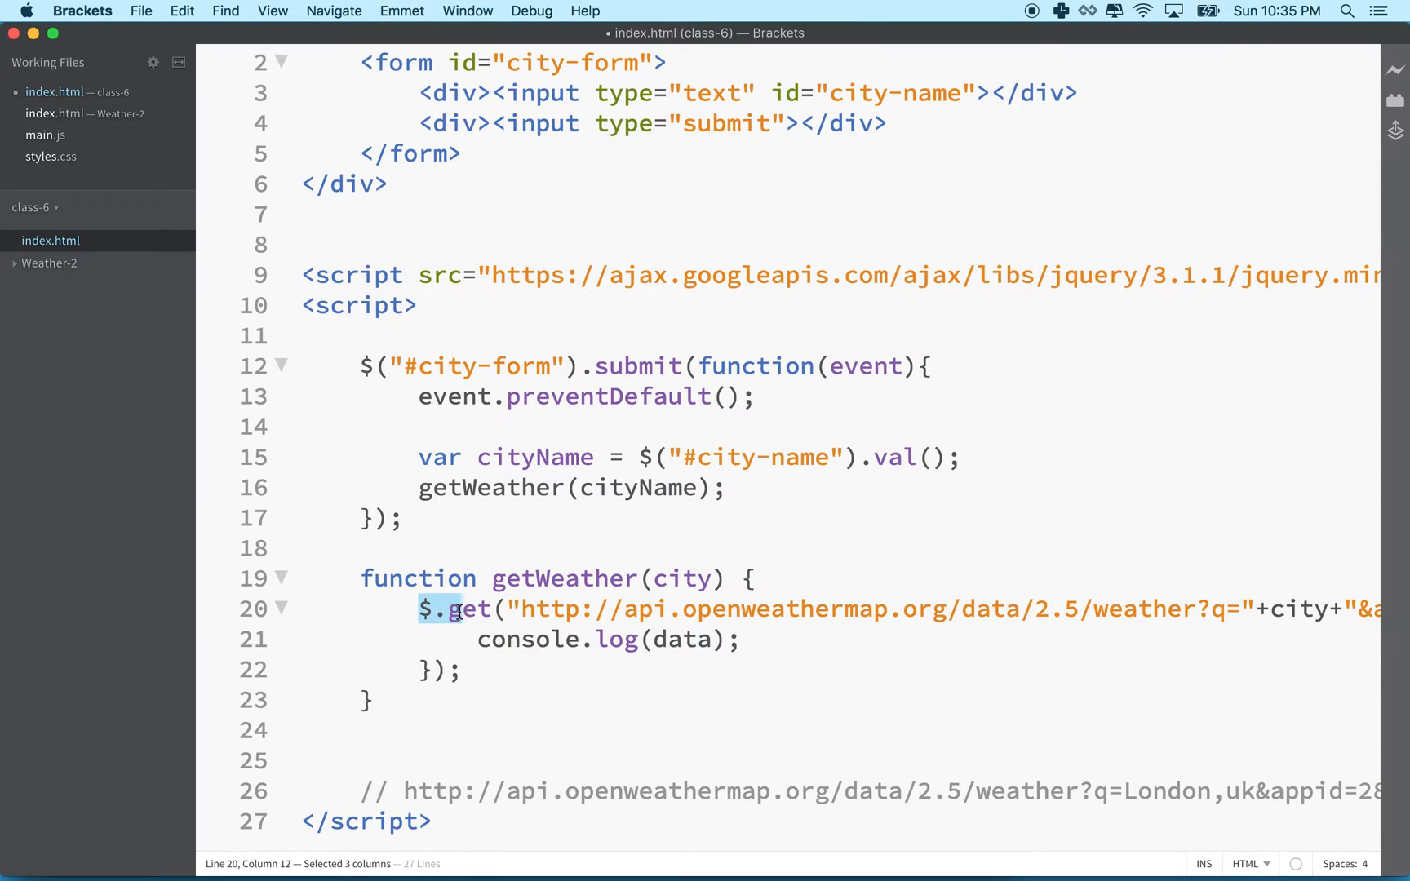
# Insert a blank line below console.log(data); so index.html has 28 lines.
pyautogui.moveTo(454, 609); pyautogui.dragTo(490, 609)
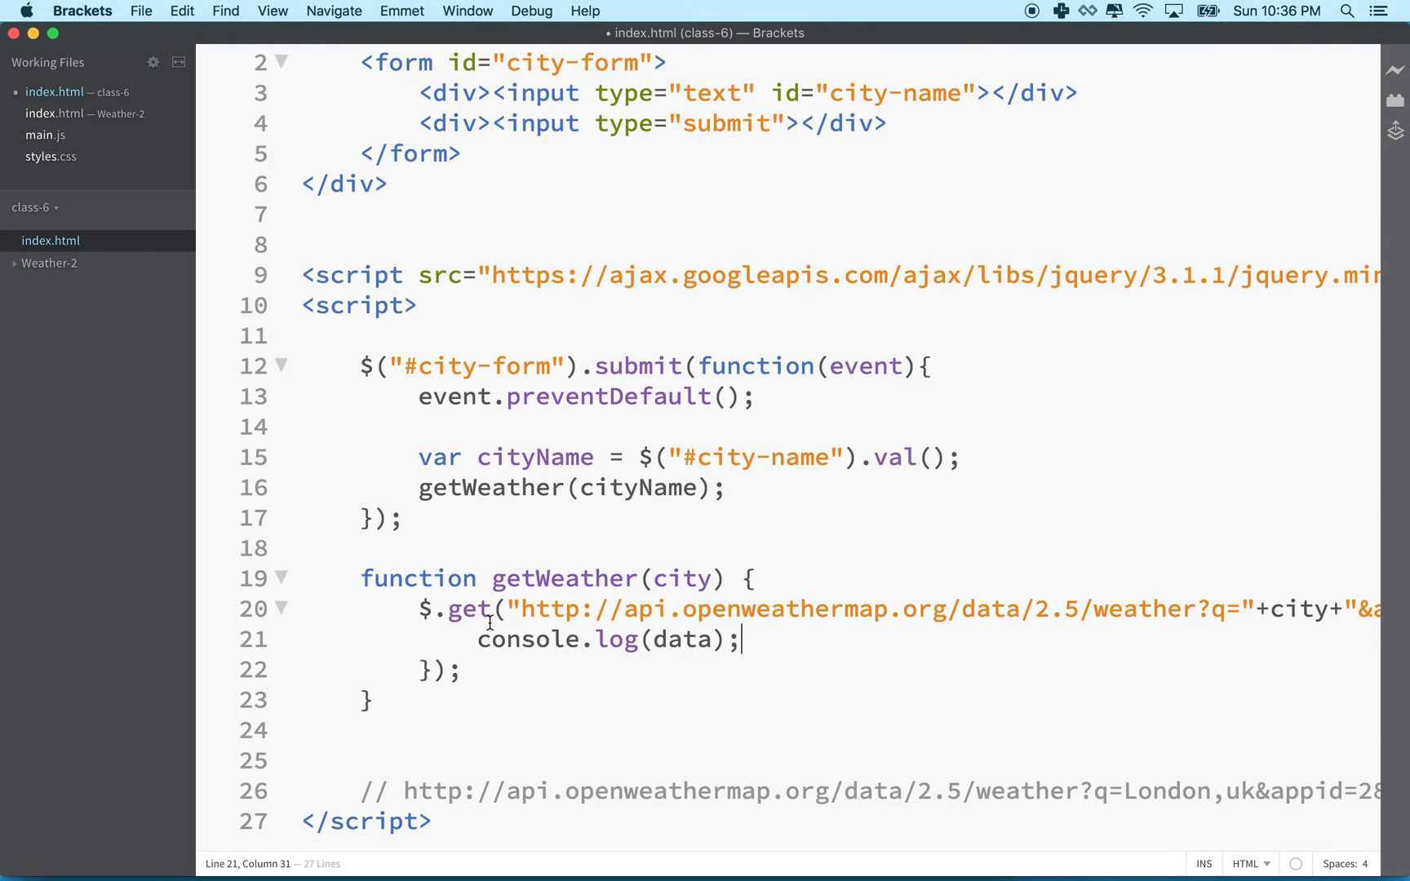
pyautogui.moveTo(481, 647)
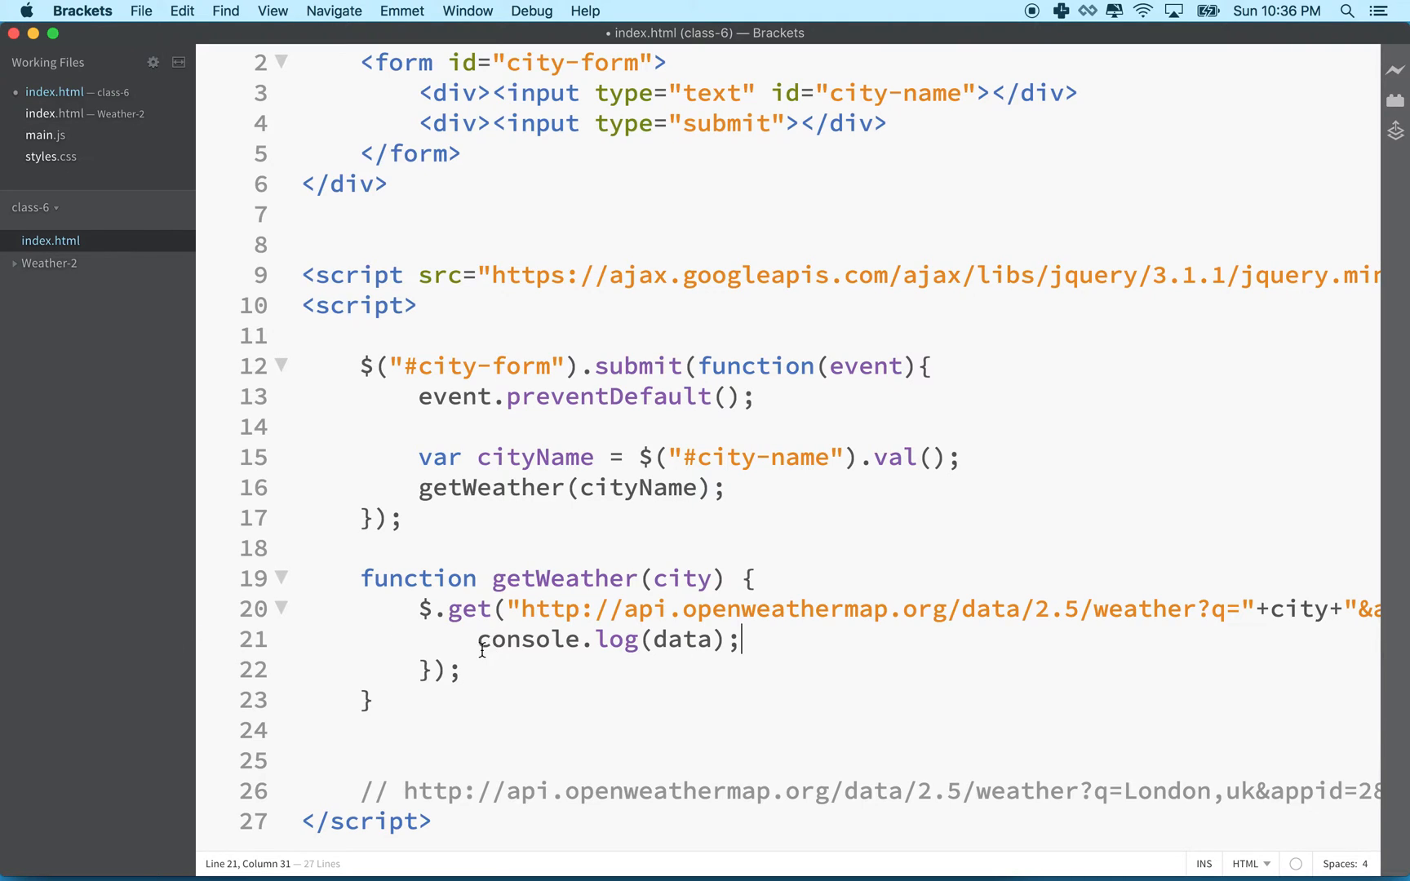
pyautogui.moveTo(477, 640); pyautogui.dragTo(742, 640)
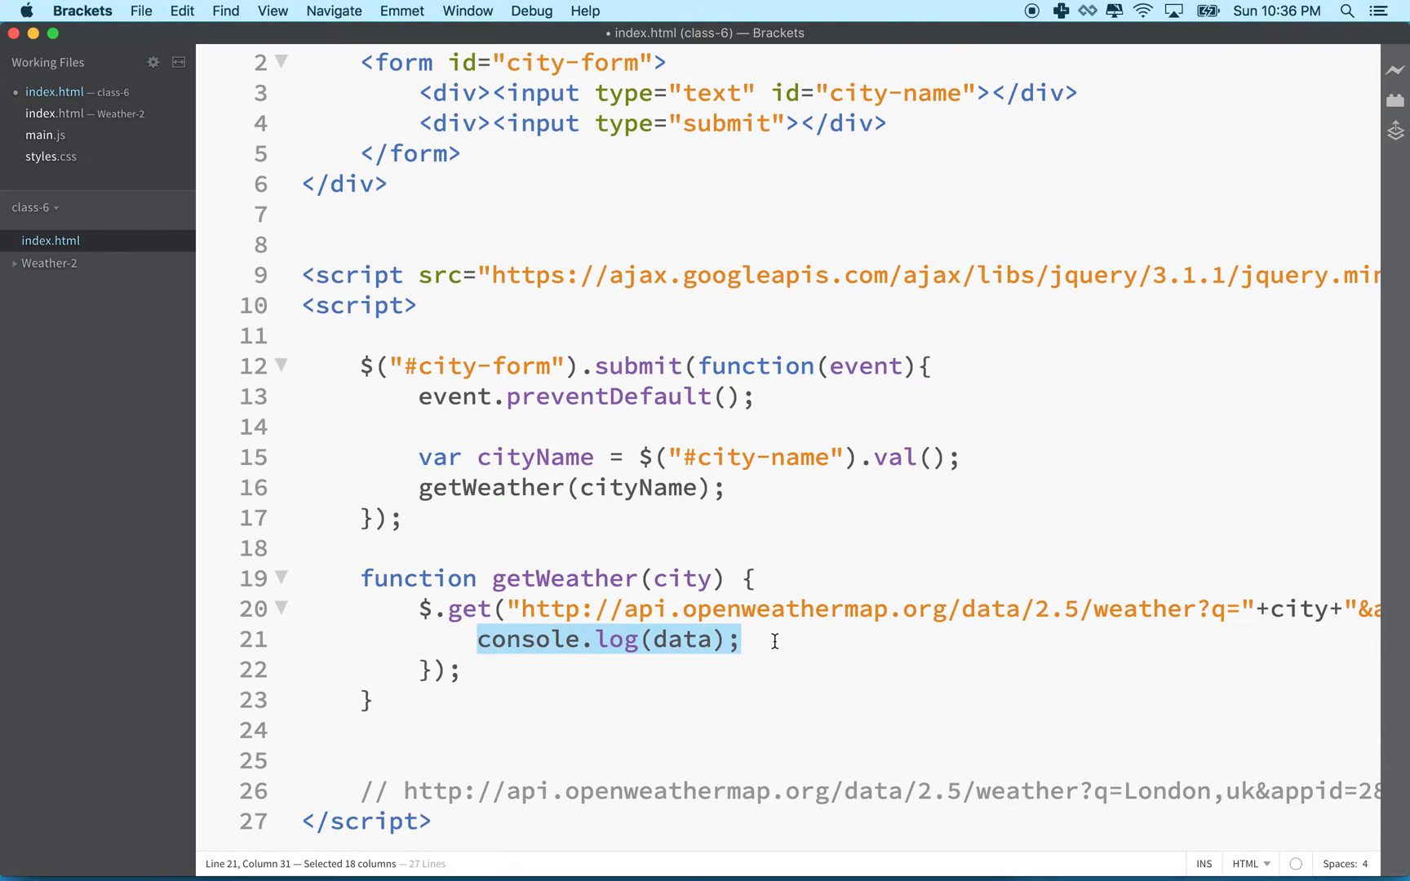
pyautogui.moveTo(697, 640)
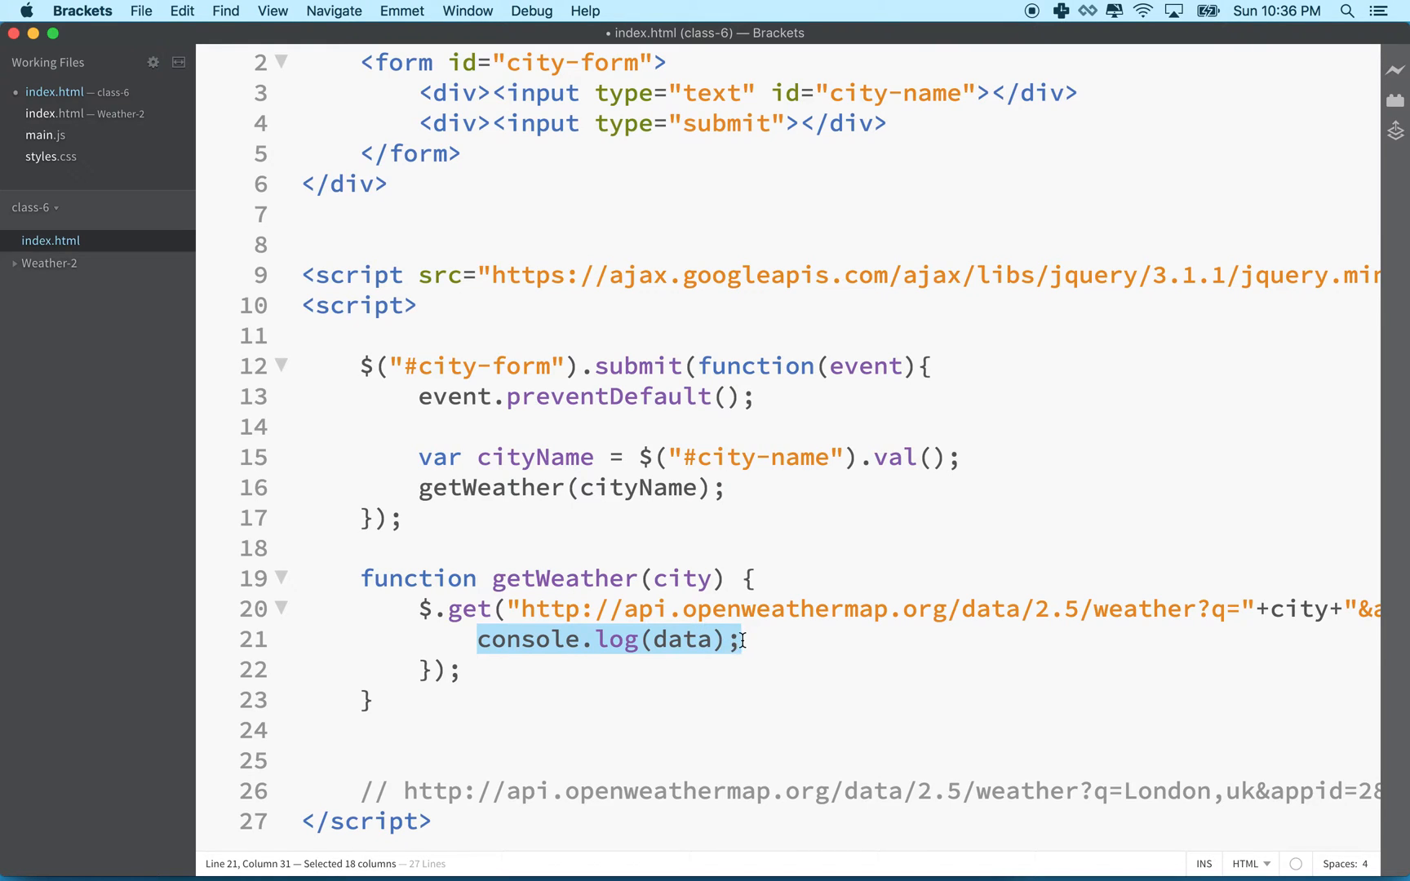
pyautogui.click(485, 640)
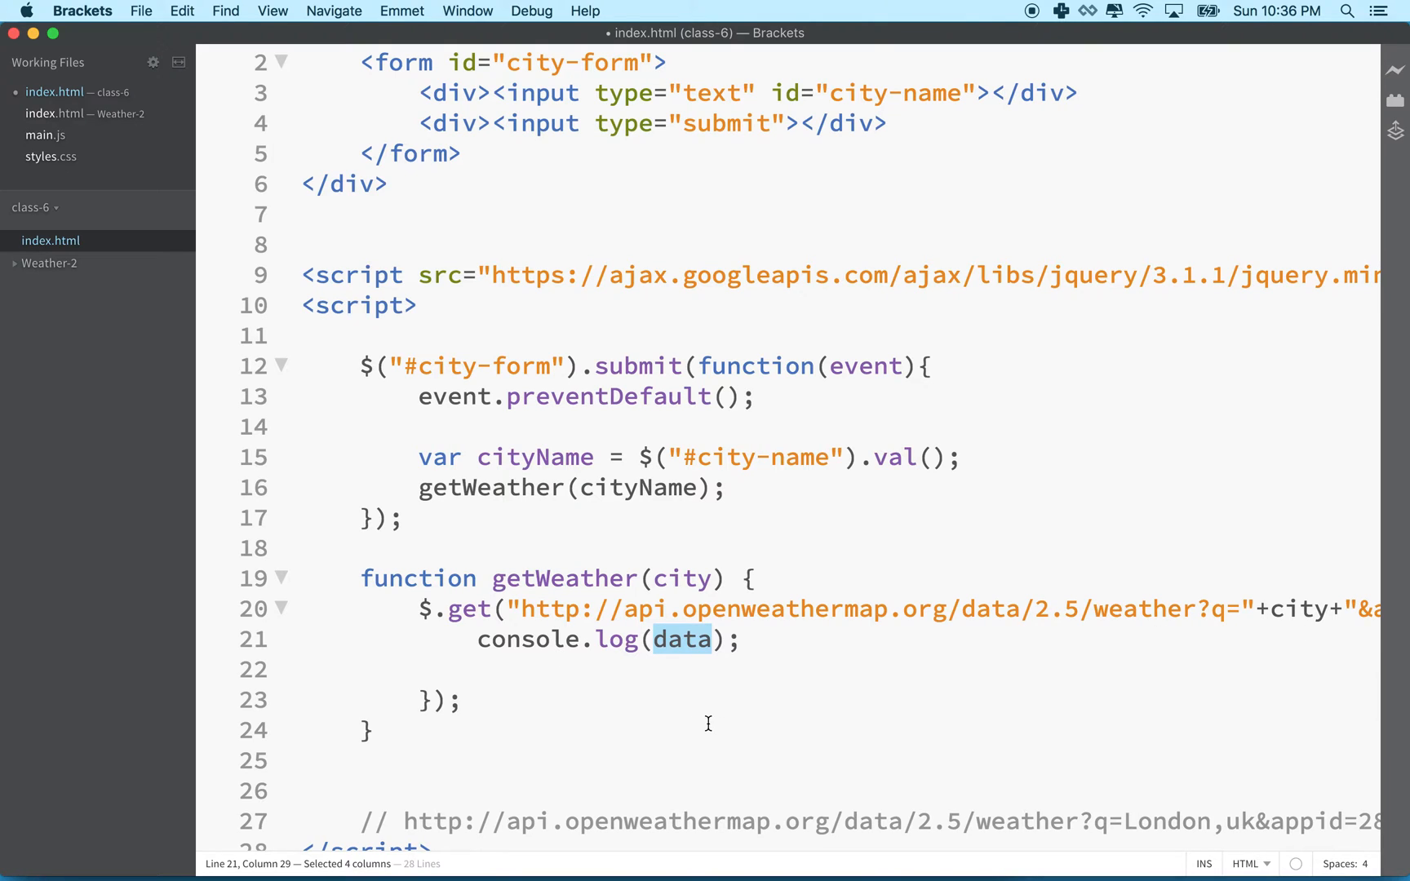
# Type data.prop.p on the new line as a test, then remove prop and .p.
pyautogui.write('data')
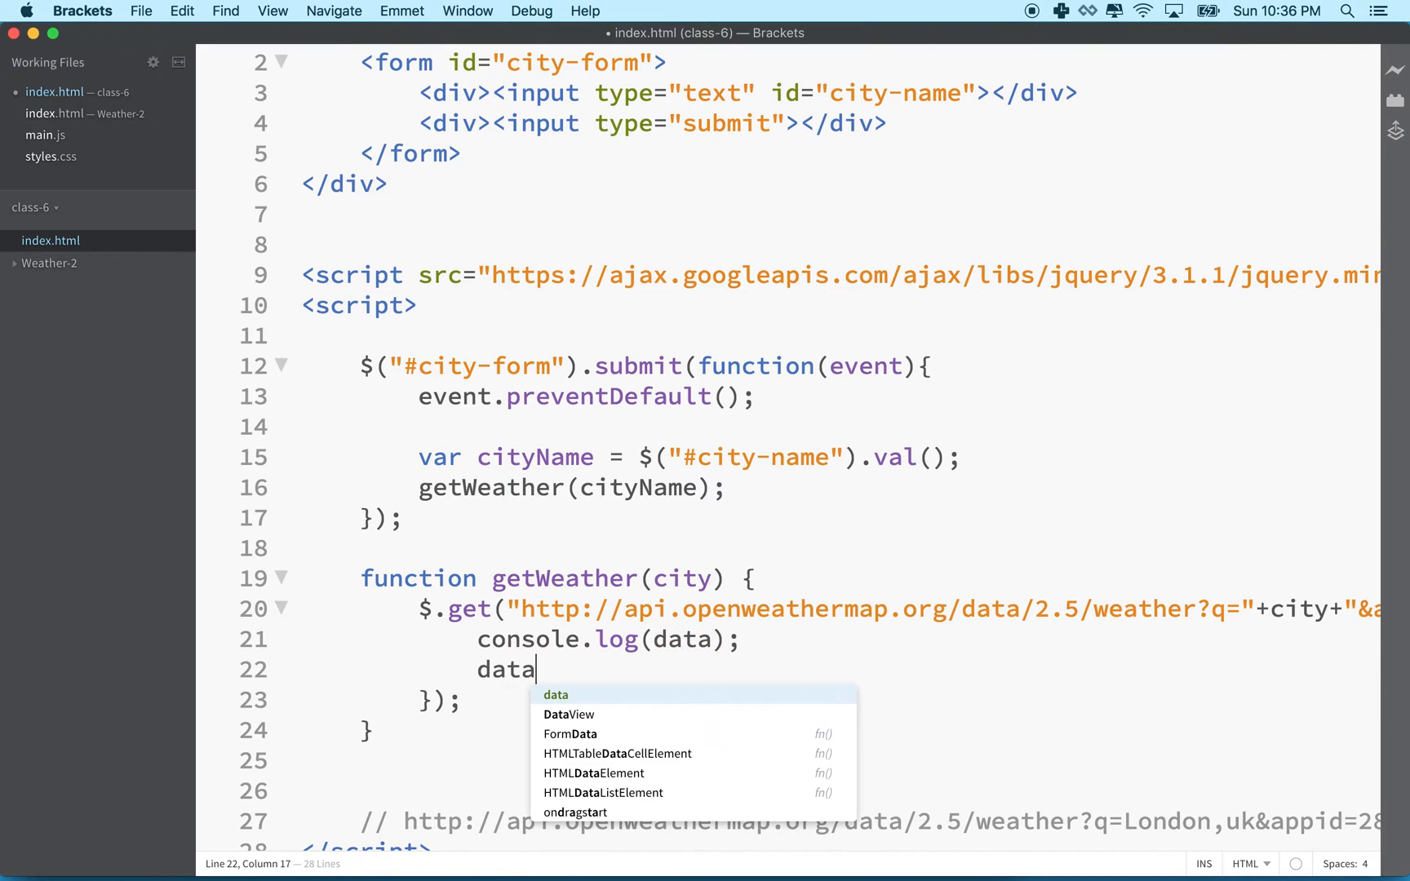
pyautogui.write('.')
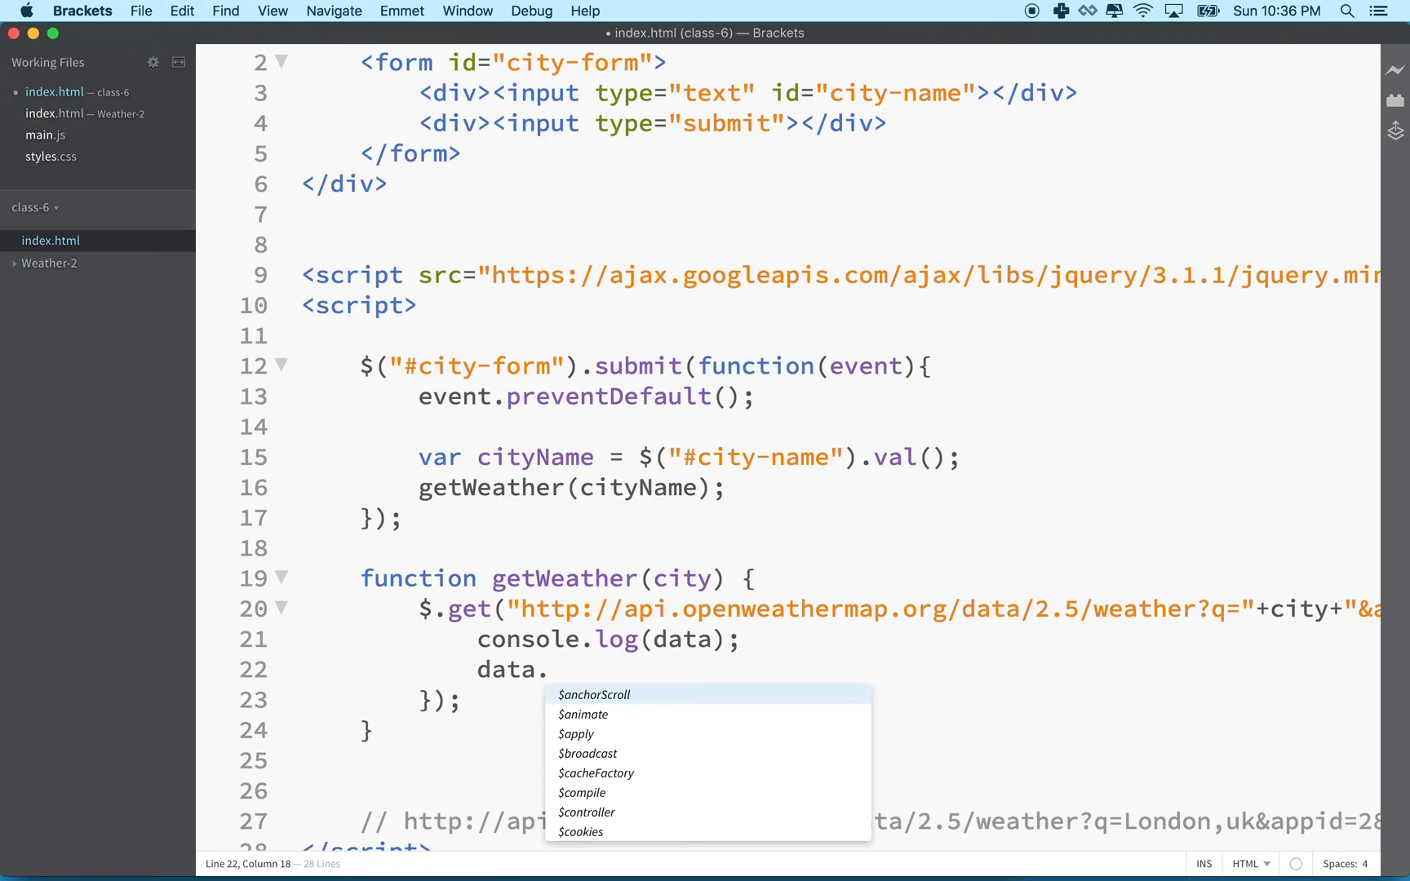
pyautogui.write('prop')
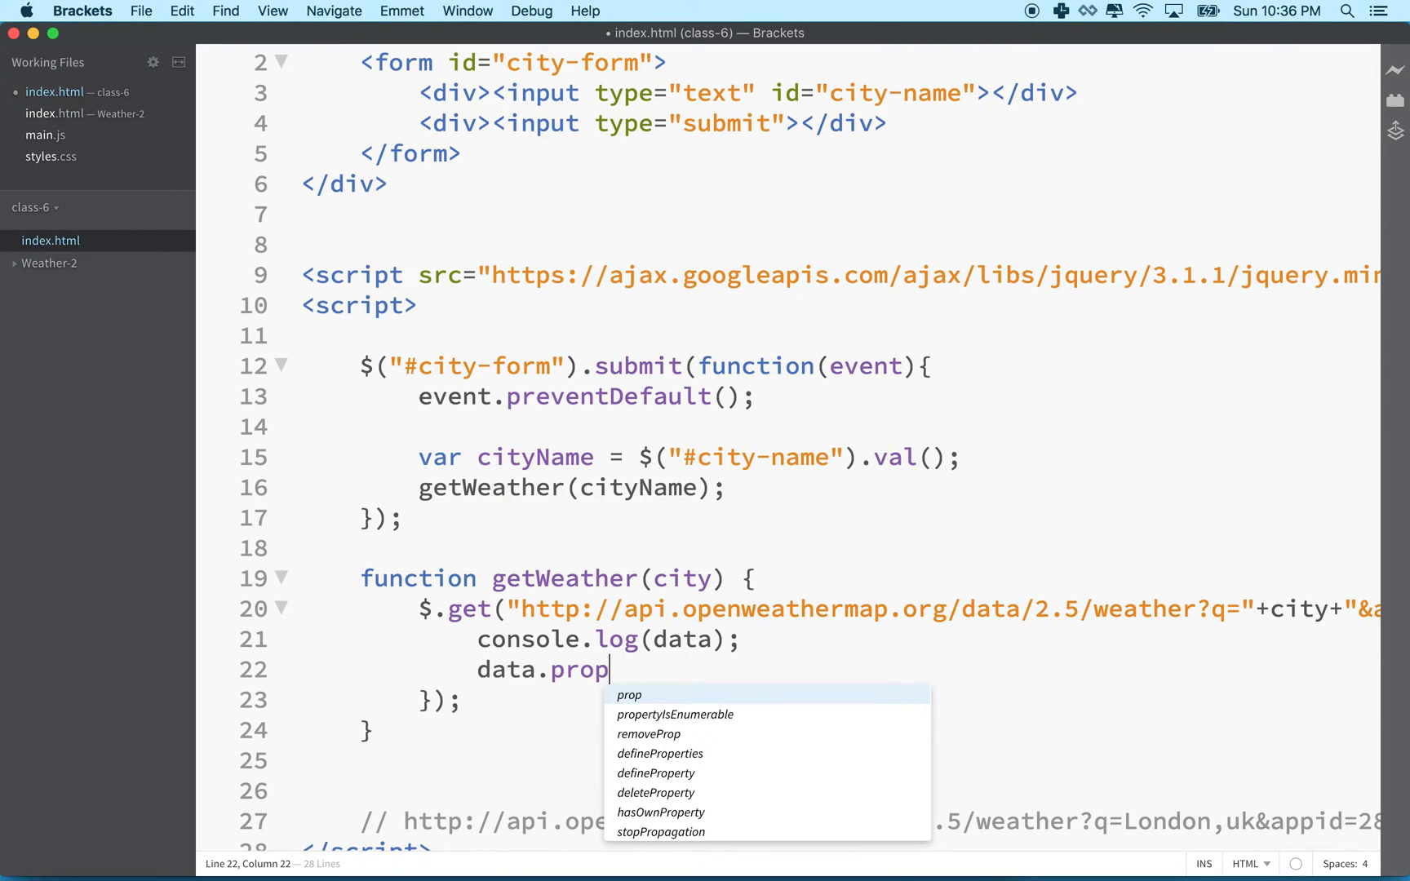
pyautogui.write('.p')
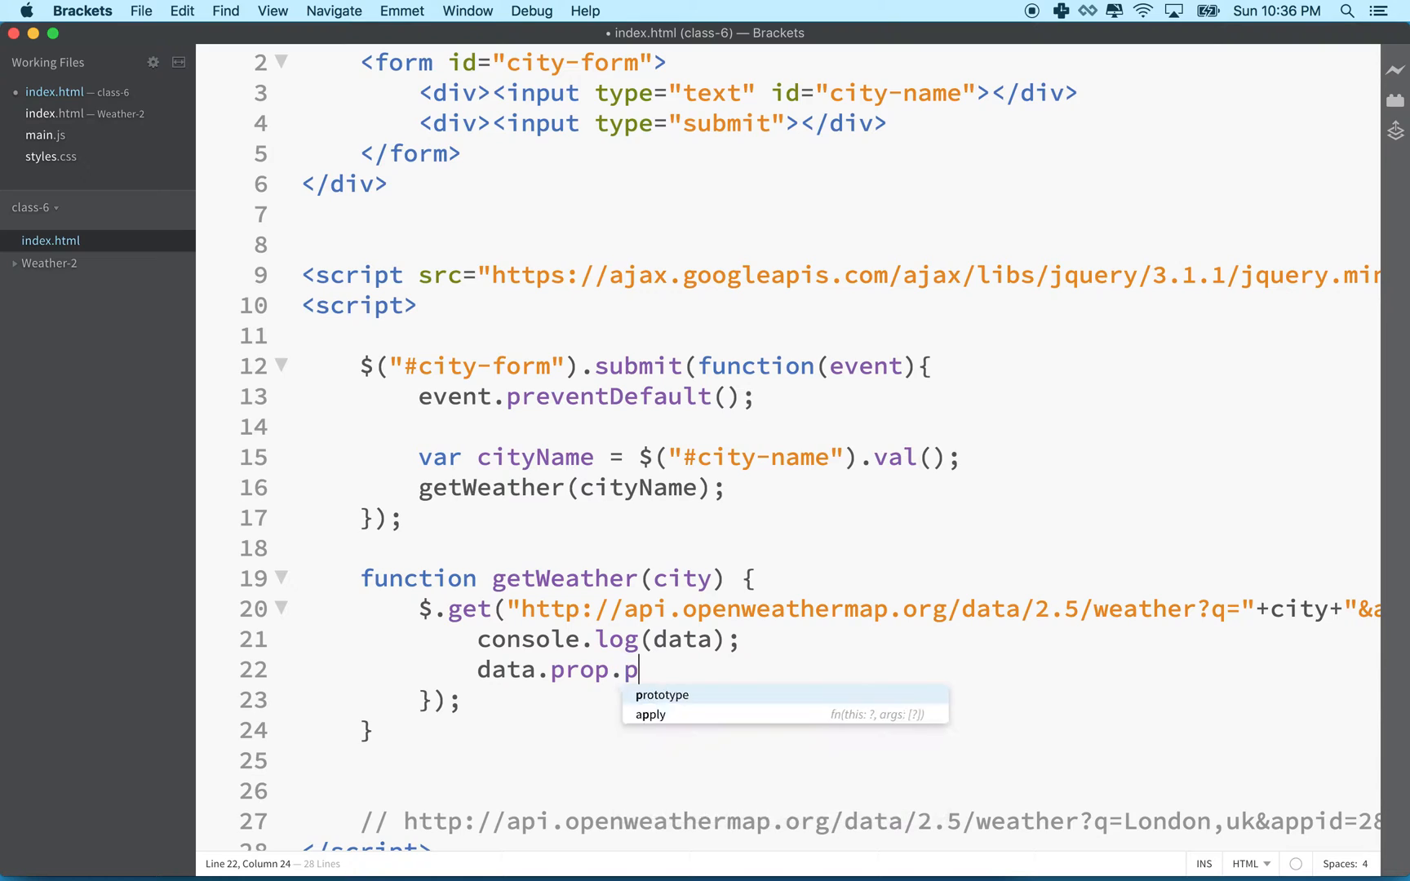
pyautogui.press('backspace')
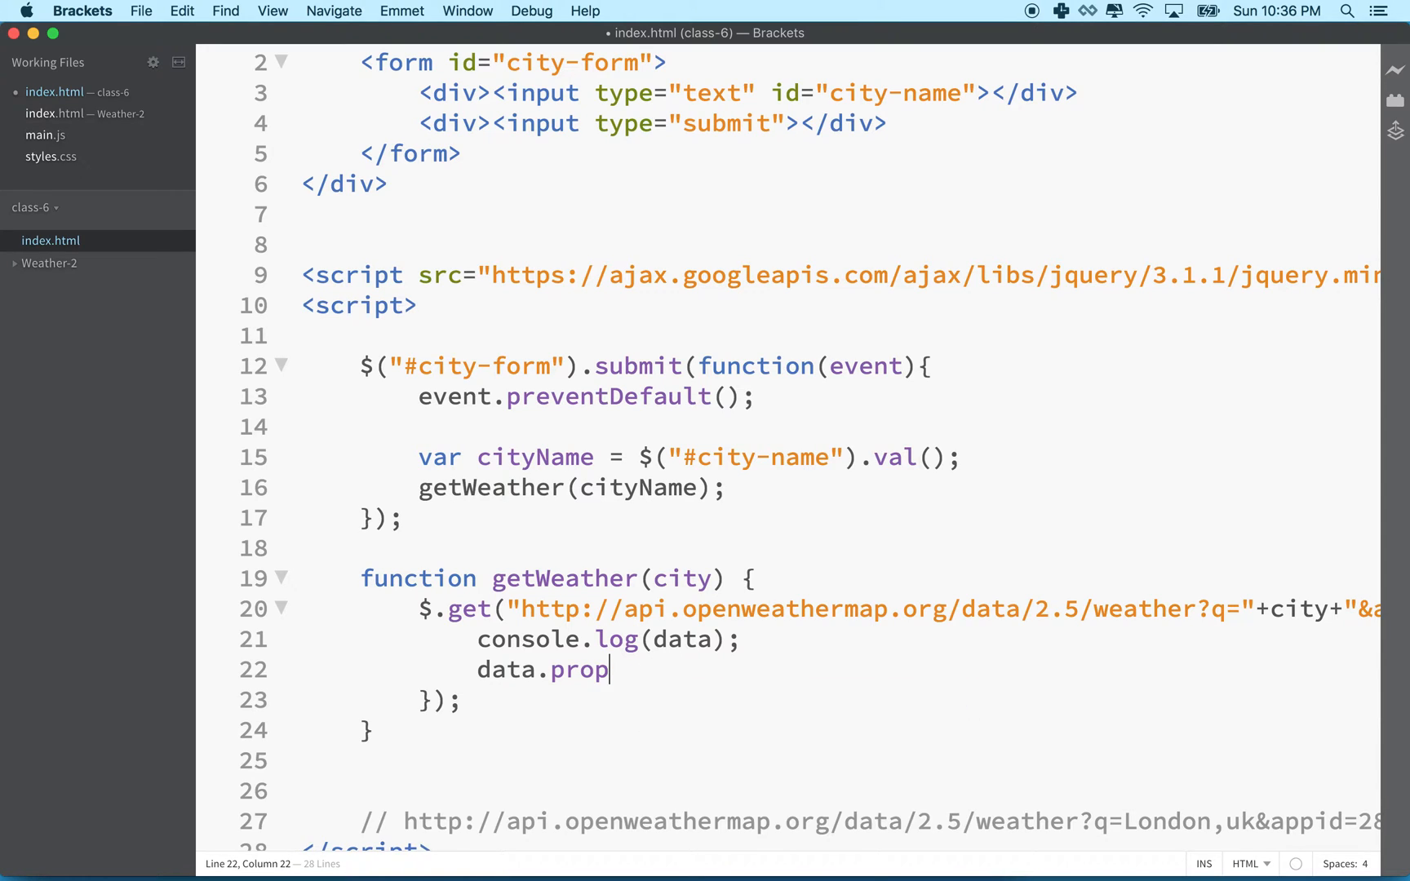
pyautogui.press('Backspace')
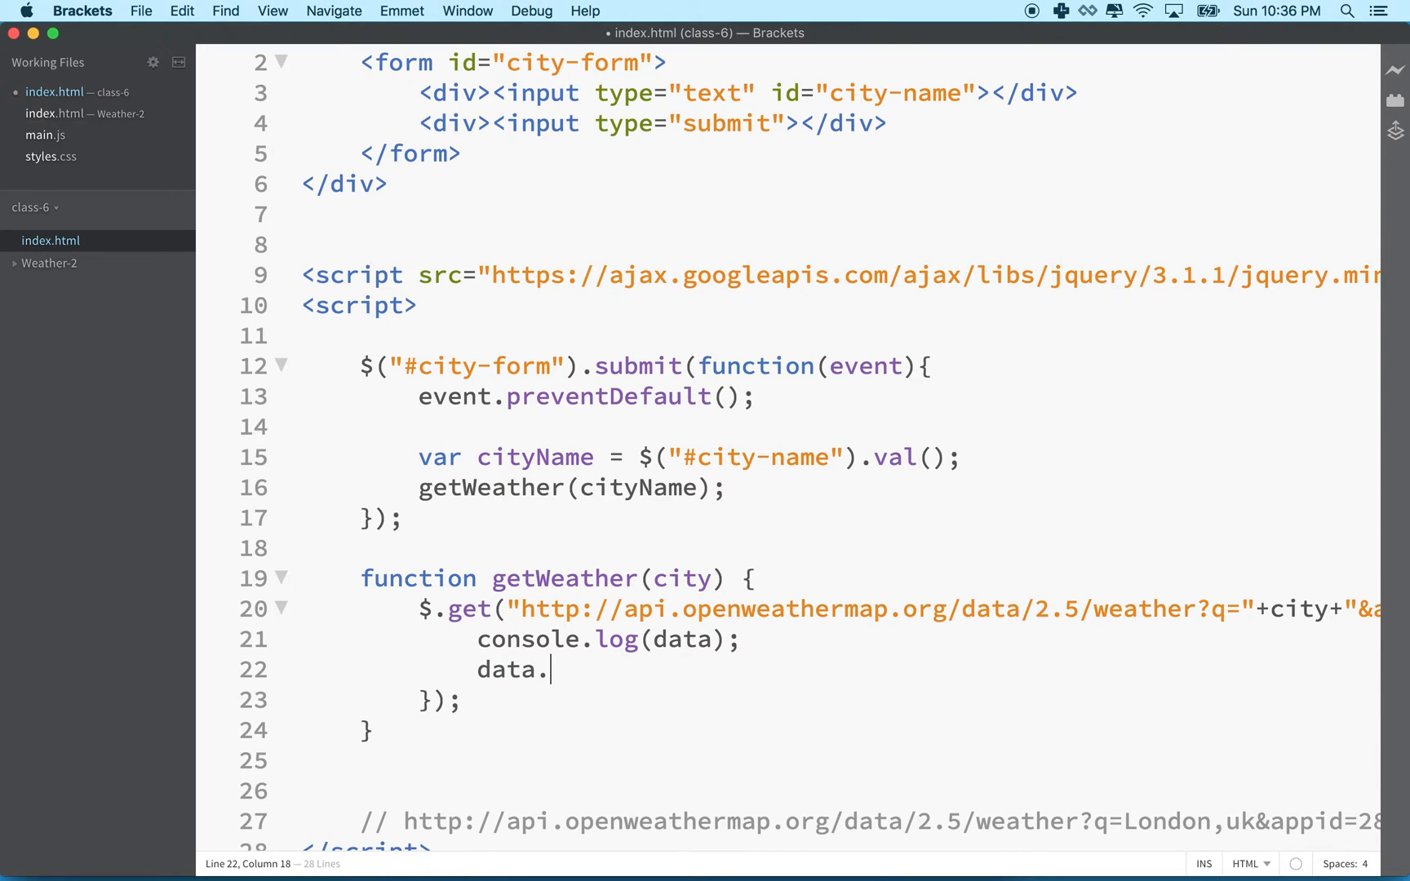
# Try data.list[0].main, delete it, and save index.html with the line empty.
pyautogui.write('l')
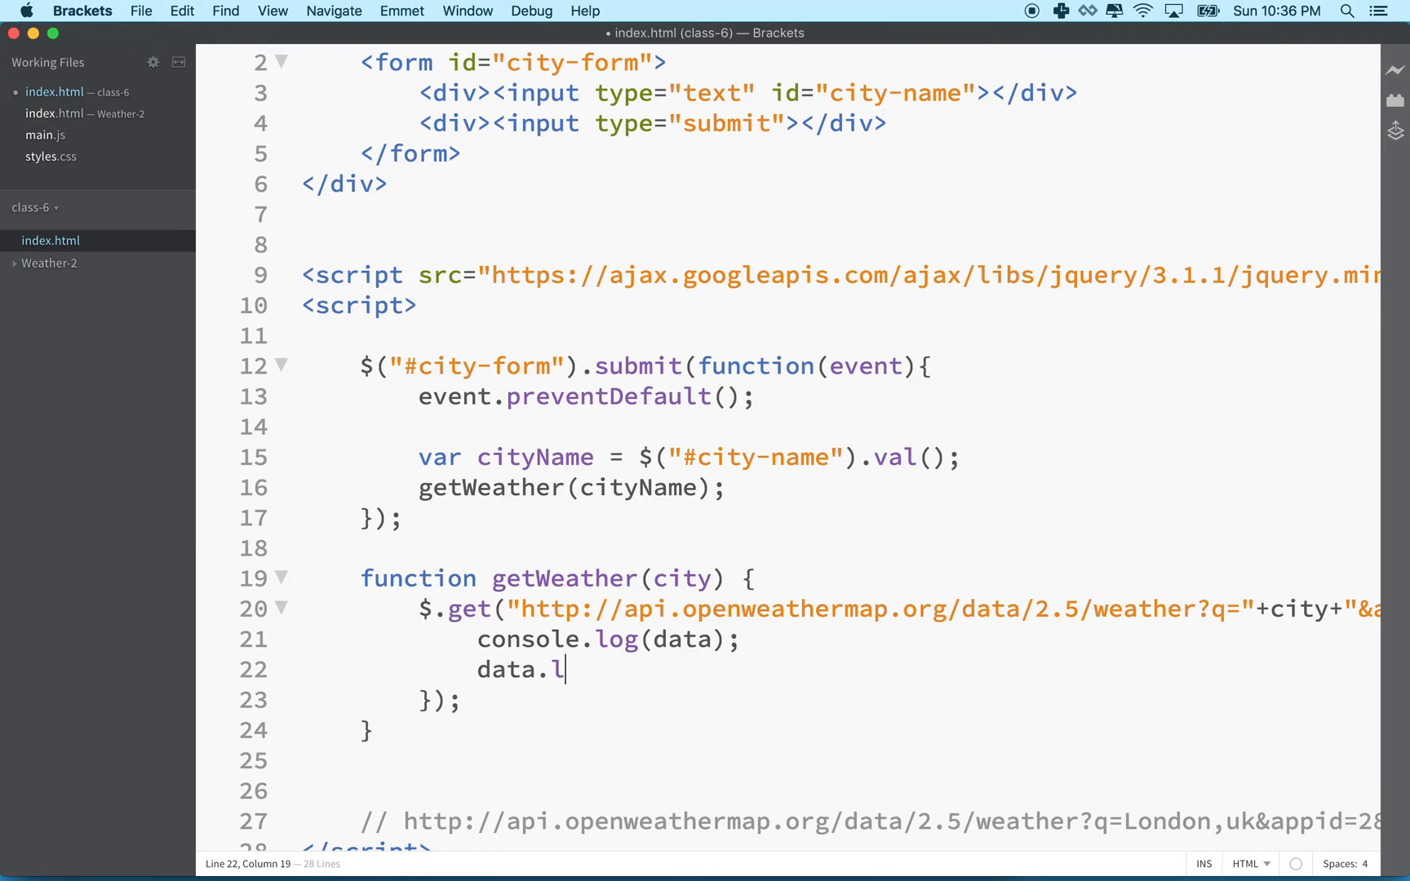
pyautogui.write('ist[]')
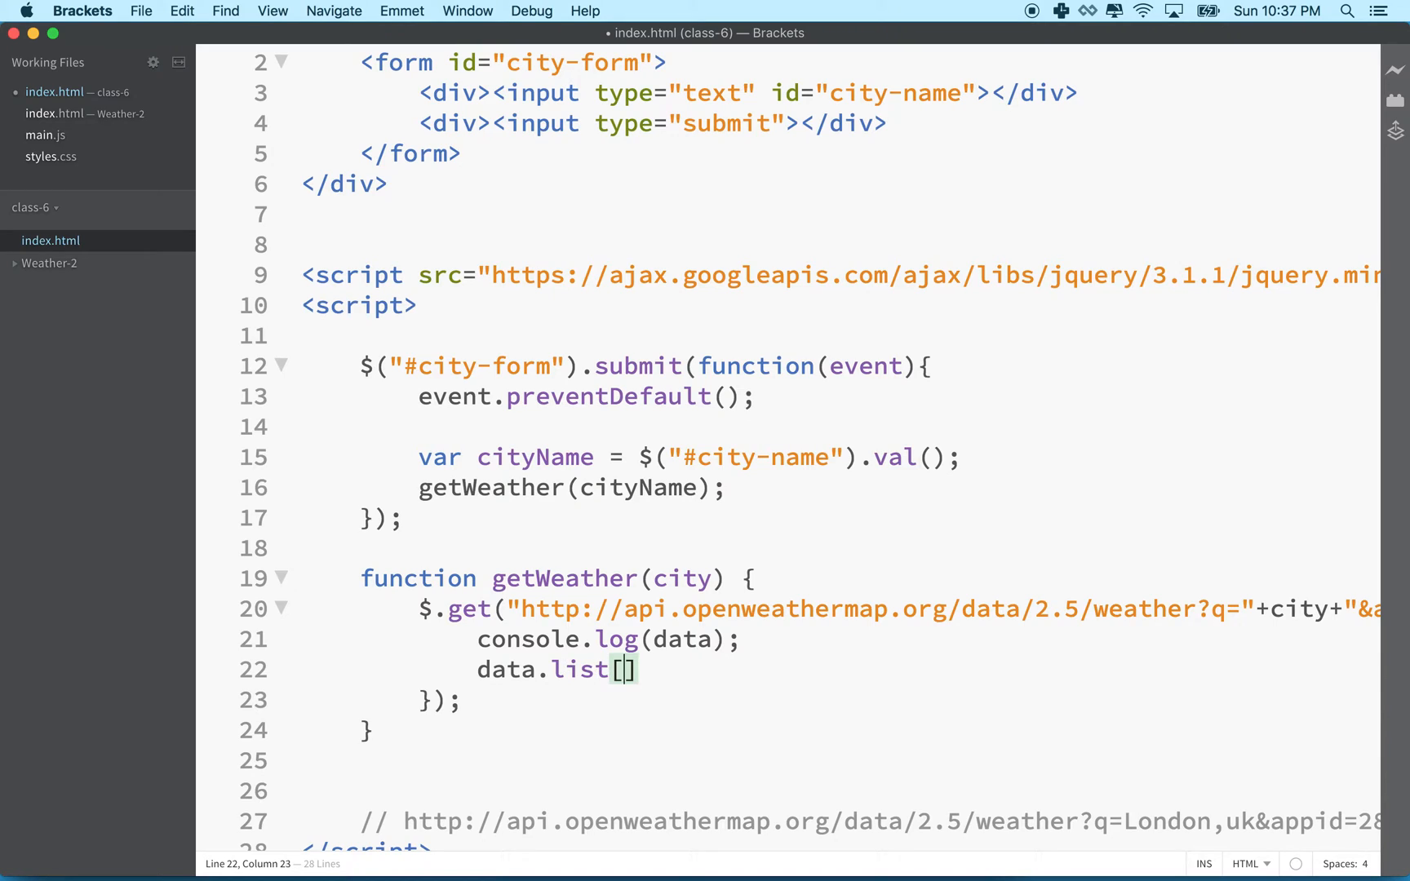
pyautogui.write('2')
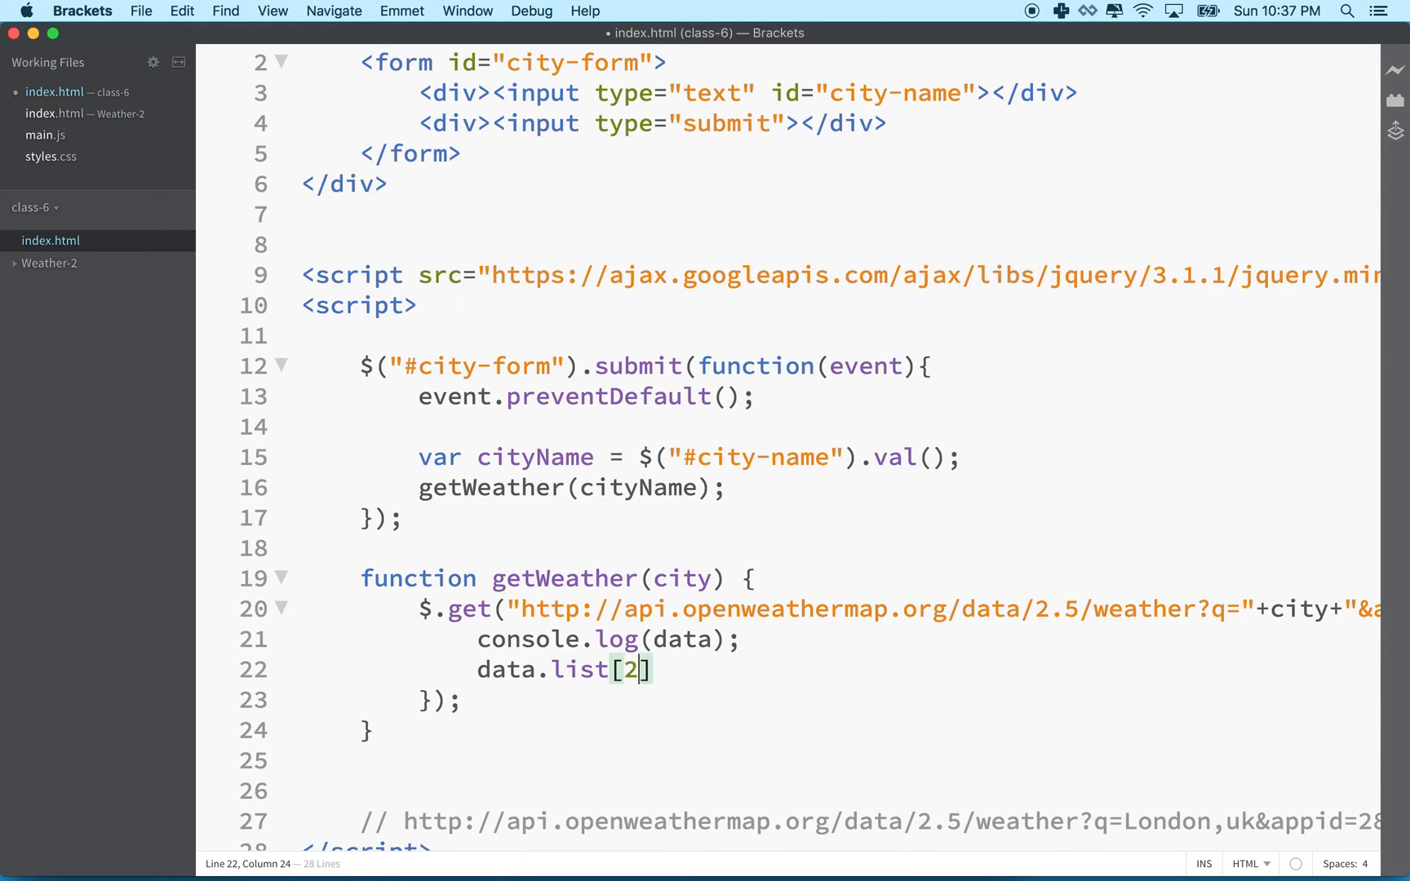
pyautogui.write('0')
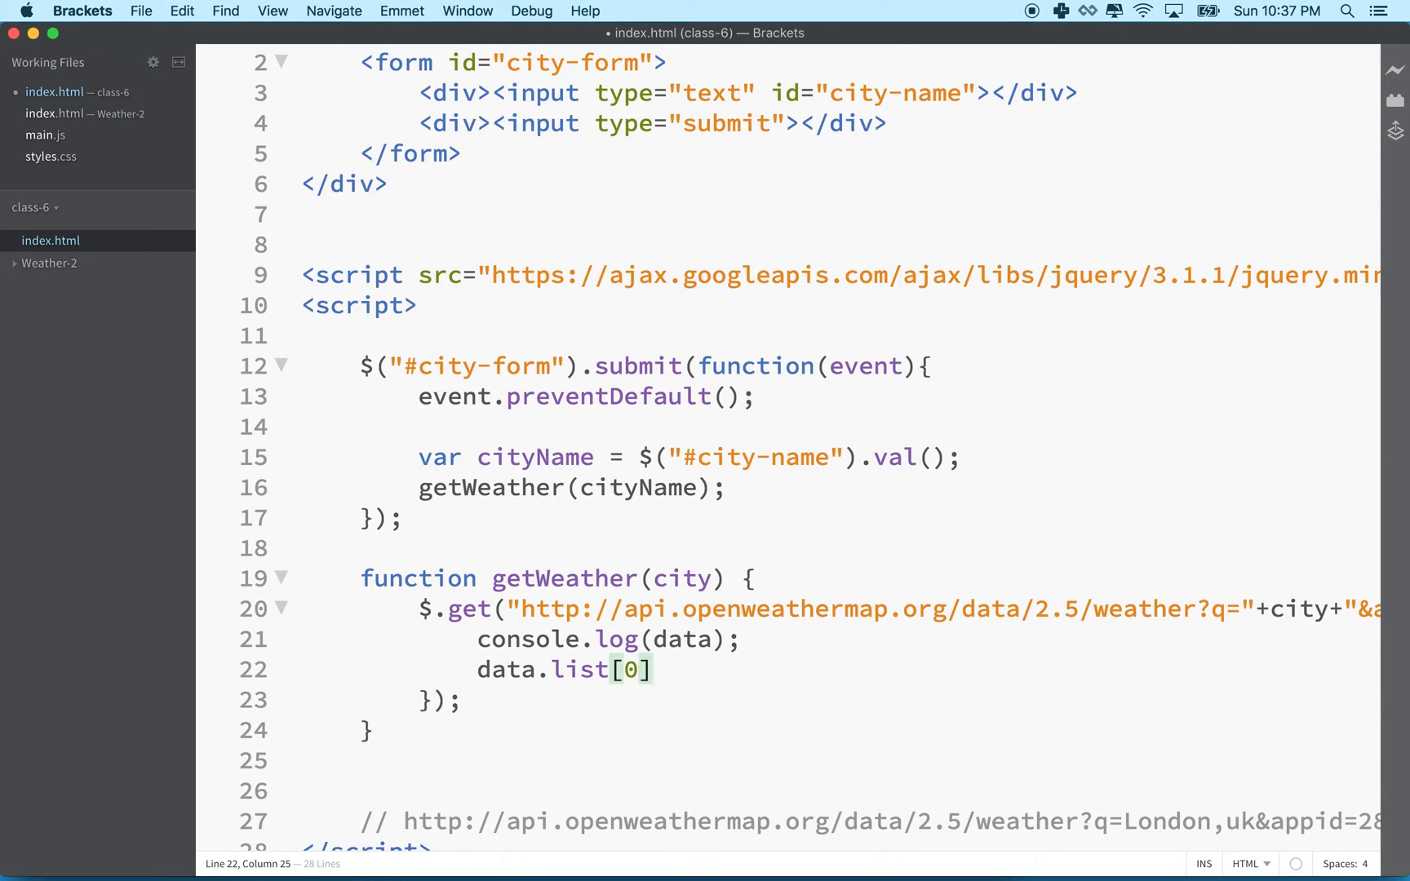
pyautogui.write('.')
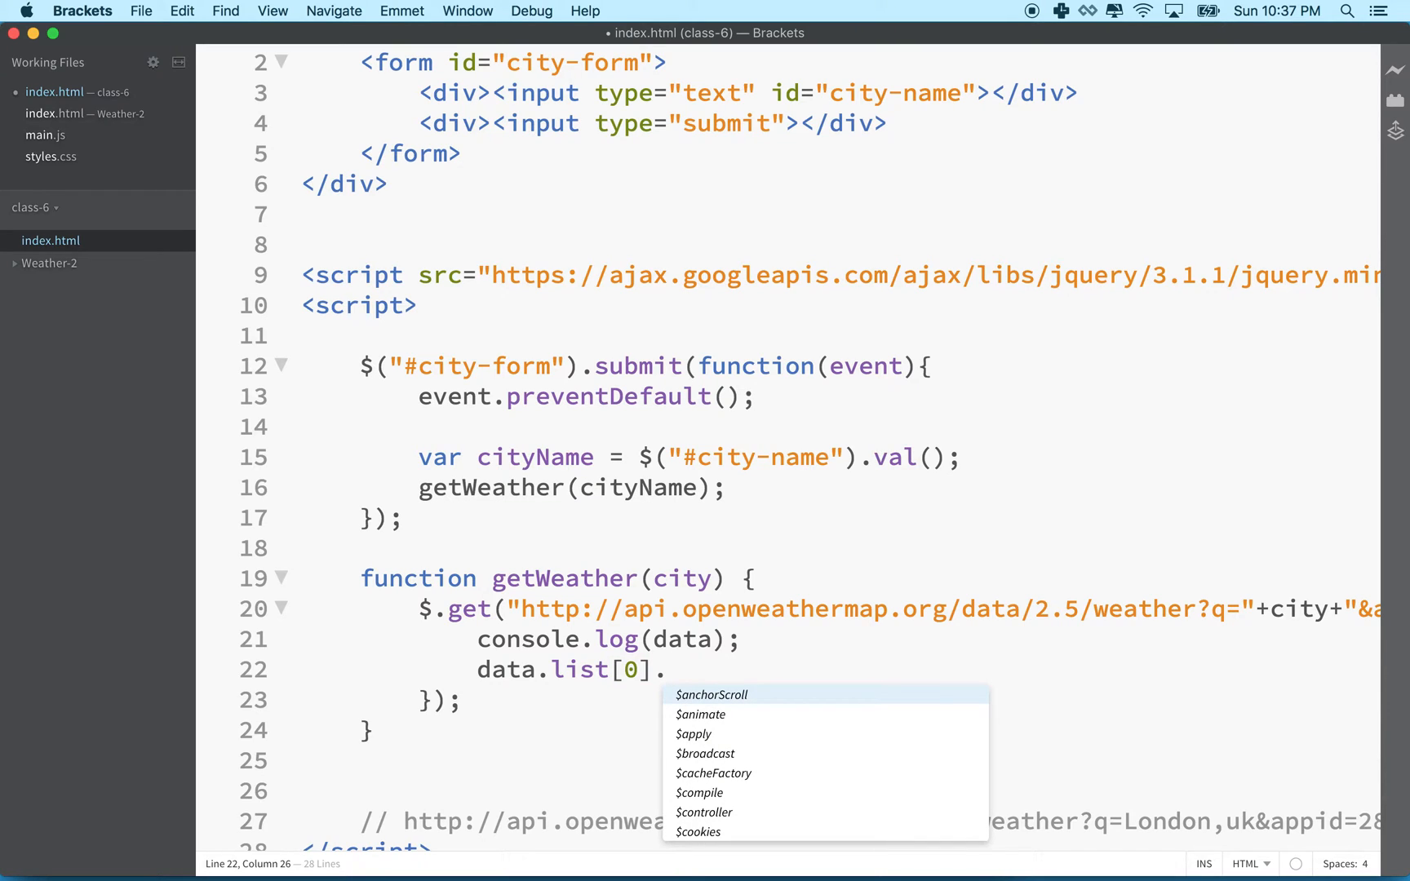
pyautogui.write('main')
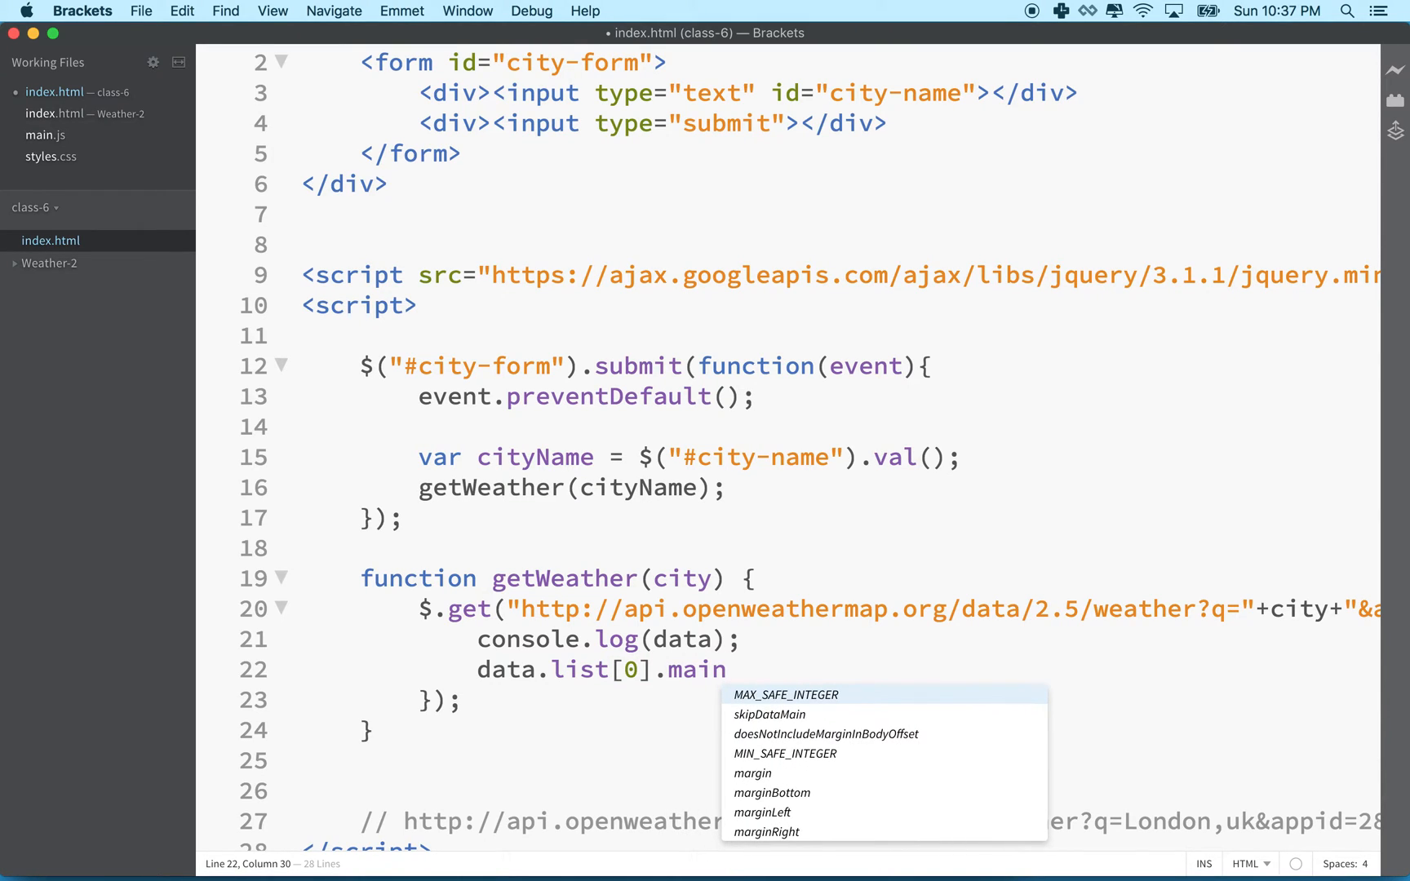
pyautogui.press('backspace')
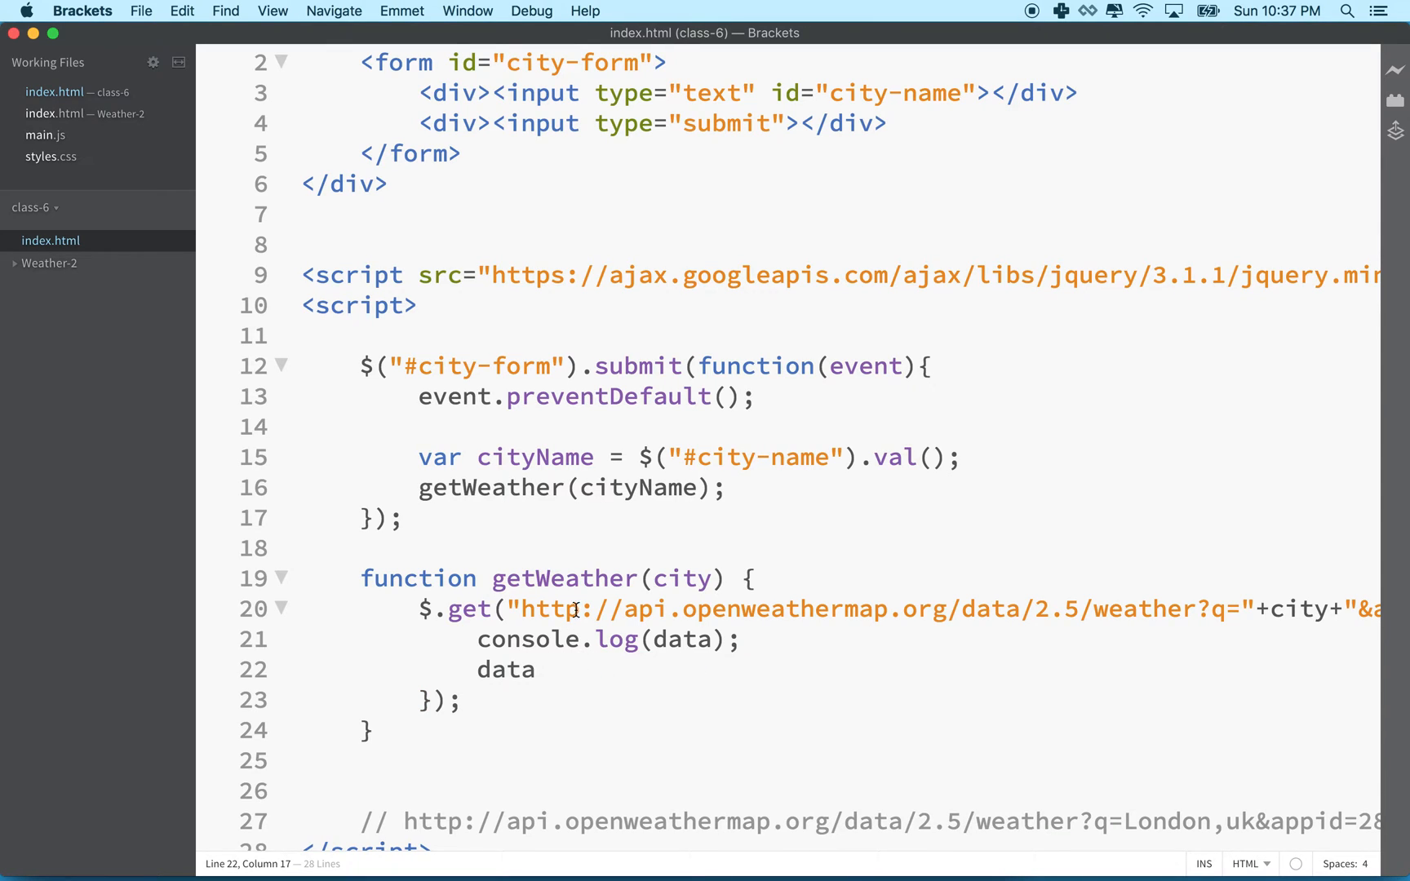
pyautogui.moveTo(412, 611)
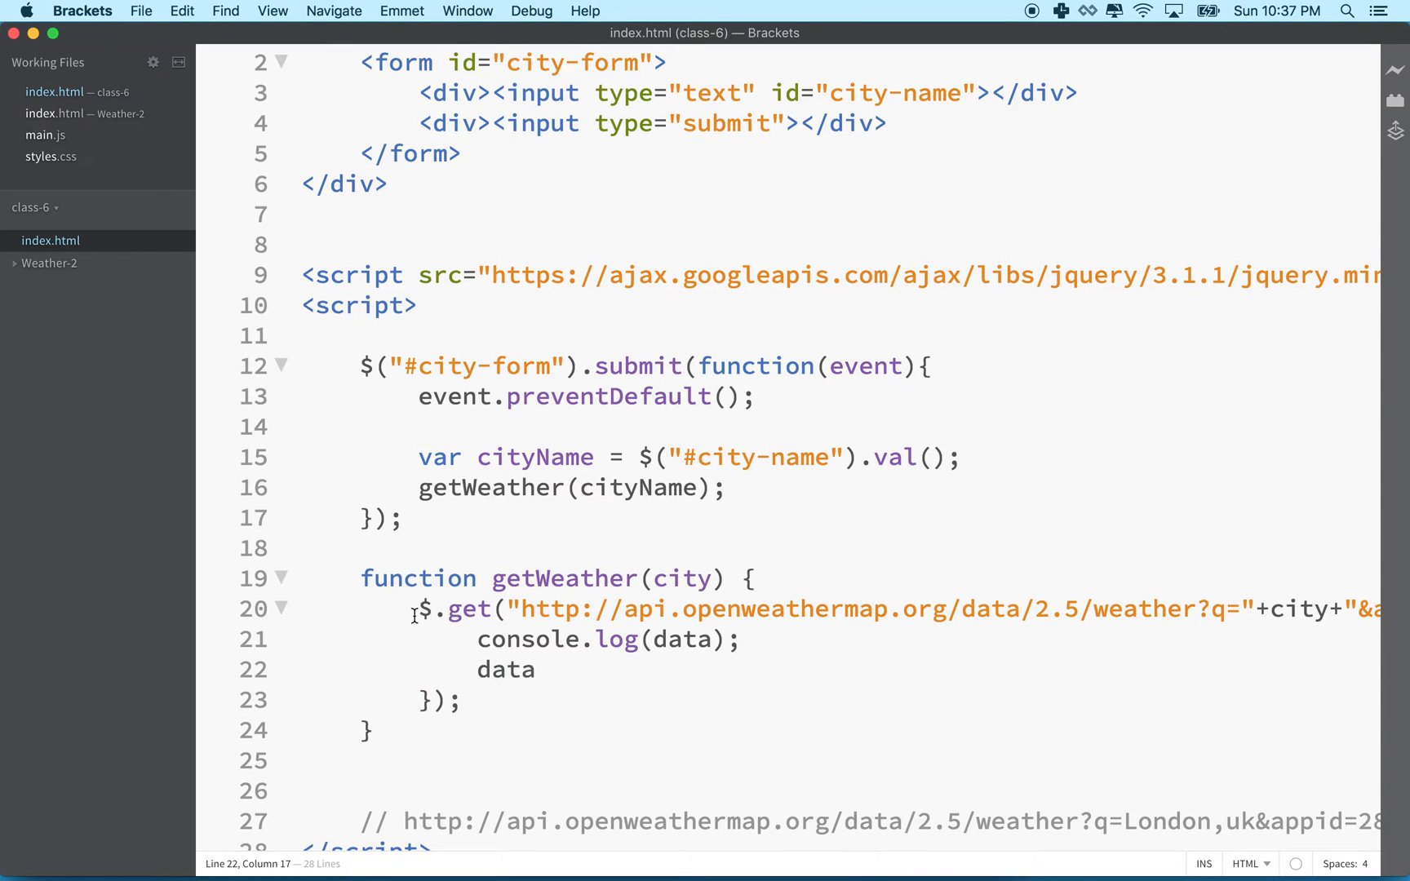
pyautogui.doubleClick(505, 669)
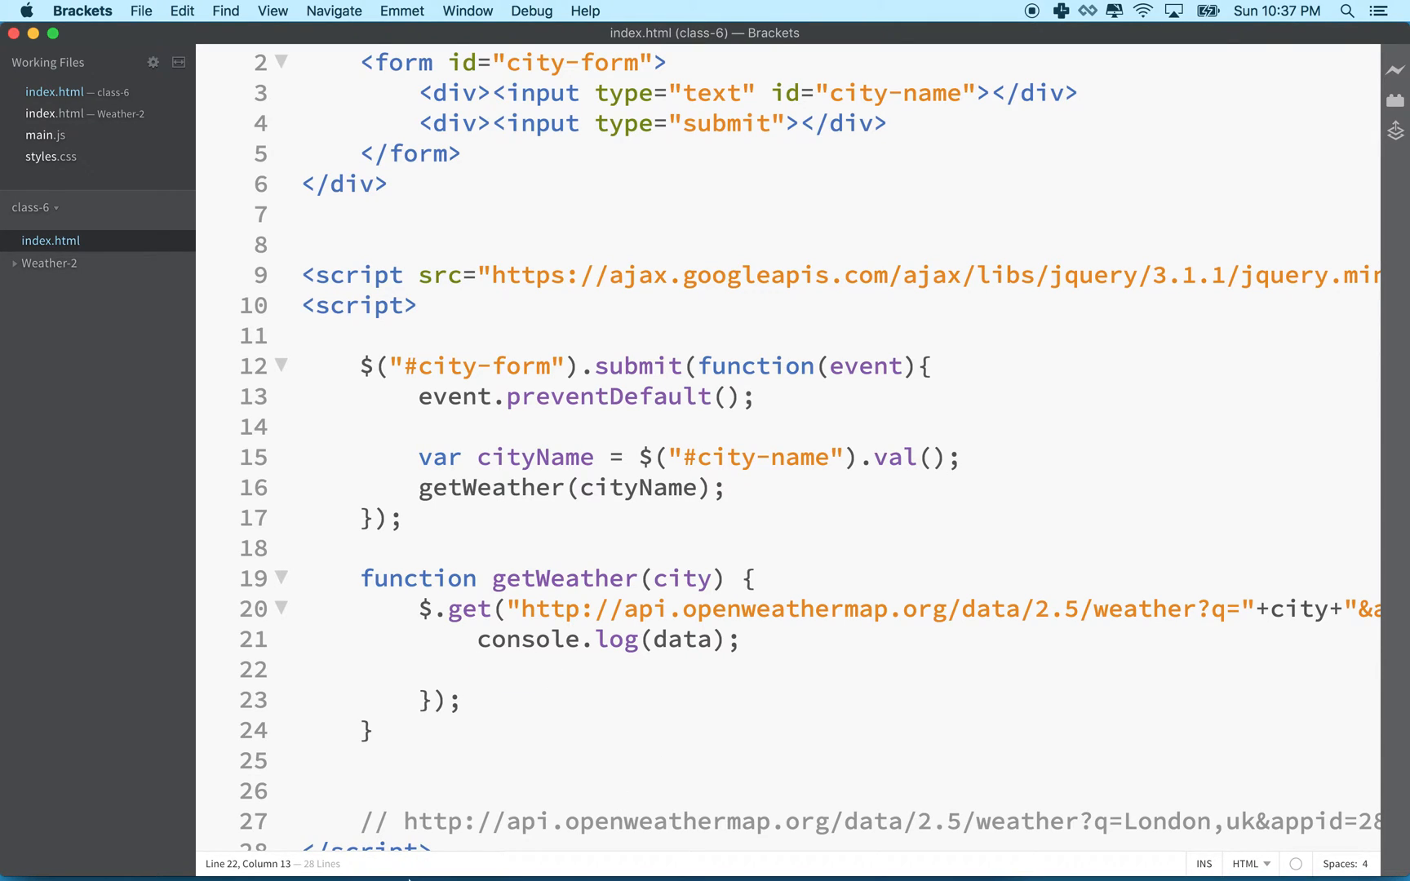
pyautogui.moveTo(803, 855)
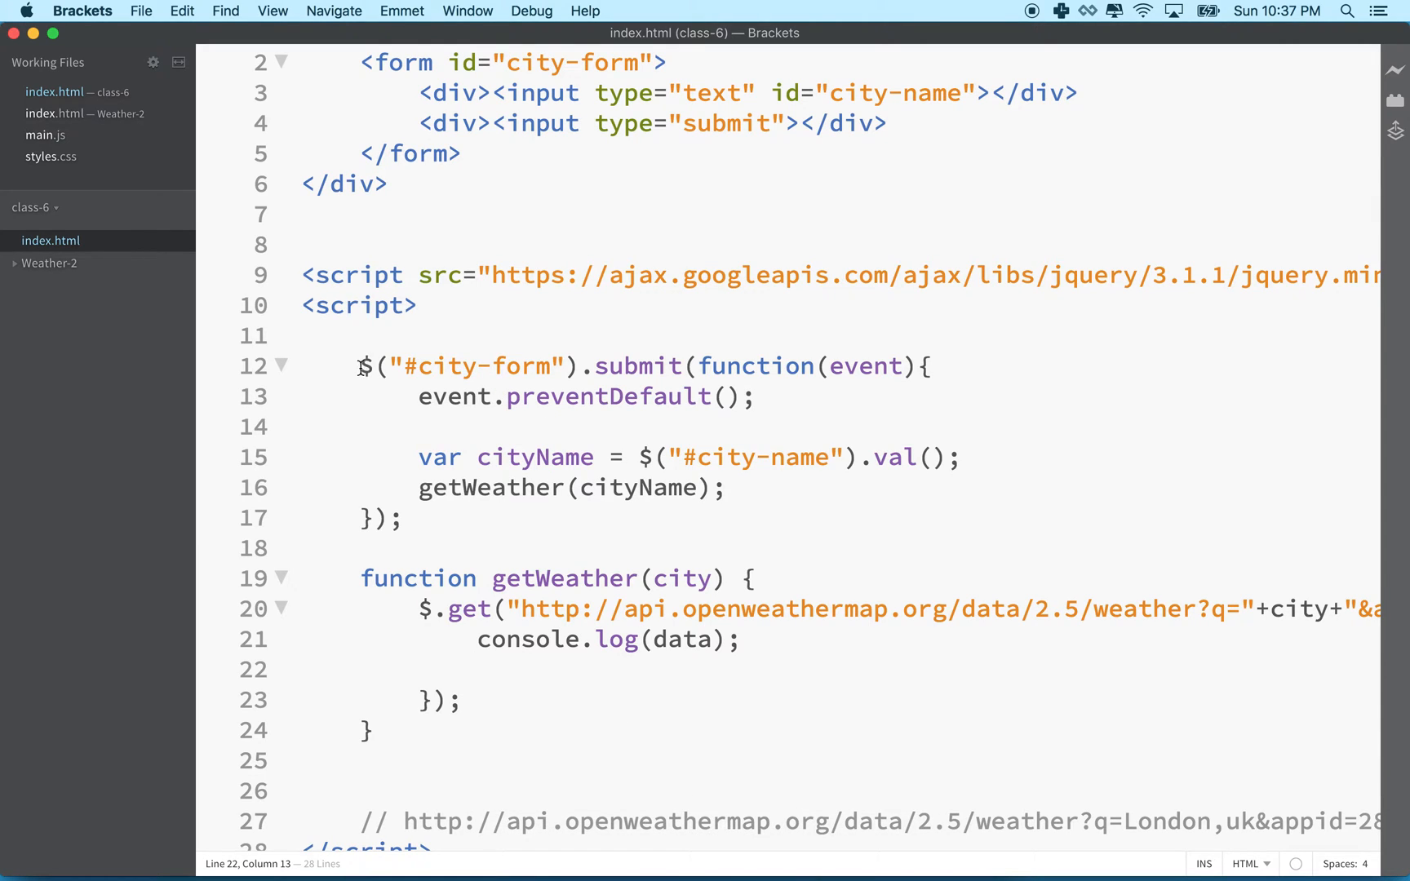
# Select lines 12–17, the form submit handler, beside Safari's London console output.
pyautogui.moveTo(360, 365); pyautogui.dragTo(405, 519)
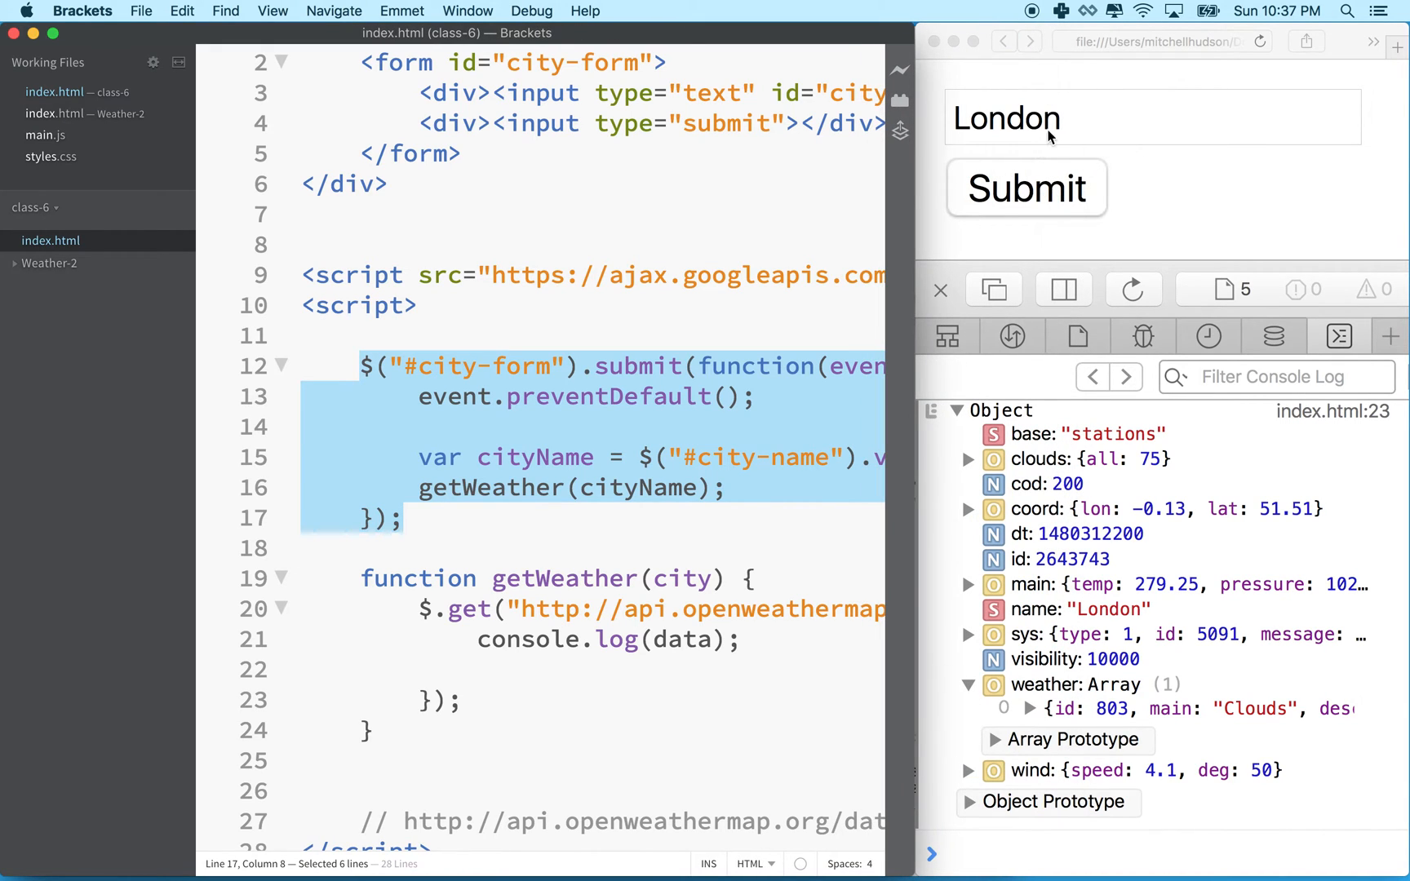
pyautogui.moveTo(1116, 126)
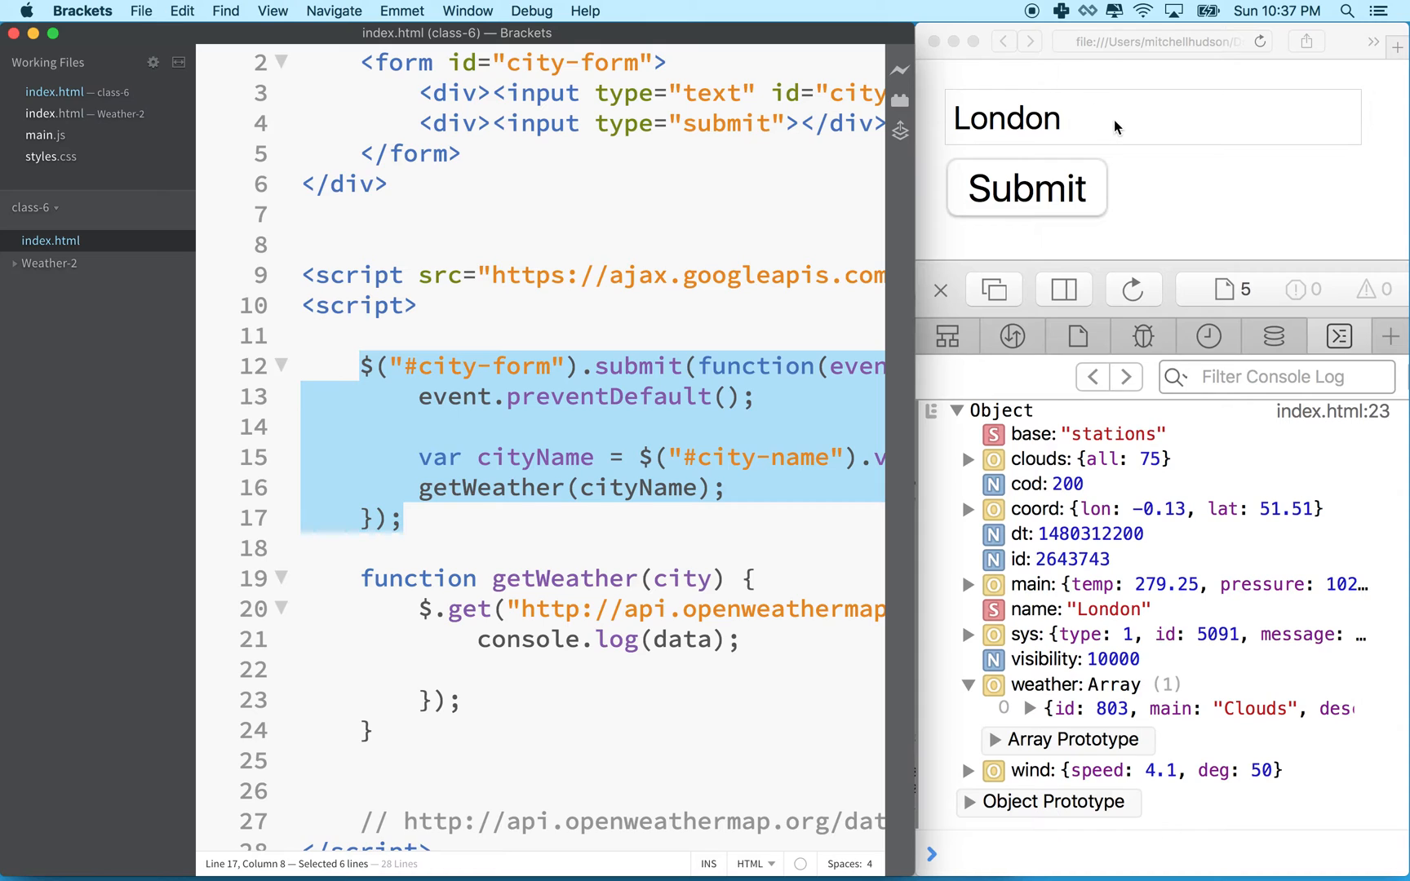
# Scroll the Safari console and expand the latest logged London weather Object.
pyautogui.scroll(-3)
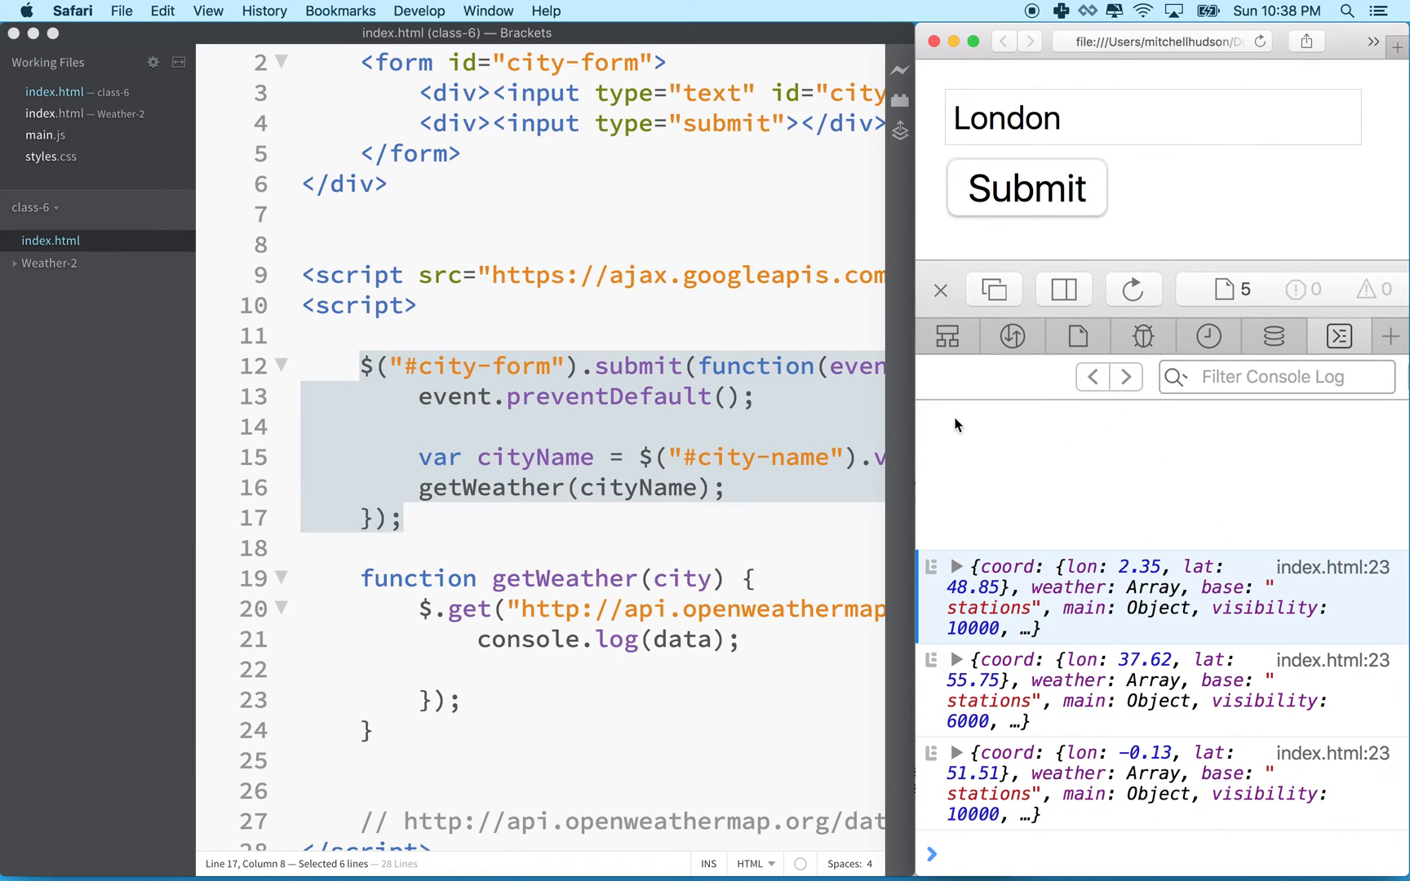
pyautogui.click(958, 752)
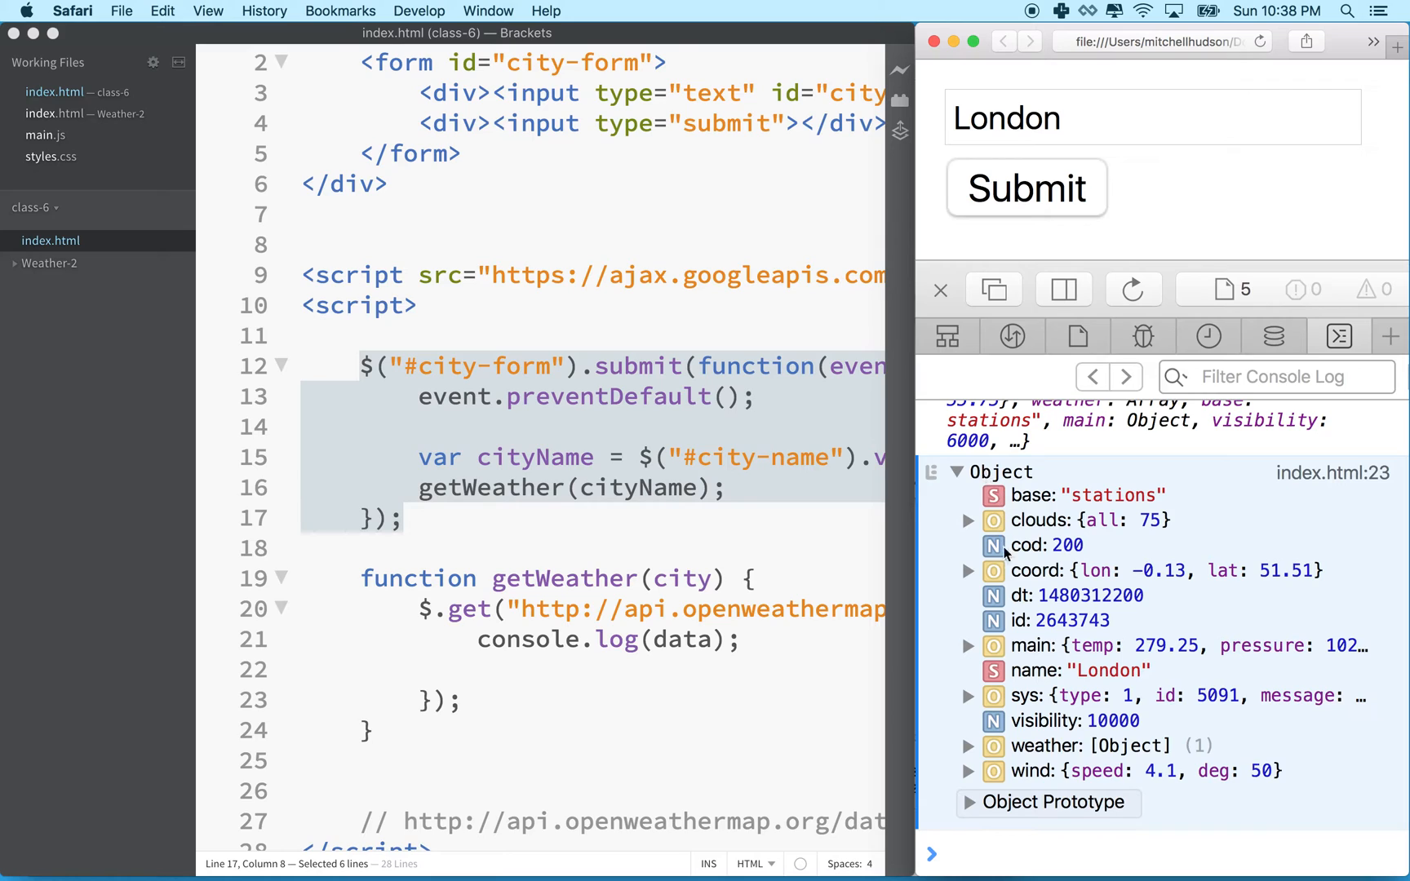
pyautogui.moveTo(492, 690)
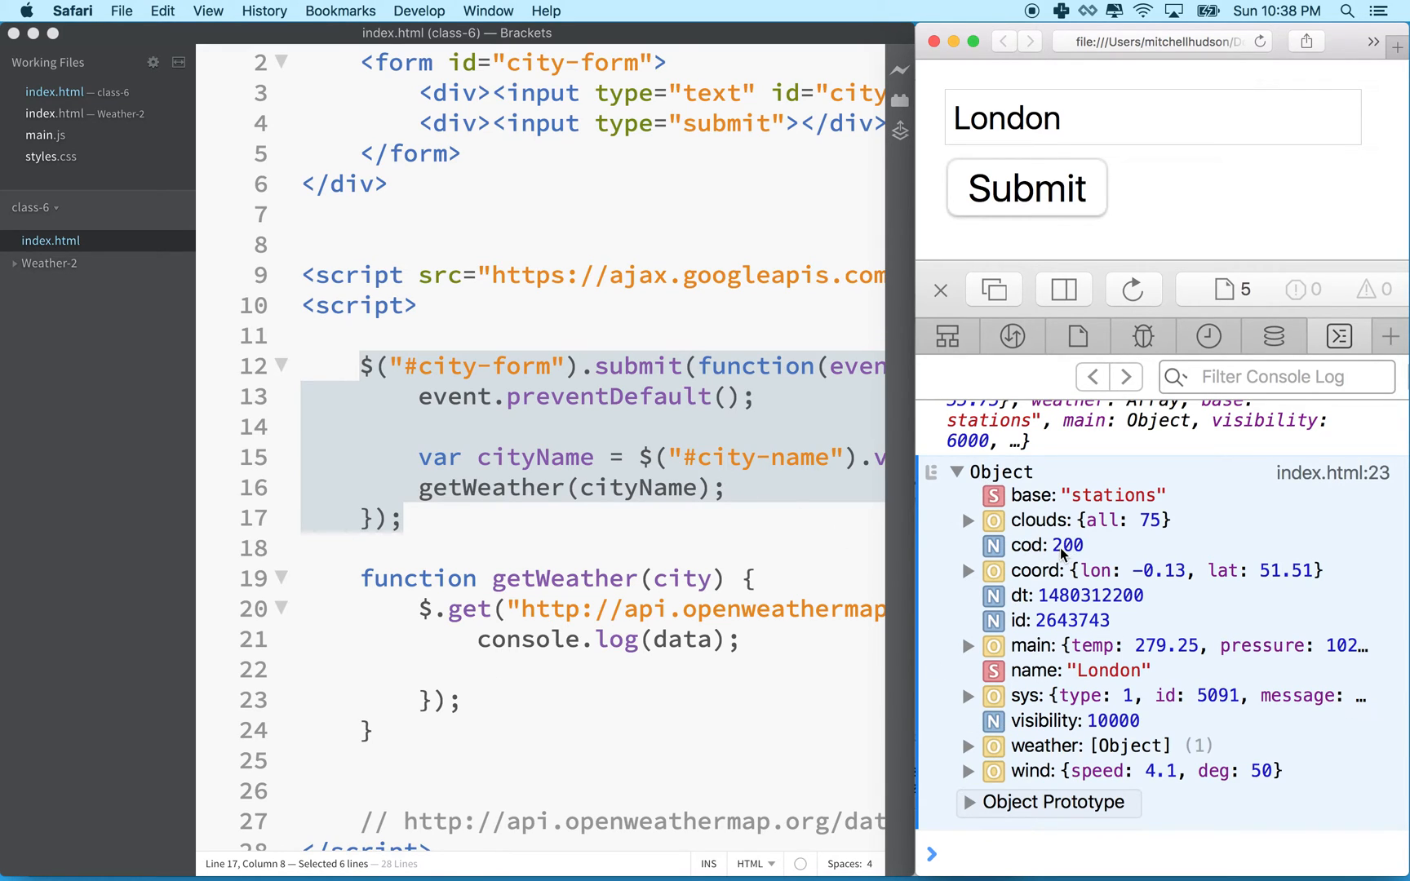
pyautogui.moveTo(492, 675)
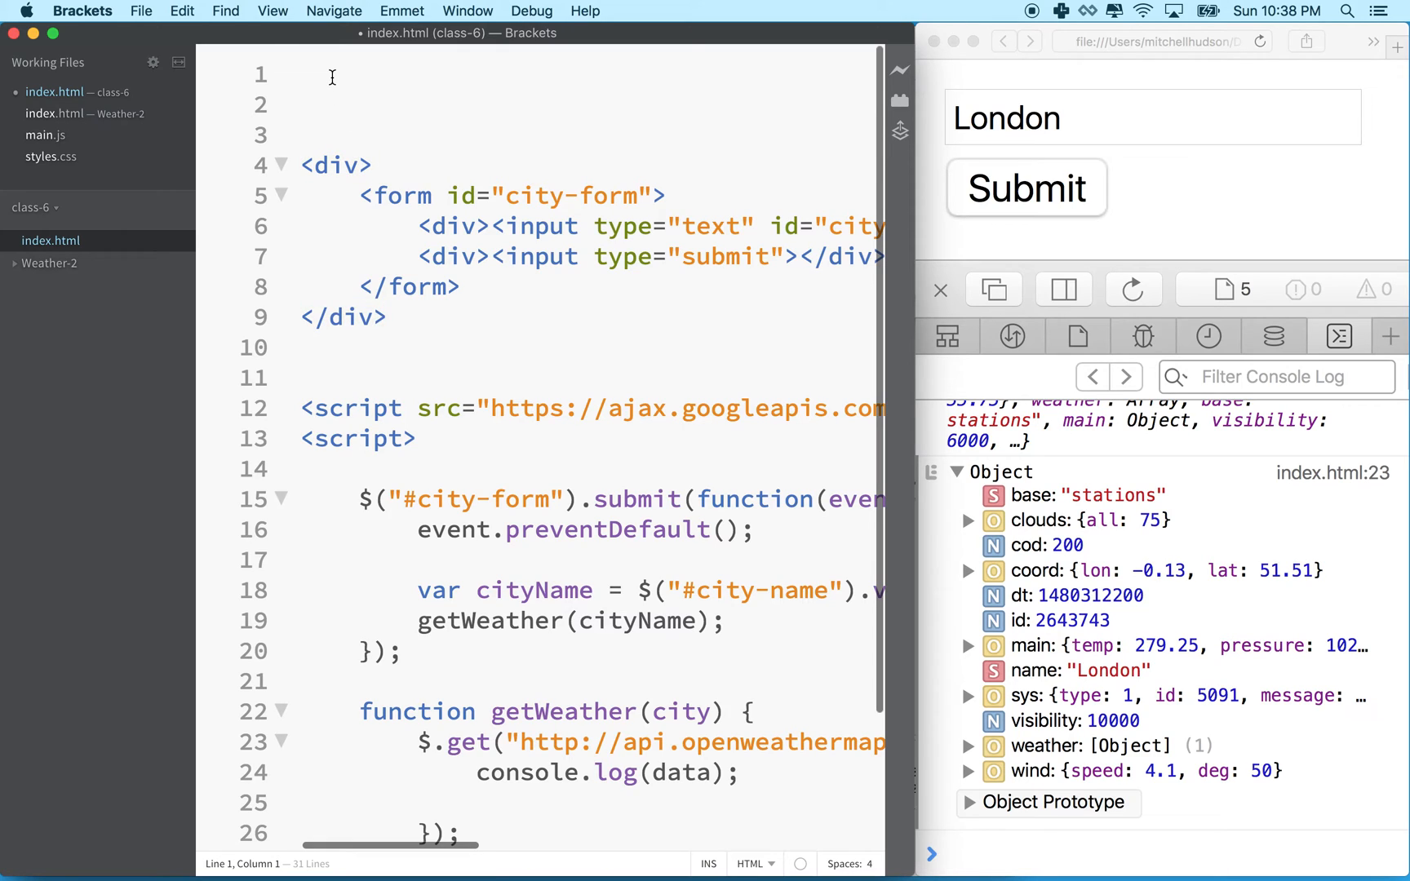
# Open index.html with a div whose id is "weather", starting a nested div inside.
pyautogui.click(344, 105)
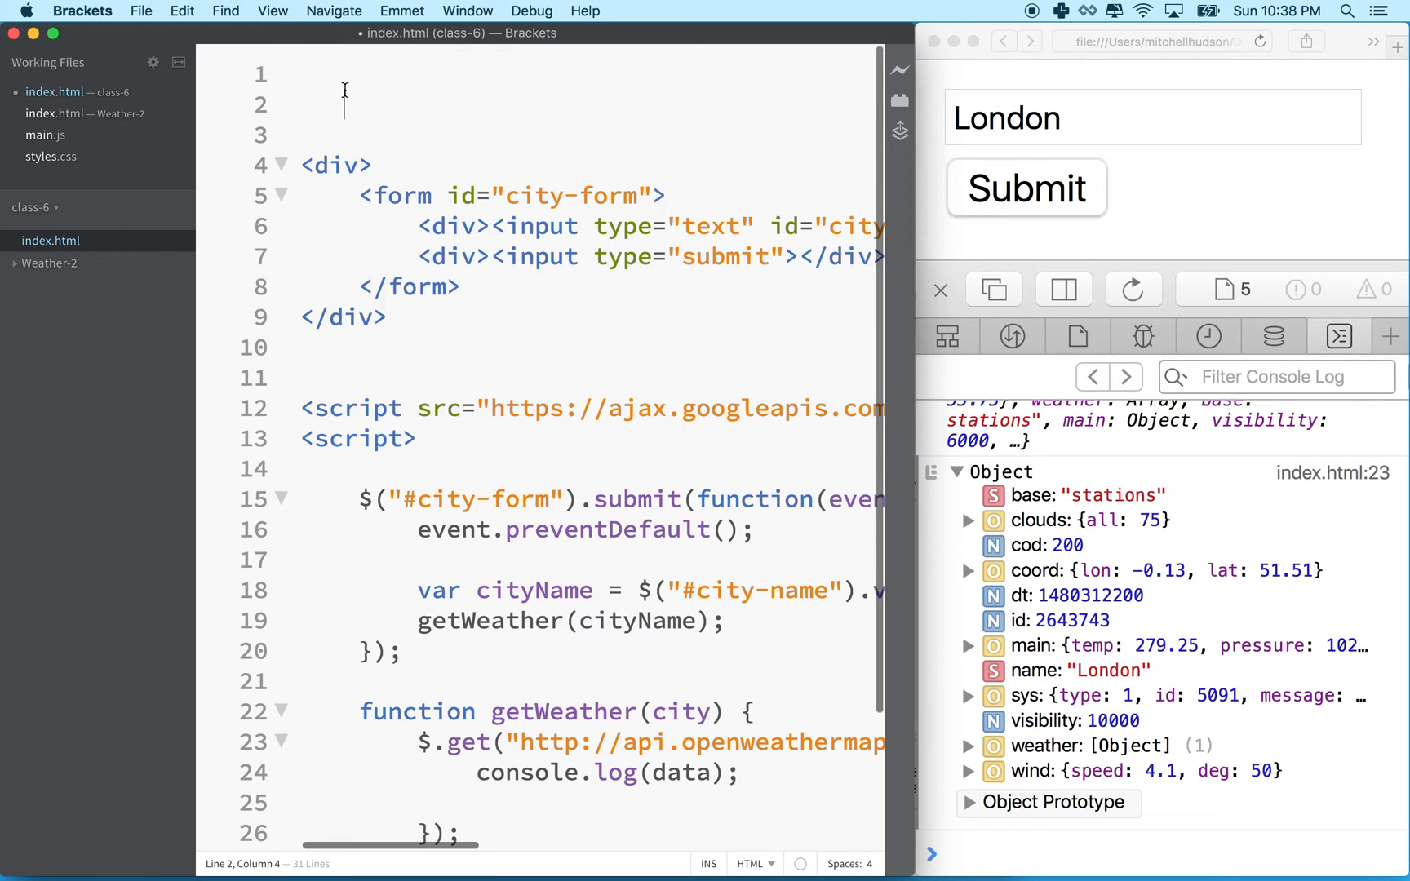
pyautogui.write('<div>')
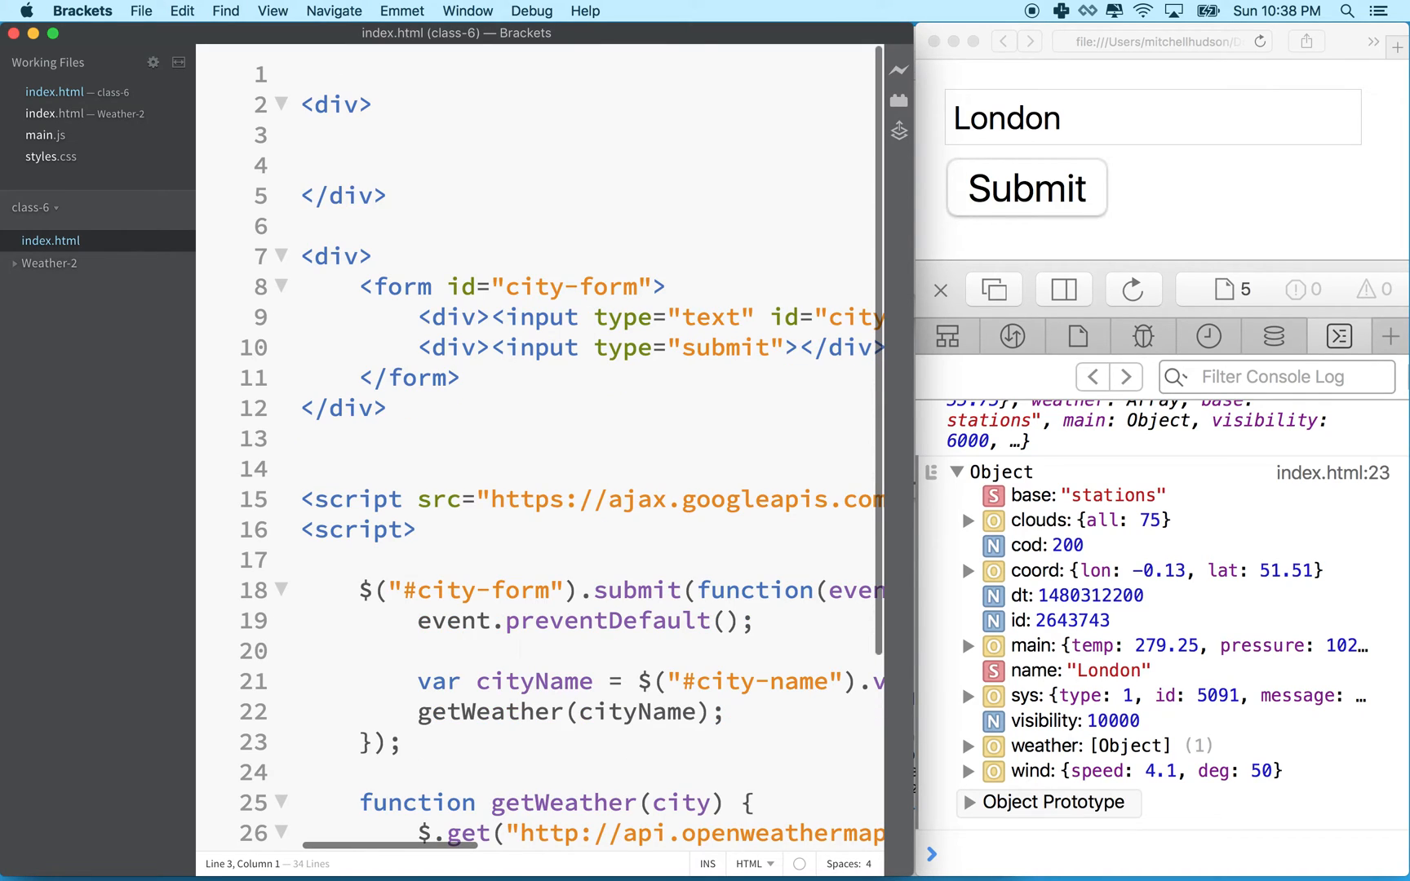
pyautogui.click(358, 105)
pyautogui.write(' id="')
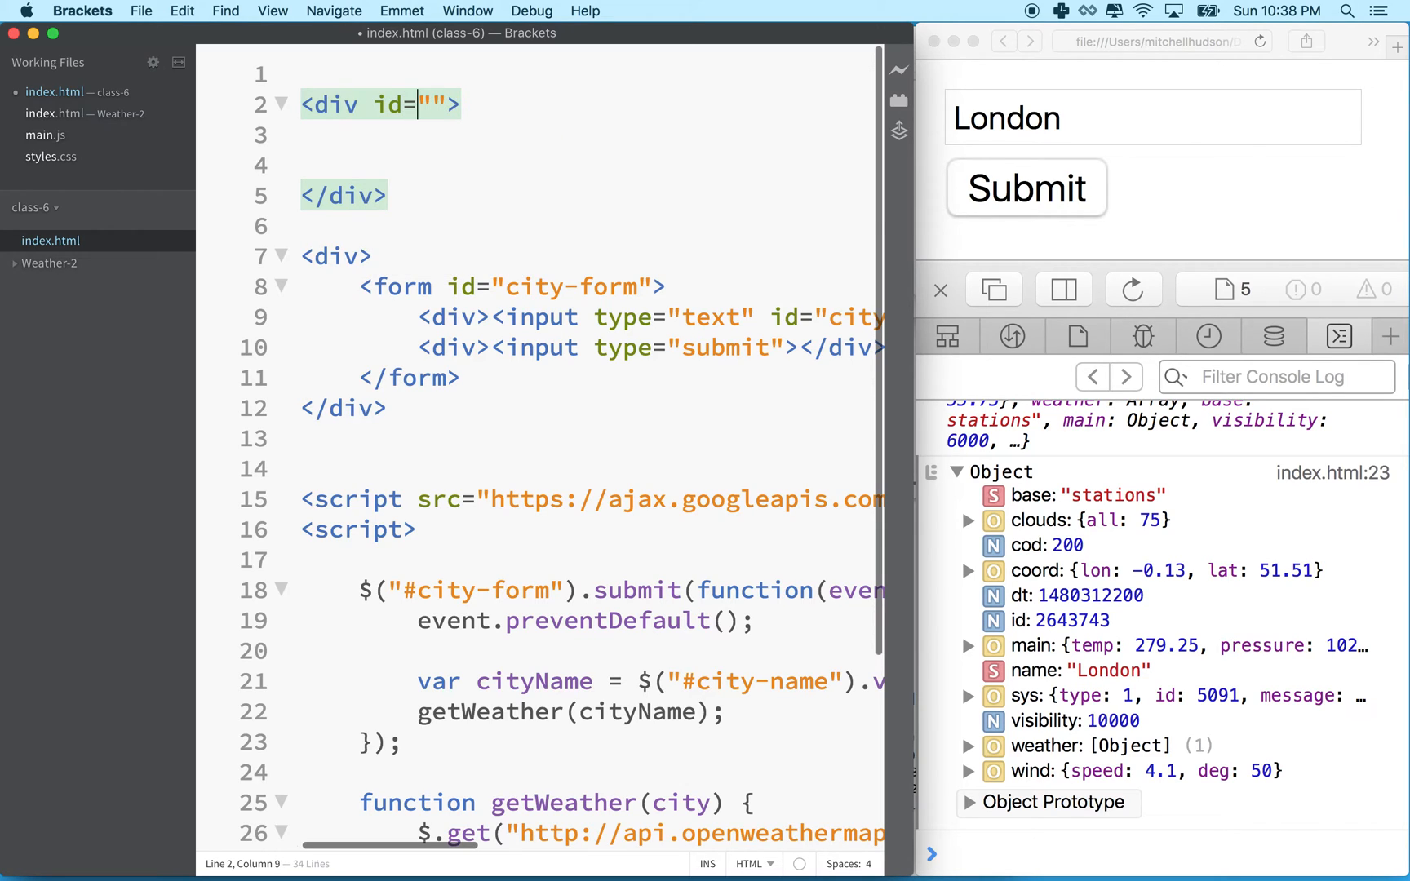
pyautogui.write('weather')
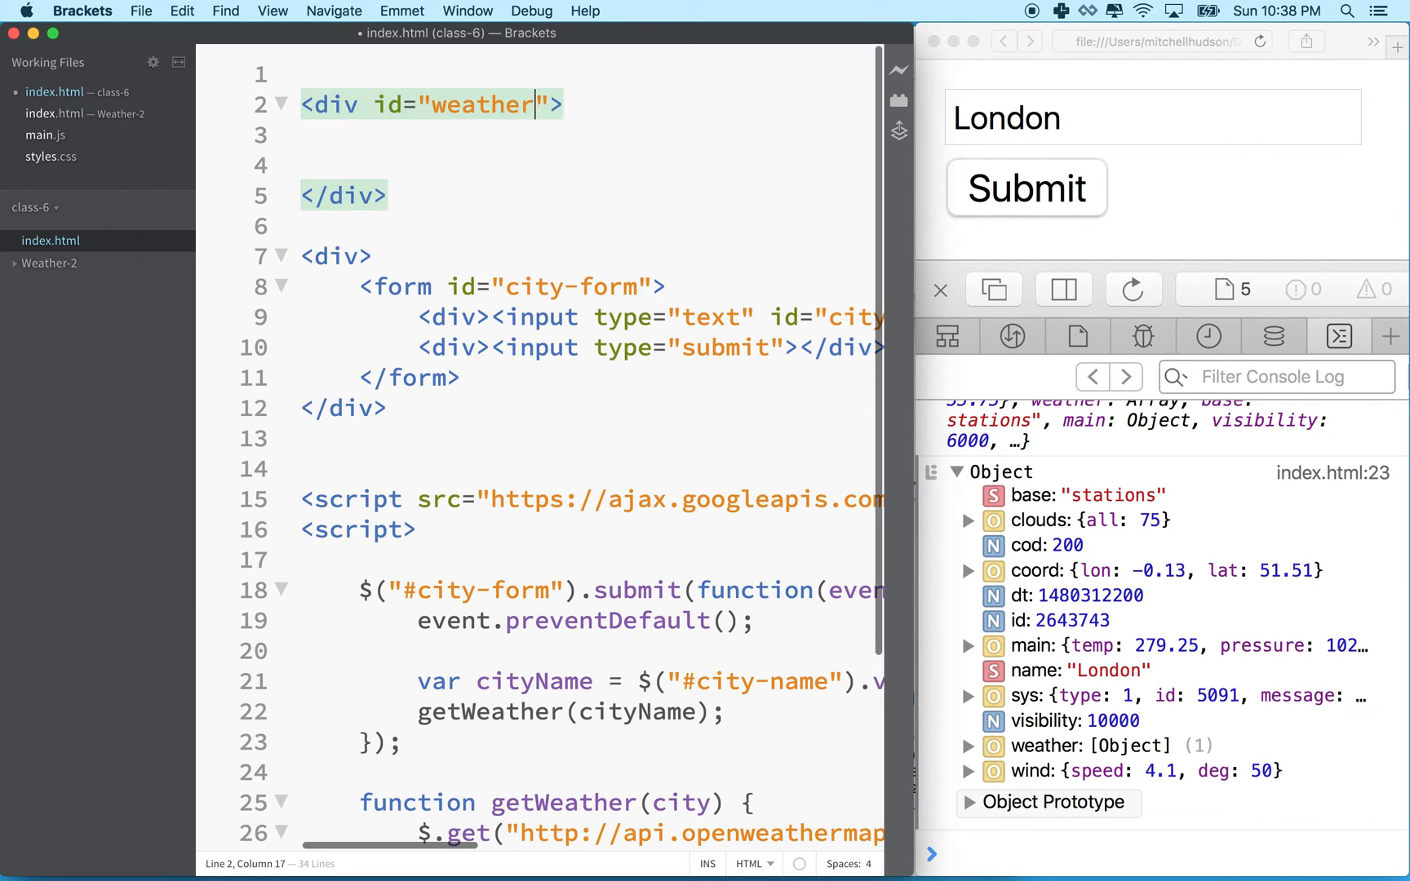
pyautogui.write('-data')
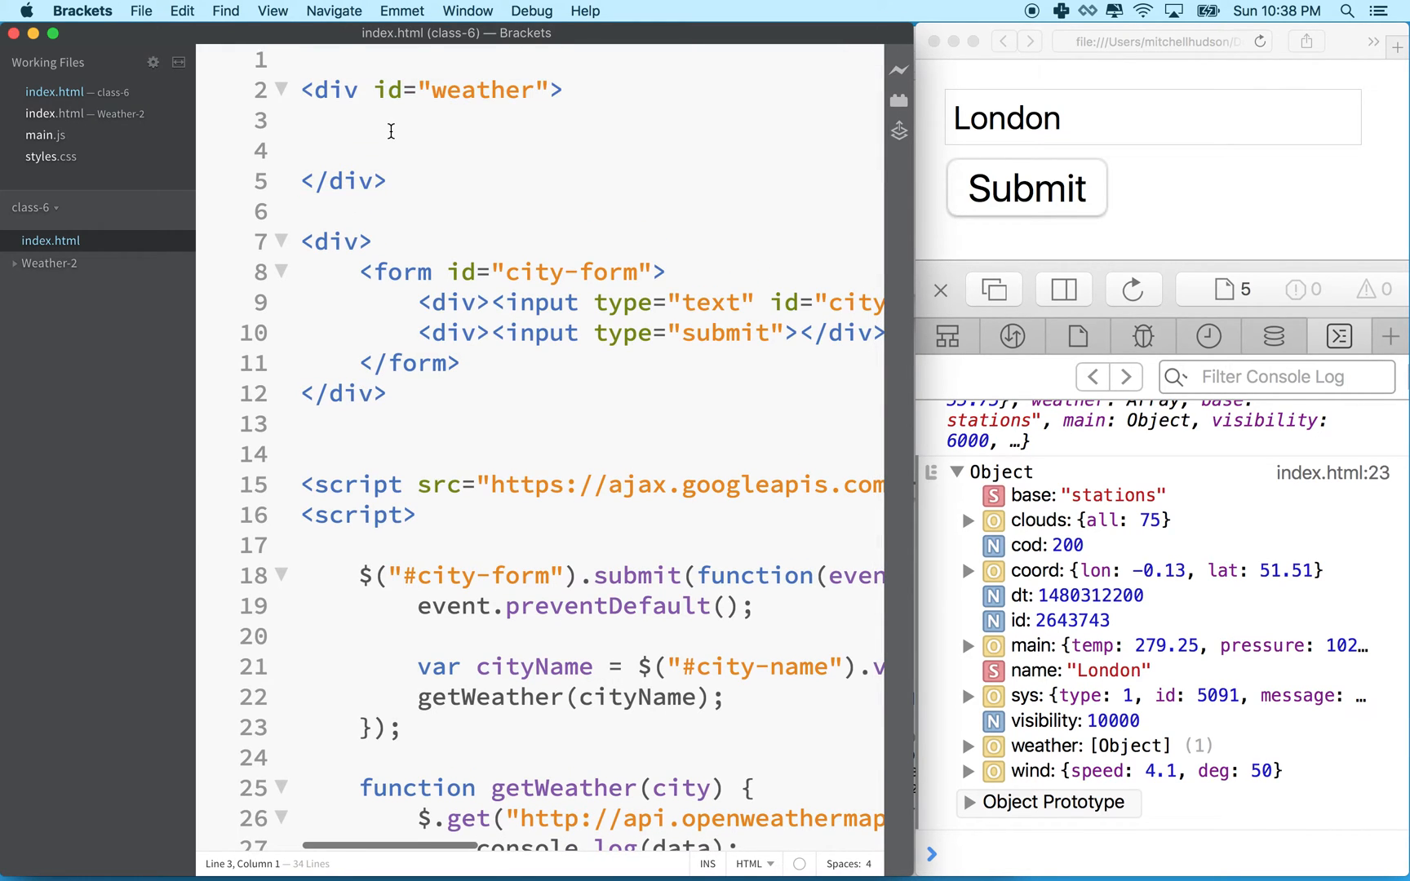
pyautogui.write('<di')
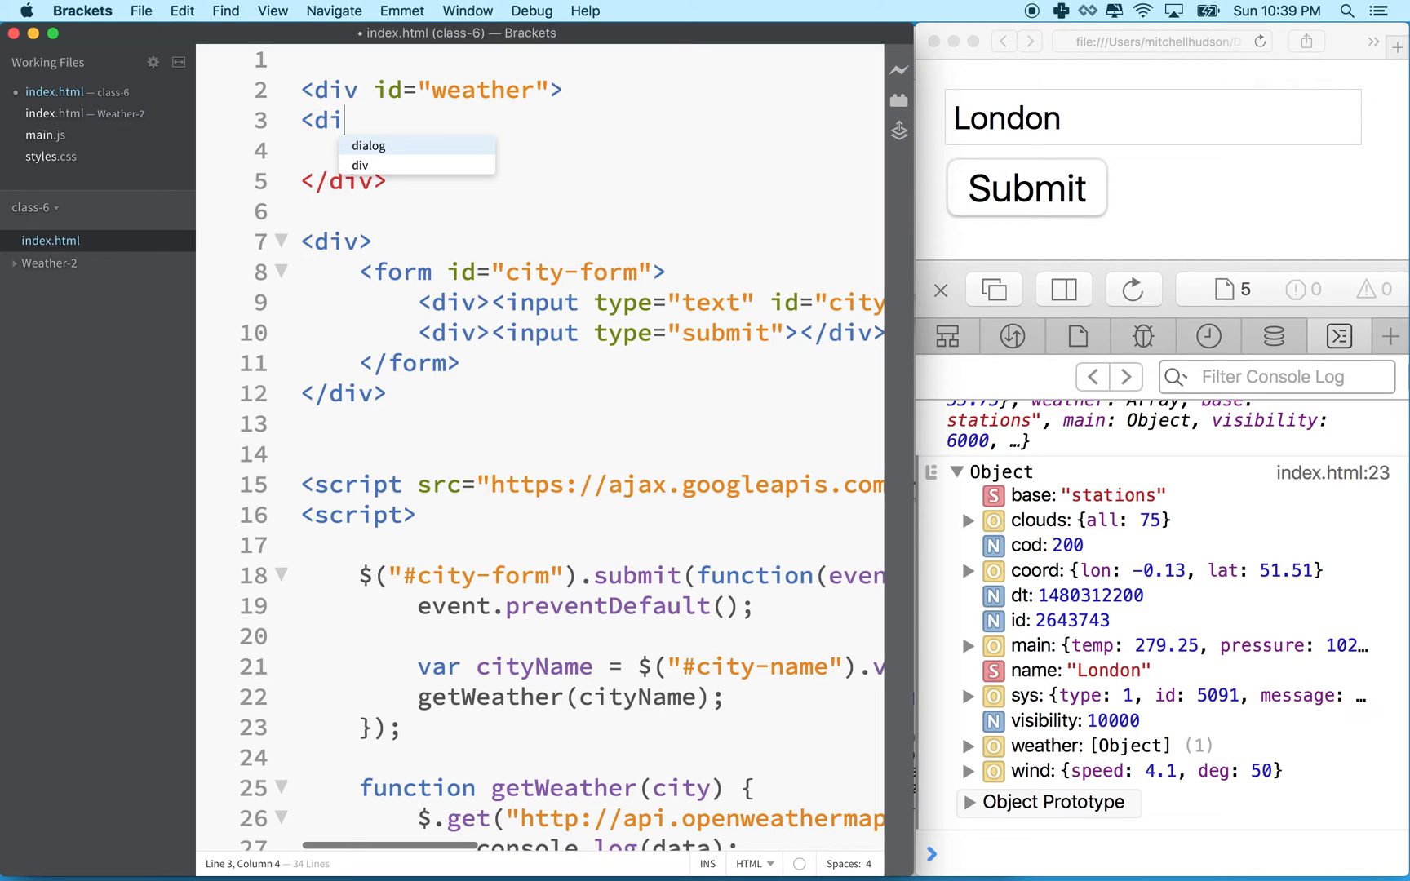
# Put child divs with ids "desc" and "temp" inside the weather div and save.
pyautogui.press('Tab')
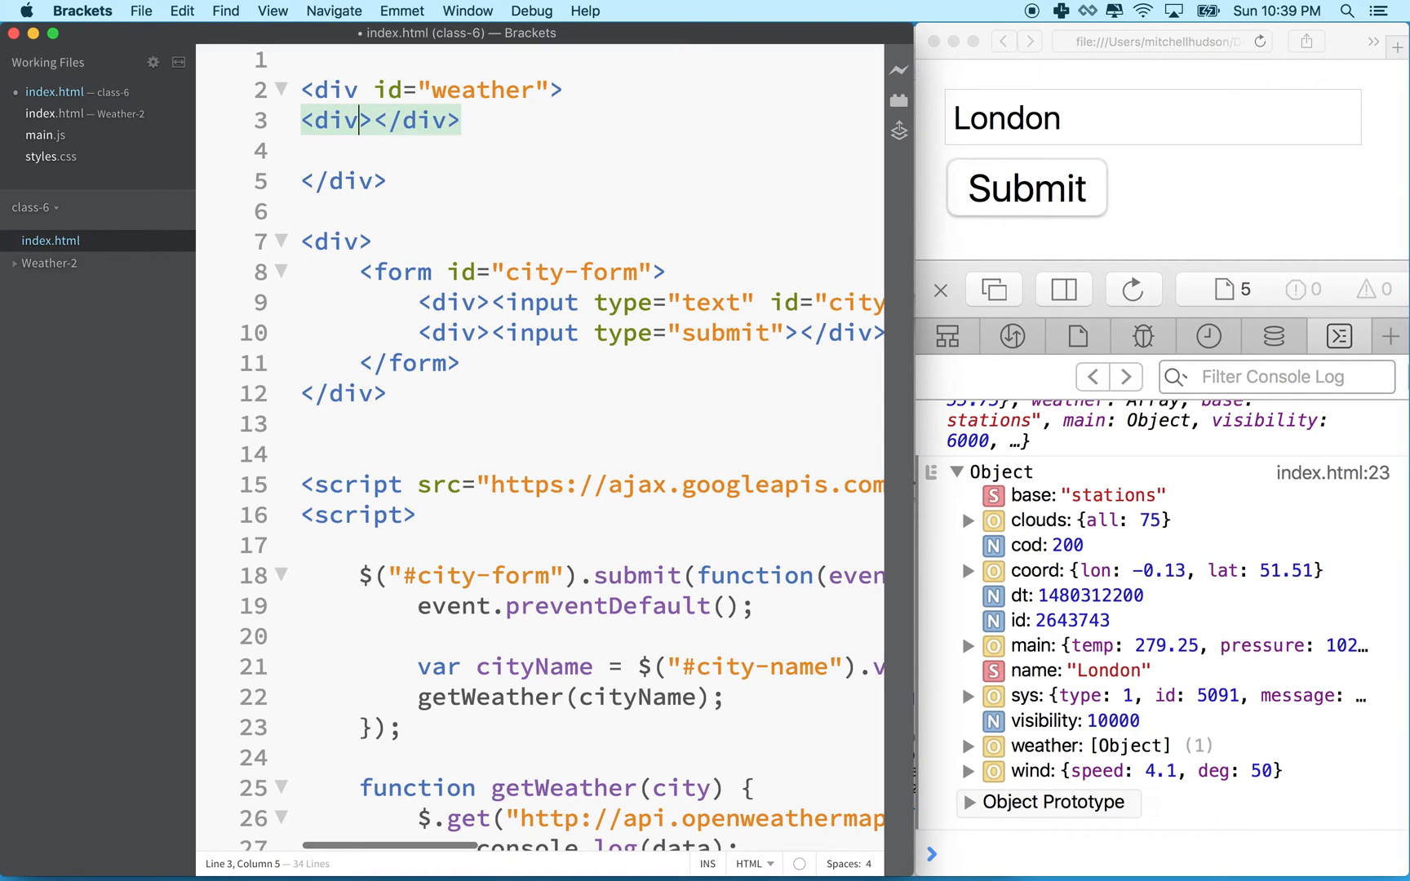
pyautogui.write('id=')
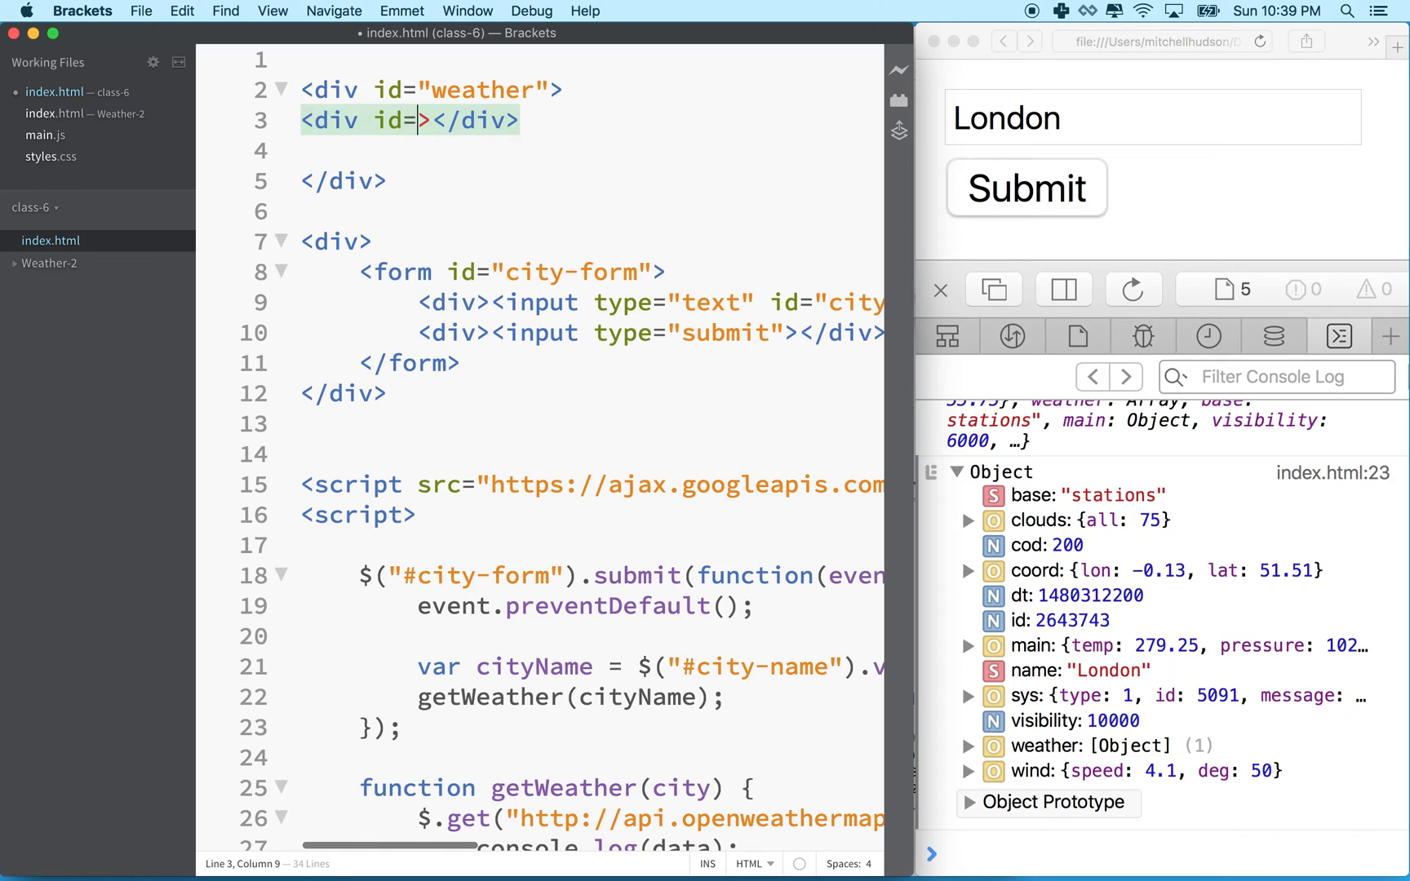
pyautogui.write('"')
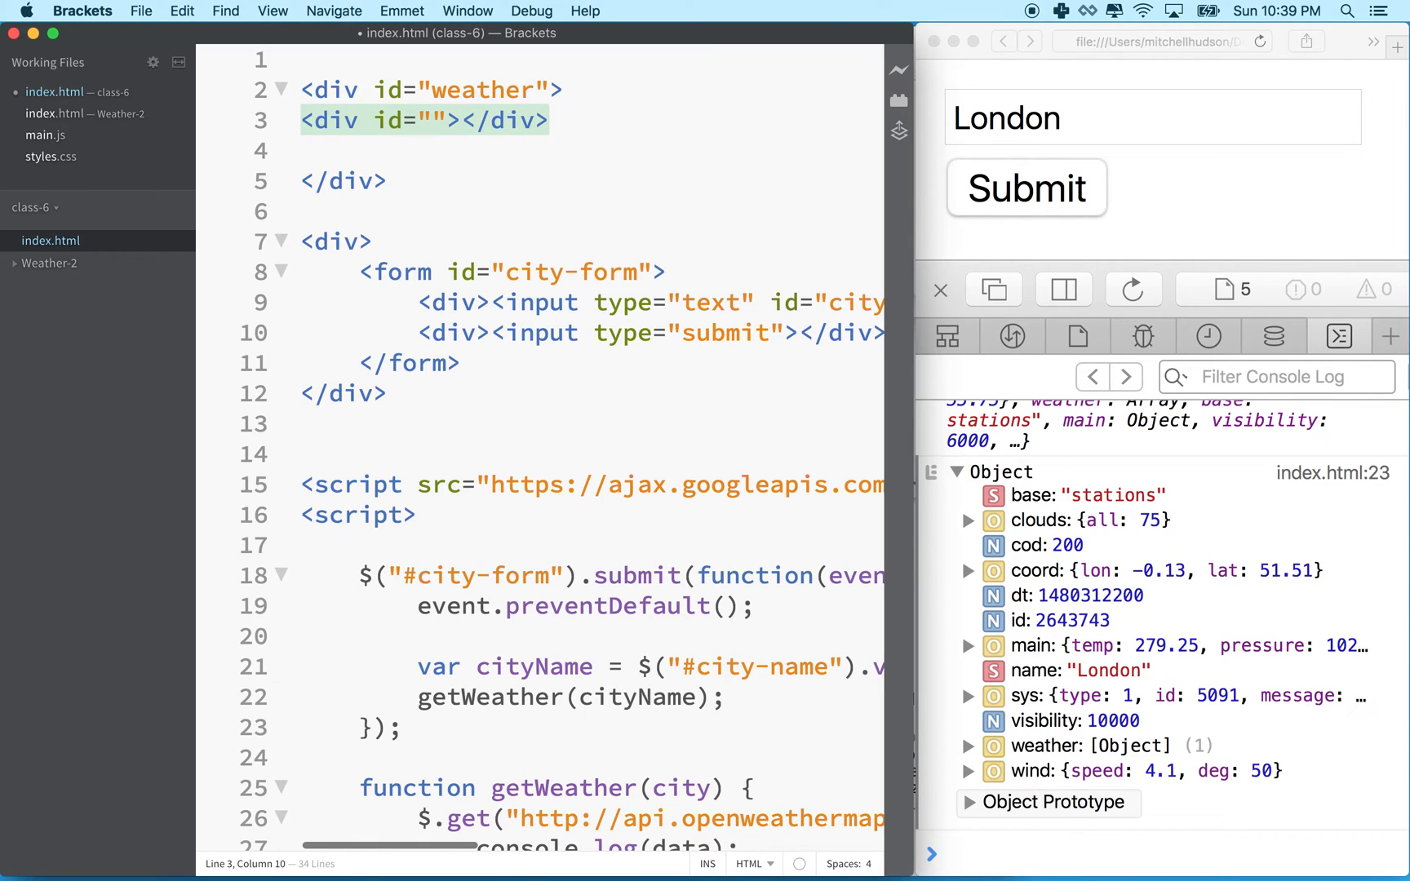
pyautogui.write('des')
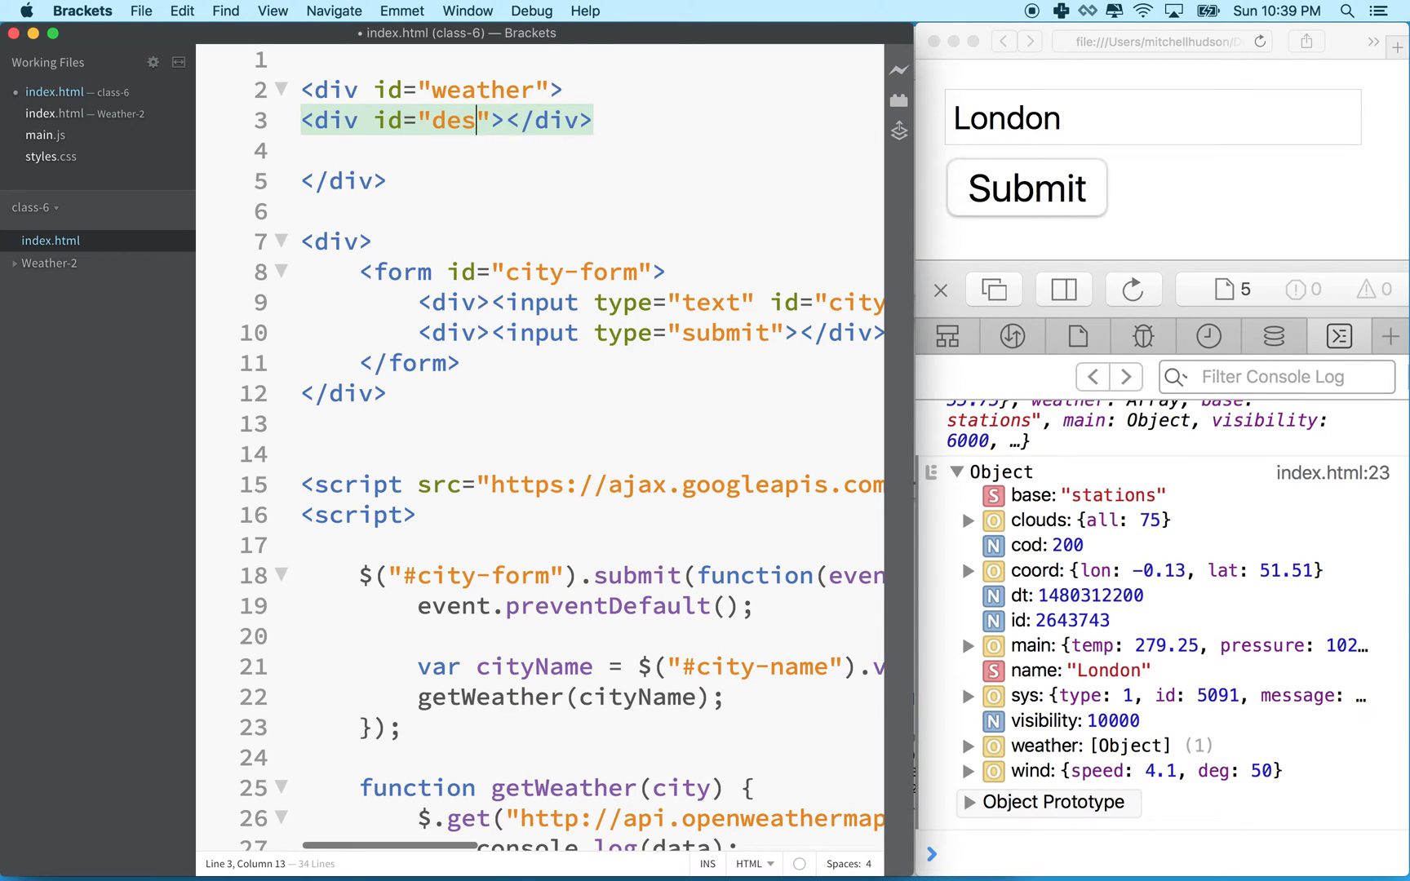
pyautogui.write('c')
pyautogui.click(589, 150)
pyautogui.write('<div id="temp"></div>')
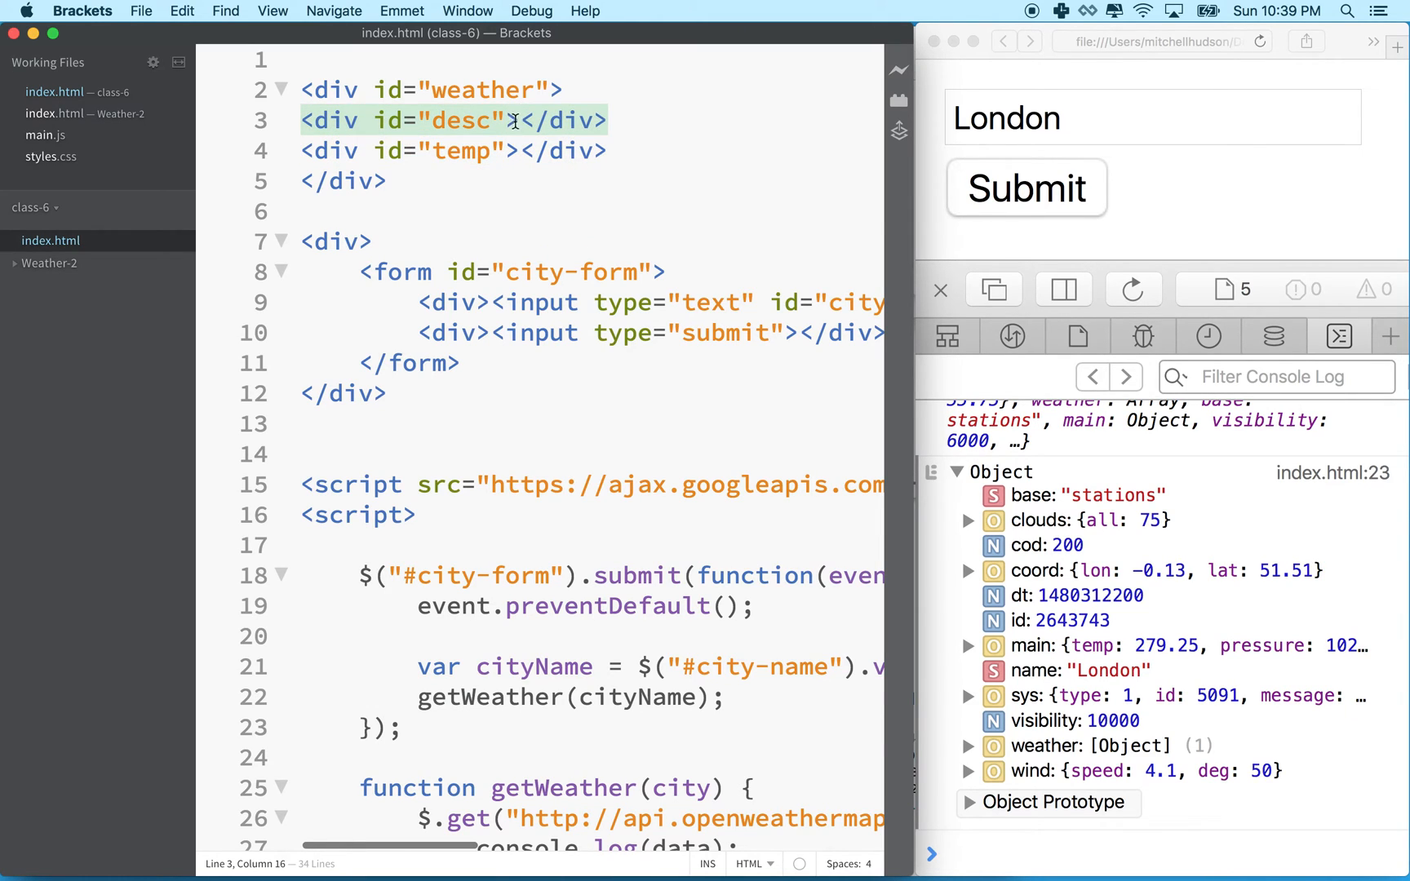
pyautogui.click(503, 150)
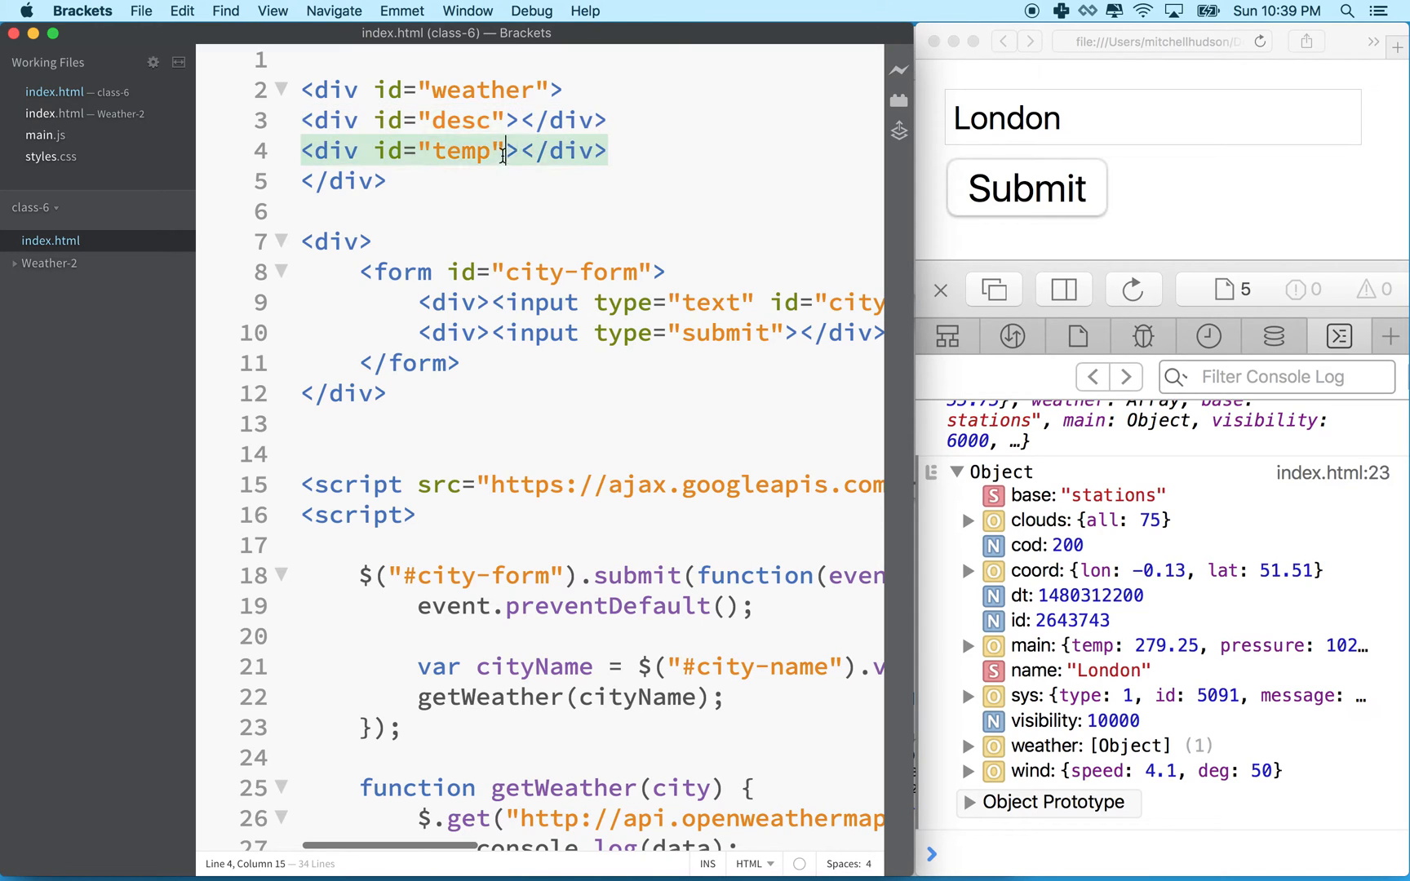
pyautogui.moveTo(503, 150); pyautogui.dragTo(530, 150)
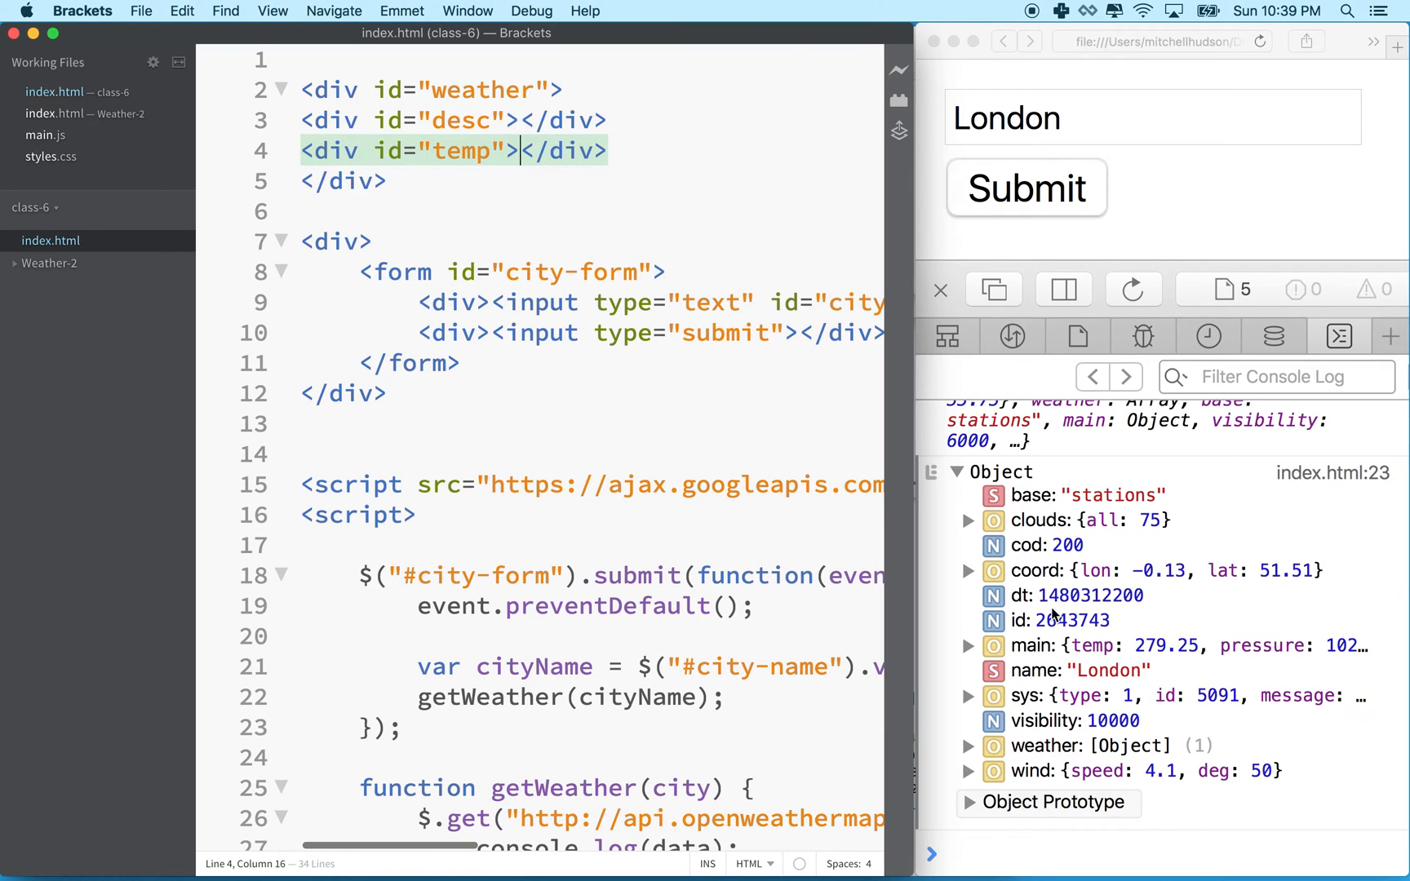
pyautogui.moveTo(1142, 656)
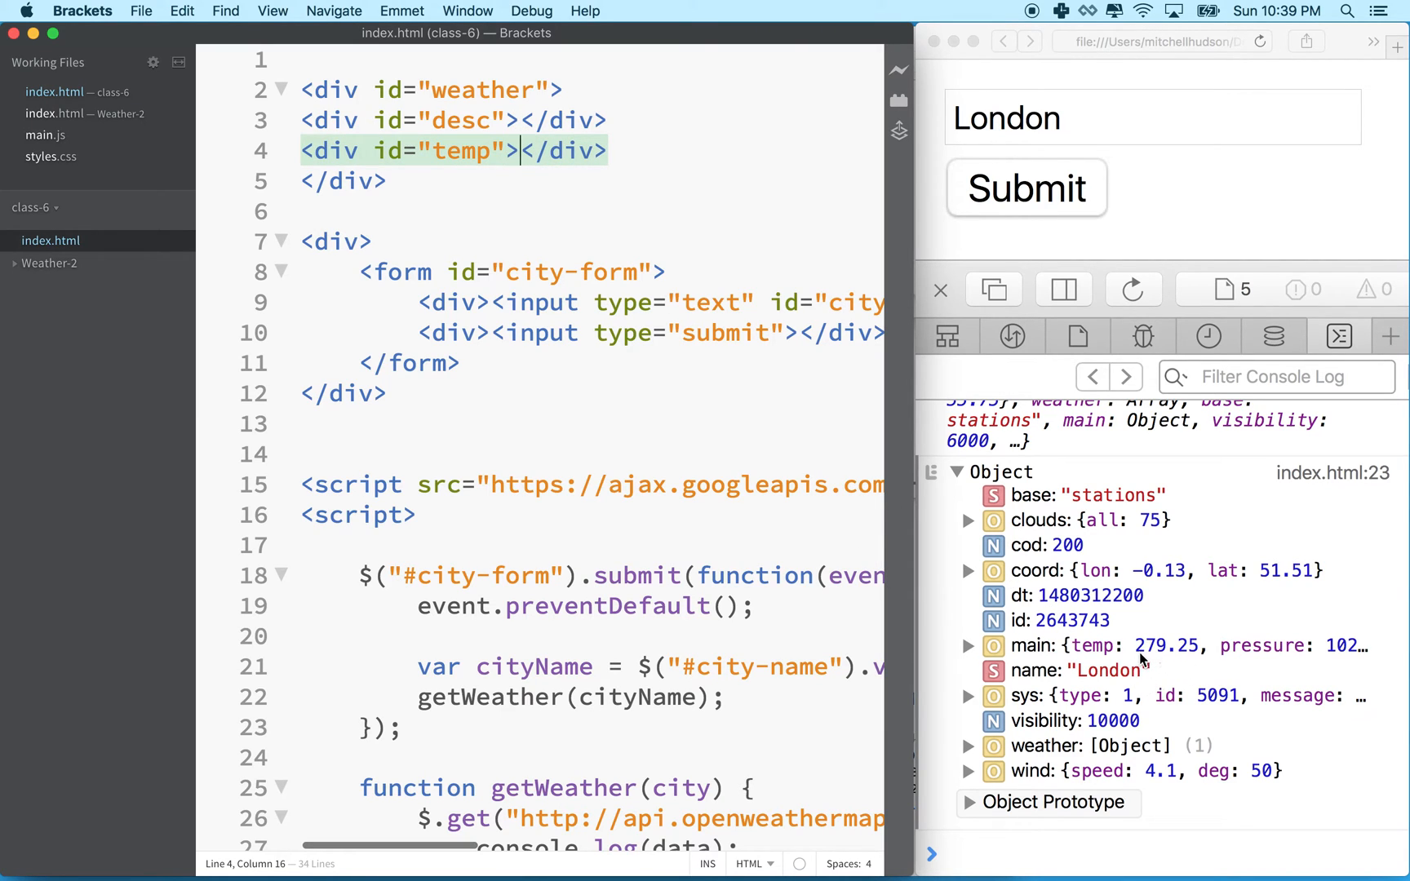
pyautogui.moveTo(494, 166)
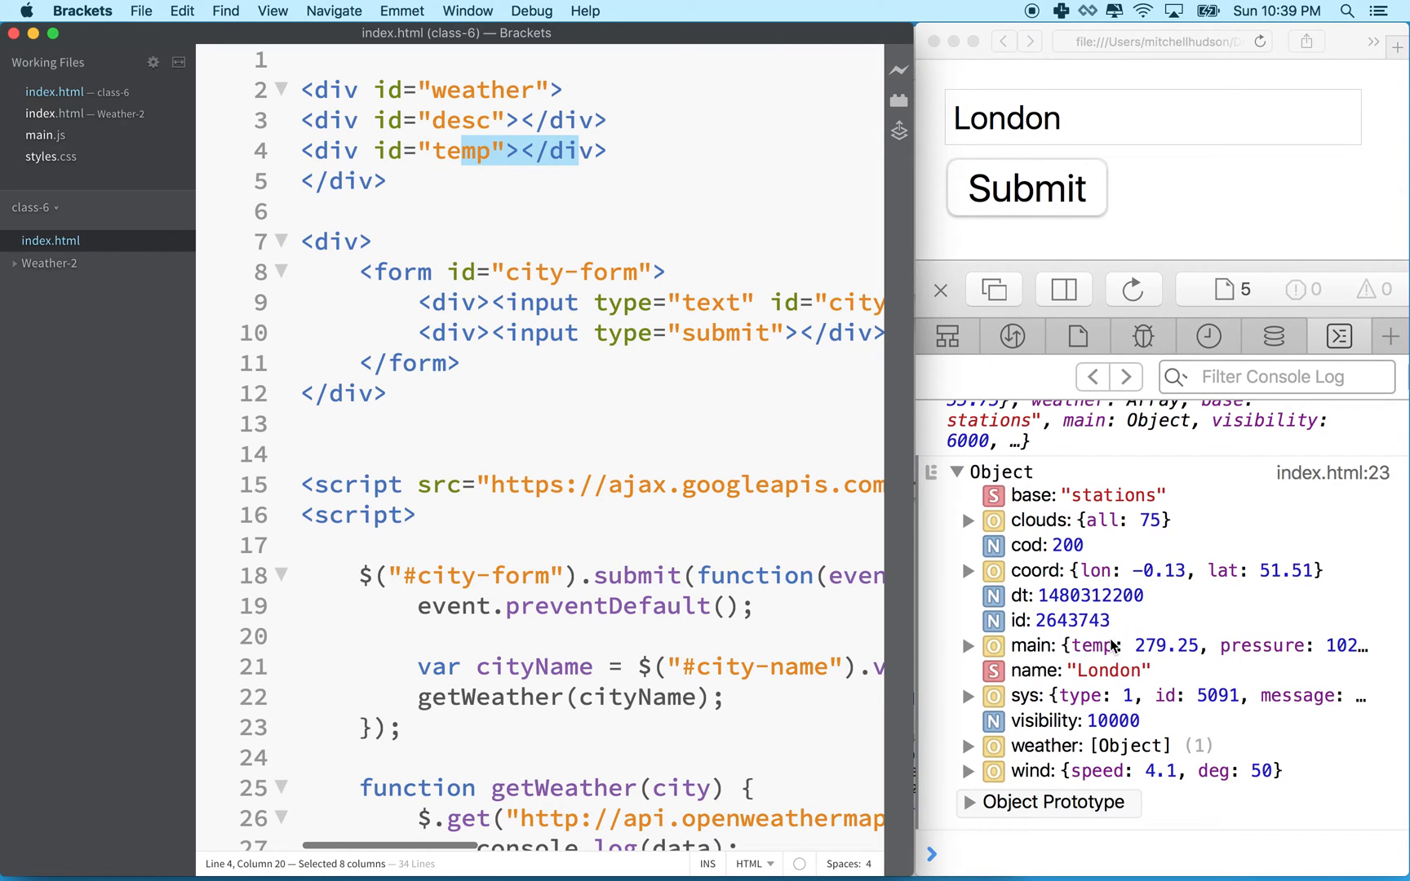
pyautogui.moveTo(1033, 571)
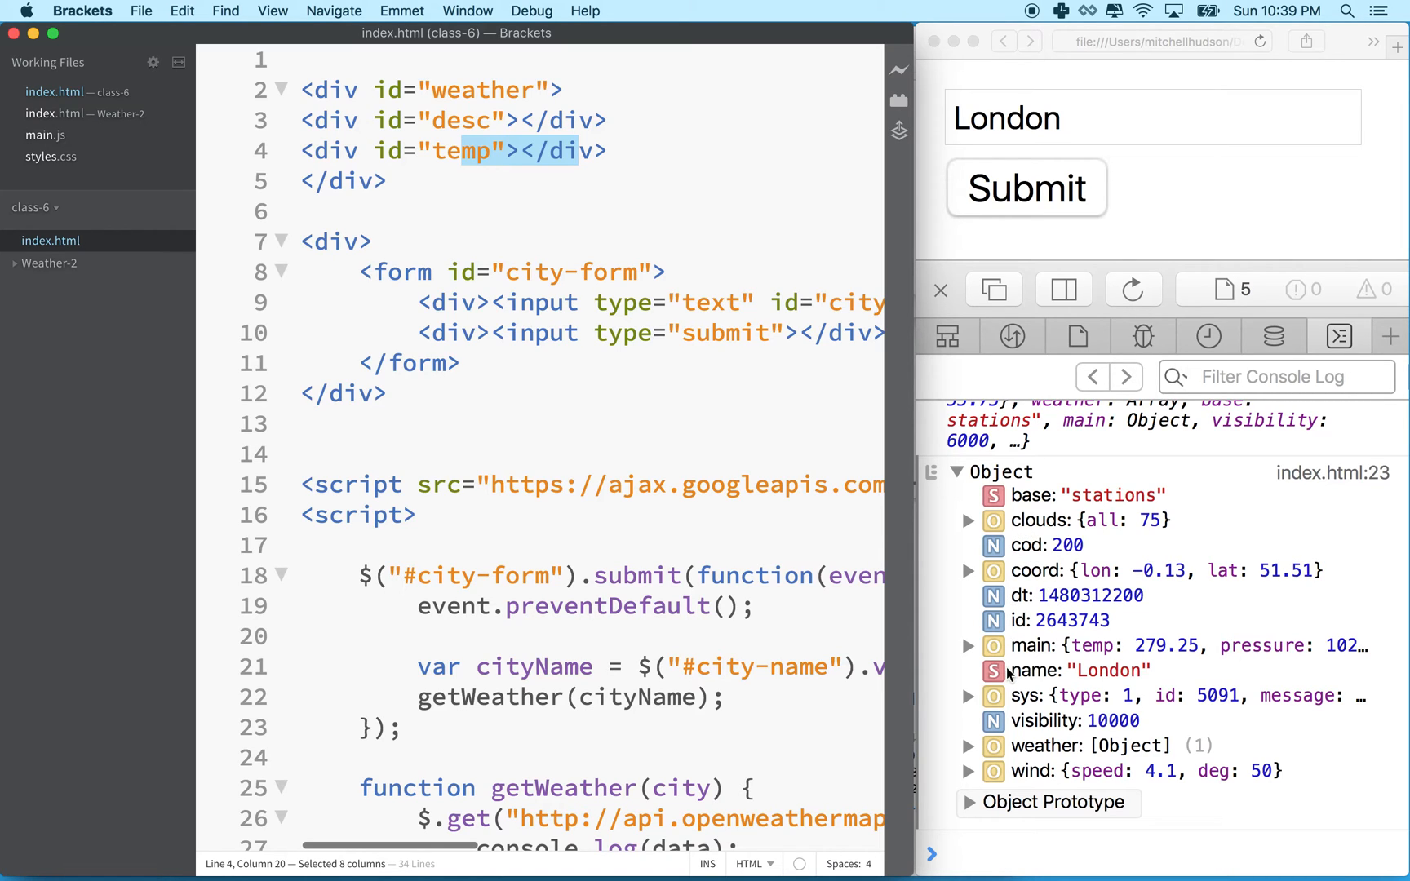
# Expand the London response's weather array and item 0, showing description "broken clouds".
pyautogui.click(970, 646)
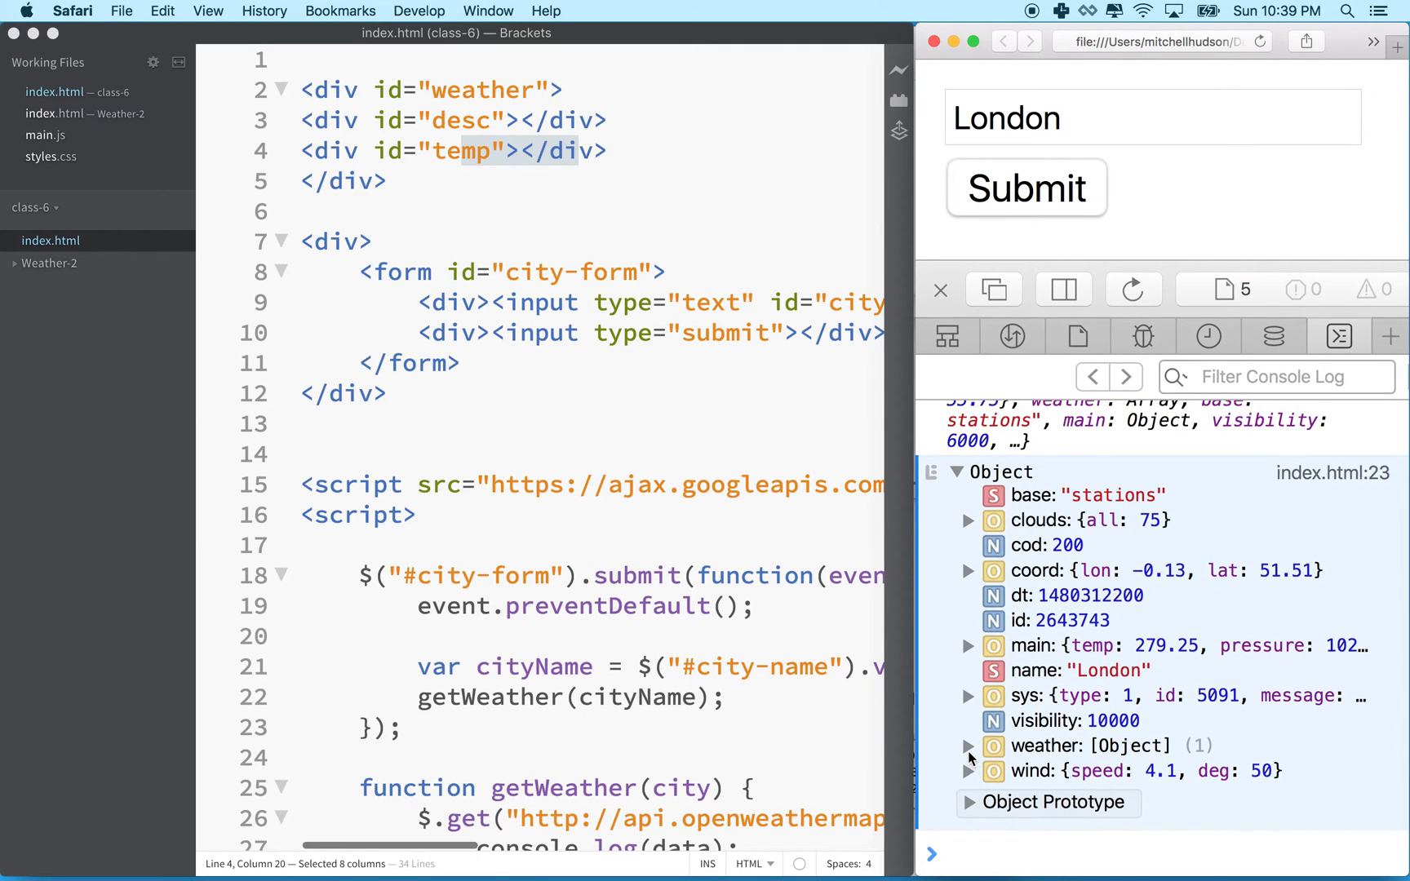
pyautogui.click(970, 744)
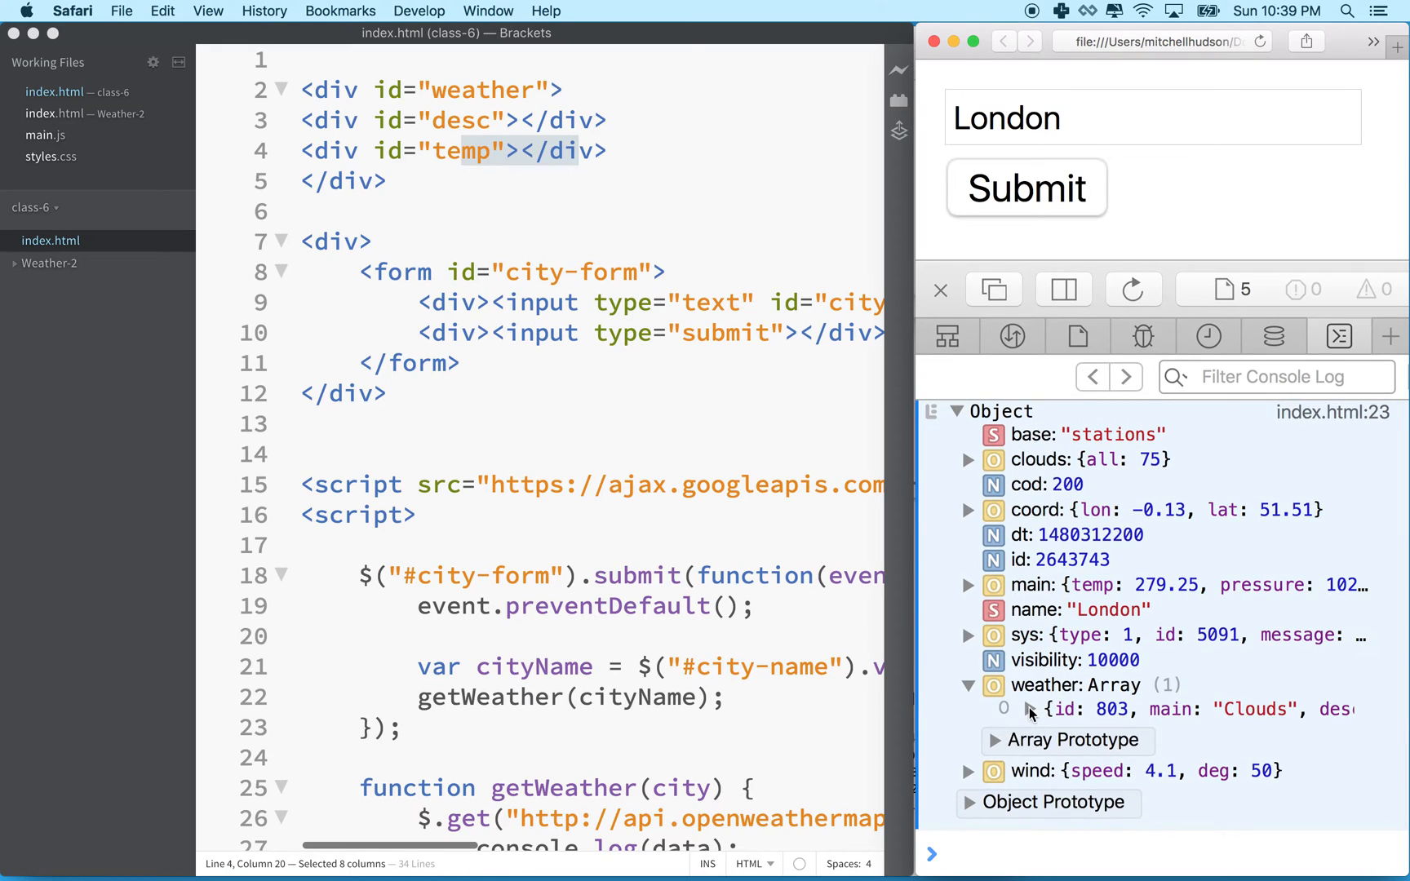
pyautogui.click(1031, 709)
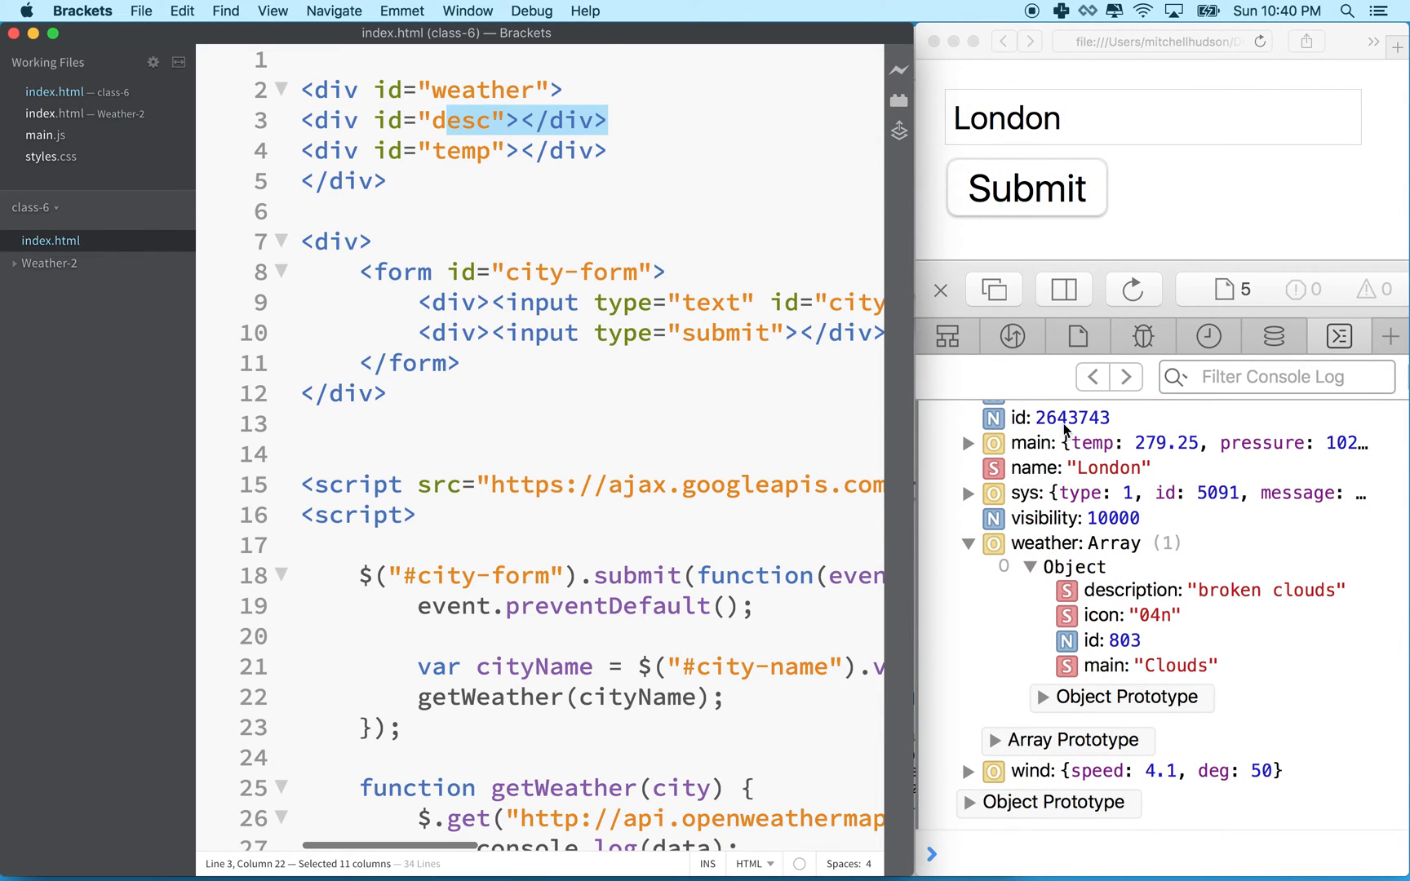
pyautogui.moveTo(924, 711)
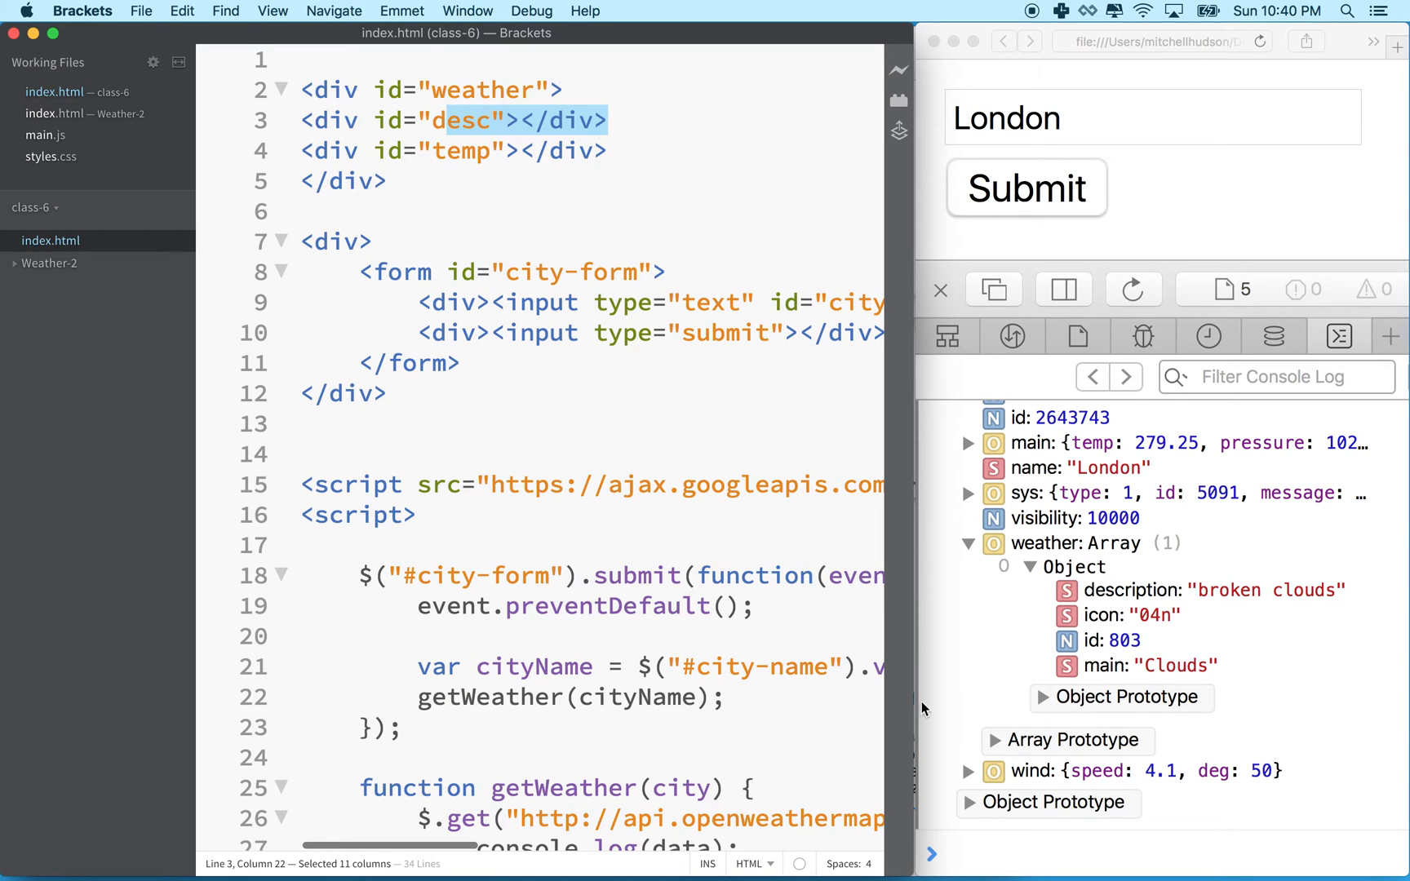
pyautogui.scroll(-3)
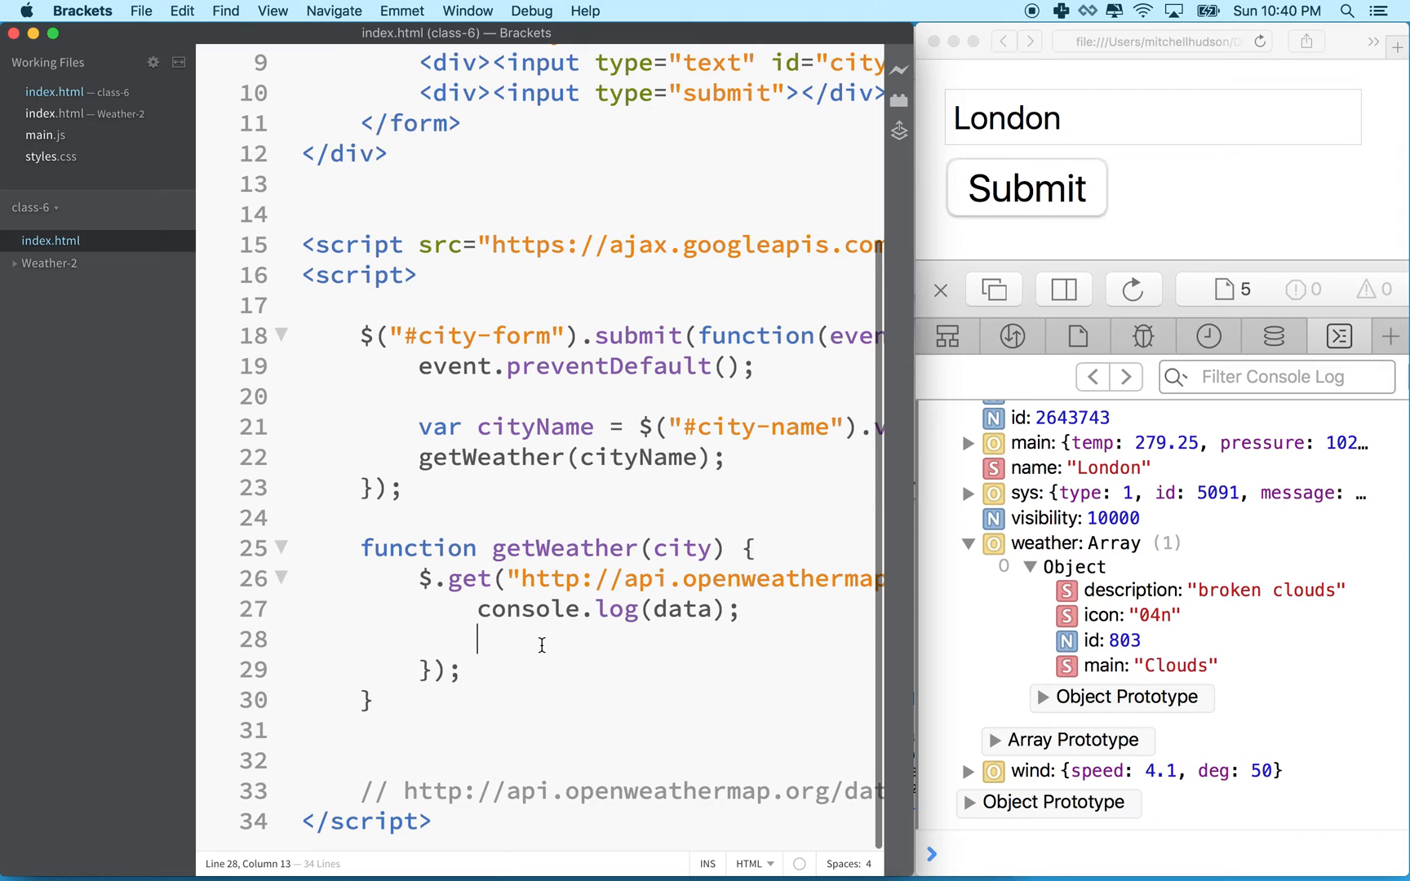
# Type $("#desc").html(); under console.log(data) and check the desc div's id in the markup.
pyautogui.write('$()')
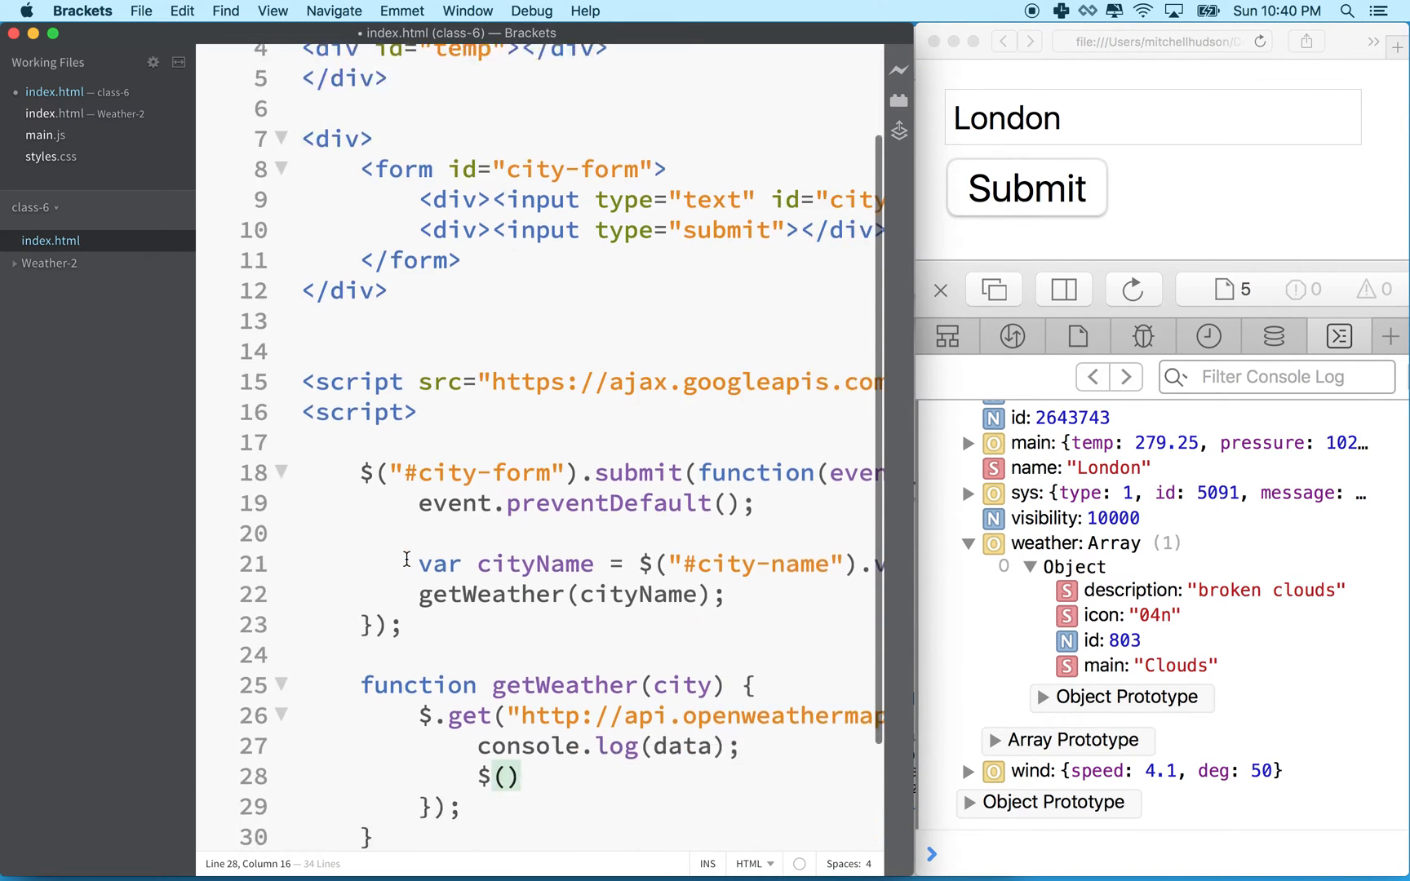
pyautogui.write('""')
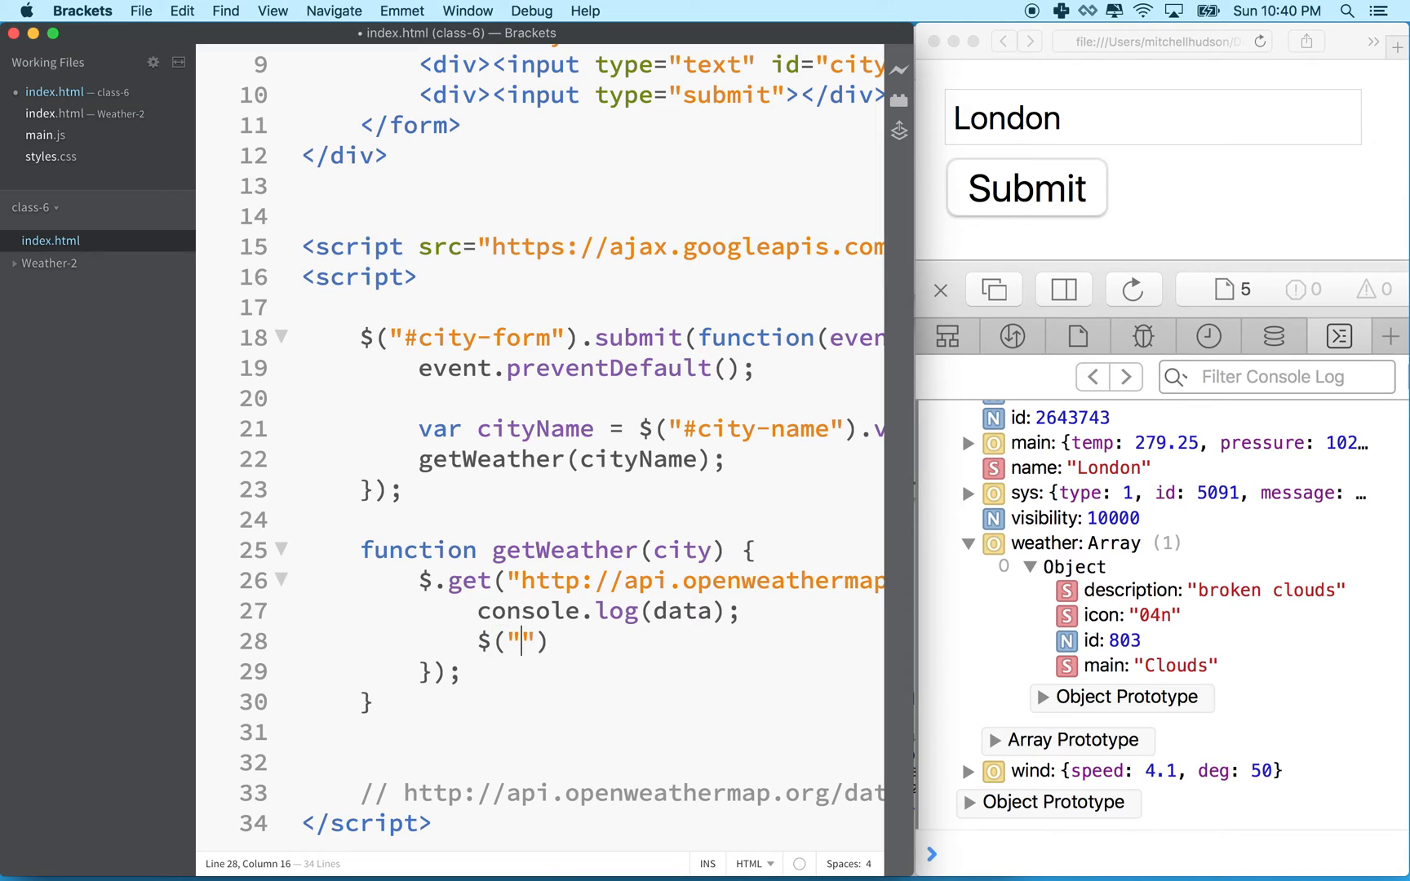
pyautogui.write('#')
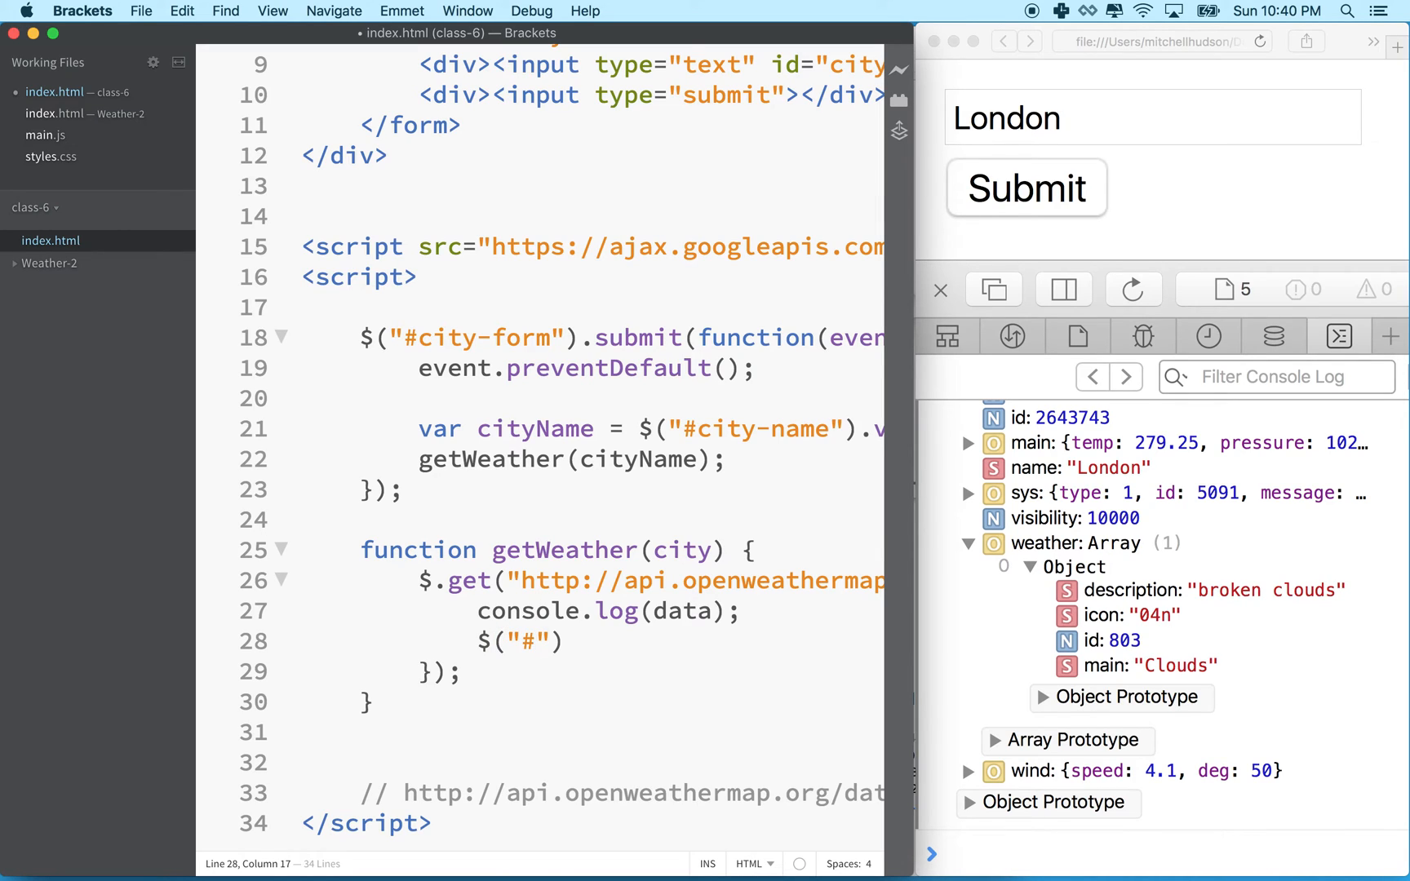
pyautogui.write('desc')
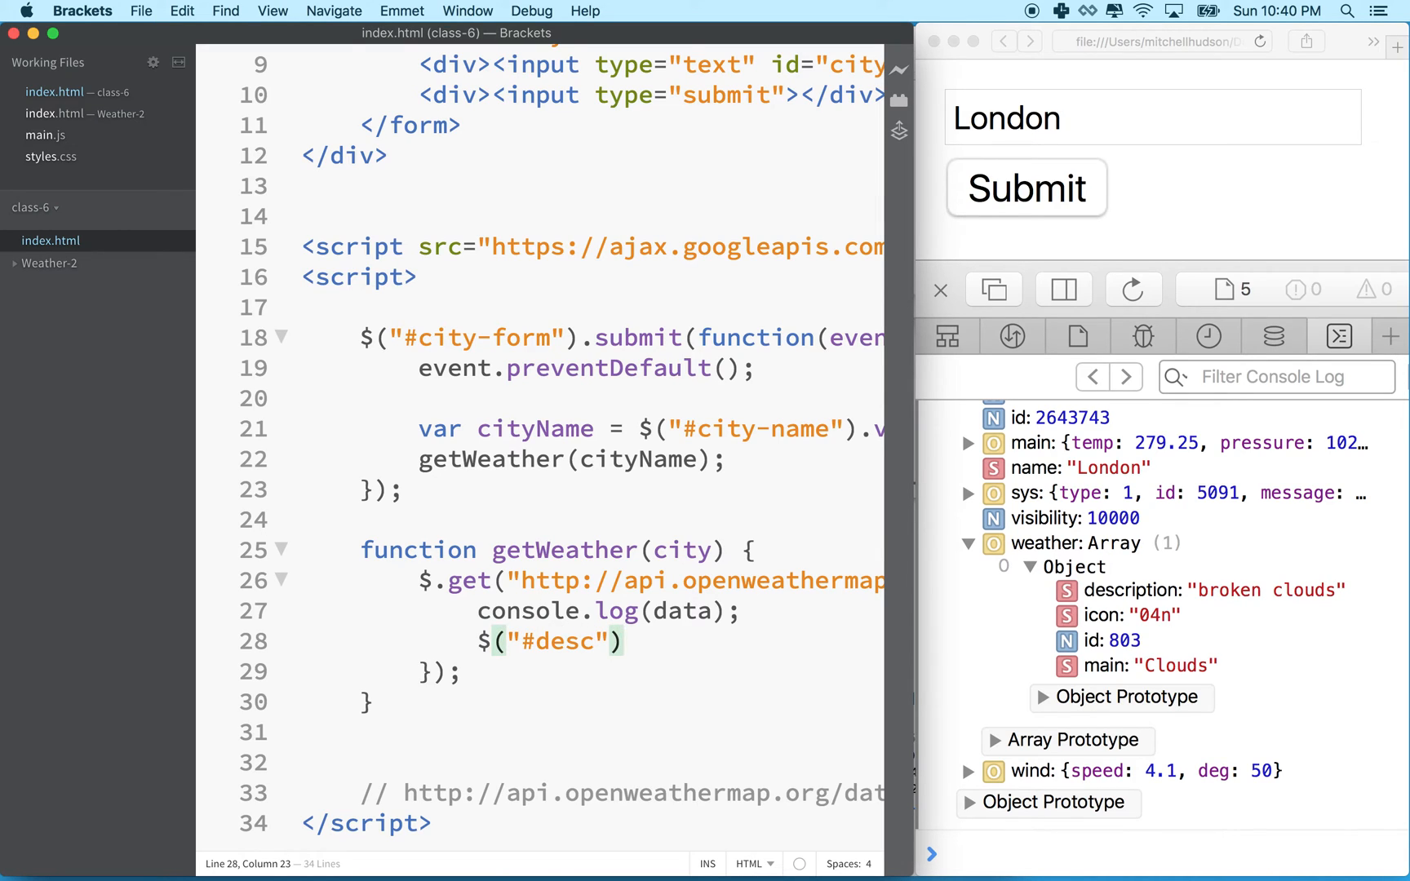
pyautogui.write('.html();')
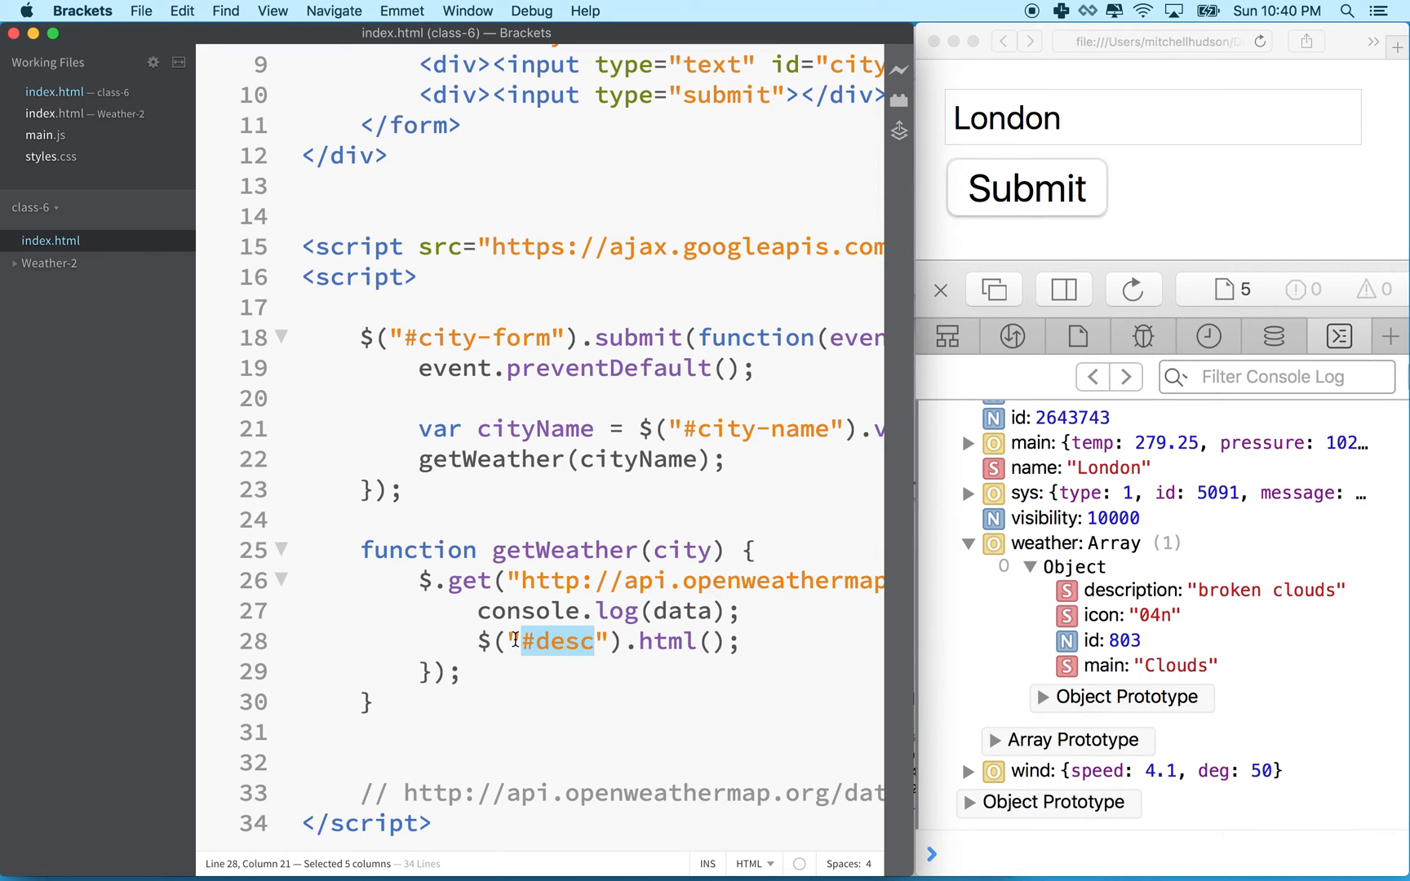
pyautogui.click(638, 642)
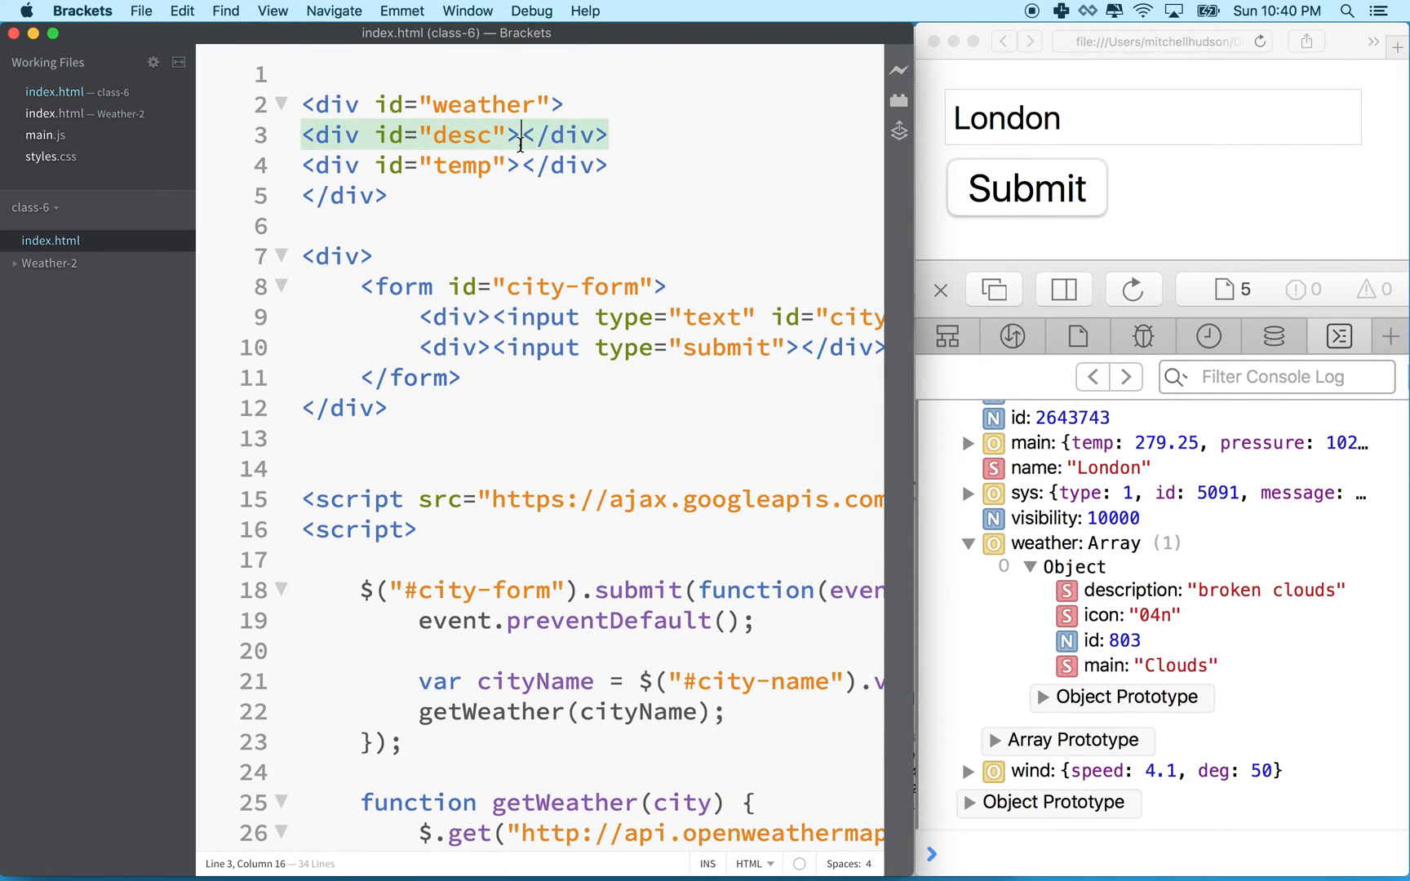
pyautogui.write('ssds')
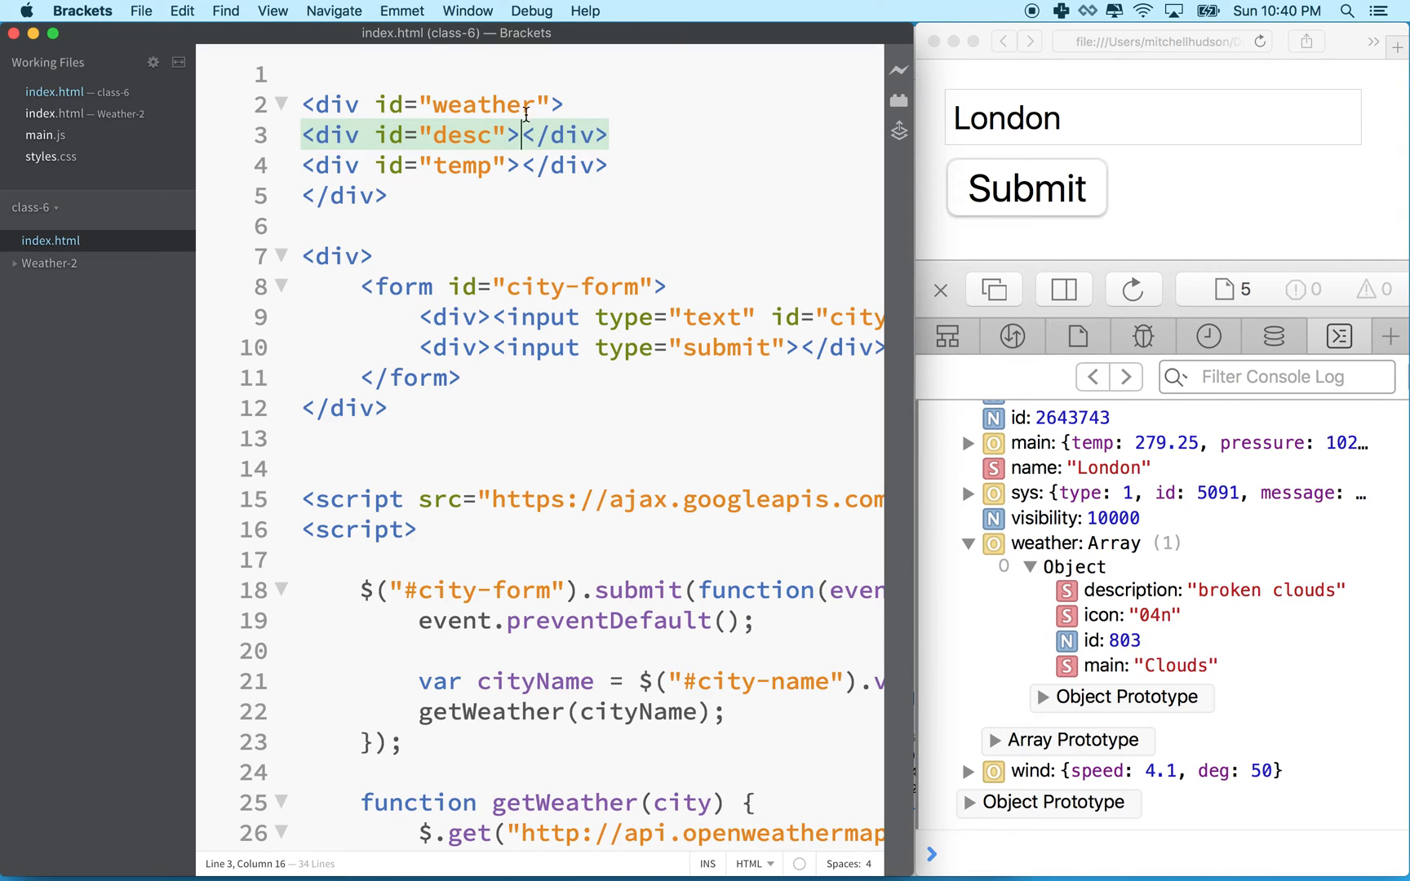
pyautogui.scroll(-3)
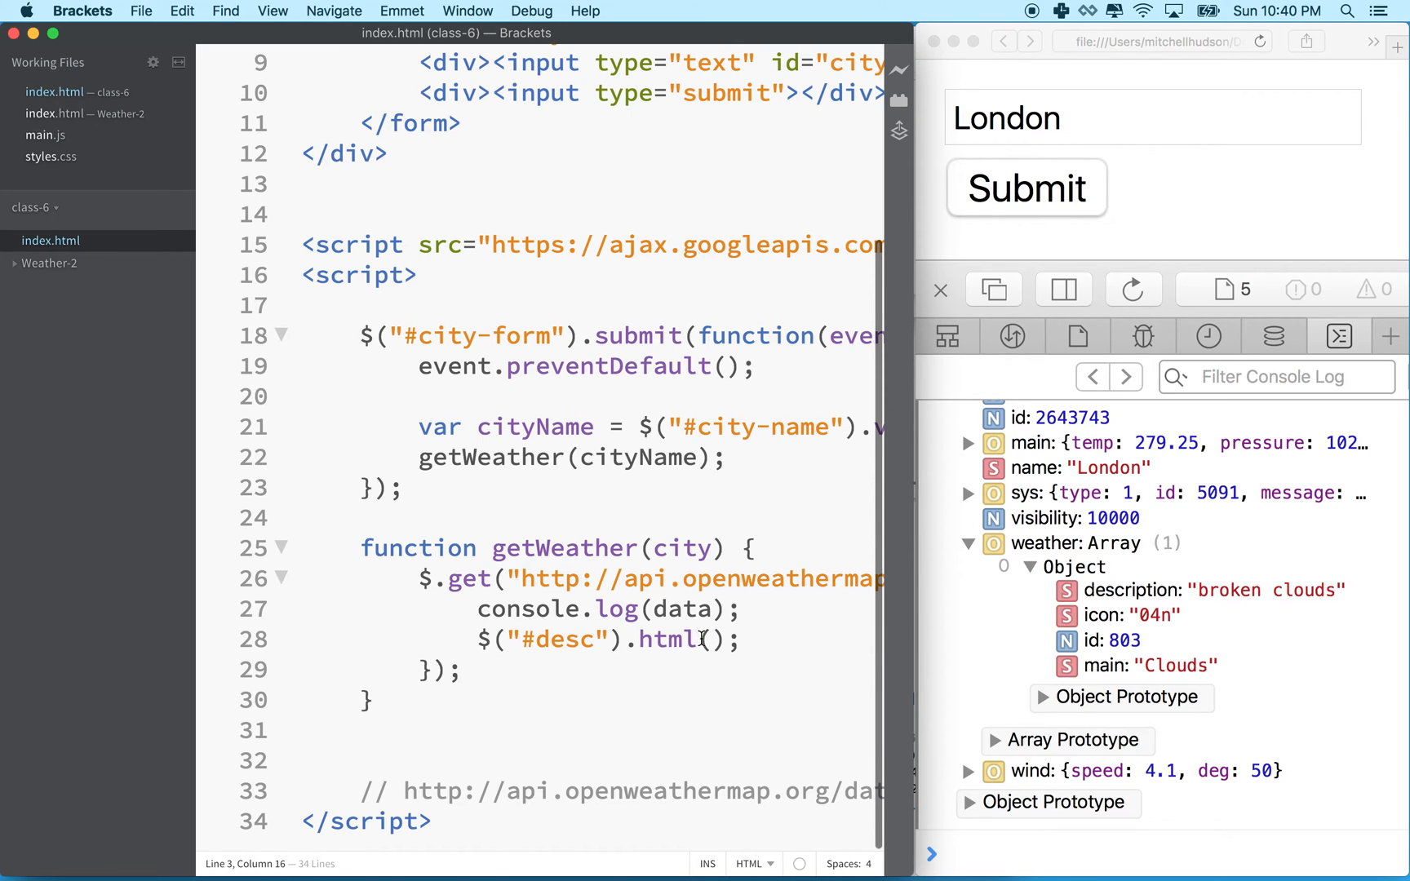
pyautogui.write('""')
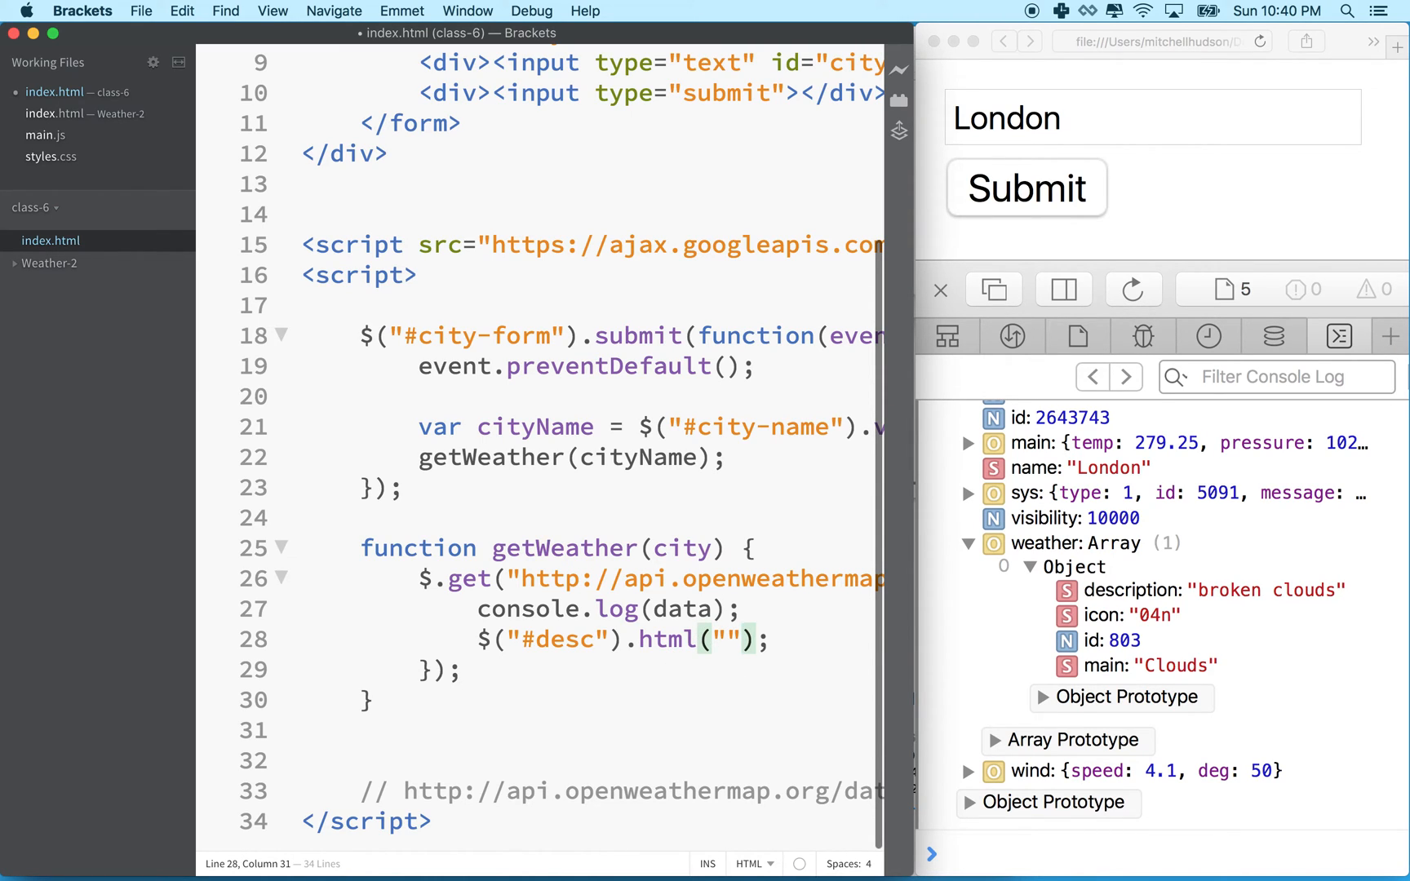
pyautogui.write('<h1')
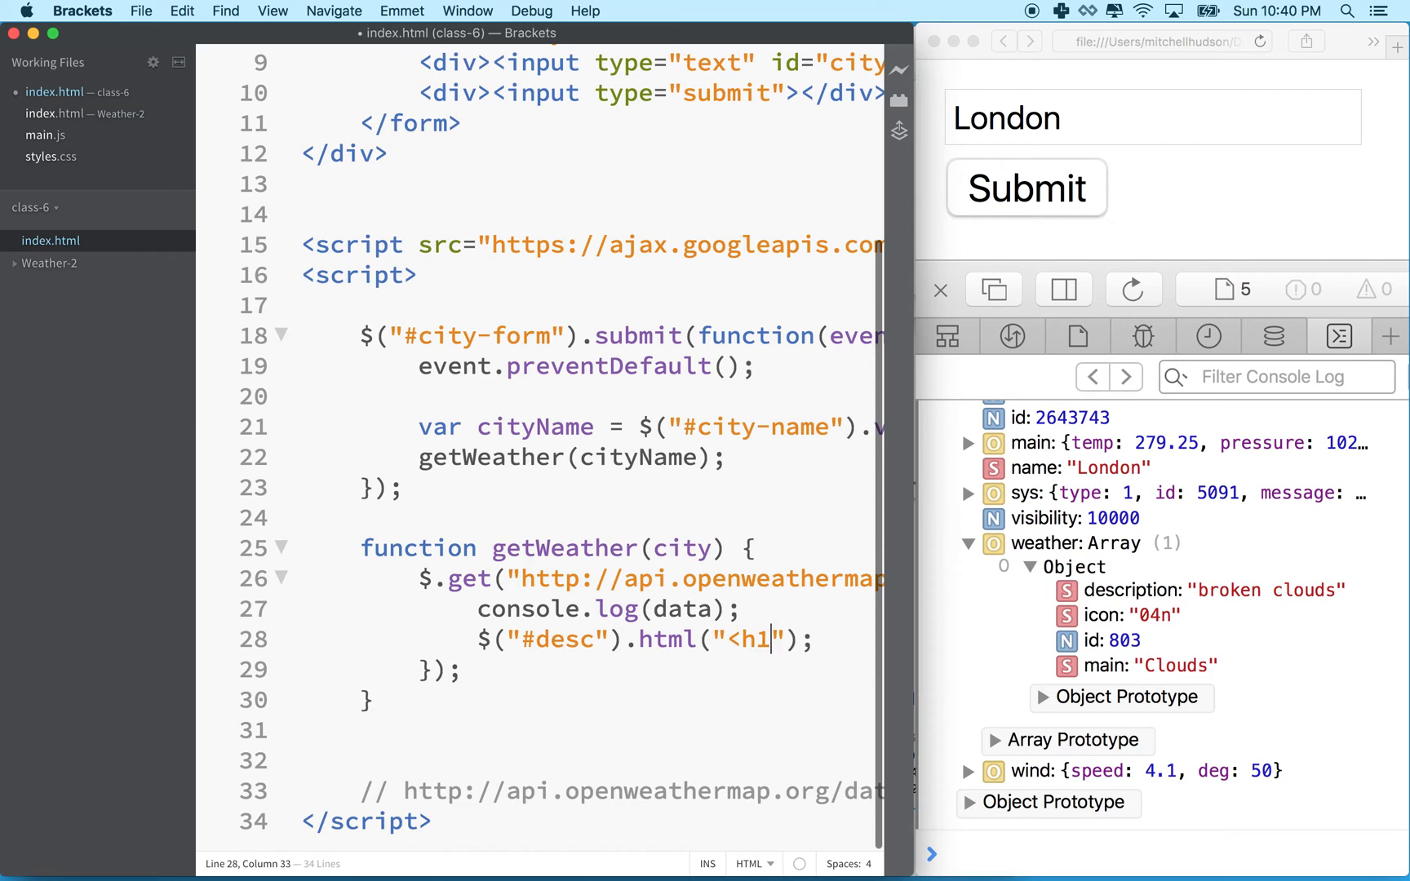
pyautogui.write('Hell')
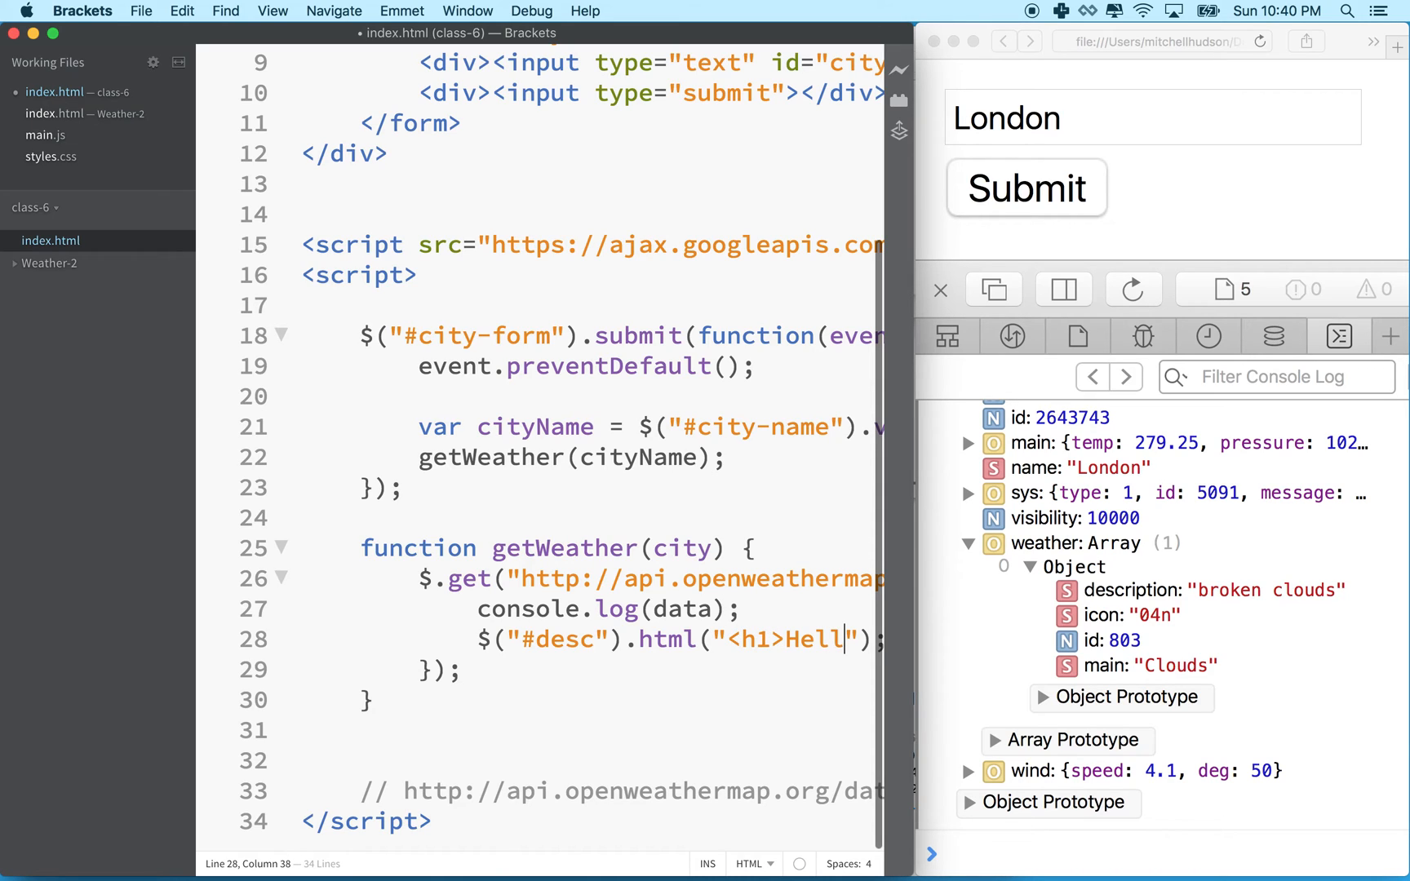
pyautogui.press('Backspace')
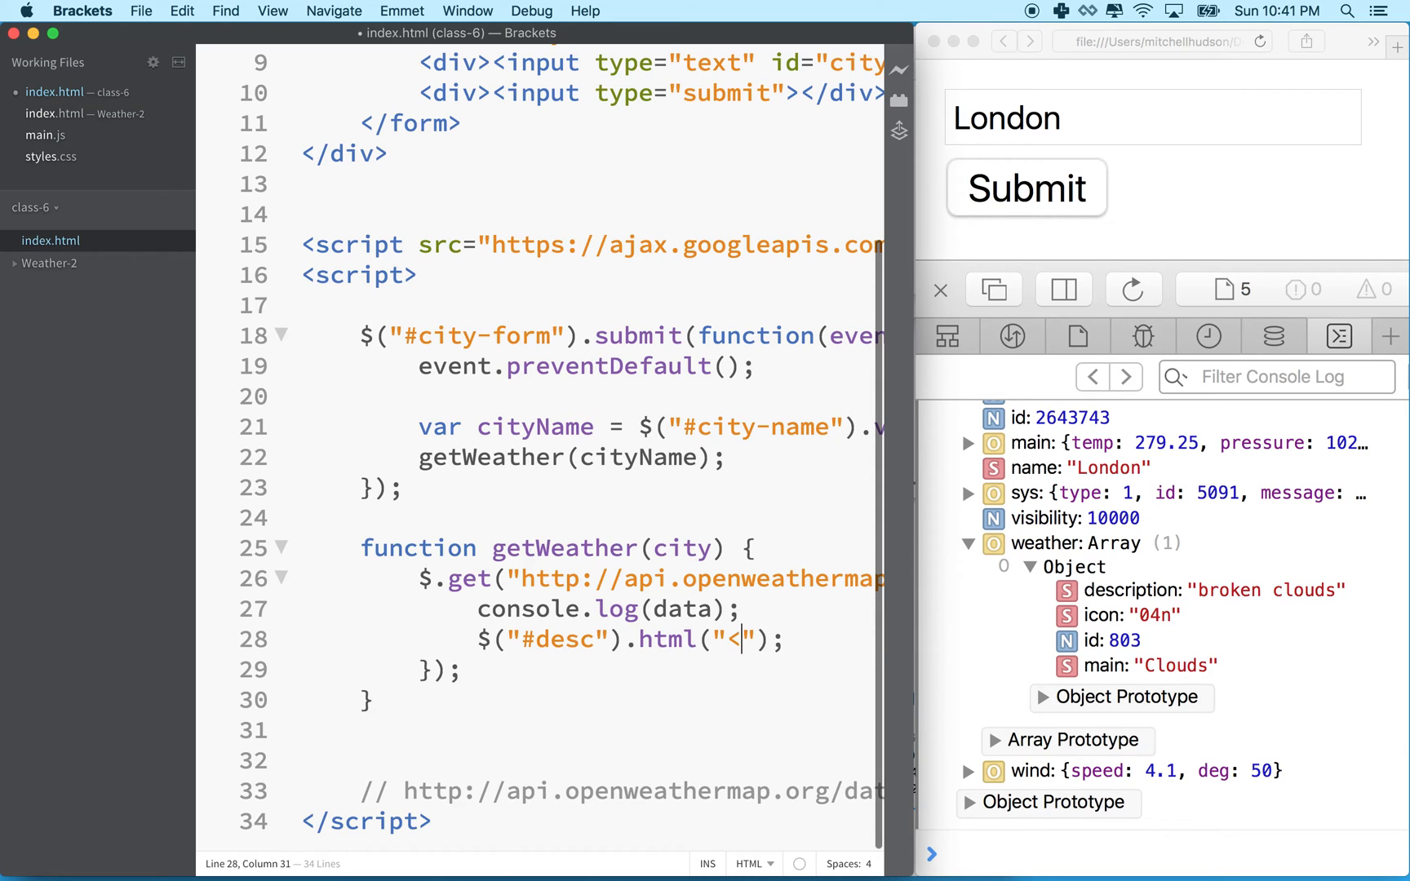
pyautogui.press('backspace')
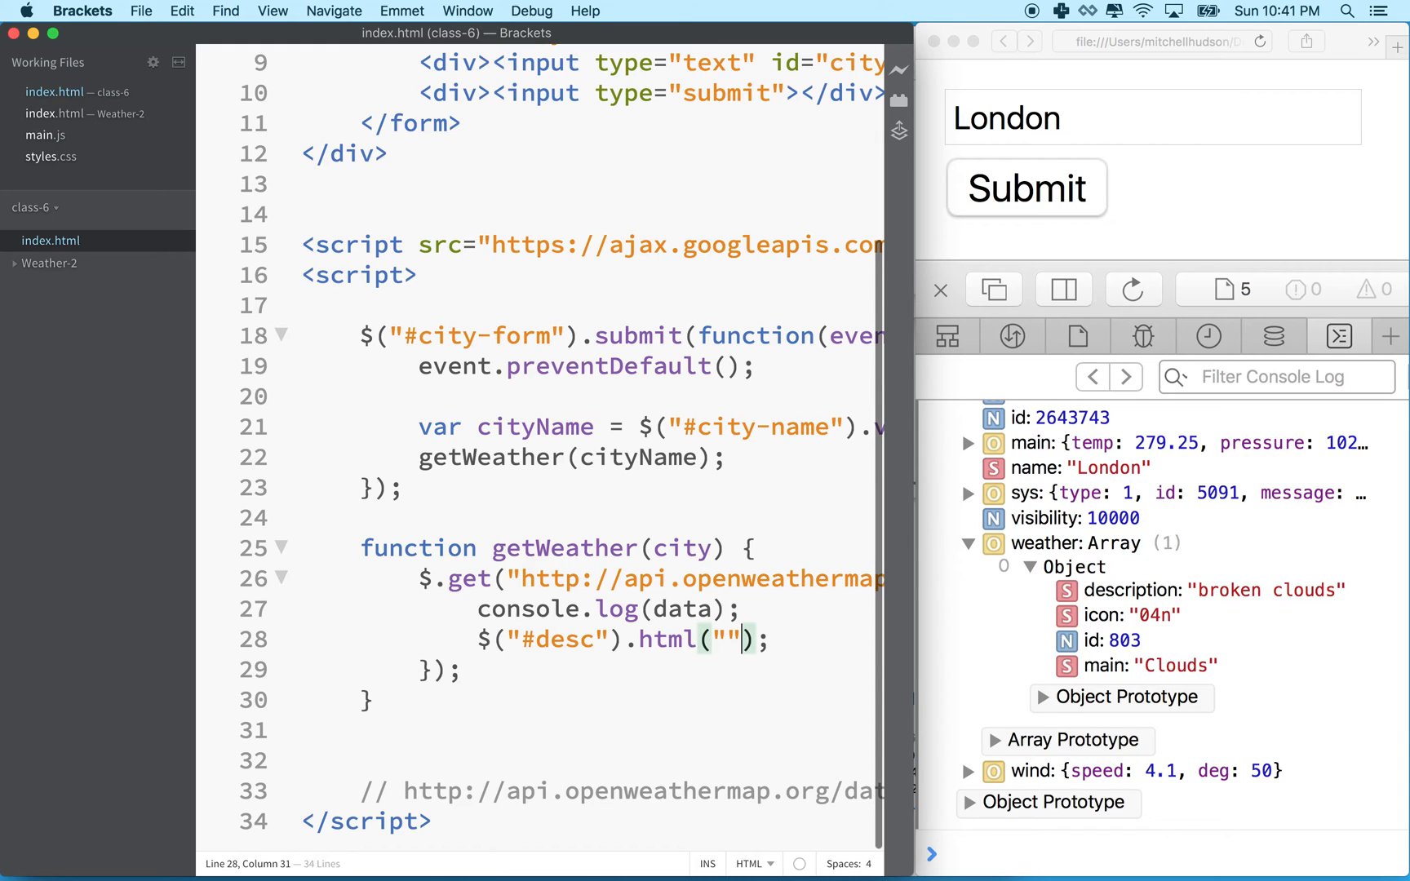
pyautogui.press('Backspace')
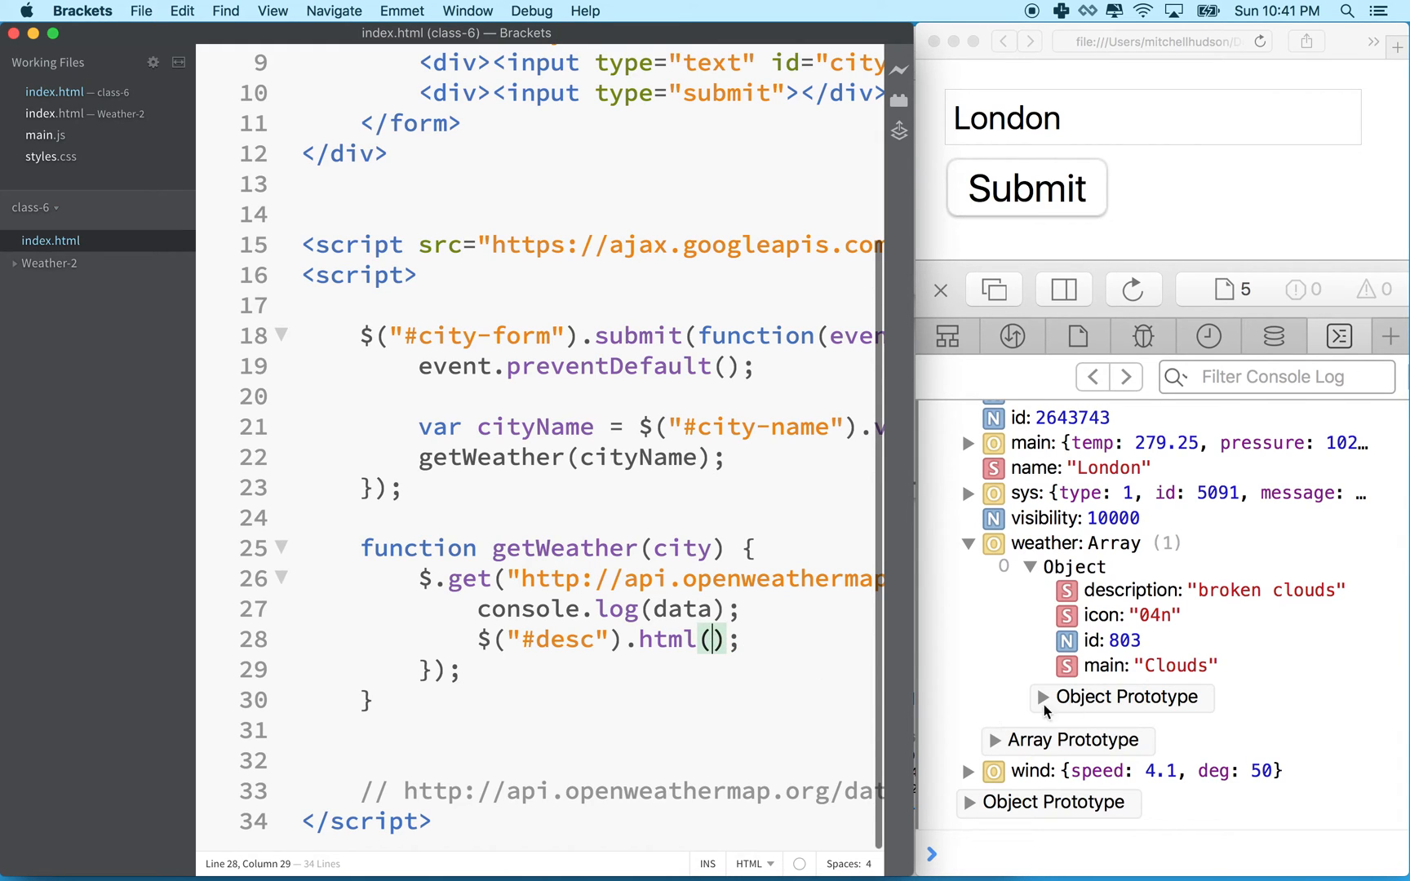
# Pass data.weather[0].description into .html(), checking the object structure in Safari's console.
pyautogui.write('data')
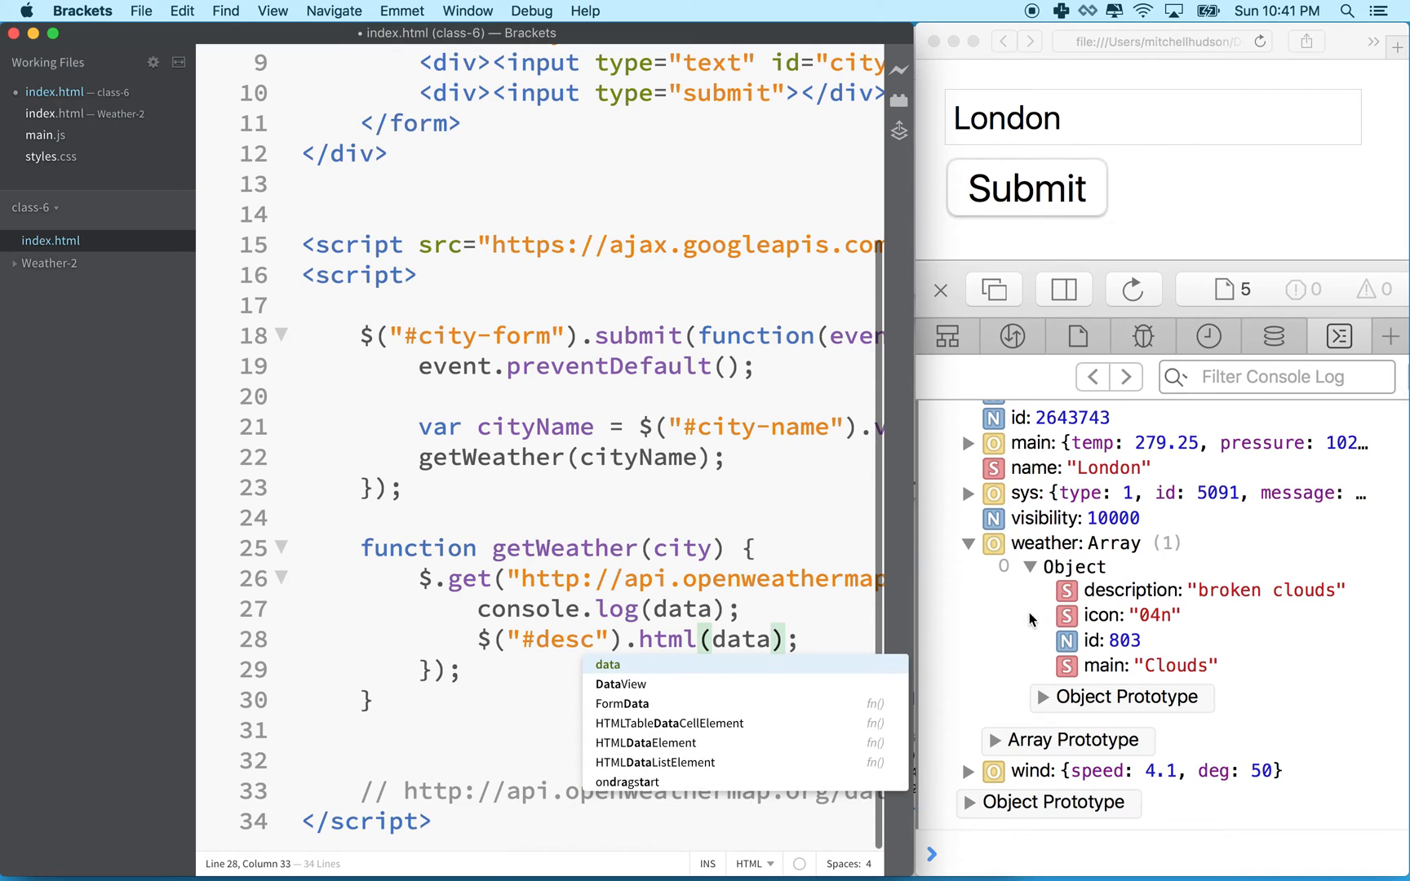
pyautogui.moveTo(1201, 590)
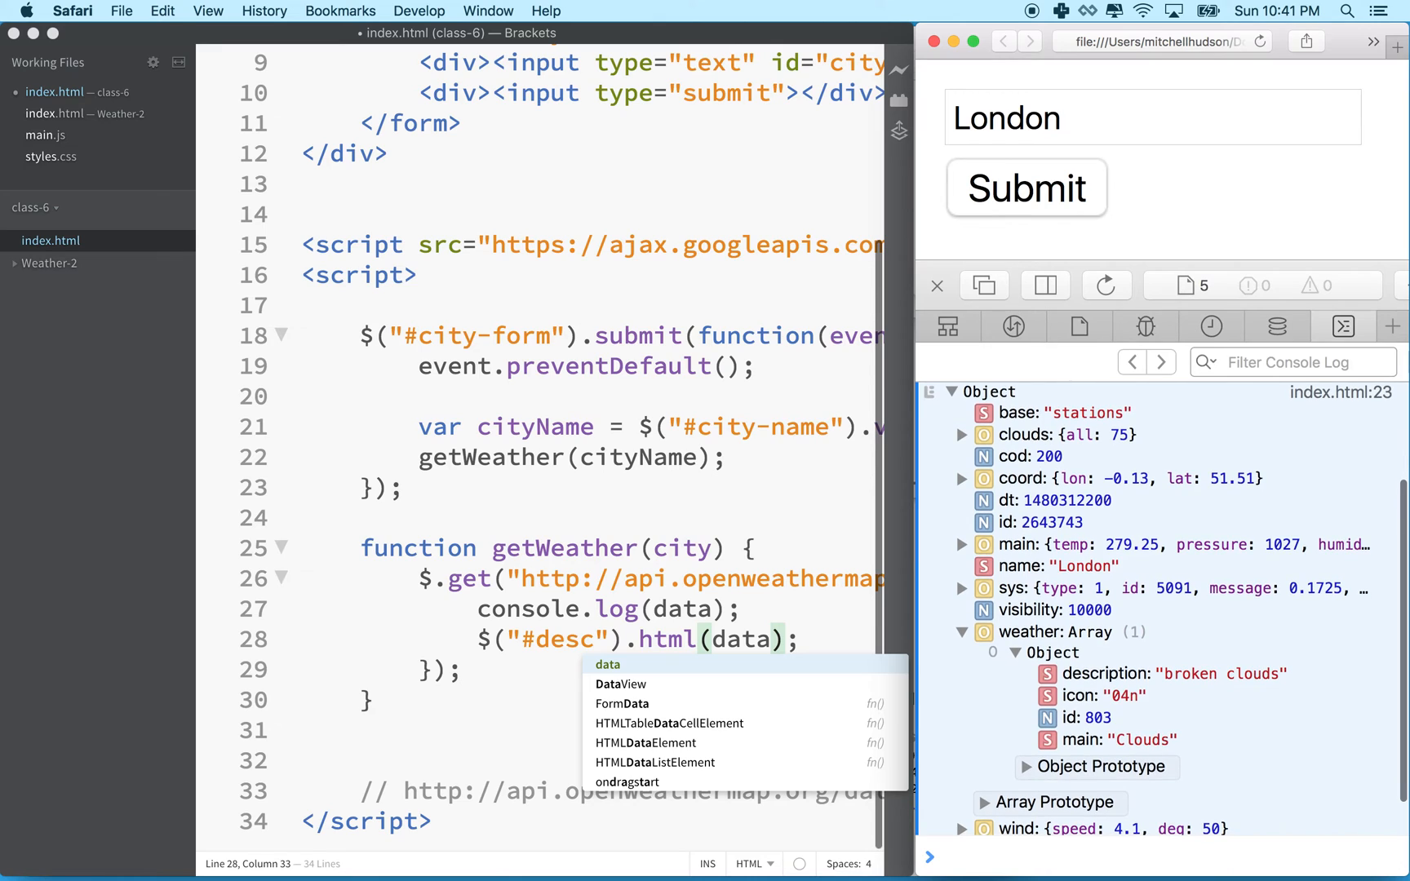
pyautogui.click(765, 638)
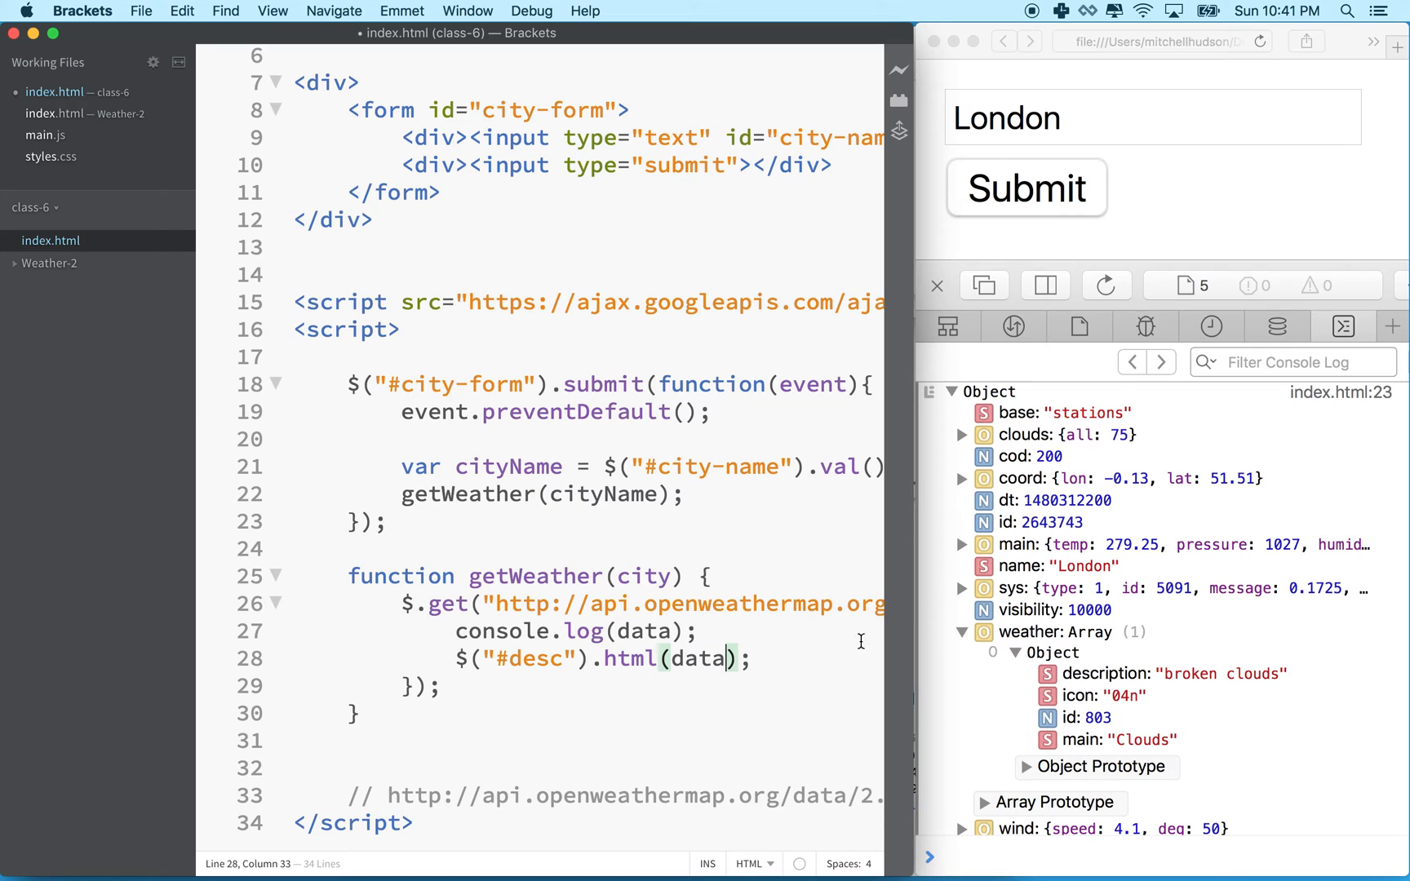
pyautogui.write('.weather')
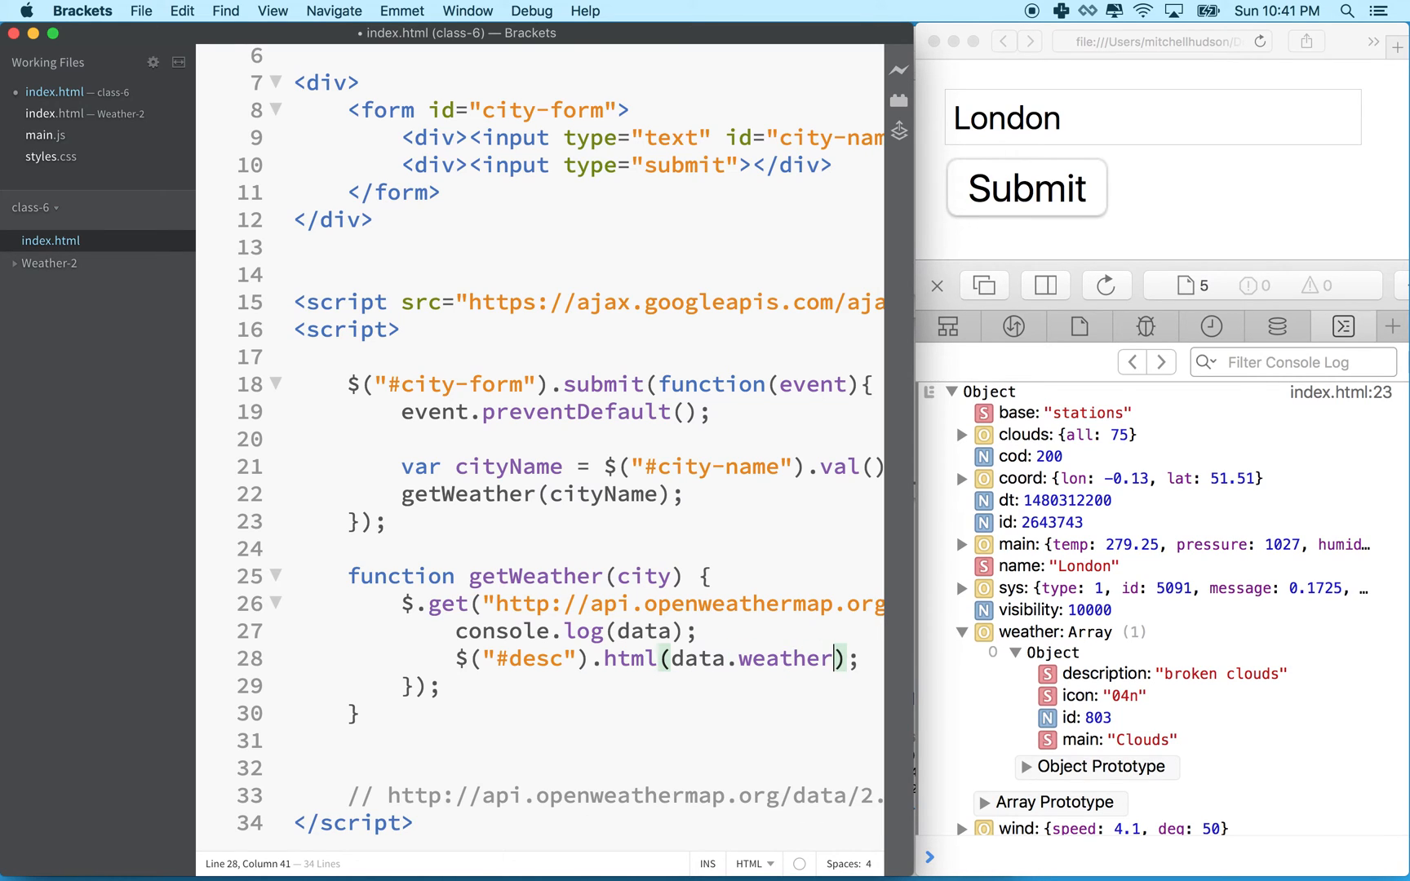
pyautogui.moveTo(1083, 654)
pyautogui.write('[]')
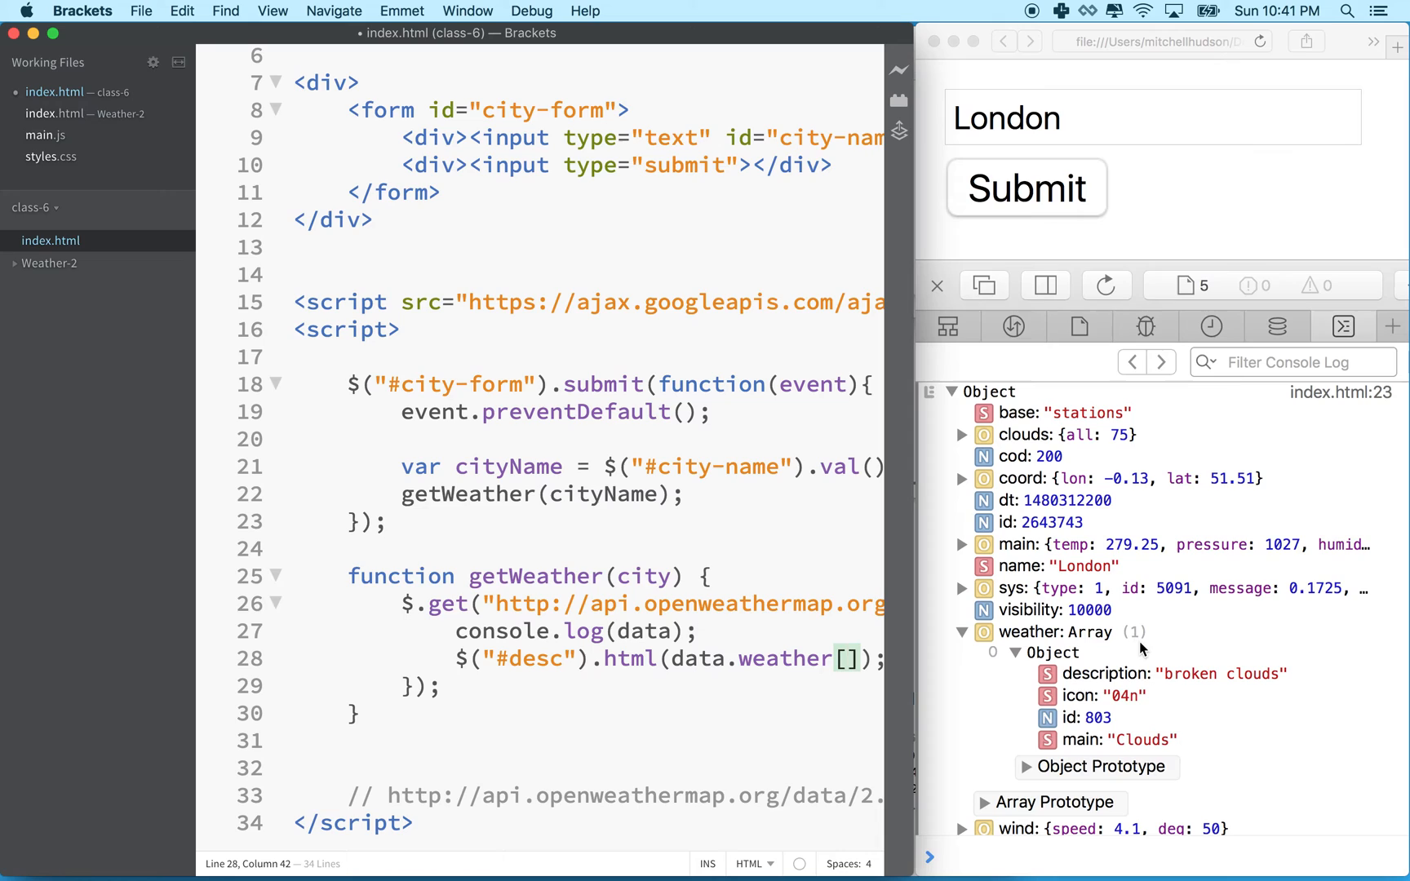
pyautogui.moveTo(1037, 784)
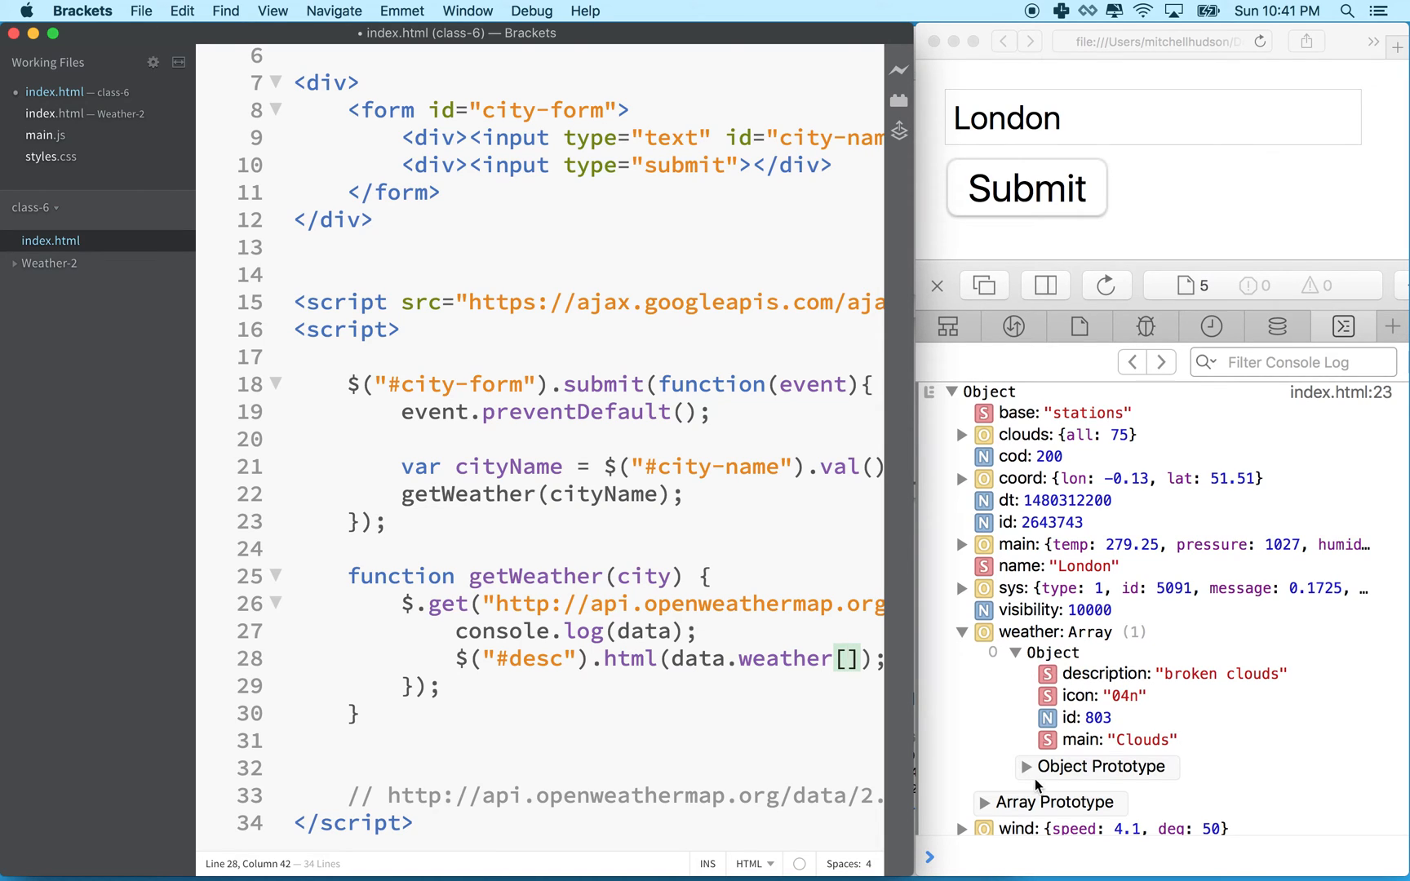
pyautogui.moveTo(1064, 636)
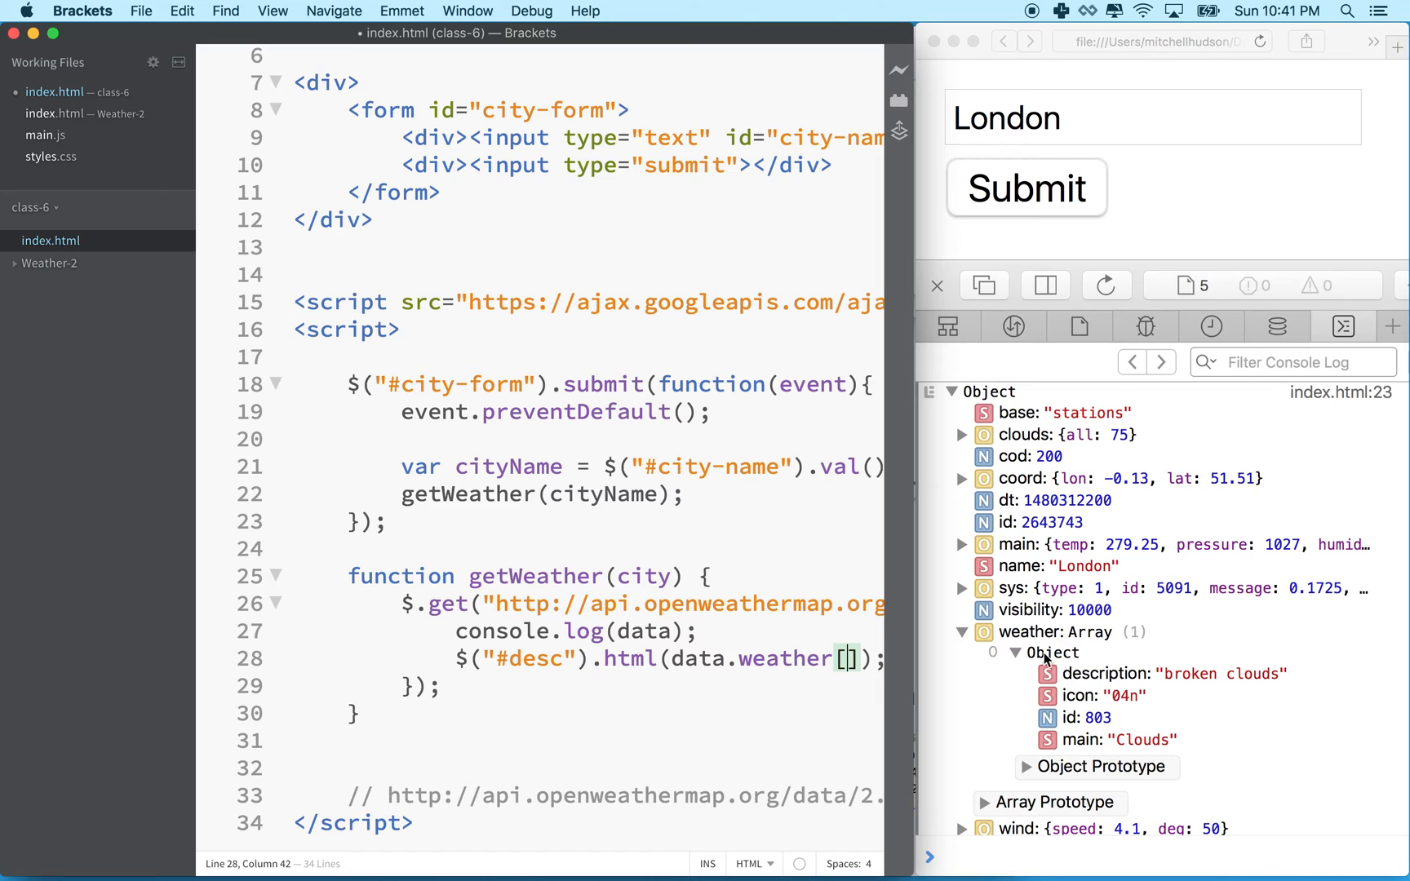
pyautogui.moveTo(1075, 657)
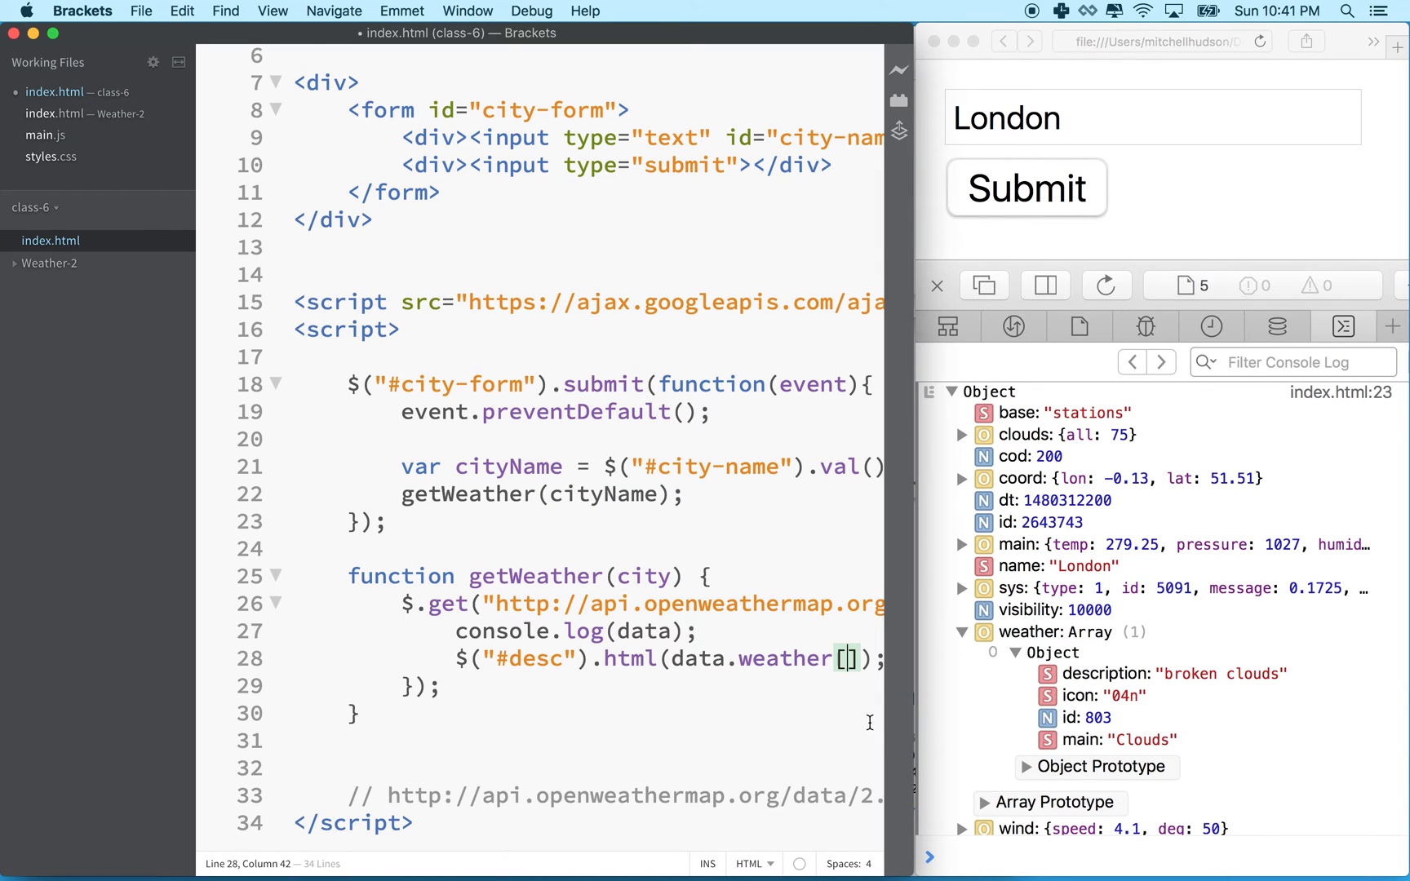
pyautogui.write('0')
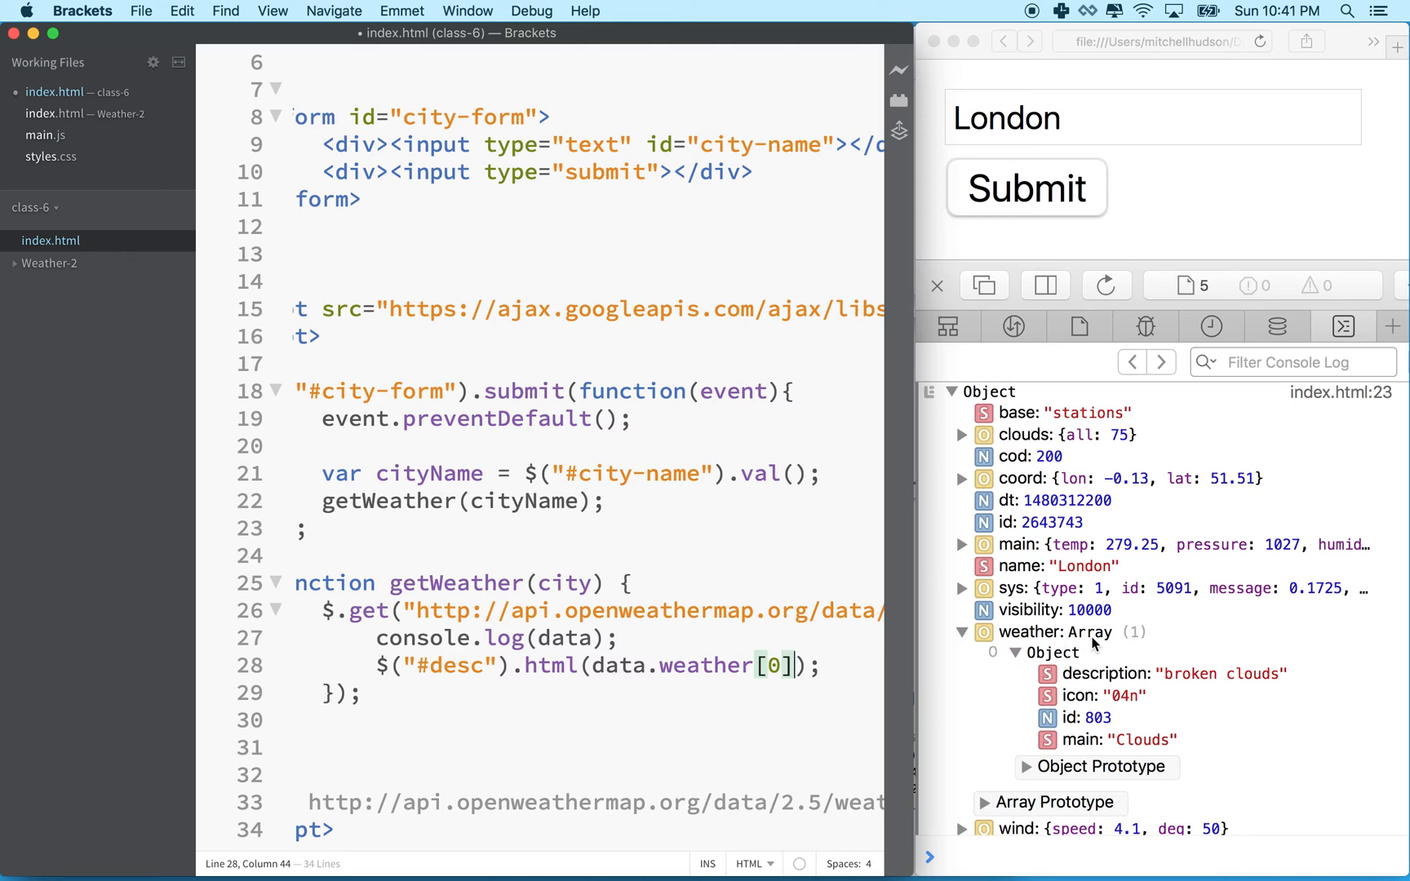
pyautogui.moveTo(1059, 663)
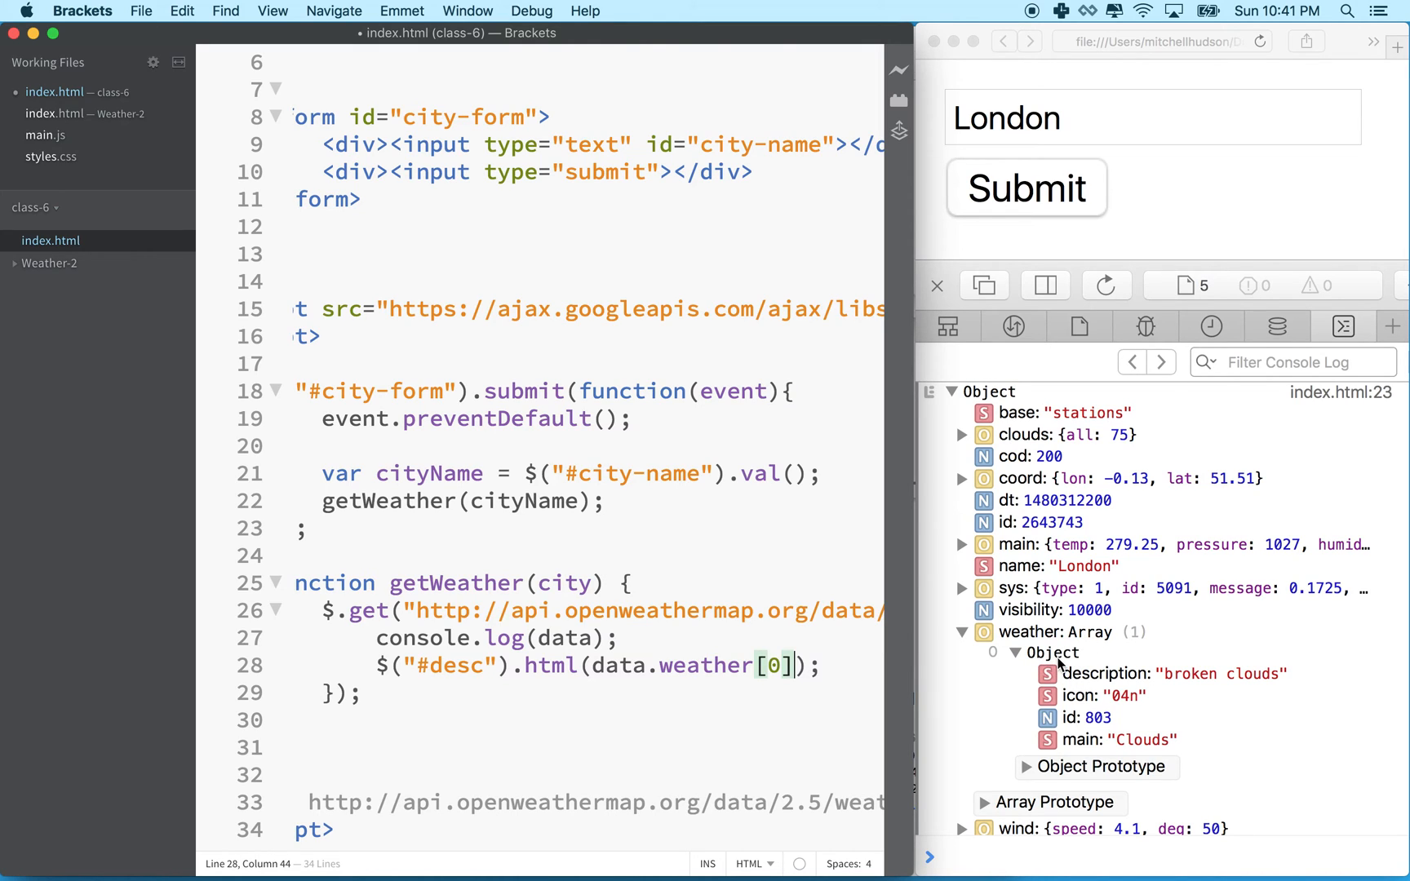
pyautogui.moveTo(1083, 705)
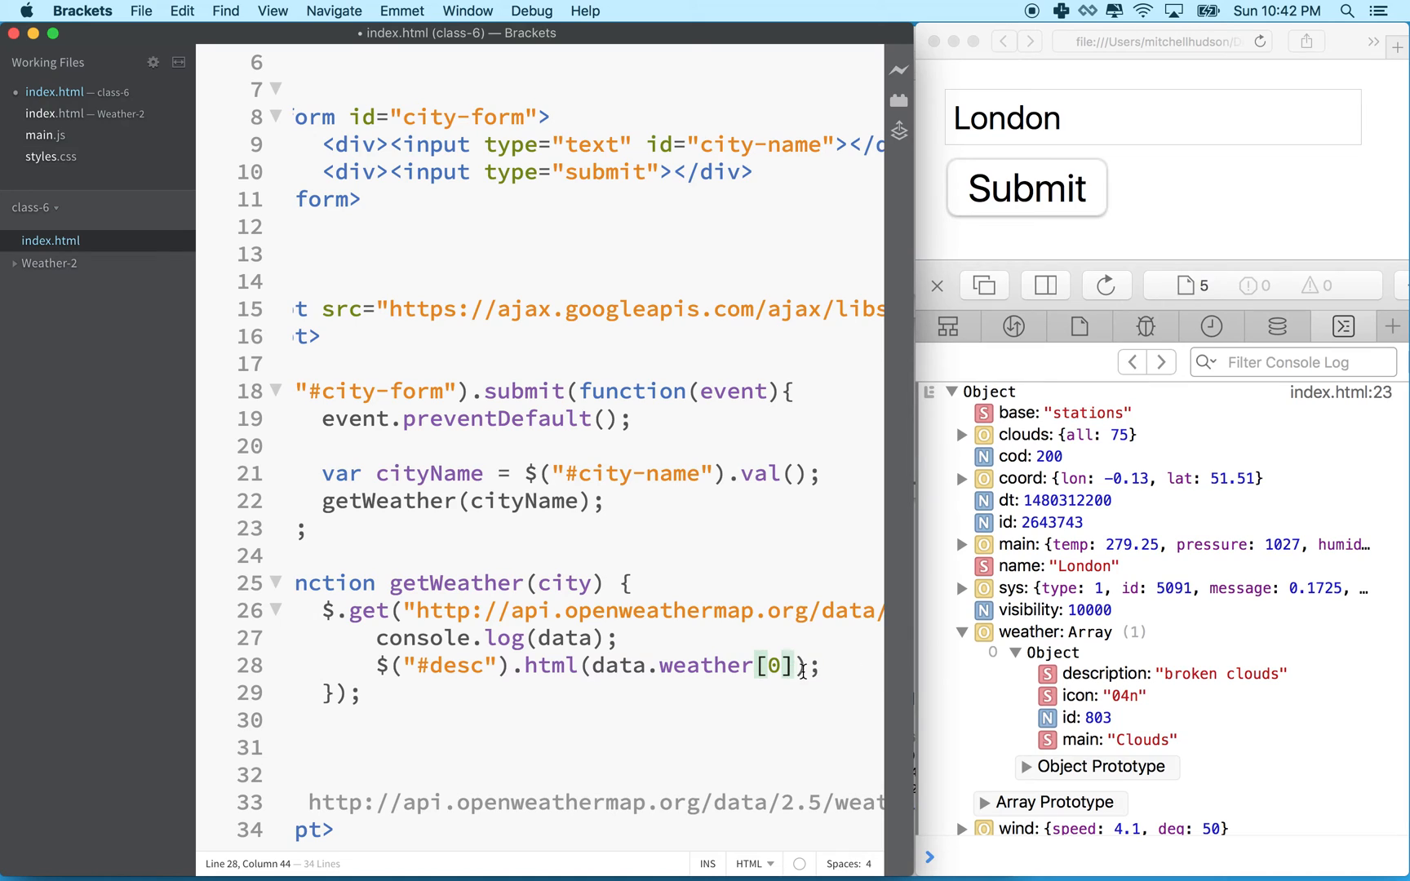
pyautogui.write('.description')
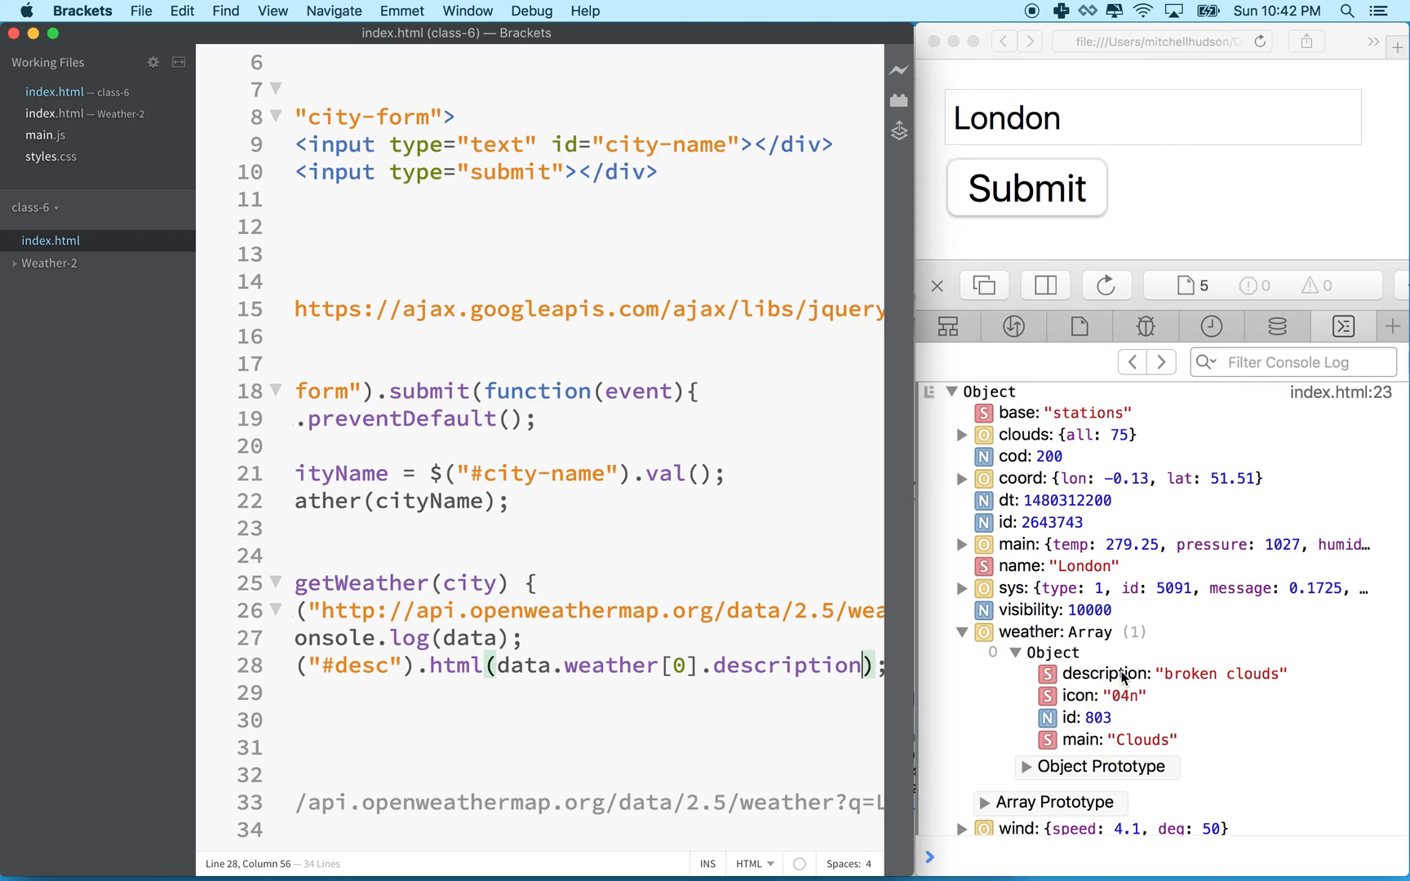
pyautogui.moveTo(1272, 674)
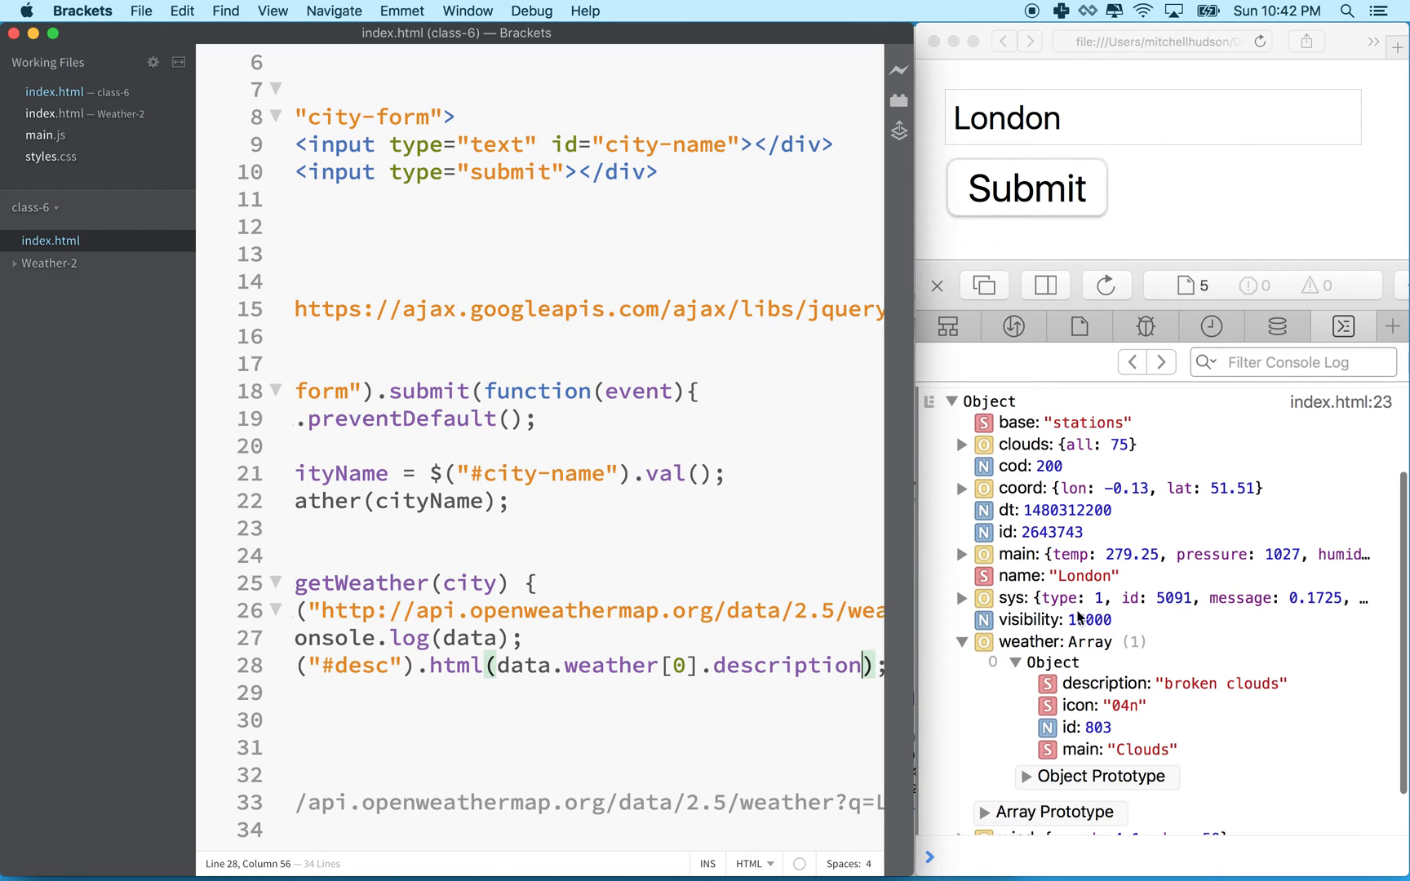
pyautogui.hscroll(-3)
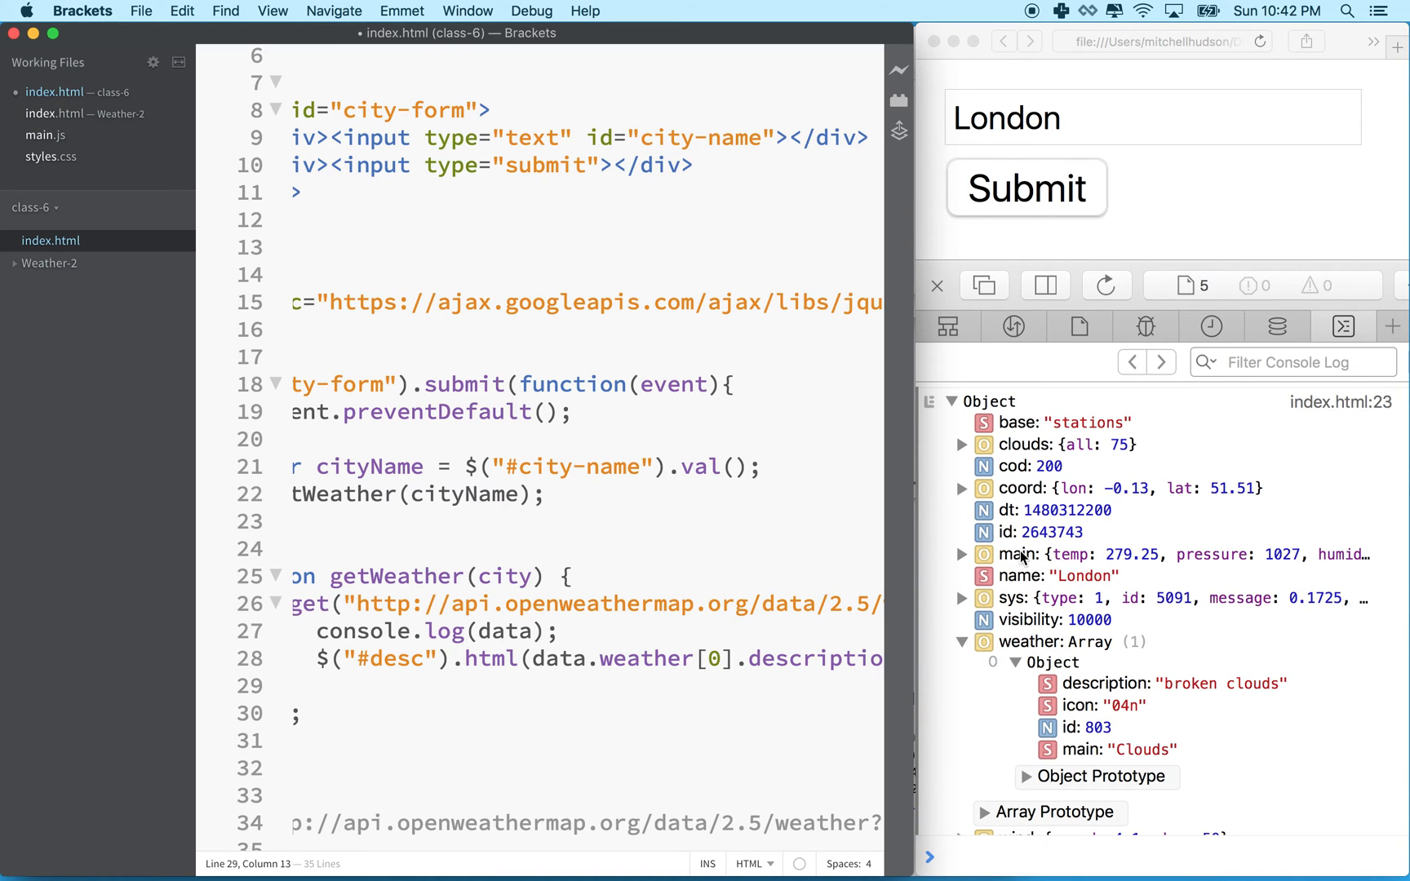
# Add a line $("#temp").html(data.) below the #desc line, starting the data argument.
pyautogui.write('$()')
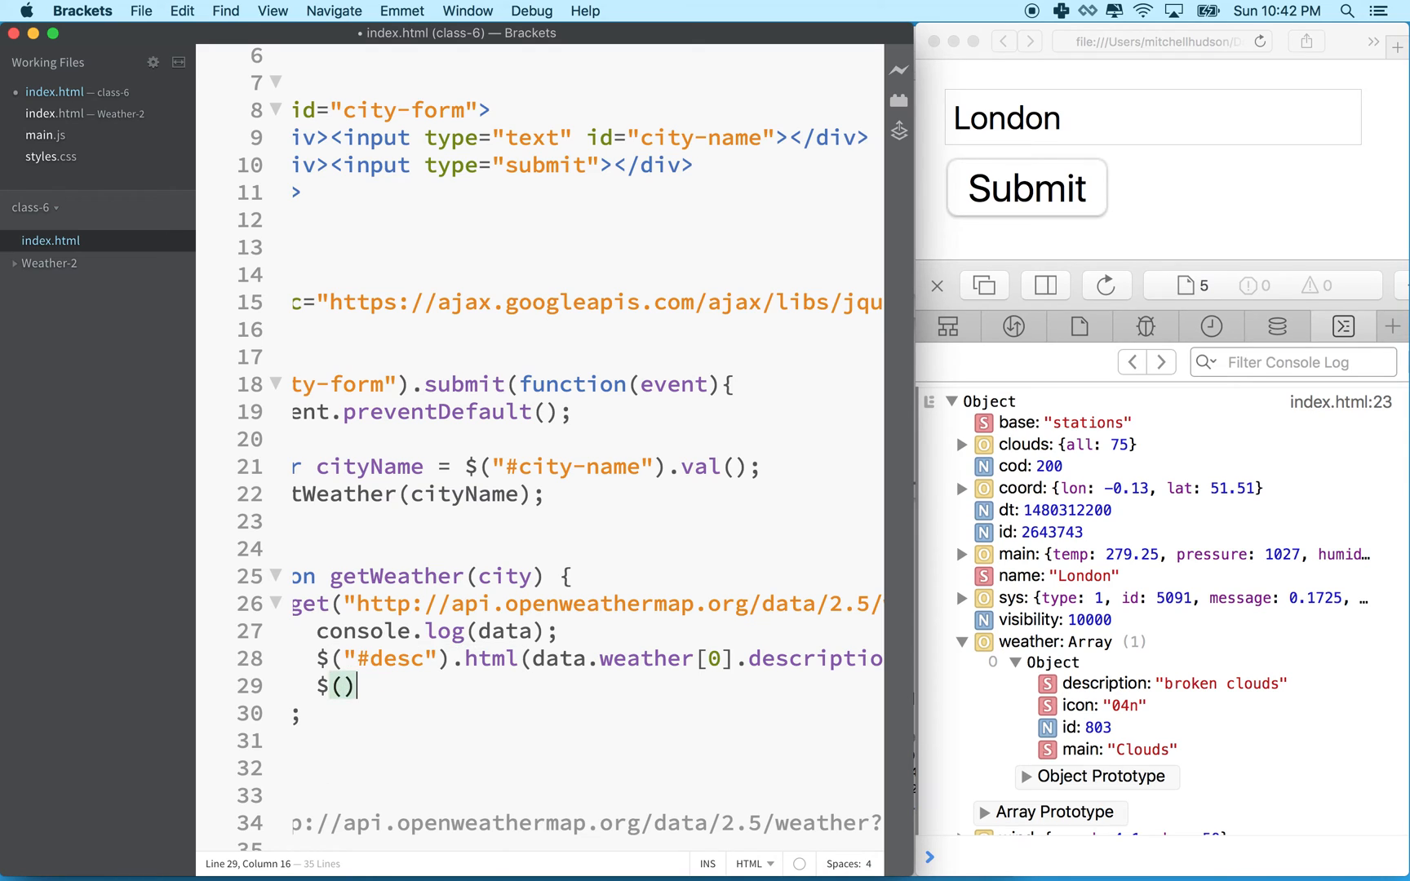
pyautogui.write('""')
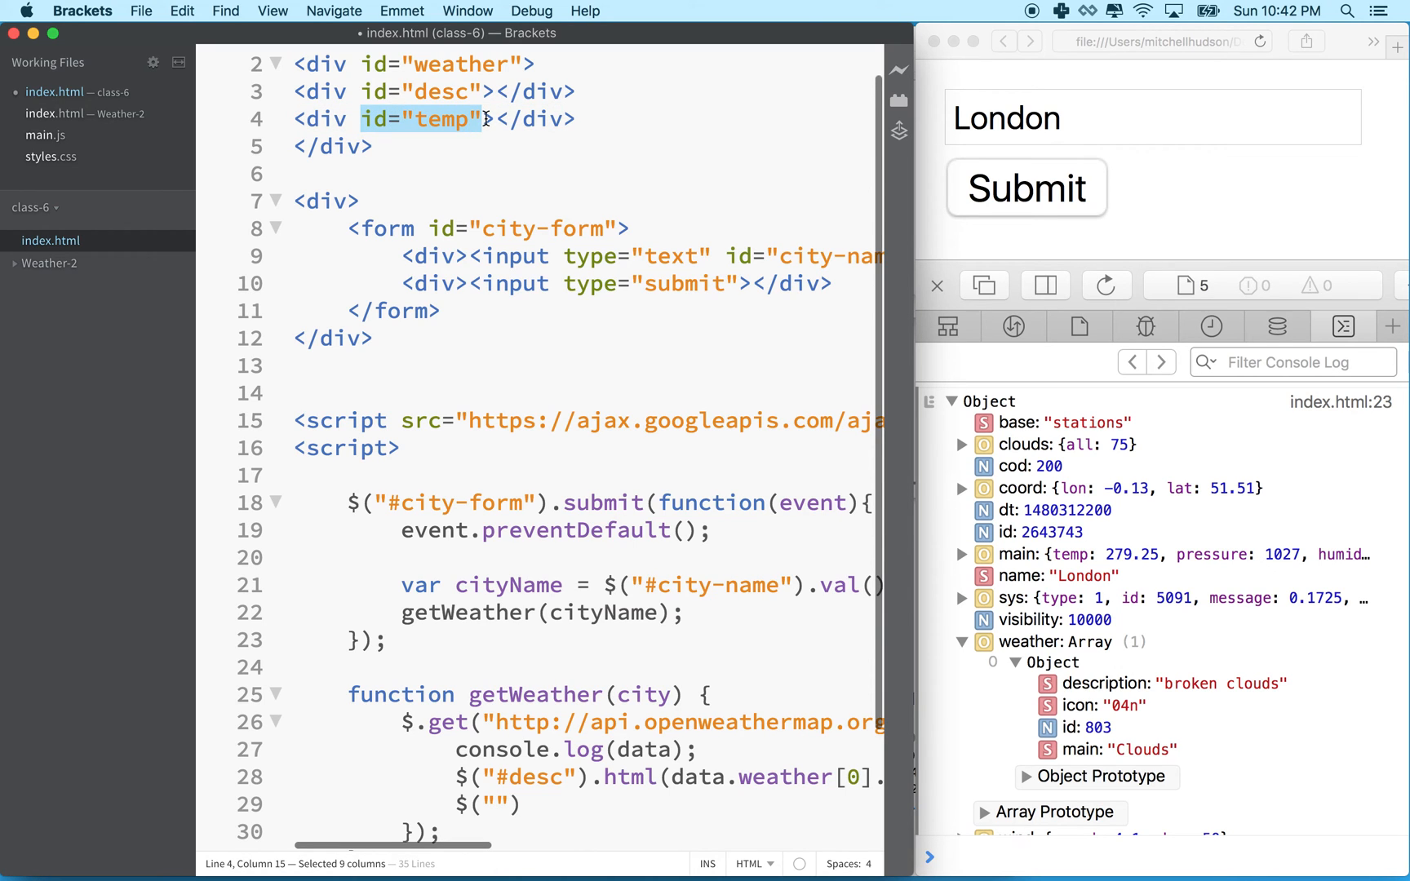
pyautogui.scroll(-3)
pyautogui.write('#temp')
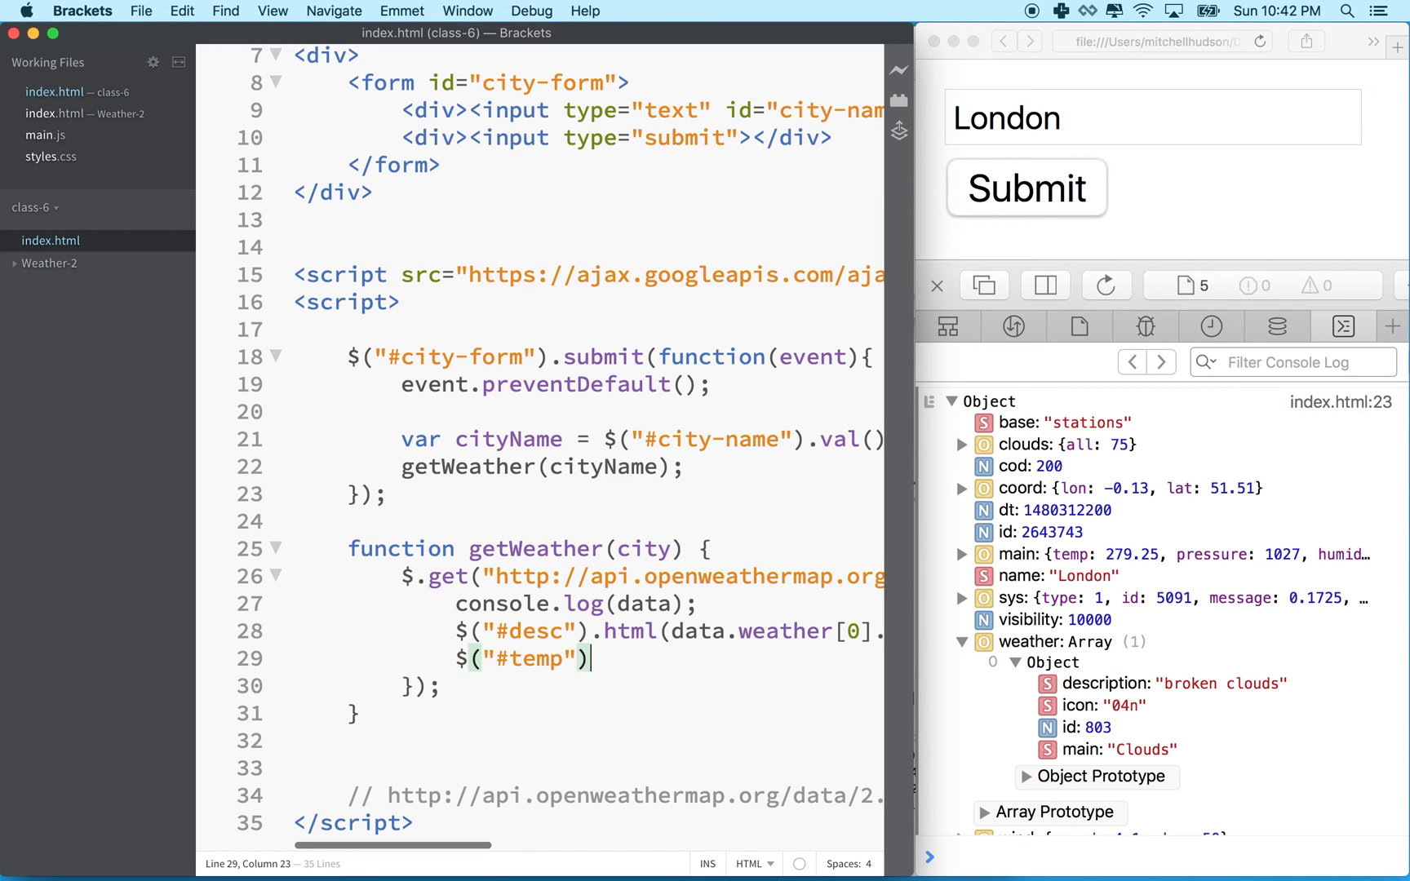
pyautogui.write('.html()')
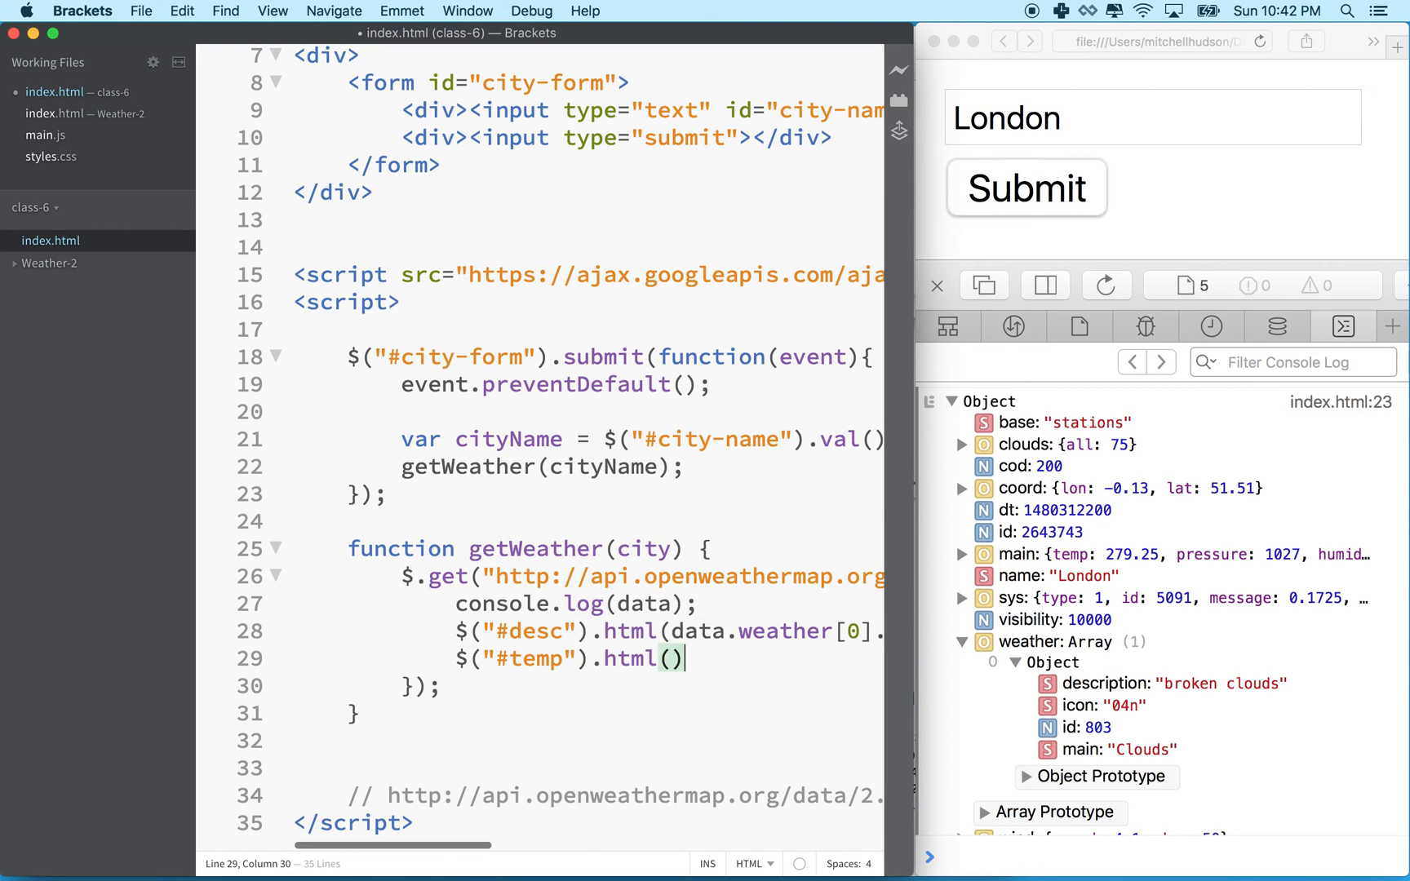
pyautogui.click(672, 659)
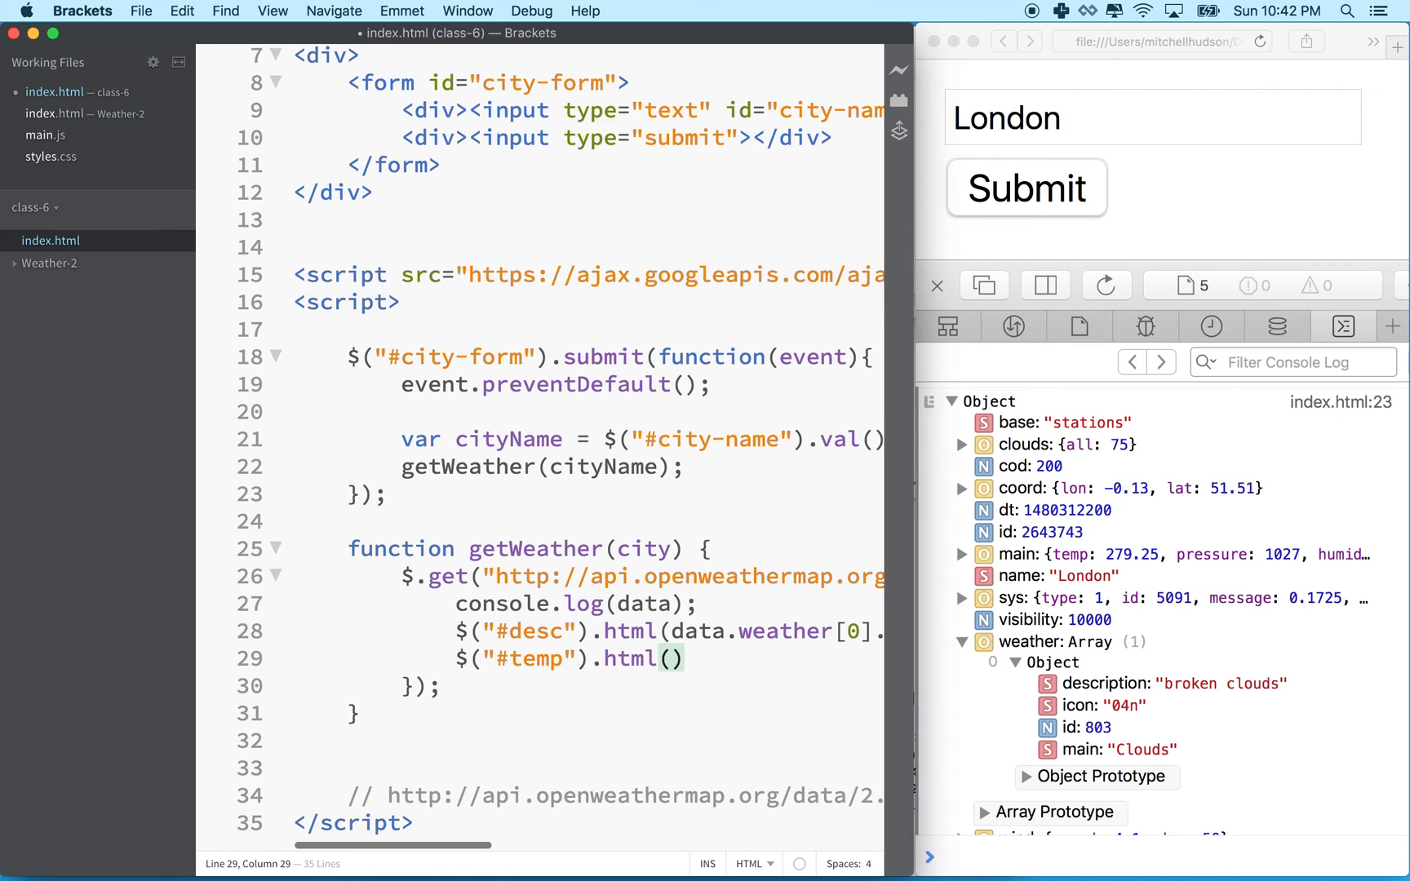
pyautogui.write('data.')
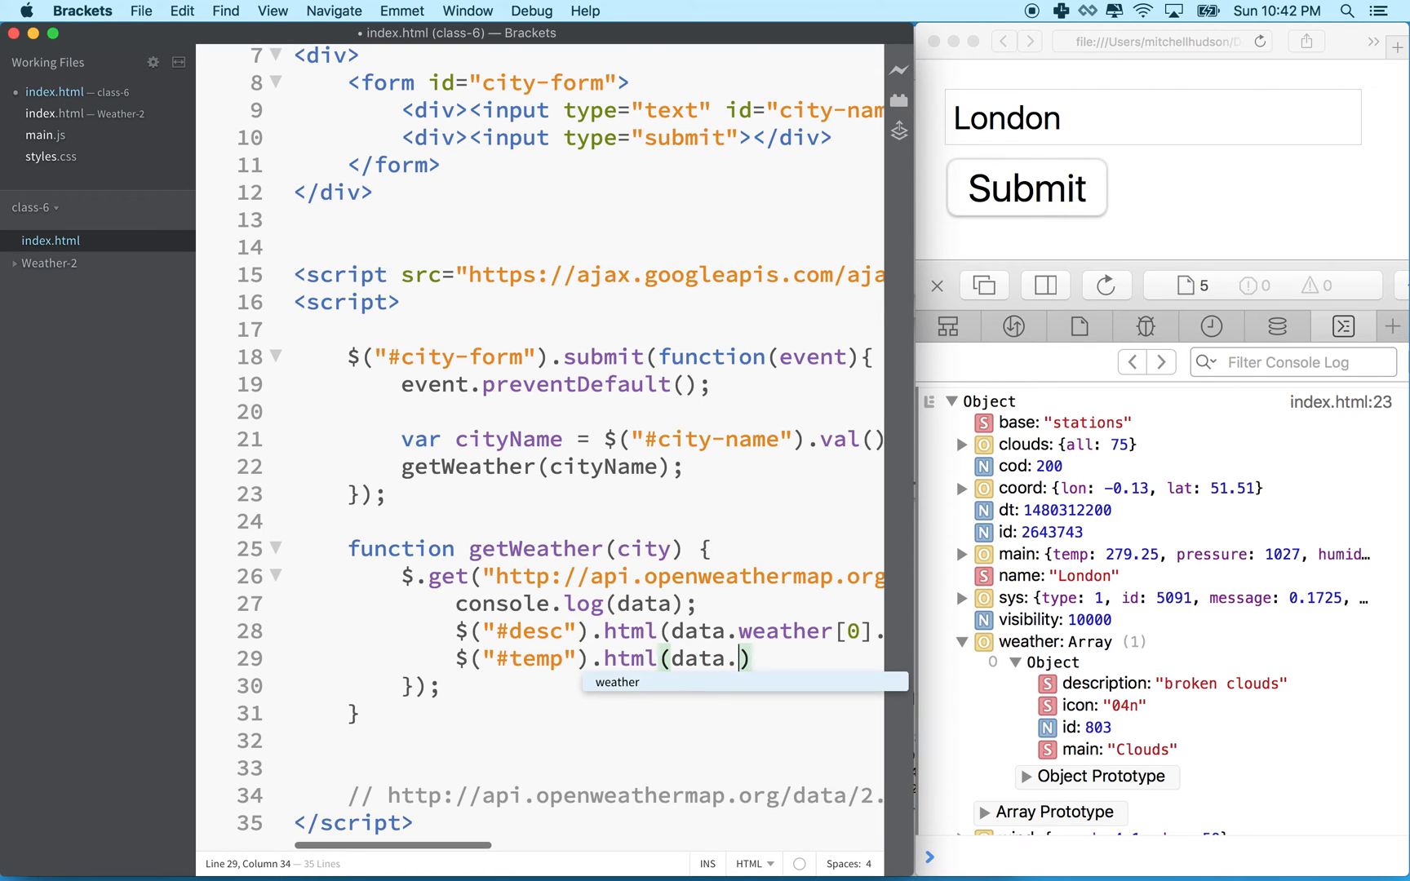
pyautogui.moveTo(677, 679)
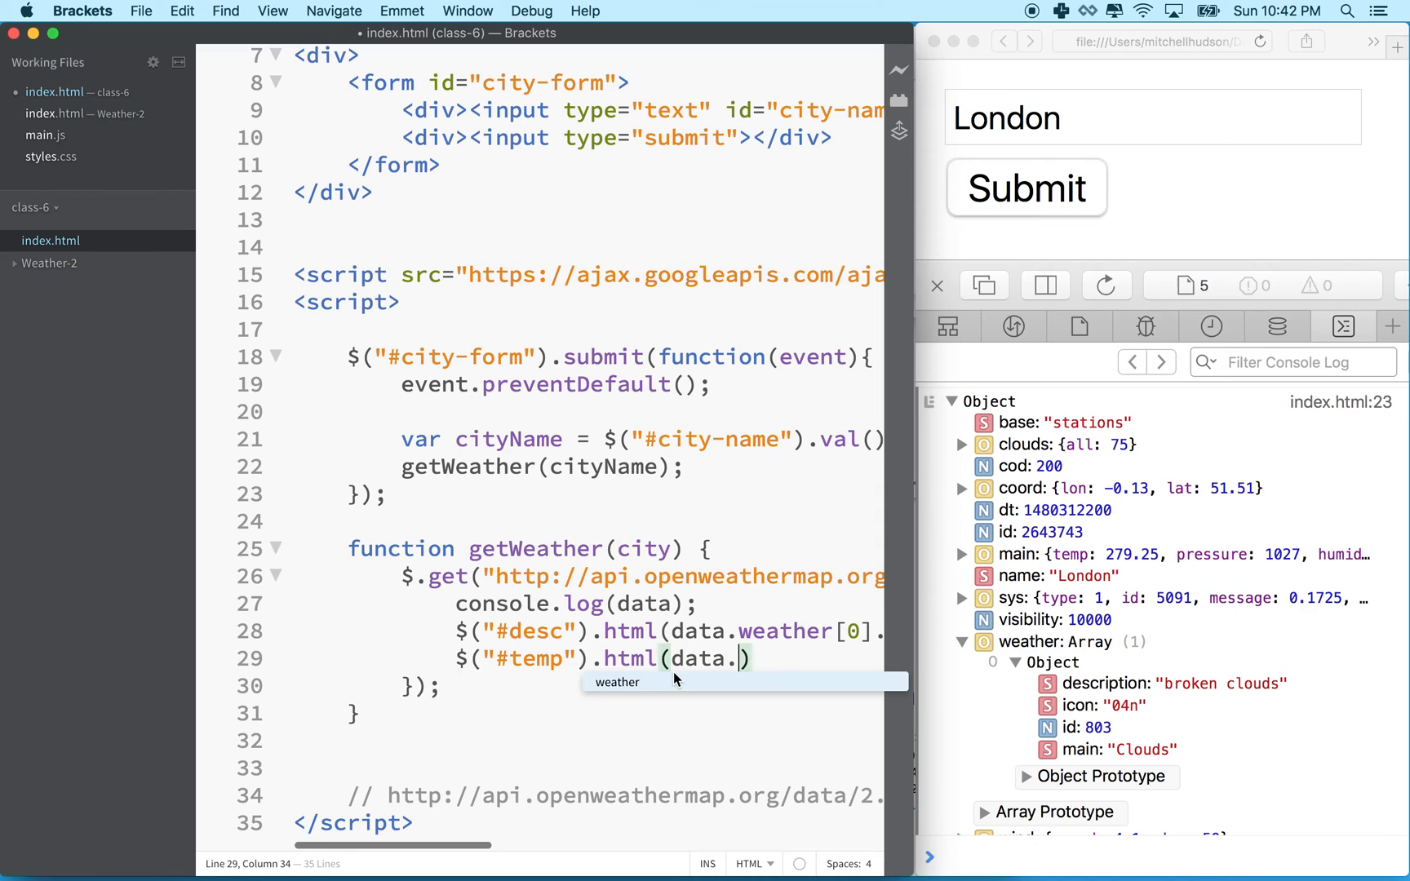
pyautogui.moveTo(742, 697)
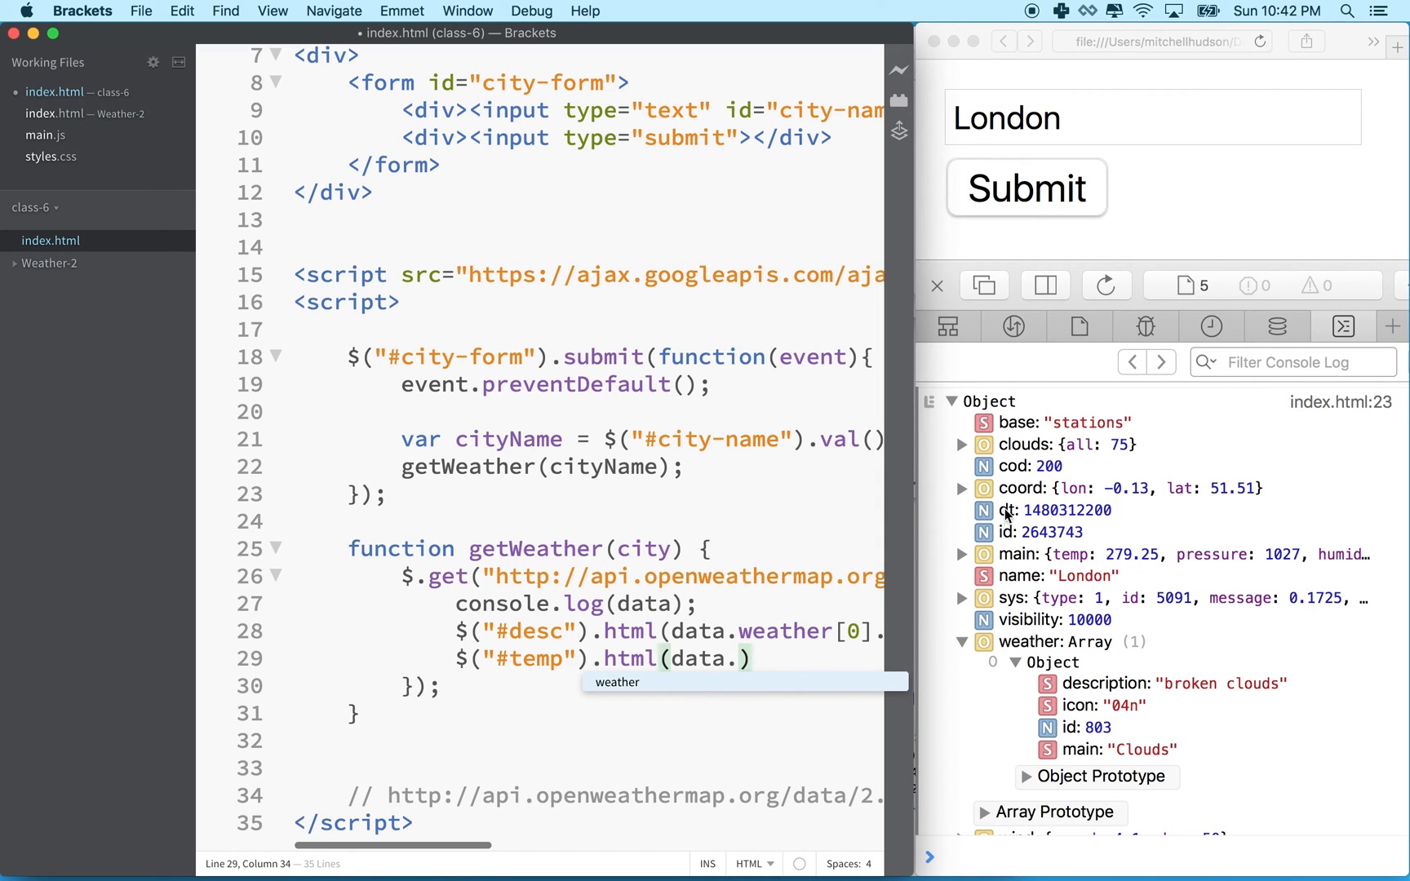
pyautogui.moveTo(1001, 643)
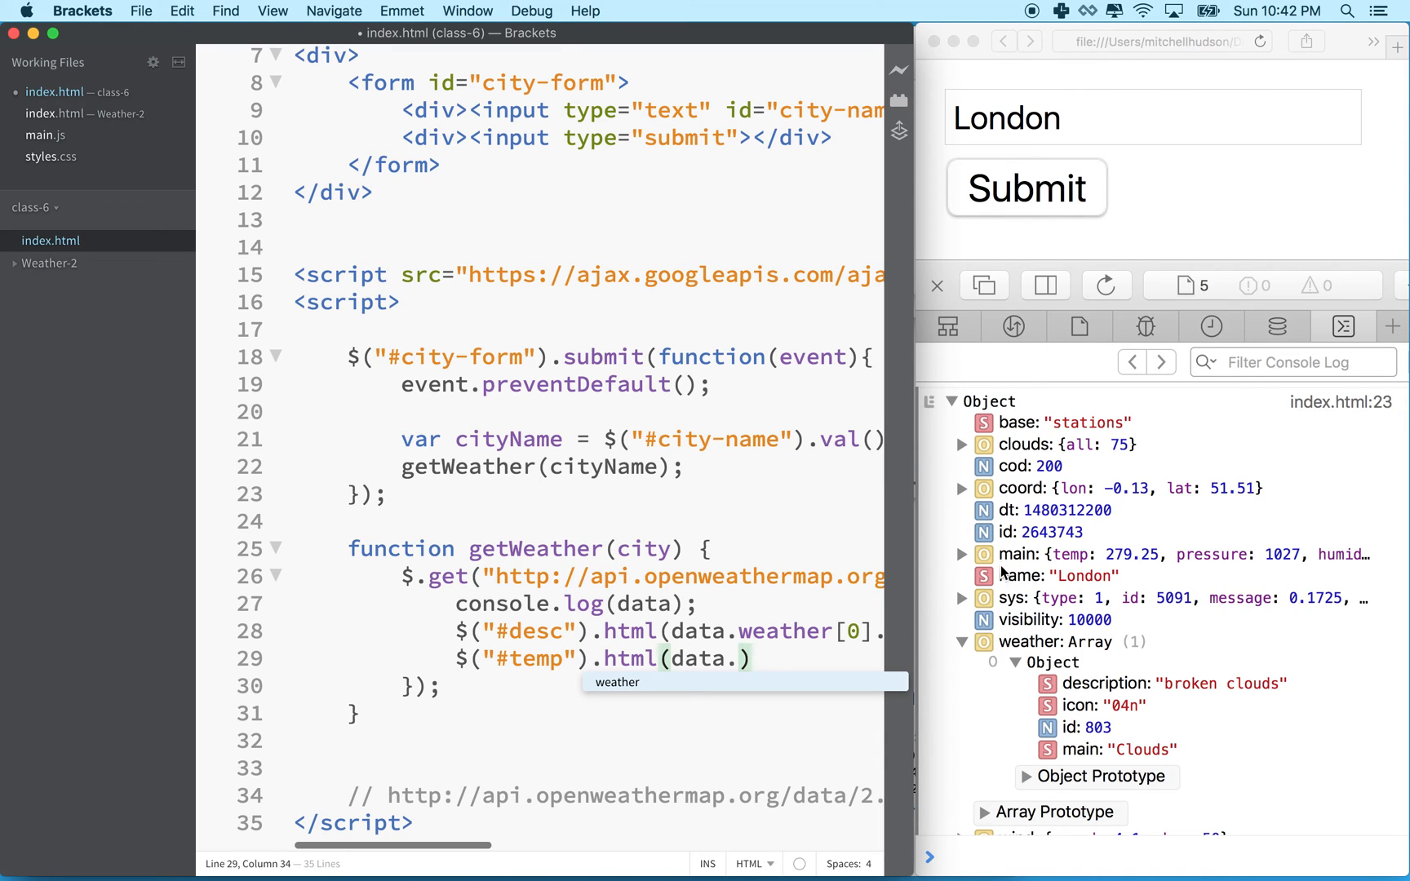
# Extend the argument to data.main.temp, checking the main temperature fields in Safari's console.
pyautogui.write('m')
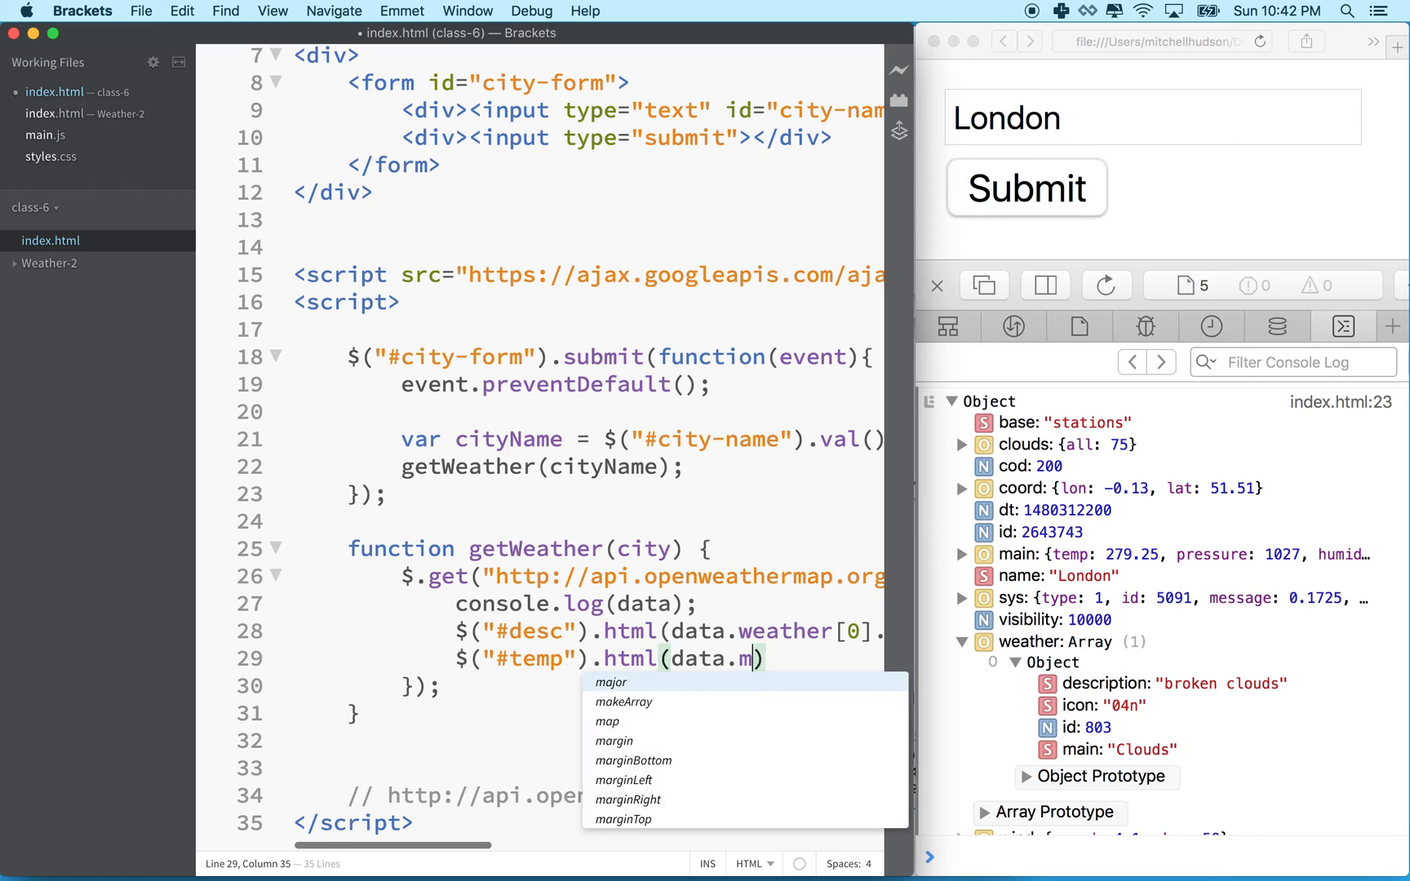
pyautogui.write('ain')
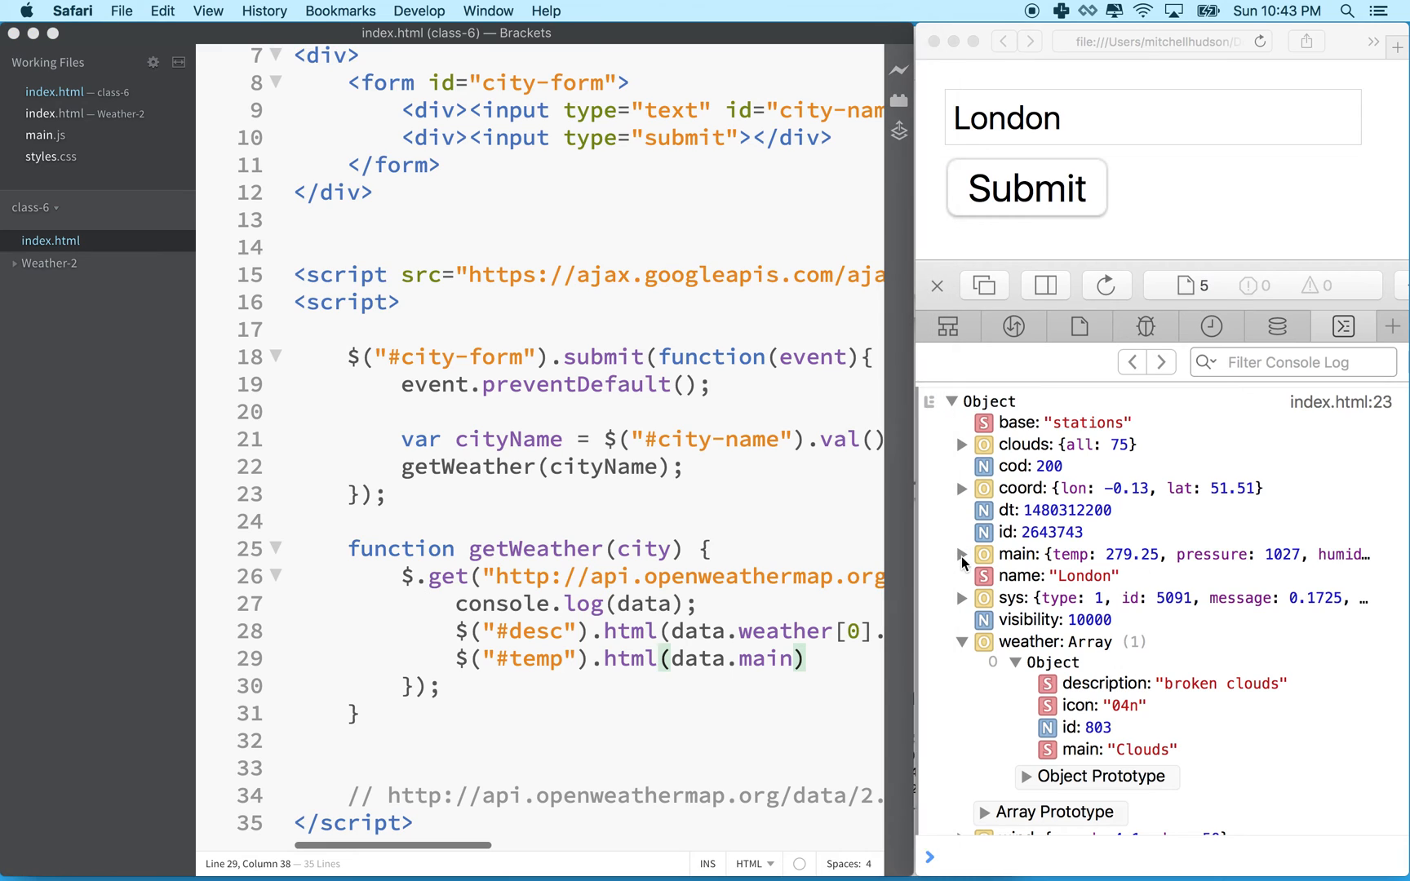
pyautogui.click(962, 554)
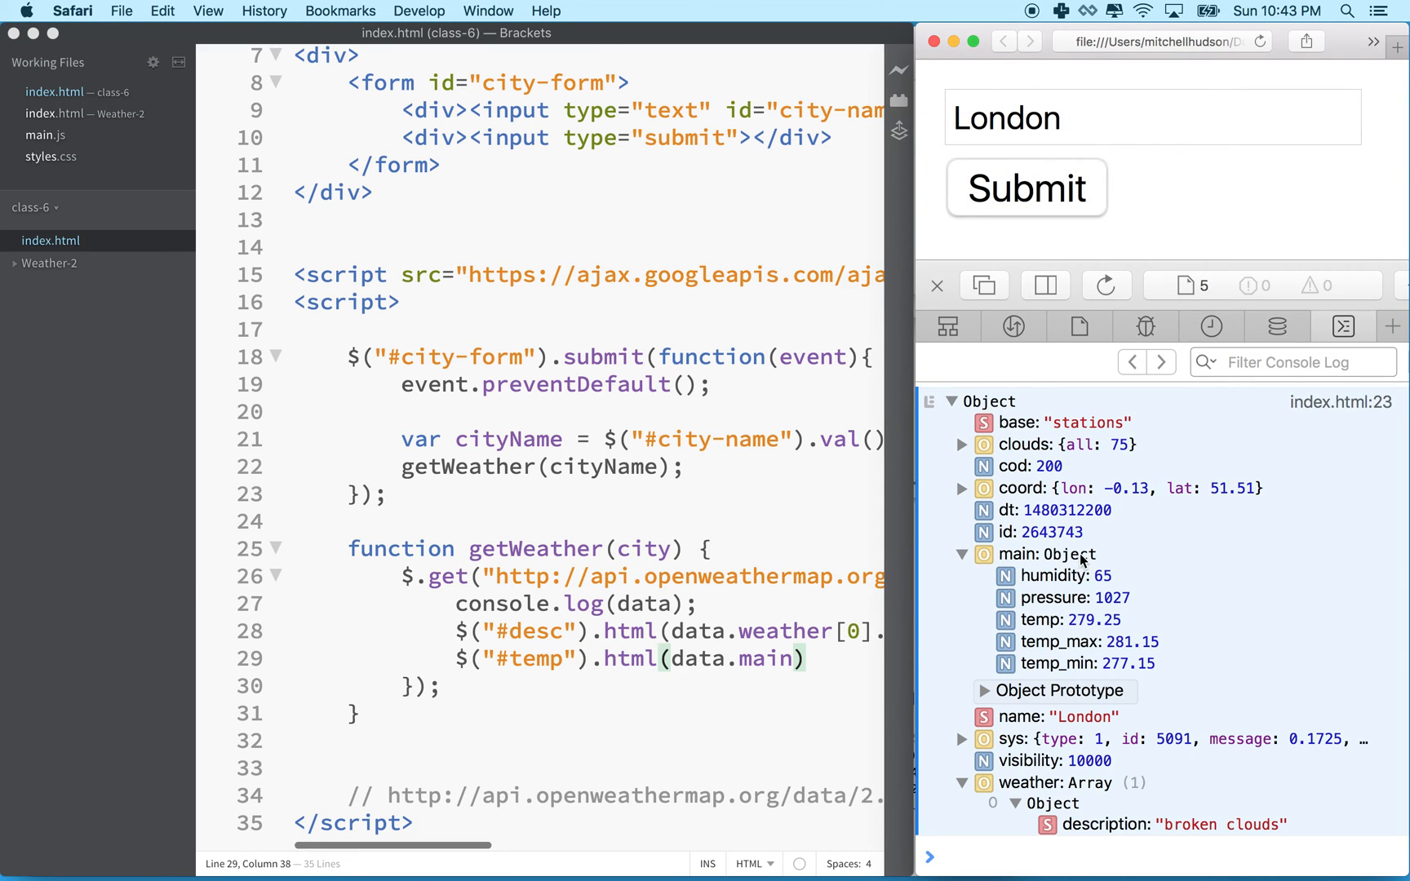
pyautogui.moveTo(1043, 575)
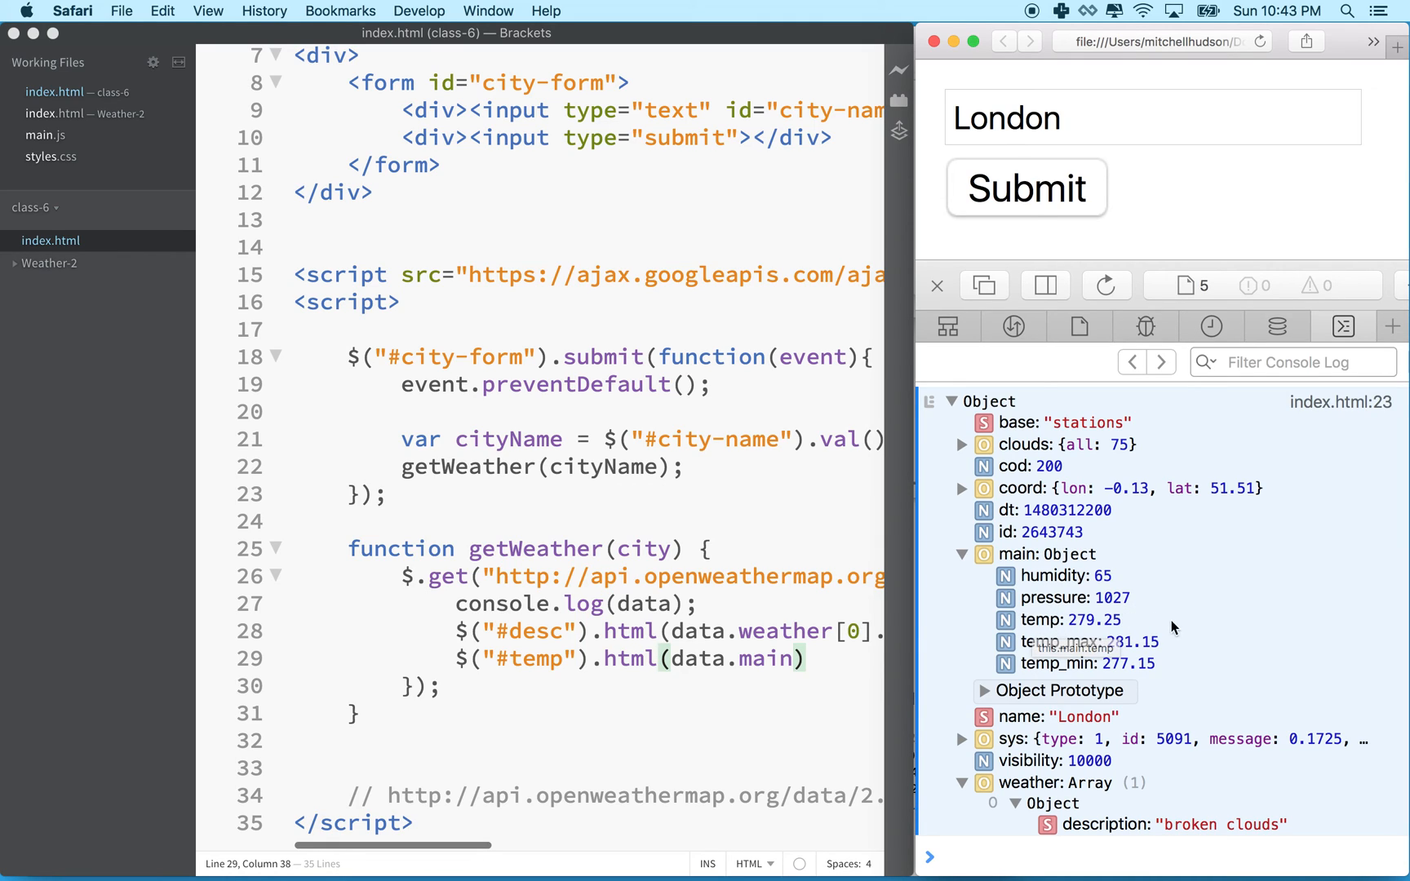
pyautogui.moveTo(1112, 664)
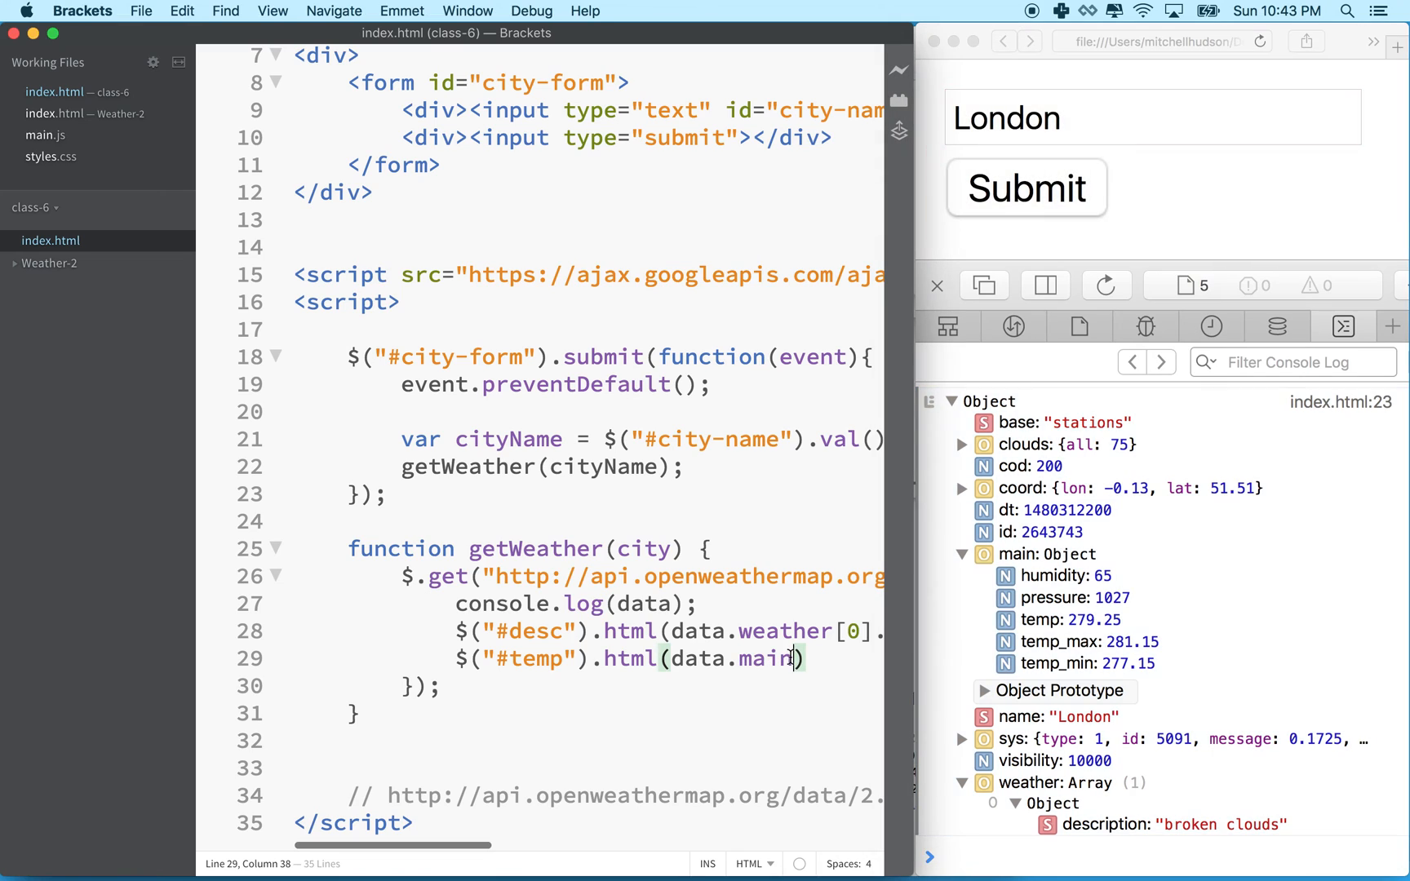
pyautogui.write('.')
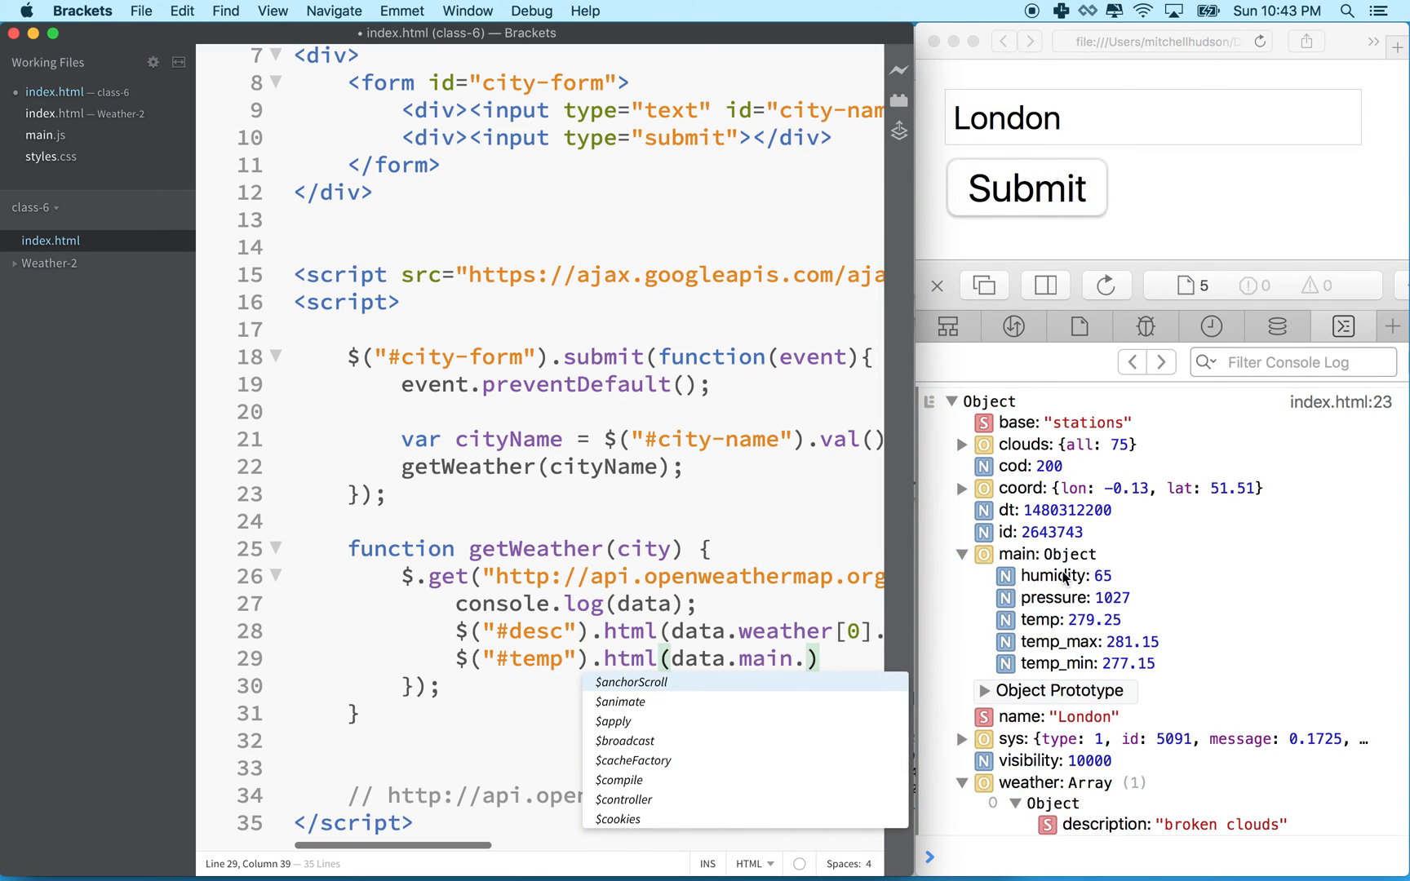
pyautogui.write('temp')
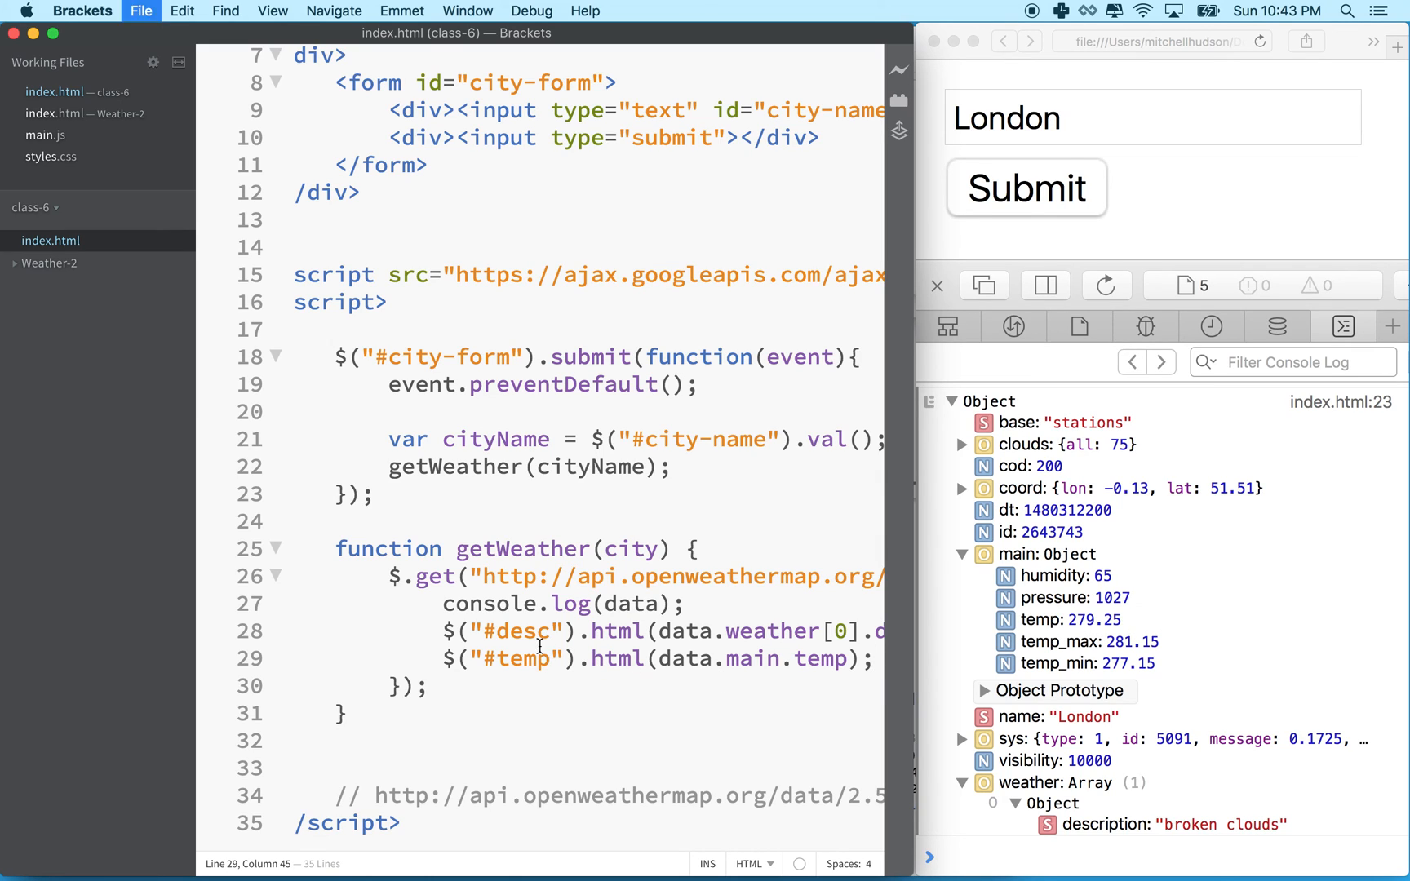
pyautogui.moveTo(857, 409)
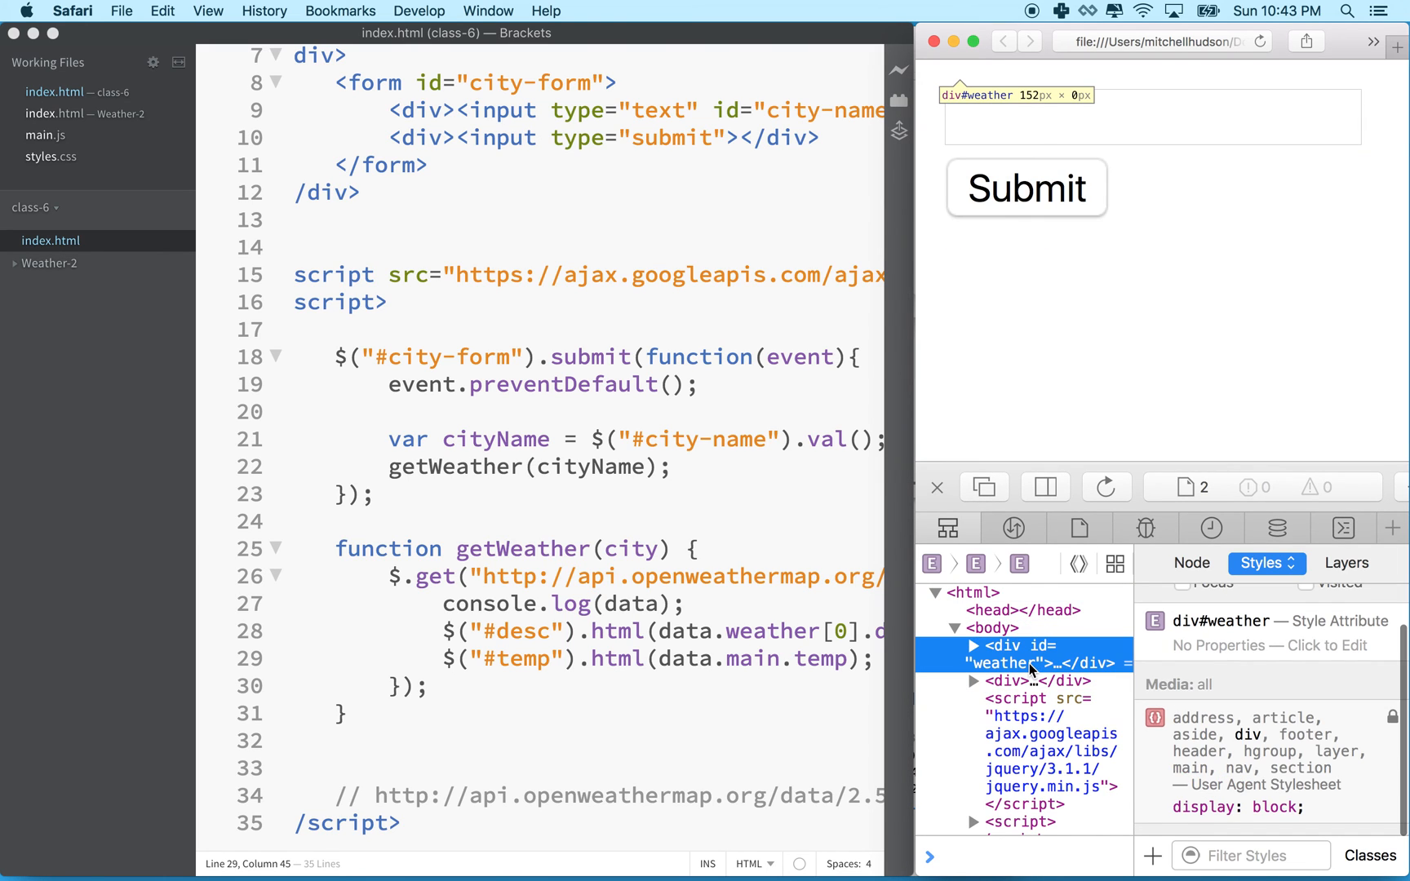
# Inspect the weather div and expand it to reveal the empty desc and temp divs.
pyautogui.click(1007, 681)
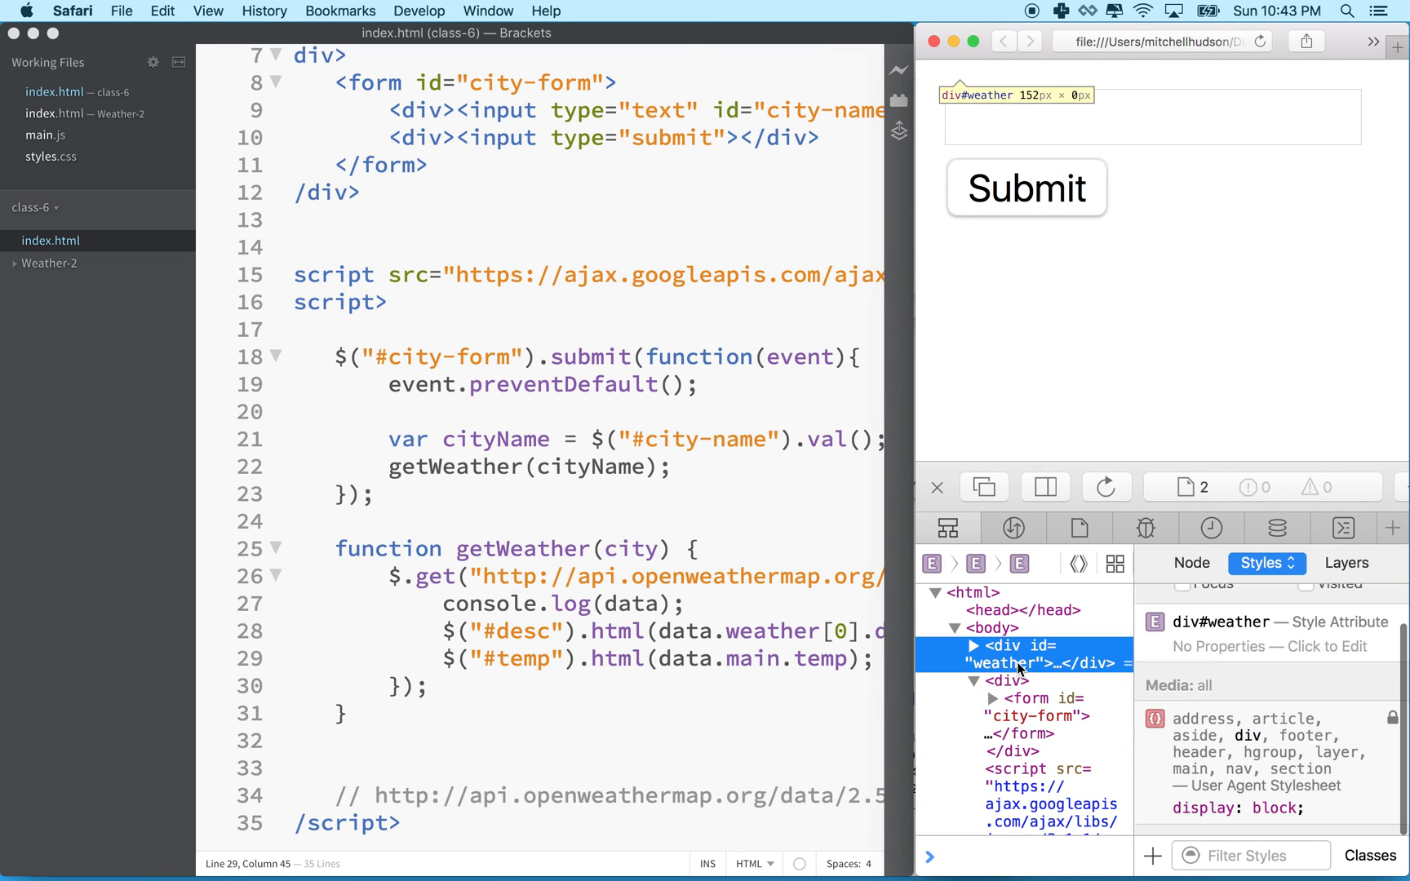
pyautogui.click(972, 656)
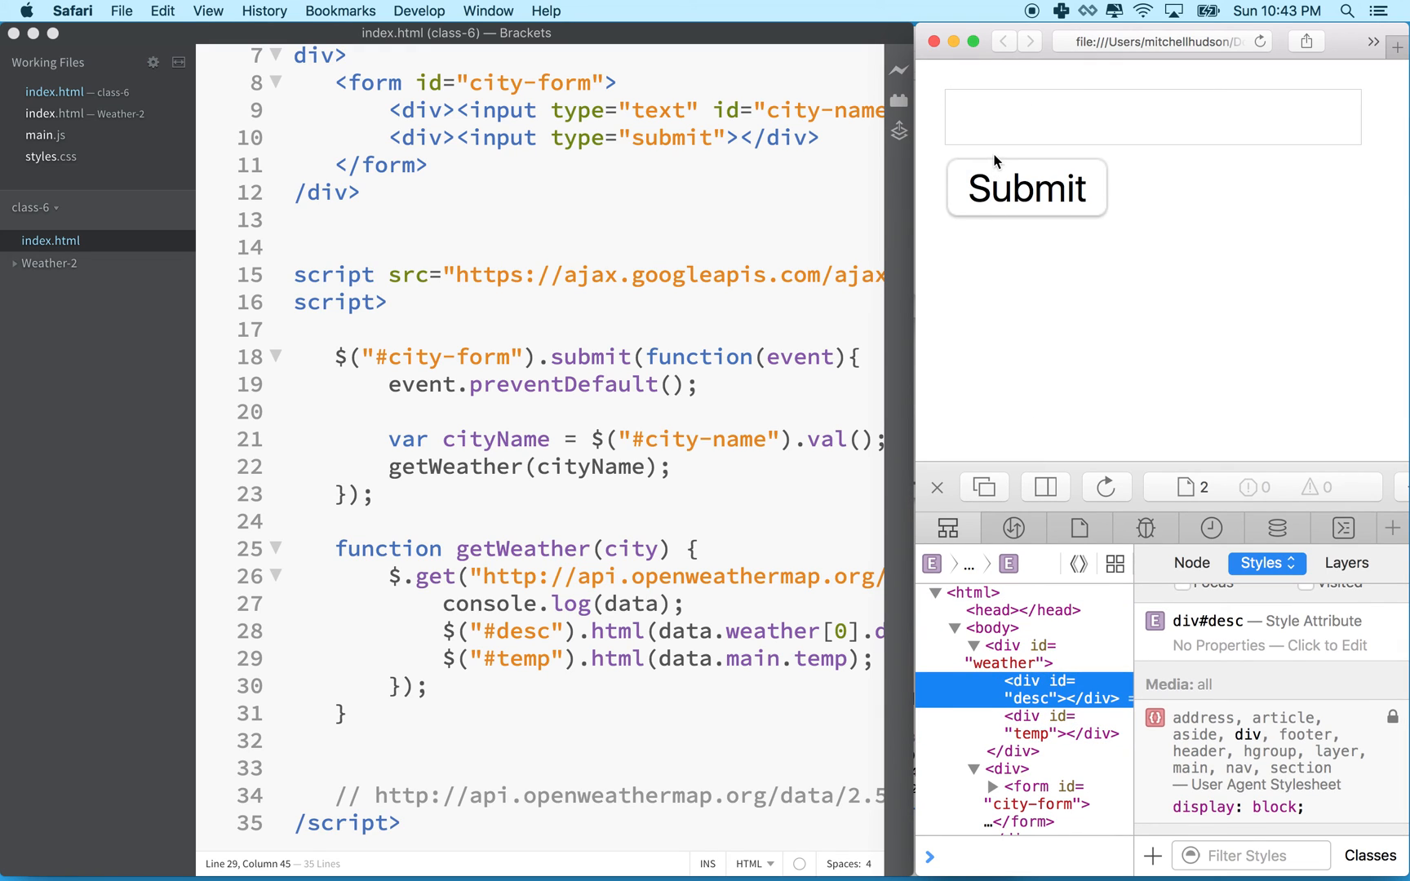
# Submit London, Moscow, paris, San Francisco and Tokyo; Tokyo shows broken clouds, 286.15.
pyautogui.write('London')
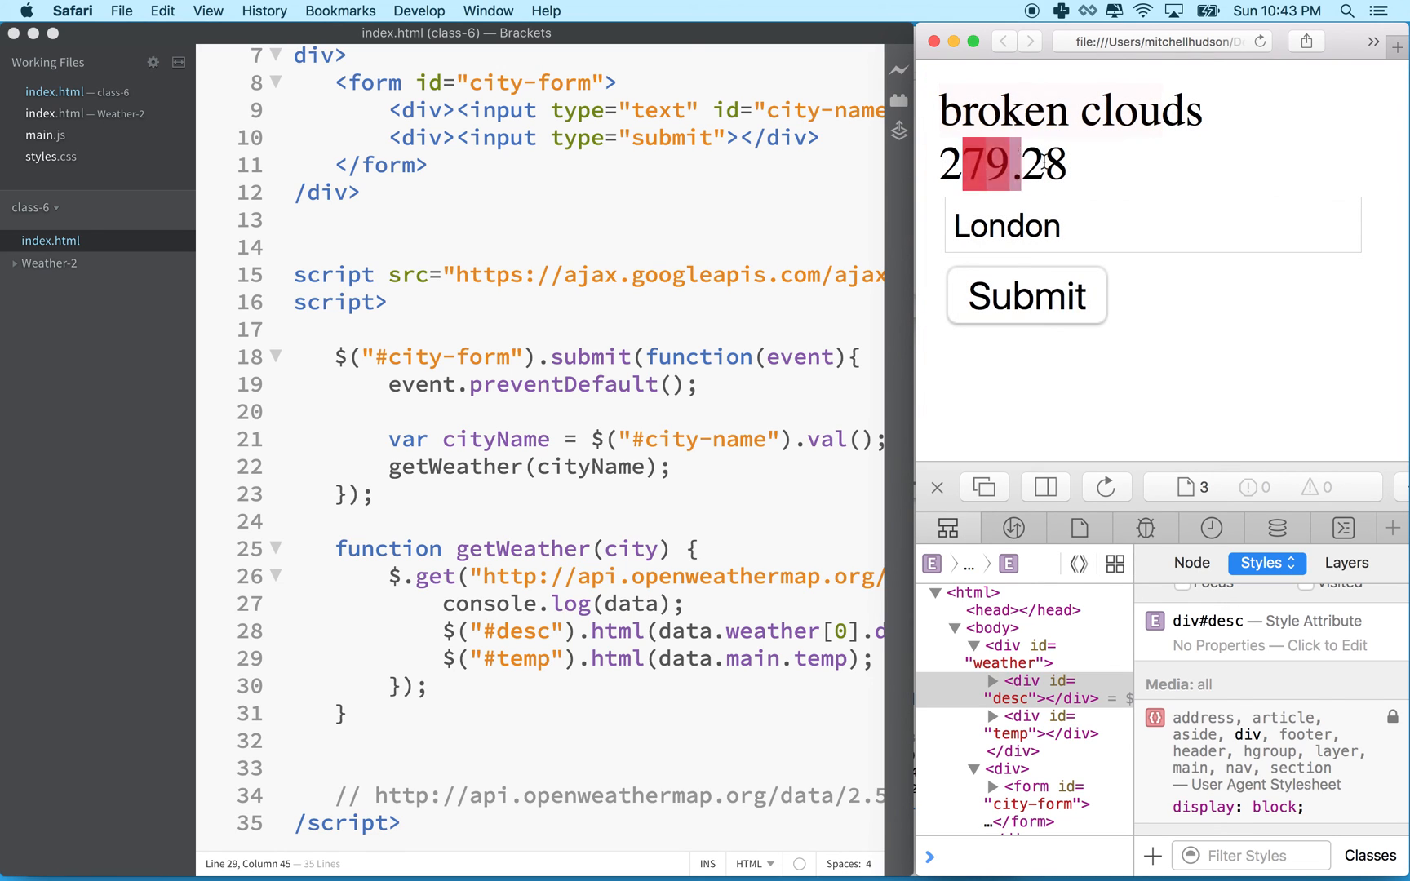
pyautogui.write('M')
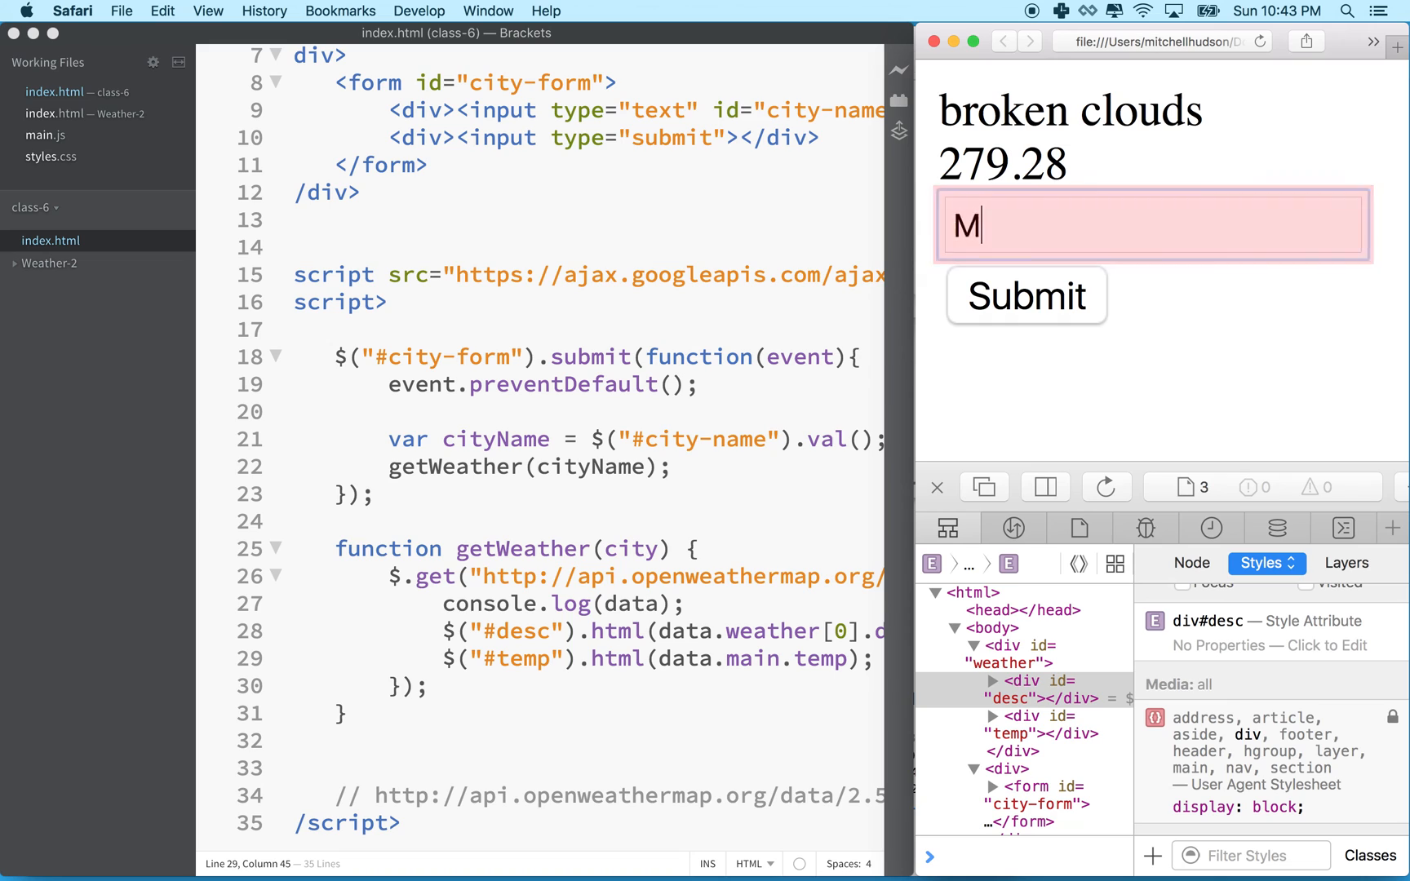
pyautogui.write('oscow')
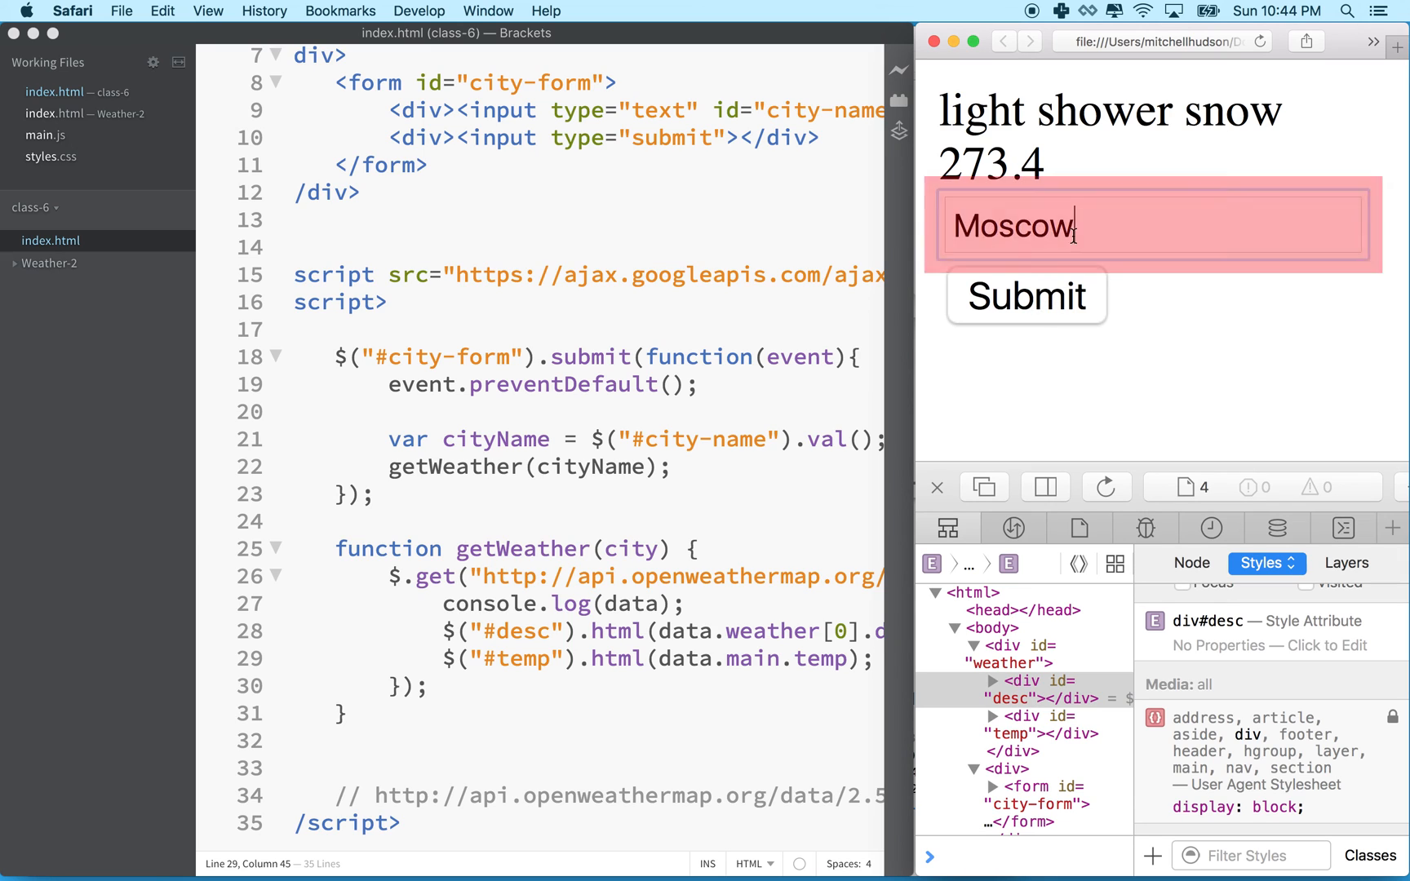
pyautogui.write('paris')
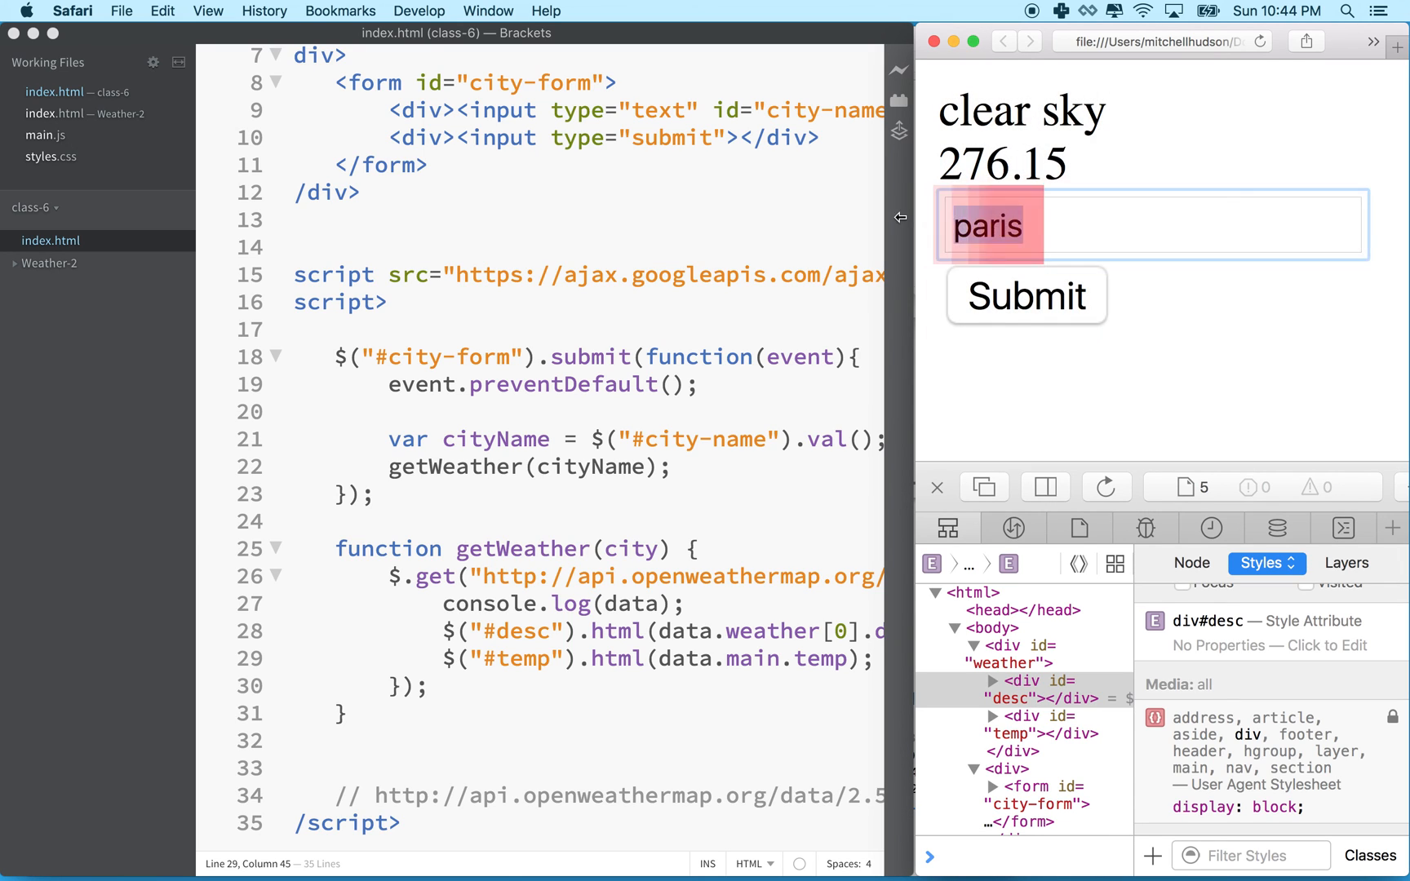
pyautogui.write('San Fra')
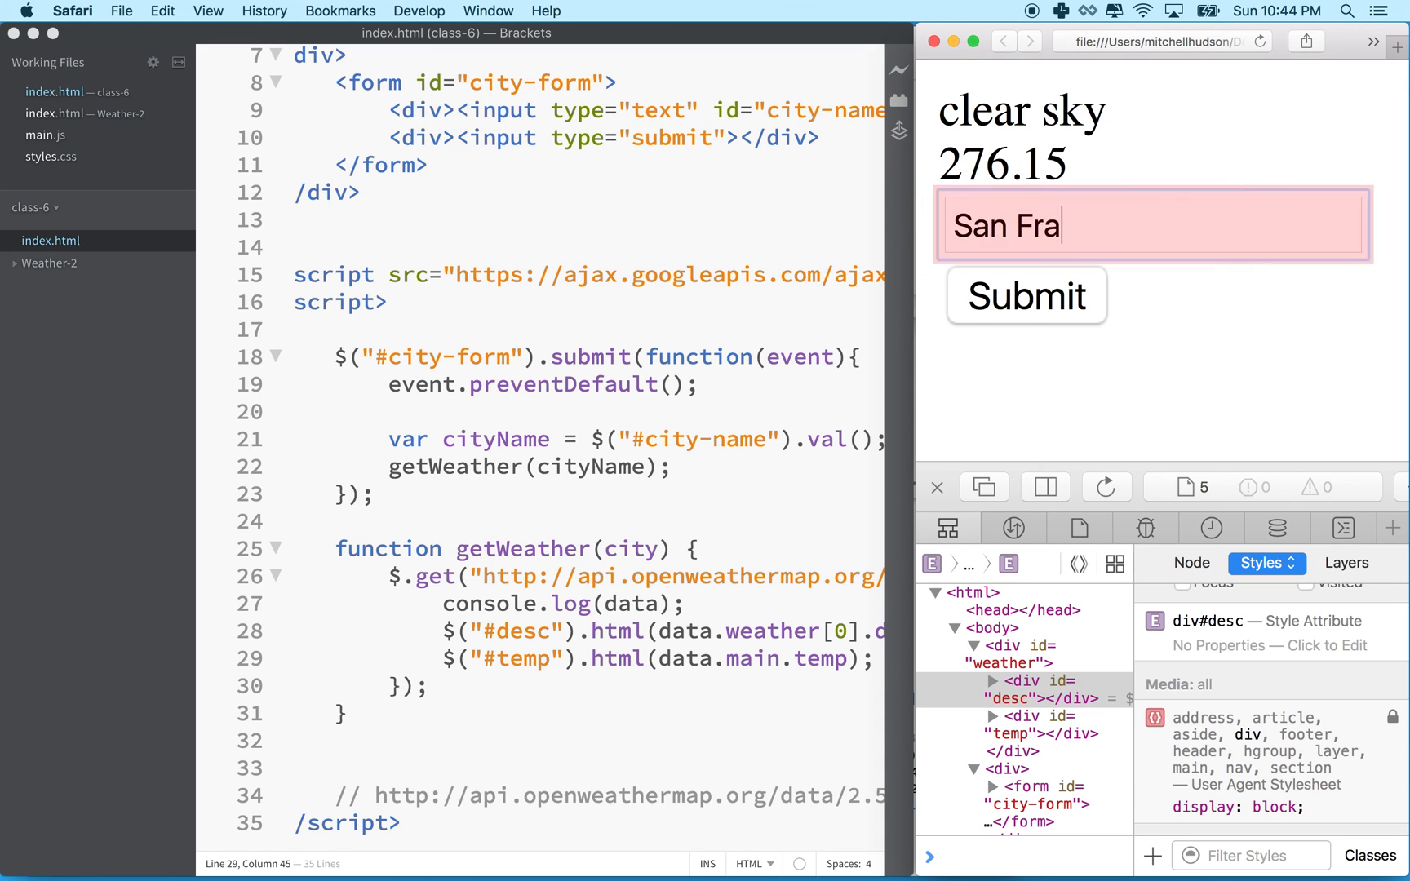
pyautogui.write('c')
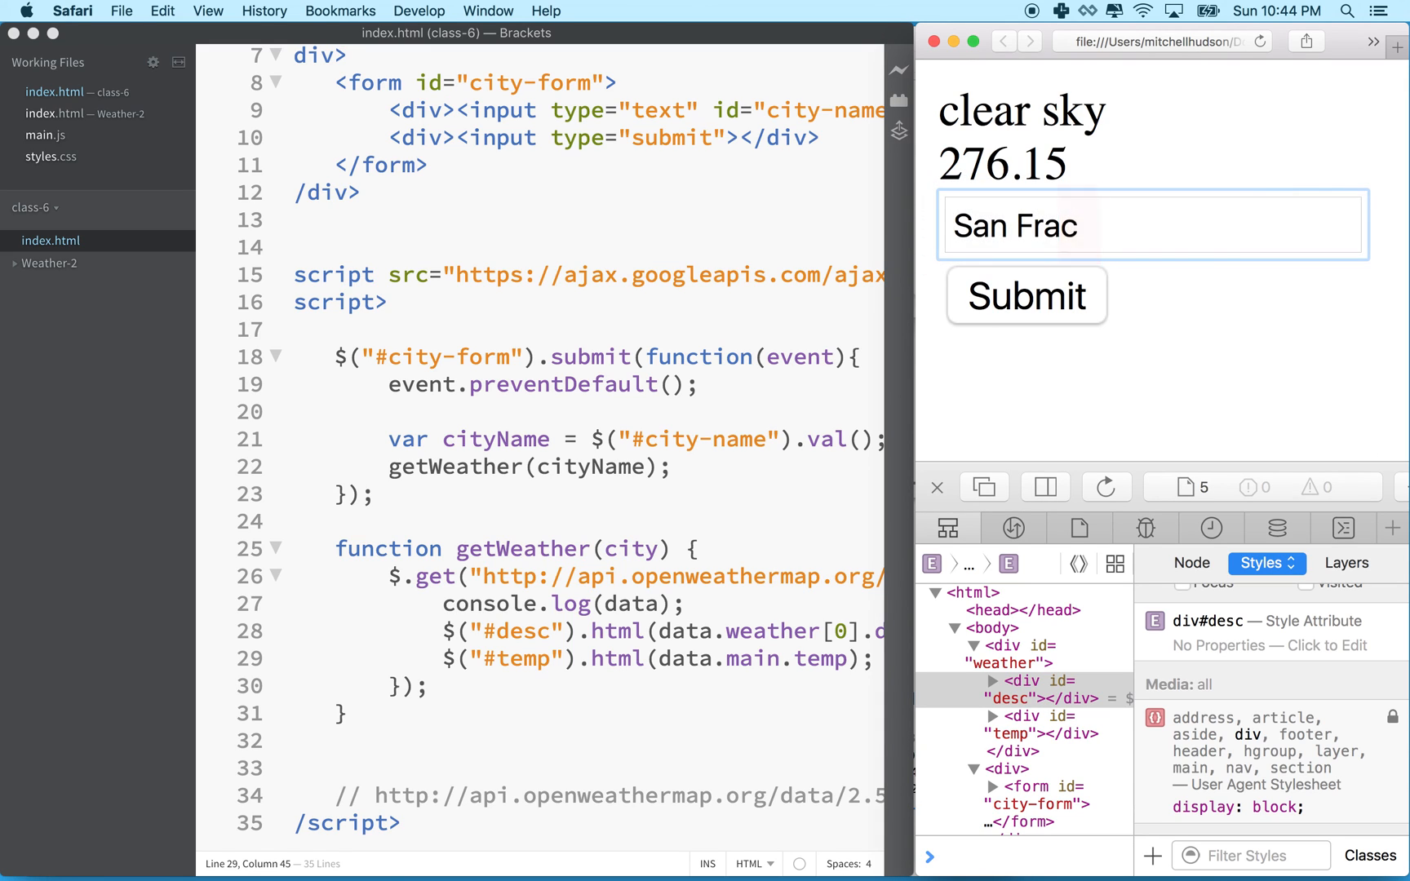
pyautogui.write('cis')
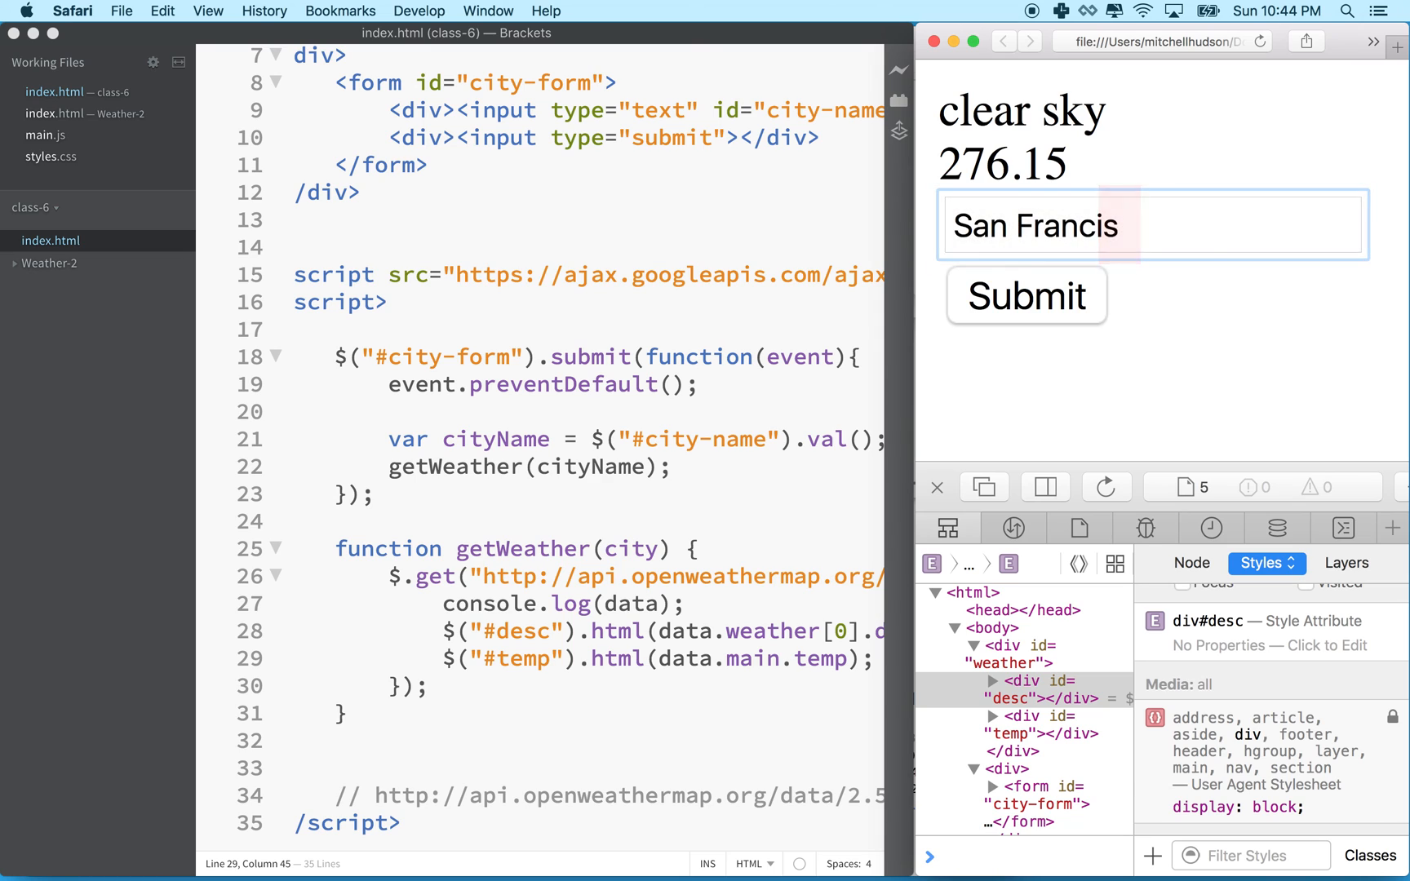
pyautogui.write('co')
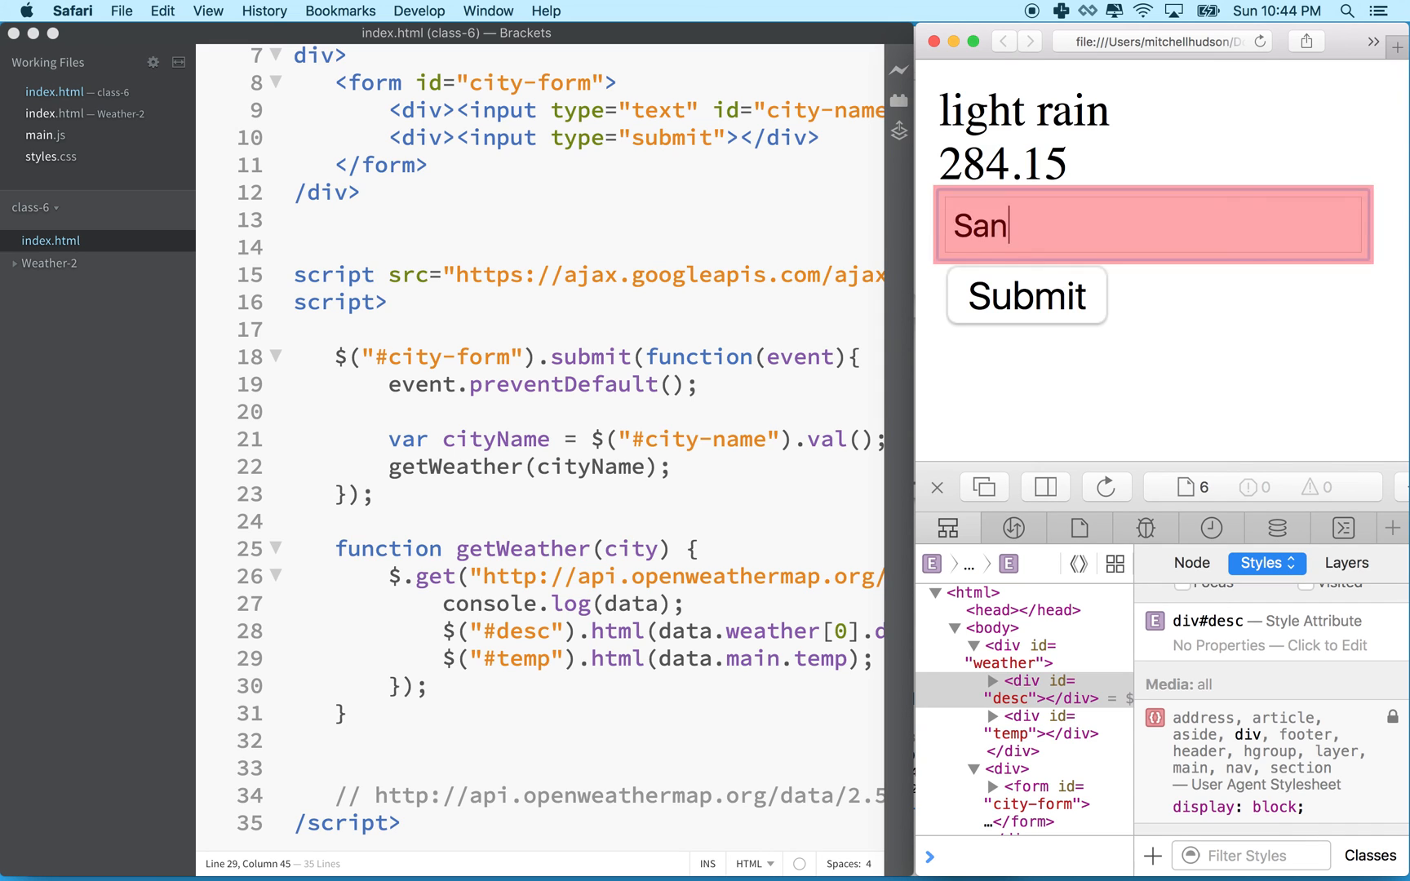
pyautogui.write('Tokyo')
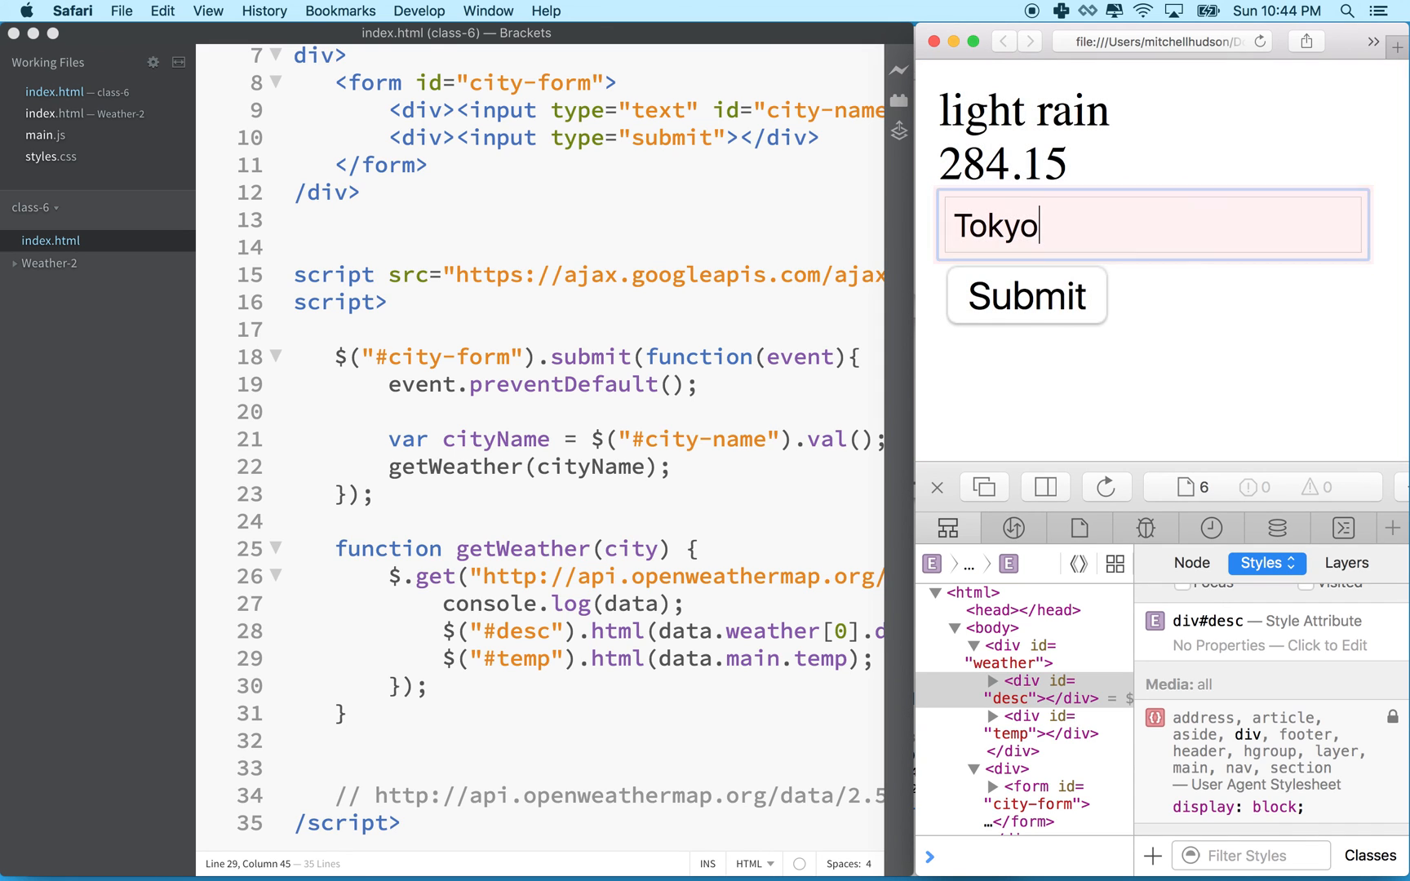
pyautogui.click(1024, 295)
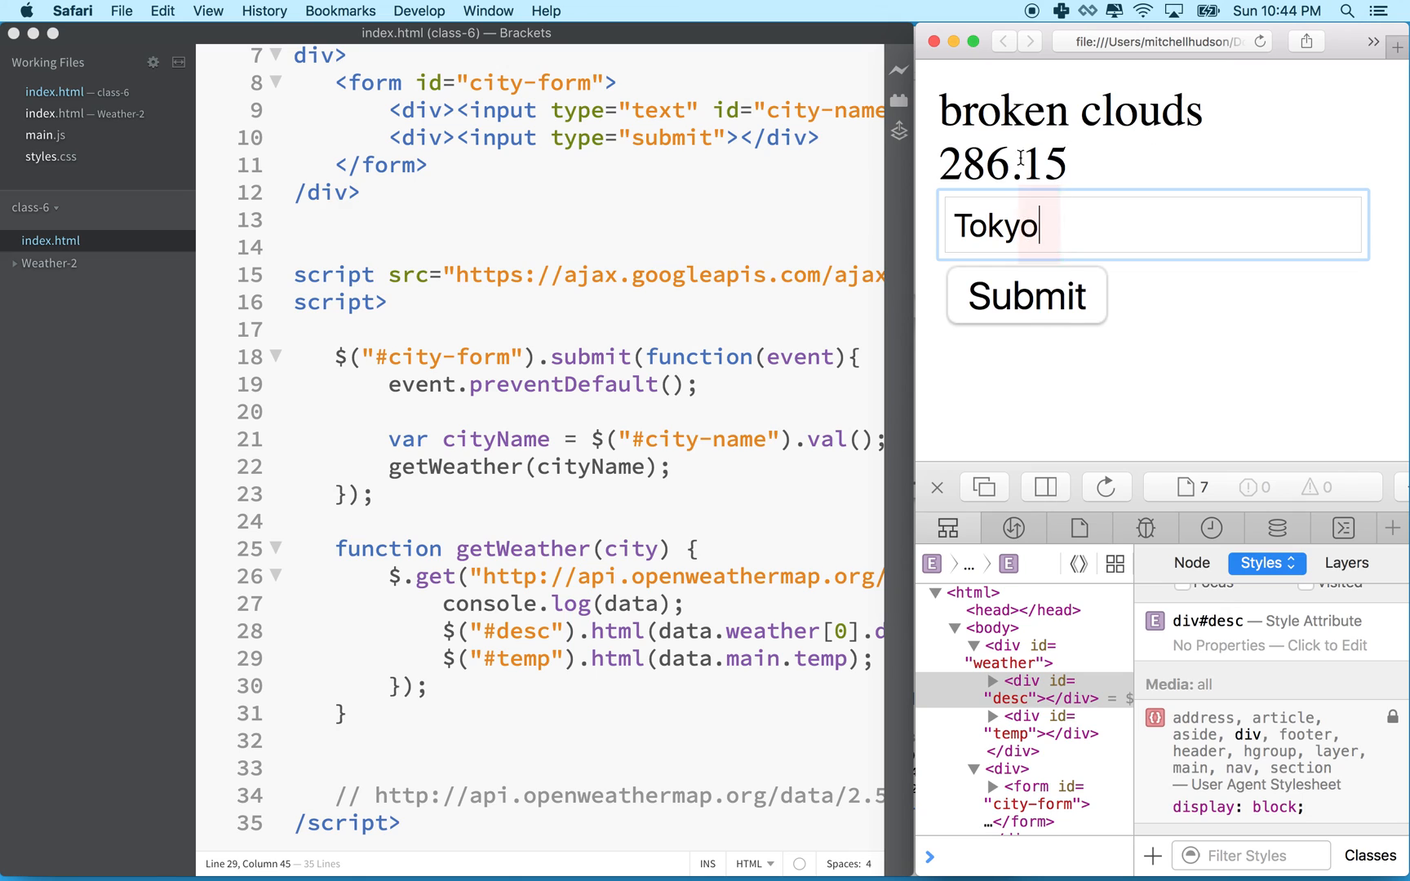
pyautogui.moveTo(969, 350)
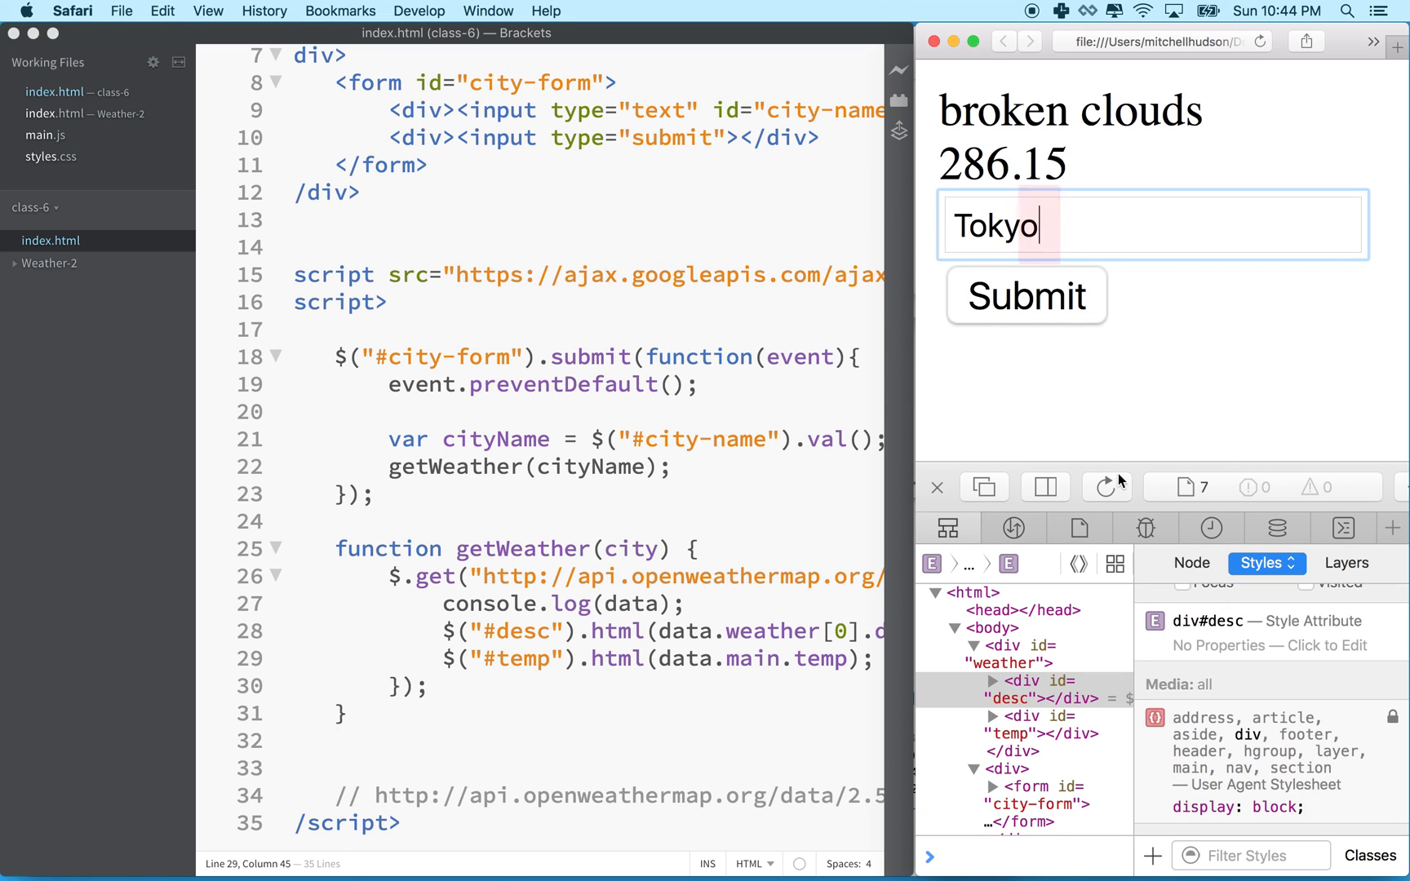
pyautogui.moveTo(1078, 179)
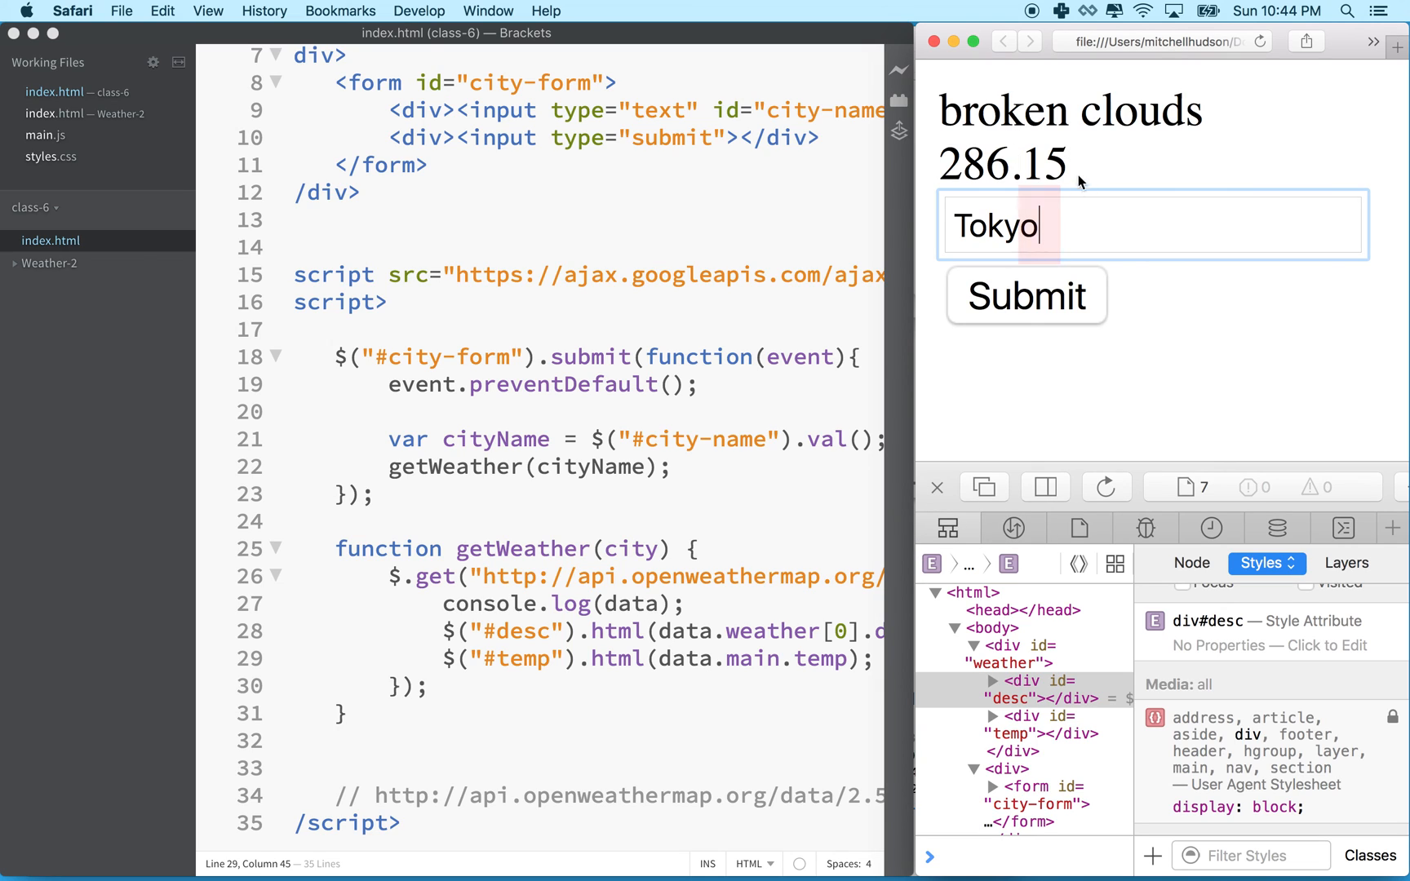
pyautogui.moveTo(896, 171)
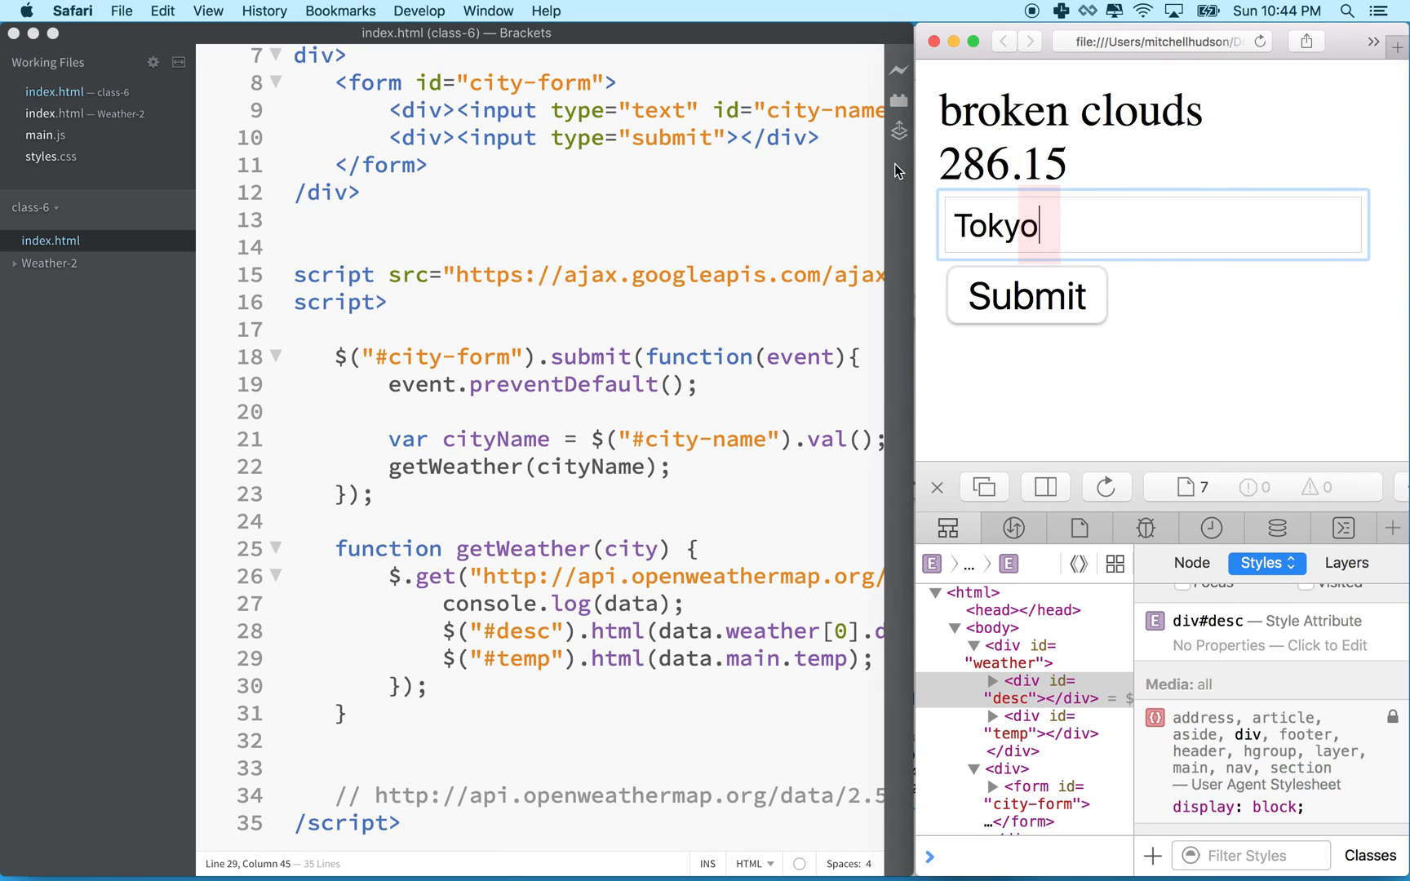